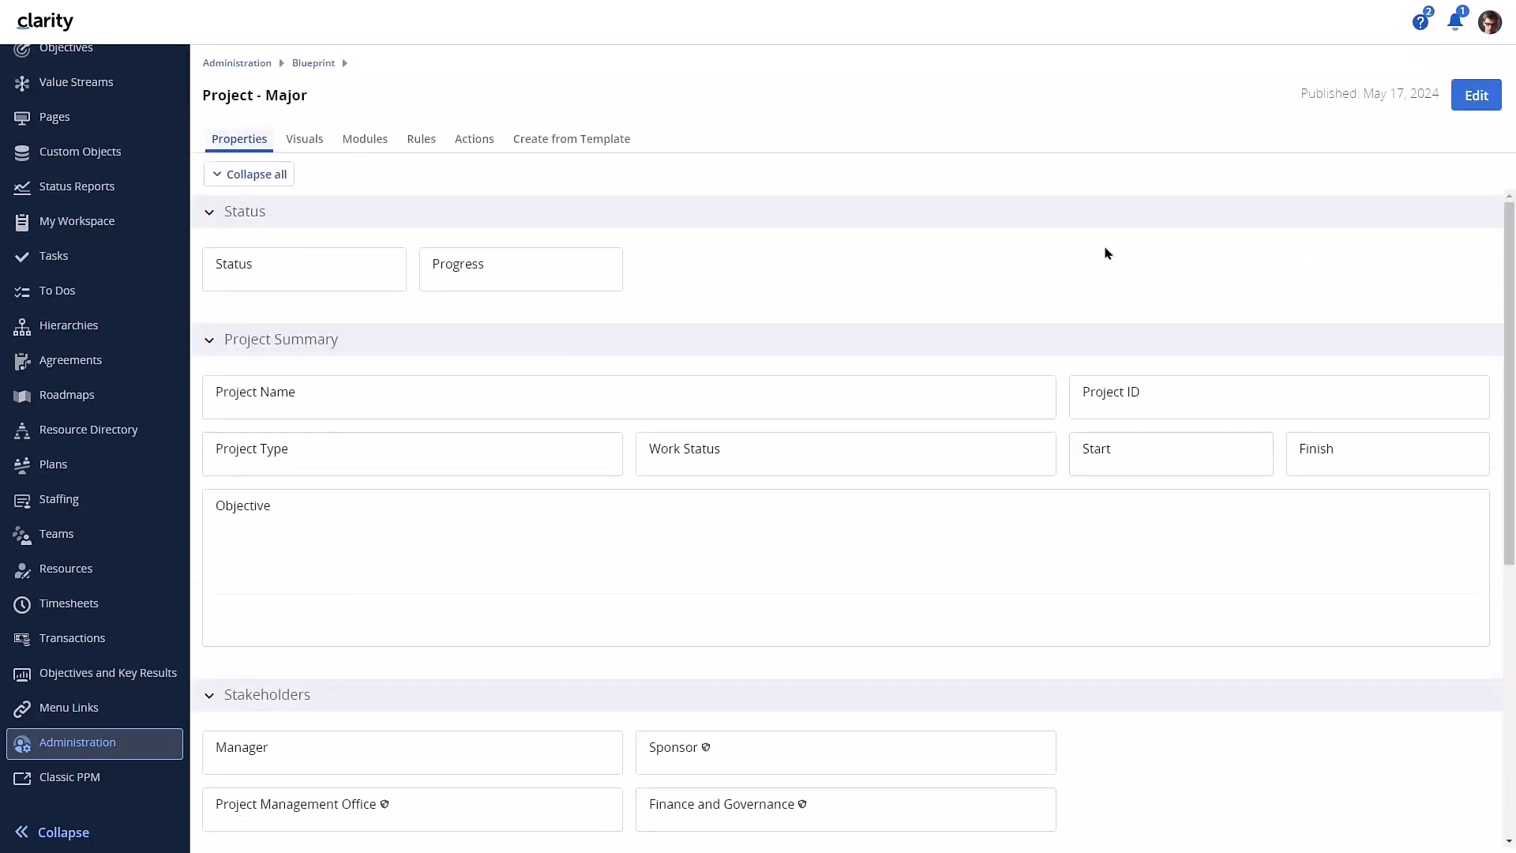
Edit the Project - Major blueprint and bring up the Risks module configuration from the Modules layout
left_click(1473, 95)
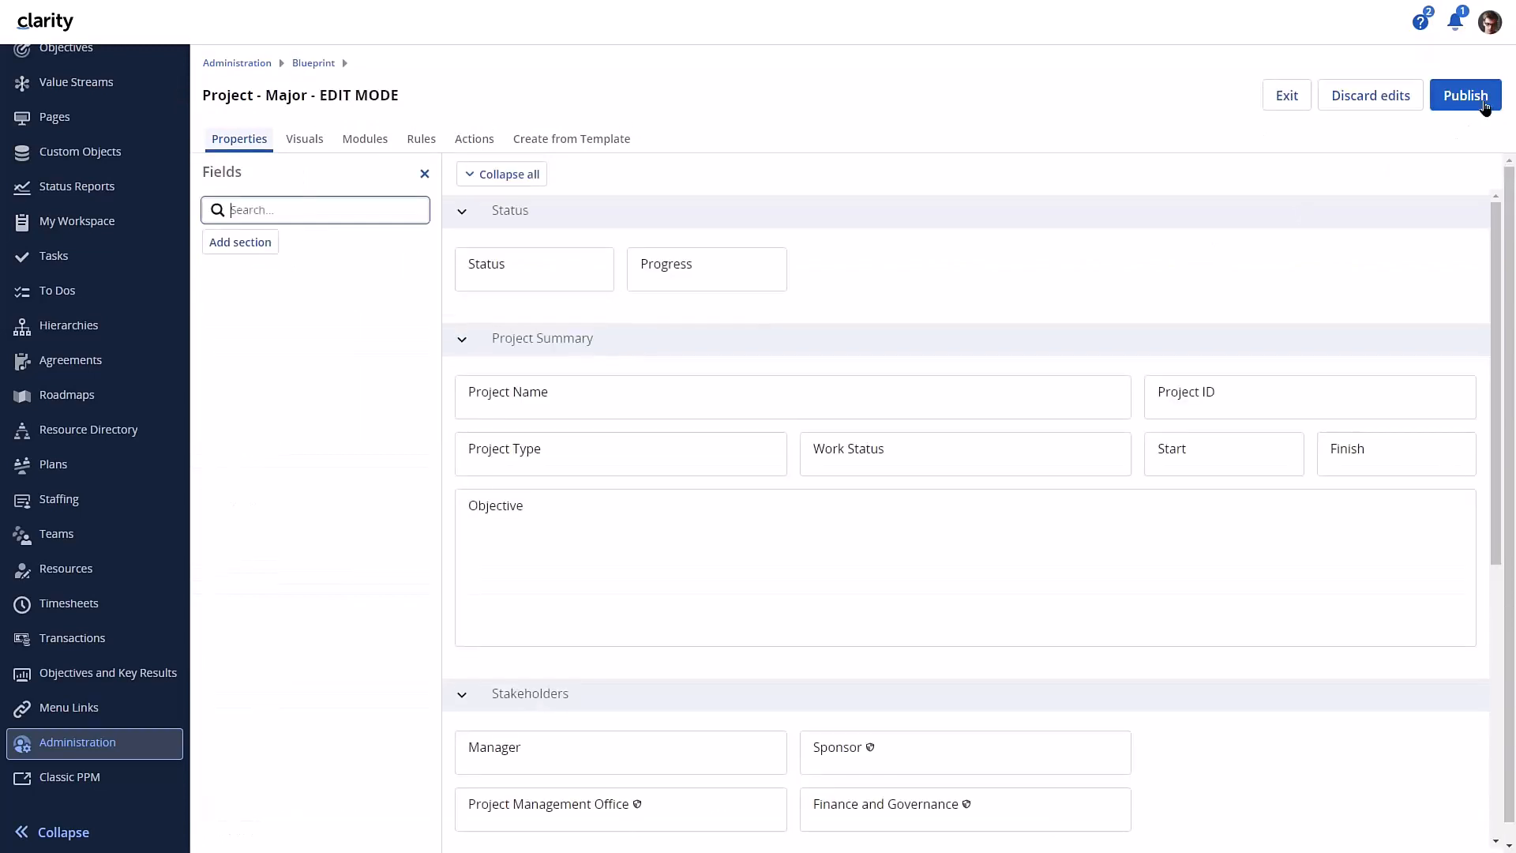
left_click(314, 210)
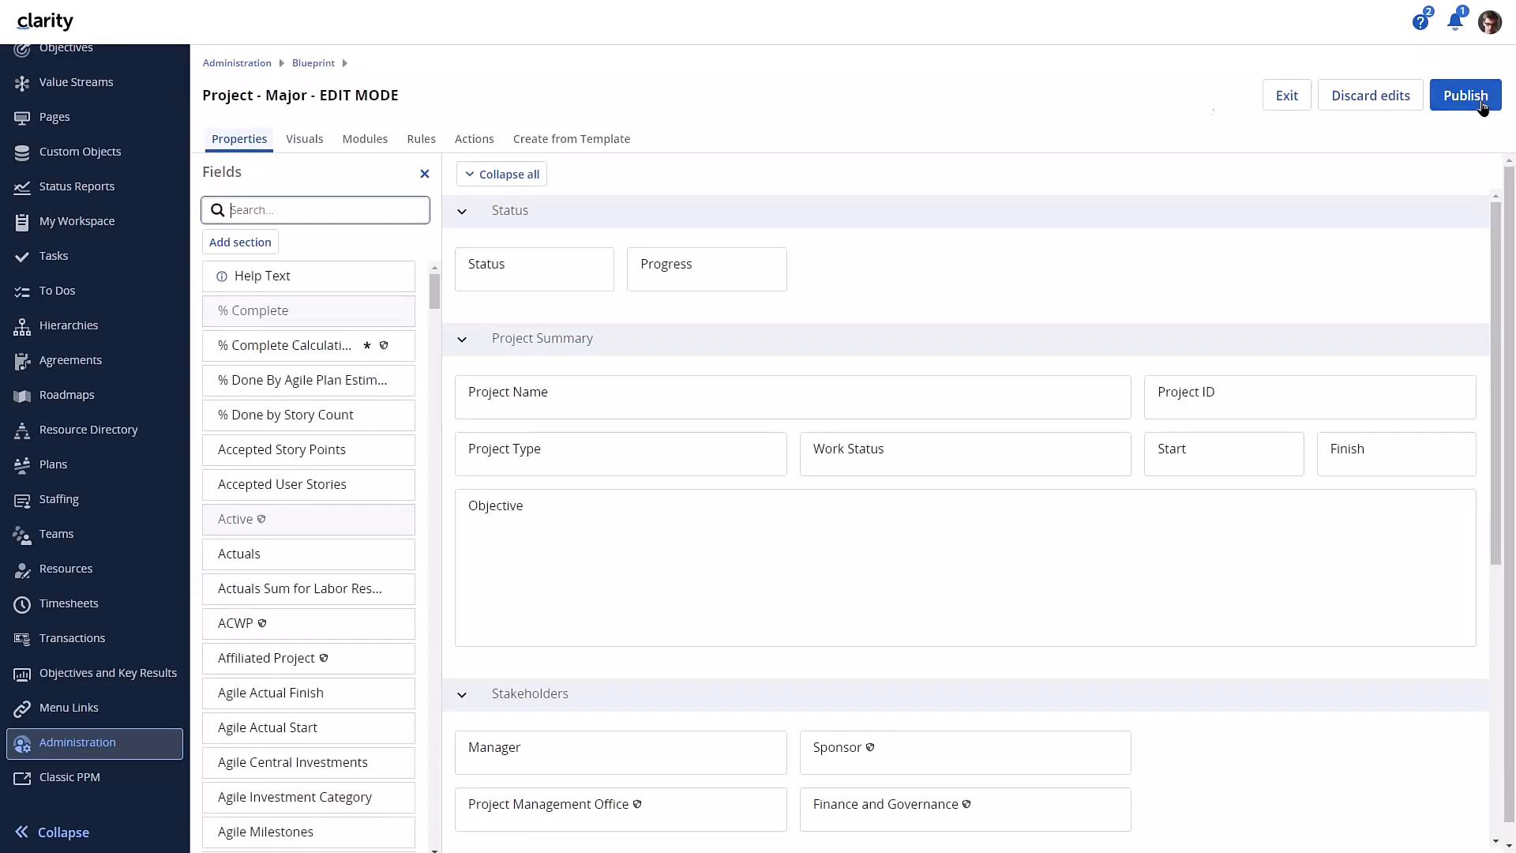
left_click(364, 139)
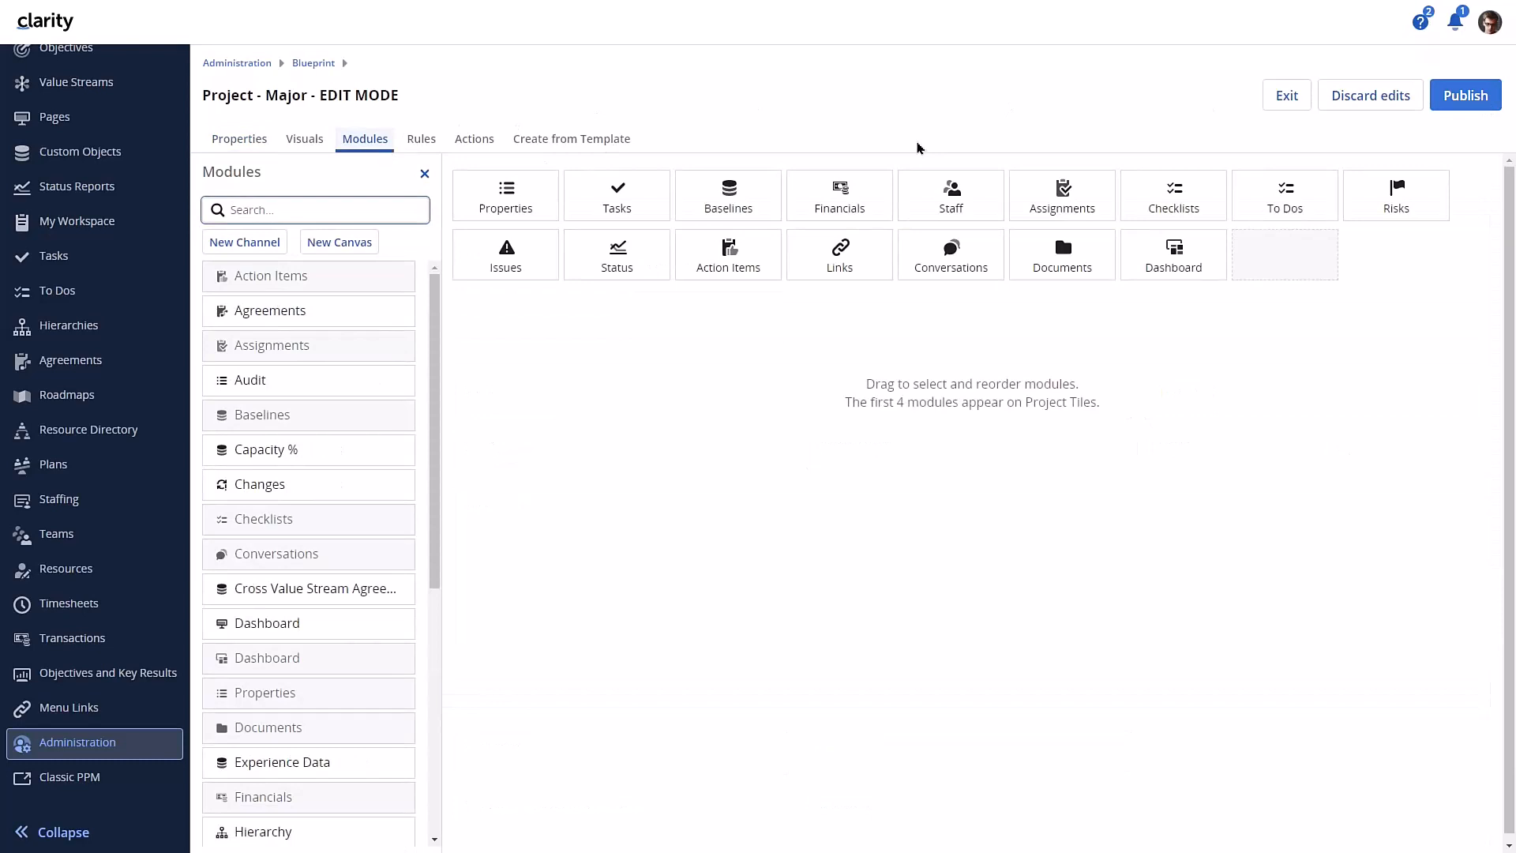
left_click(1394, 196)
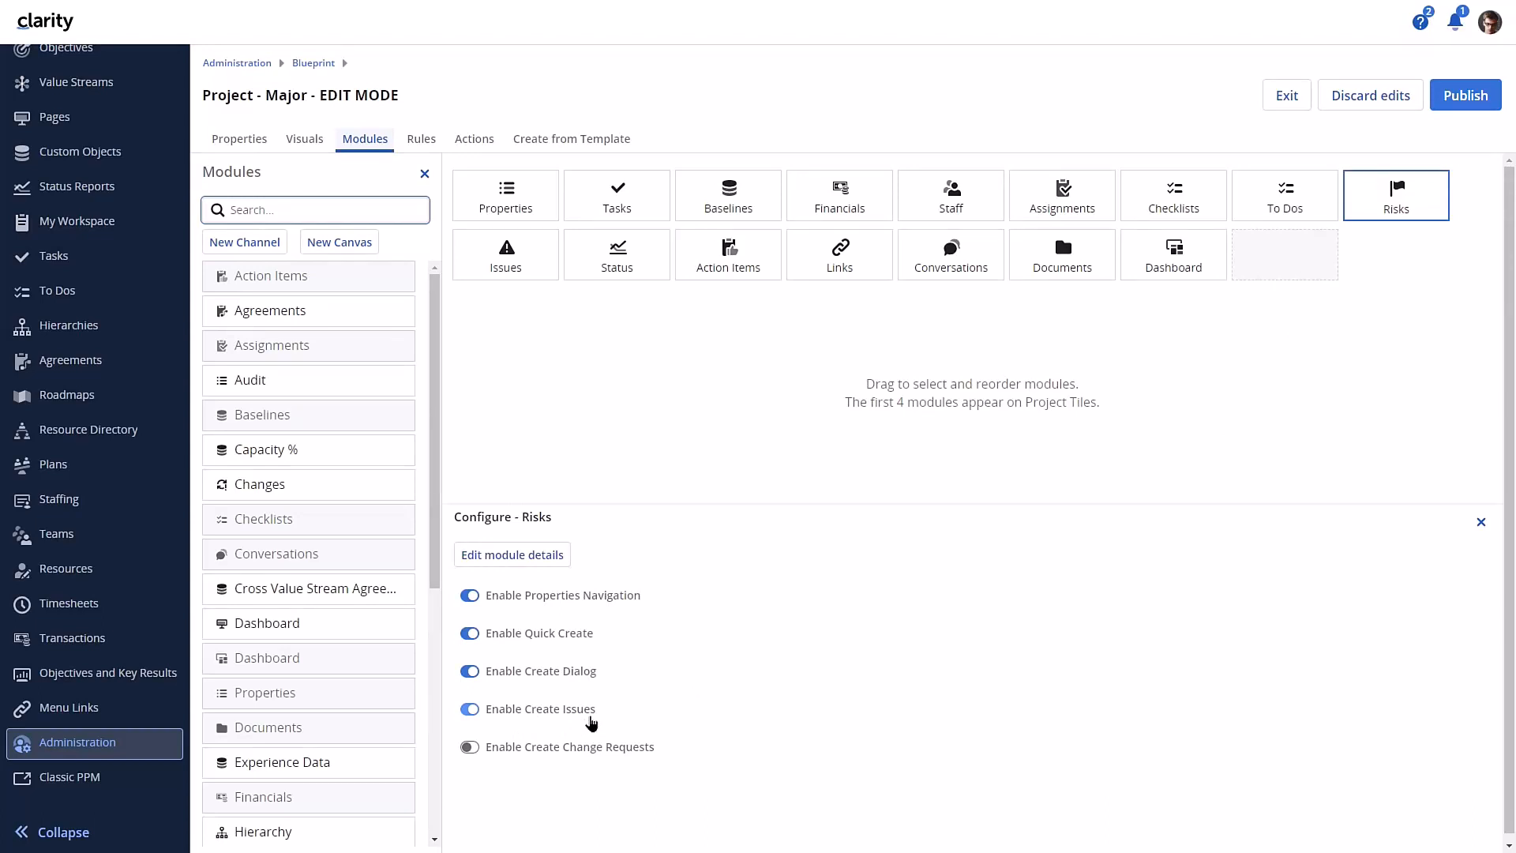
Edit the Issues module details and show its New Issue create-dialog layout
left_click(505, 255)
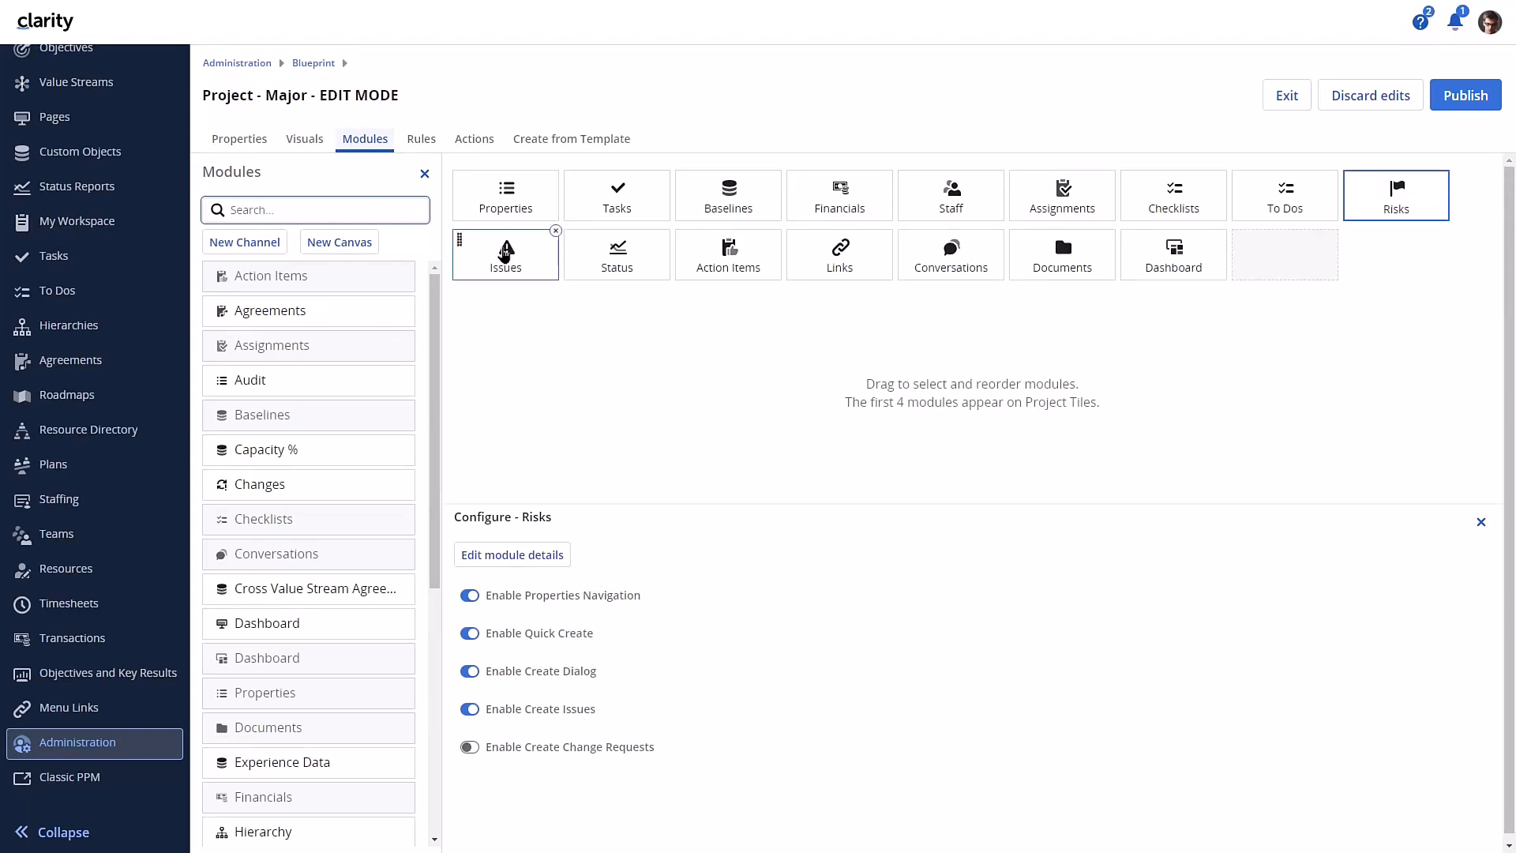
left_click(506, 254)
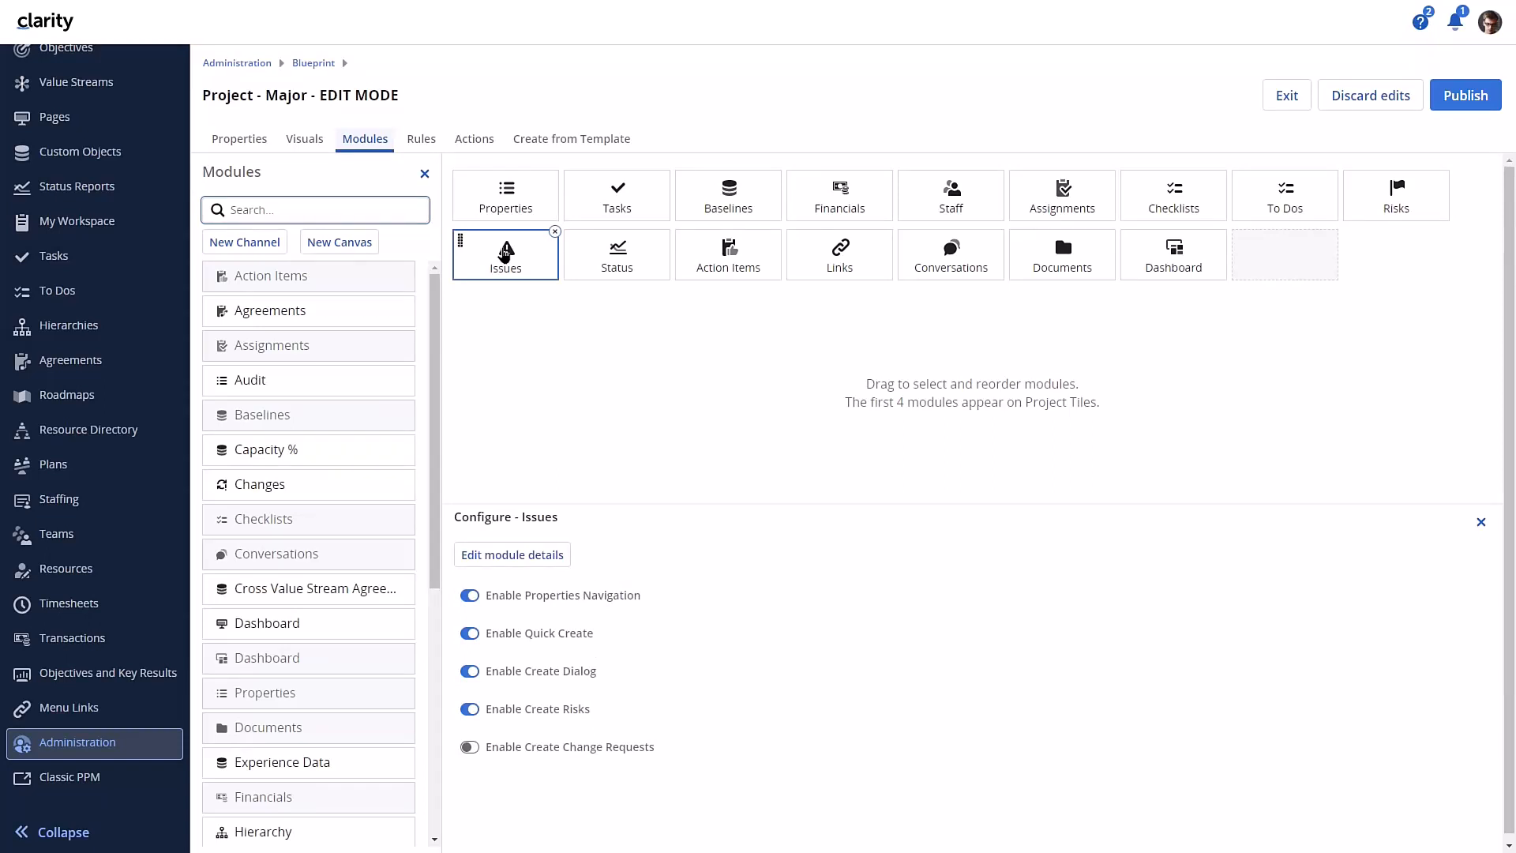
left_click(511, 554)
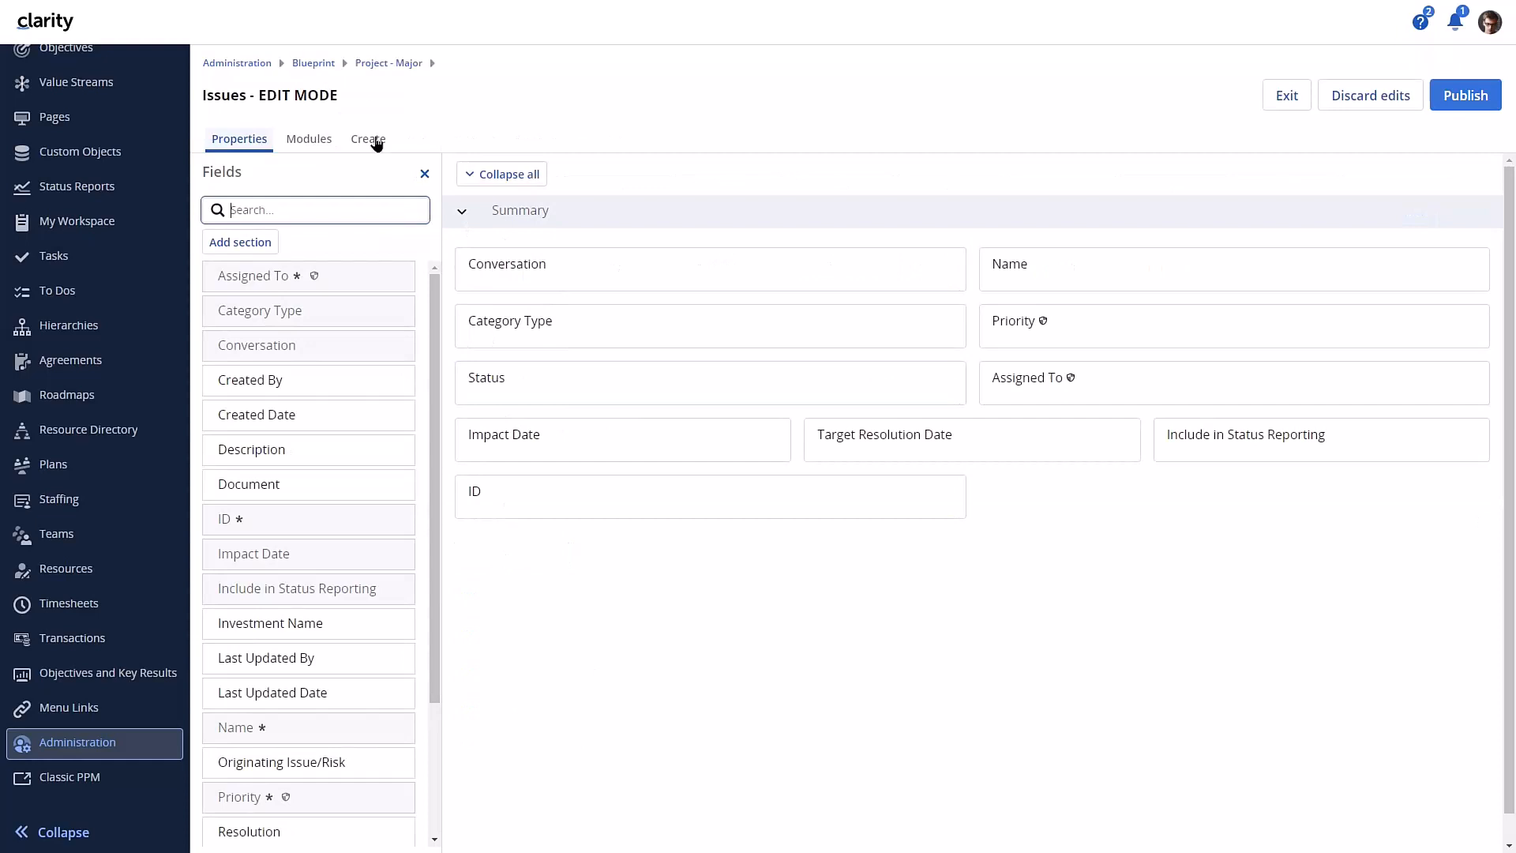
left_click(368, 139)
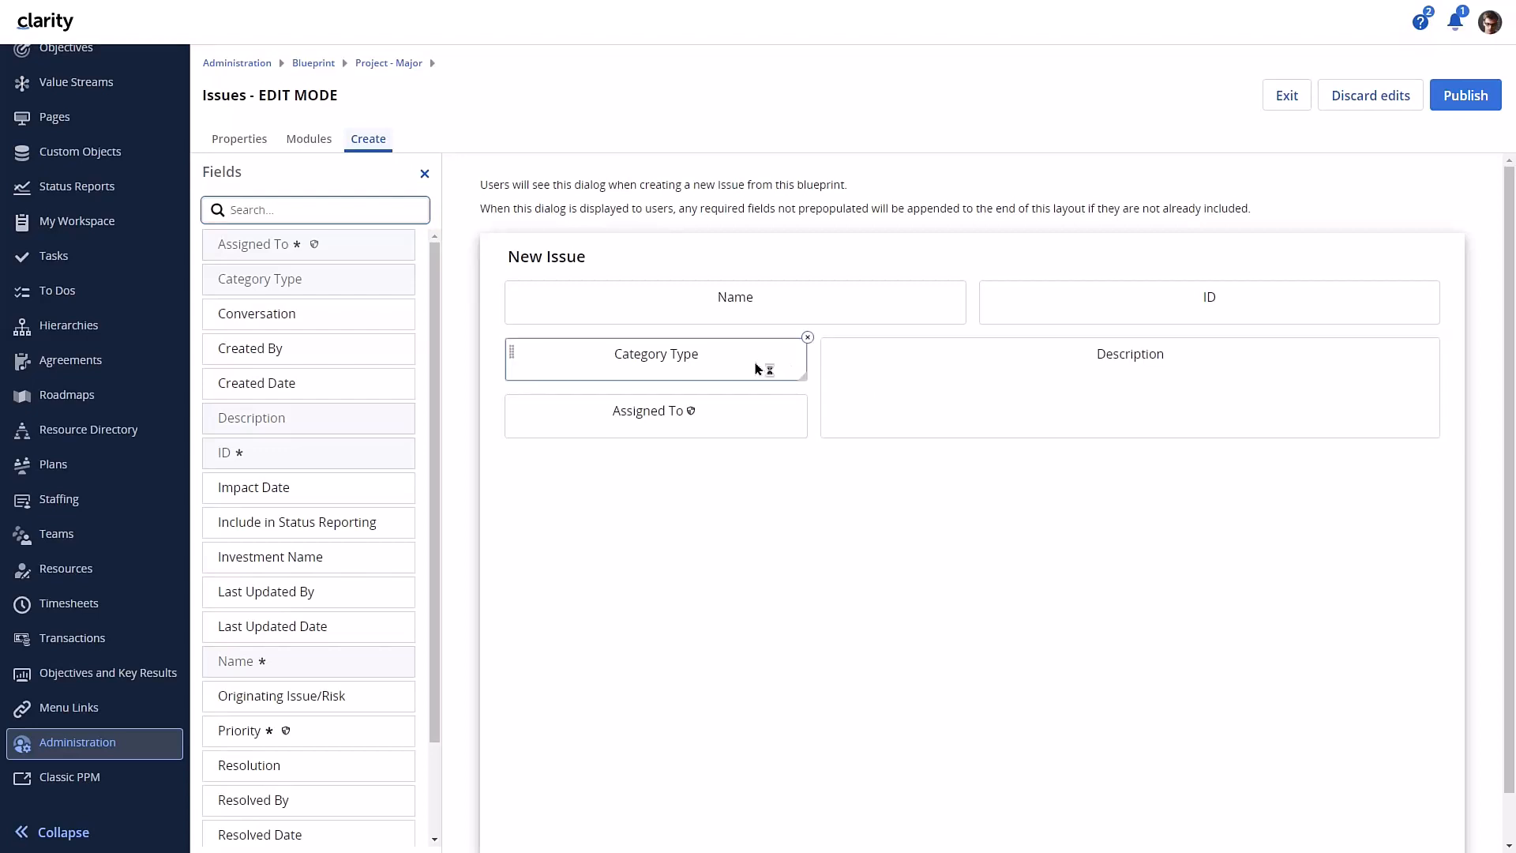
mouse_move(733, 500)
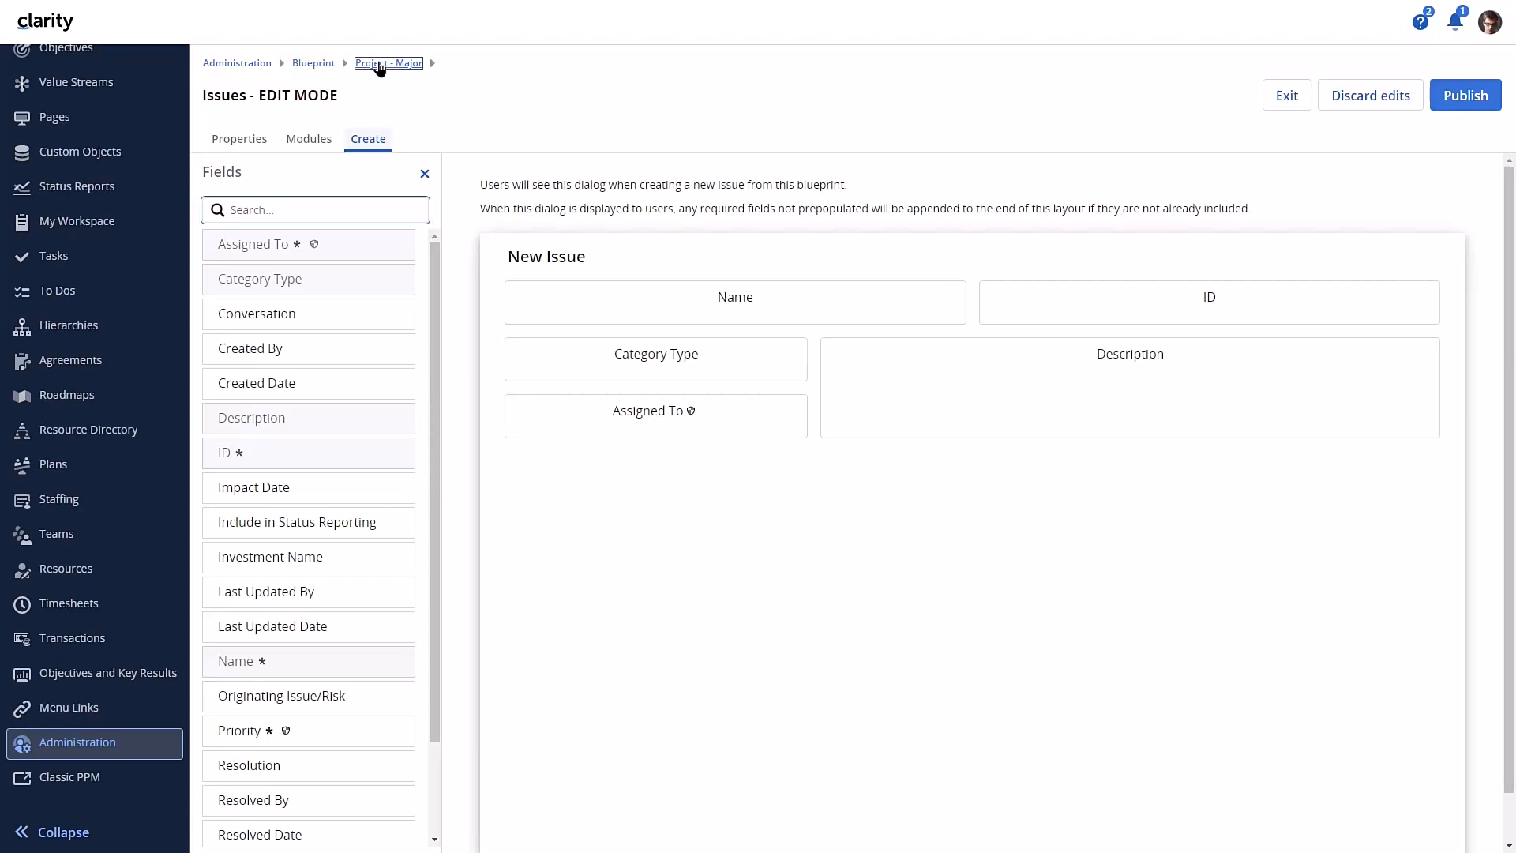
Return to the Project - Major blueprint and show its Modules layout
left_click(388, 63)
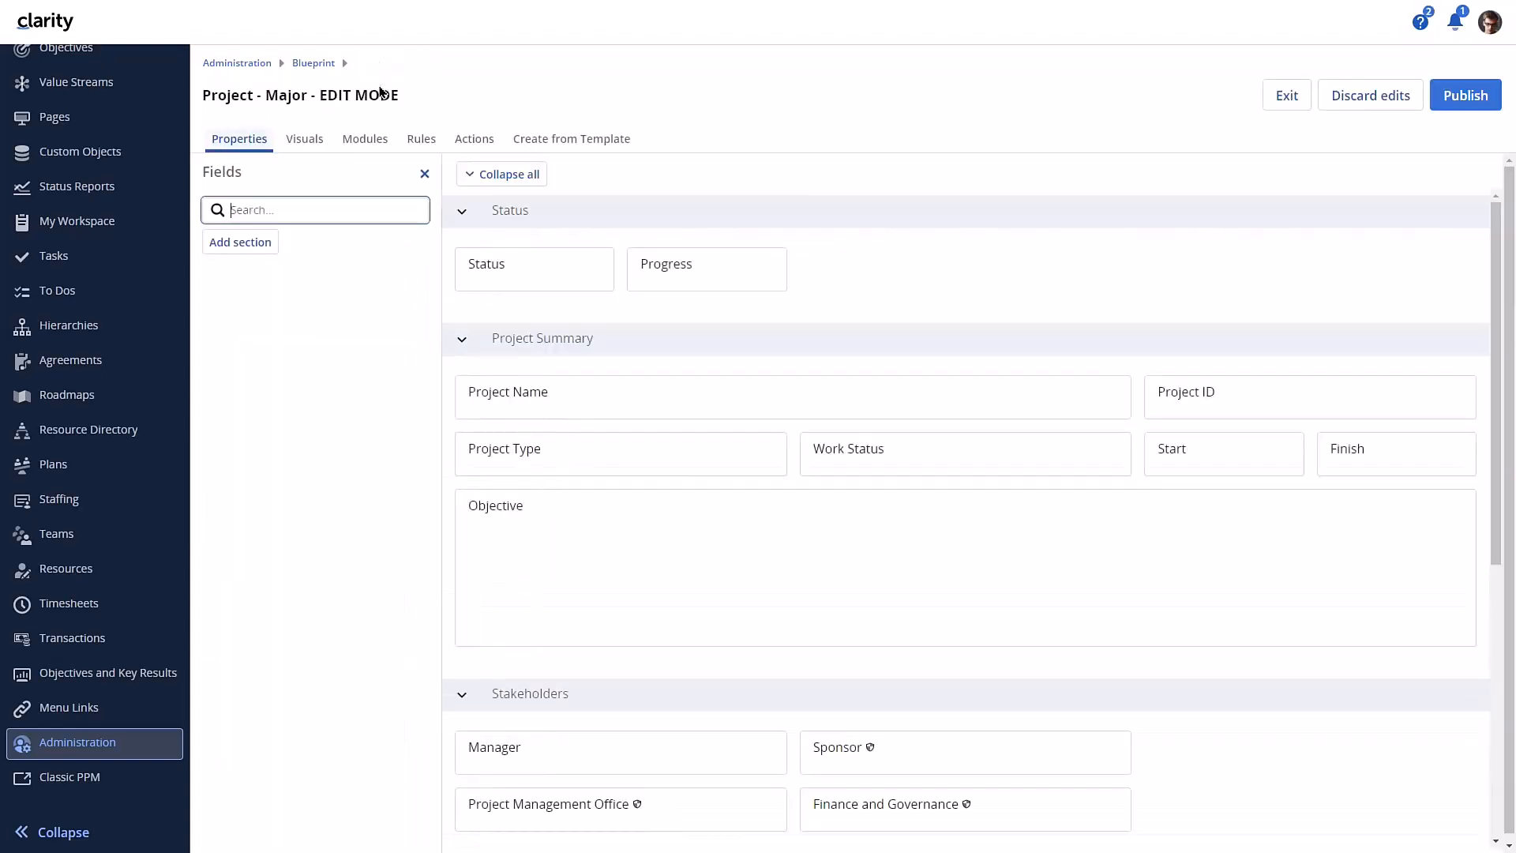
left_click(315, 211)
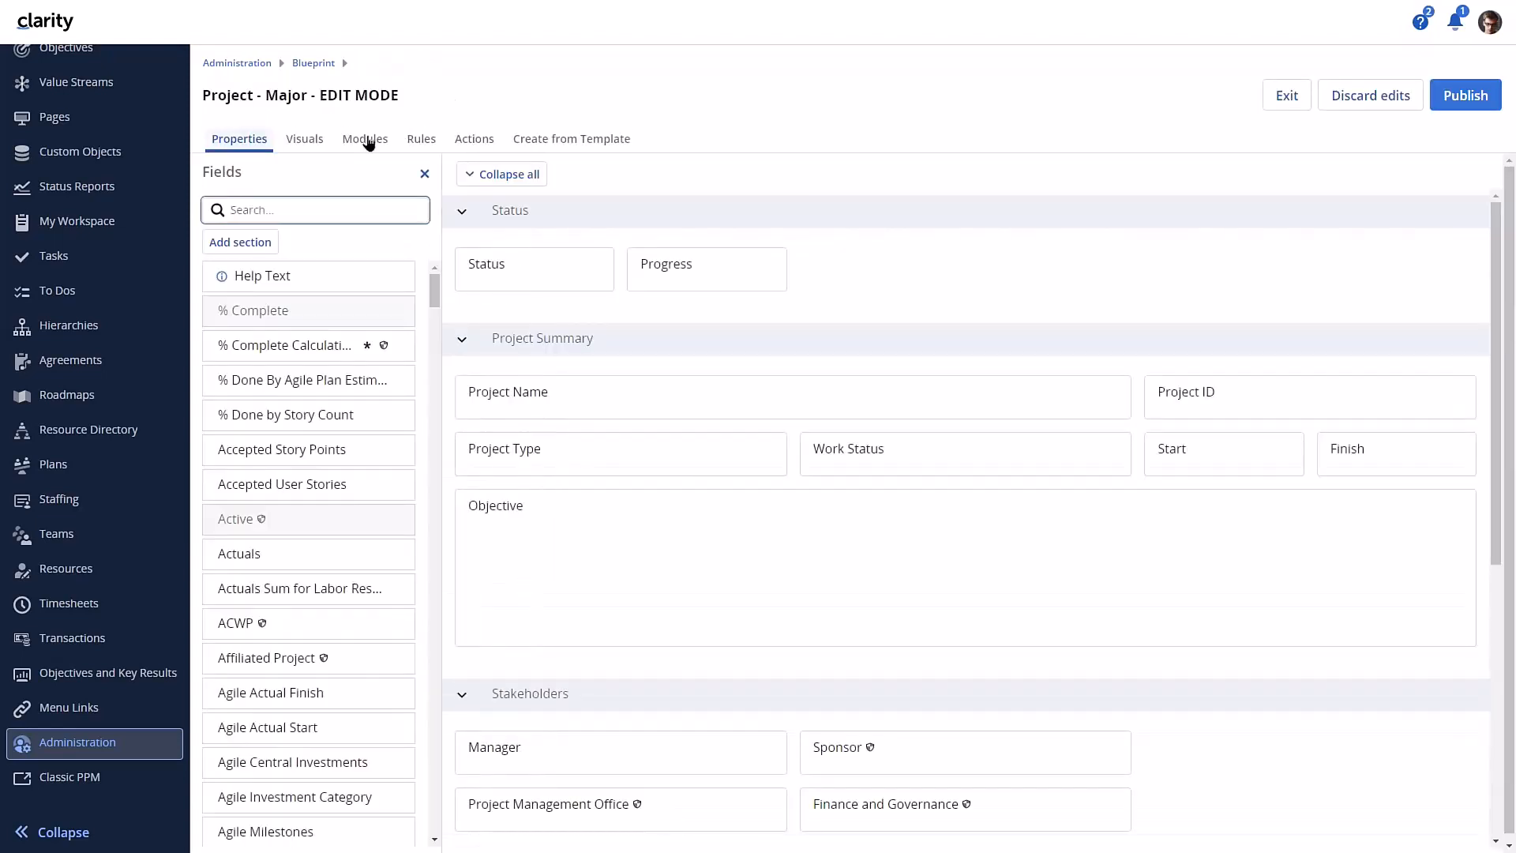
left_click(365, 139)
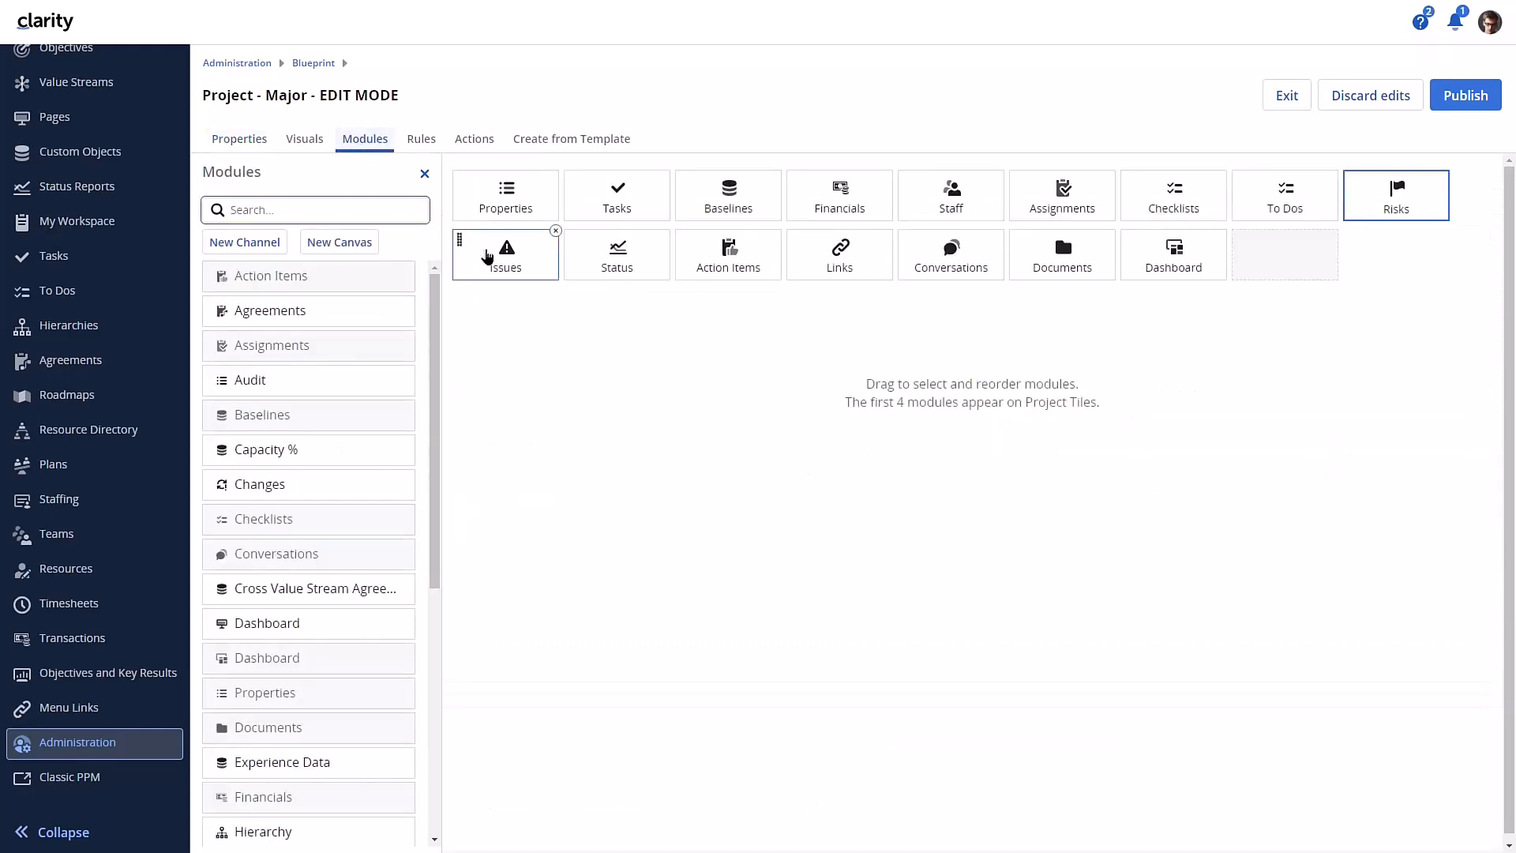
left_click(505, 255)
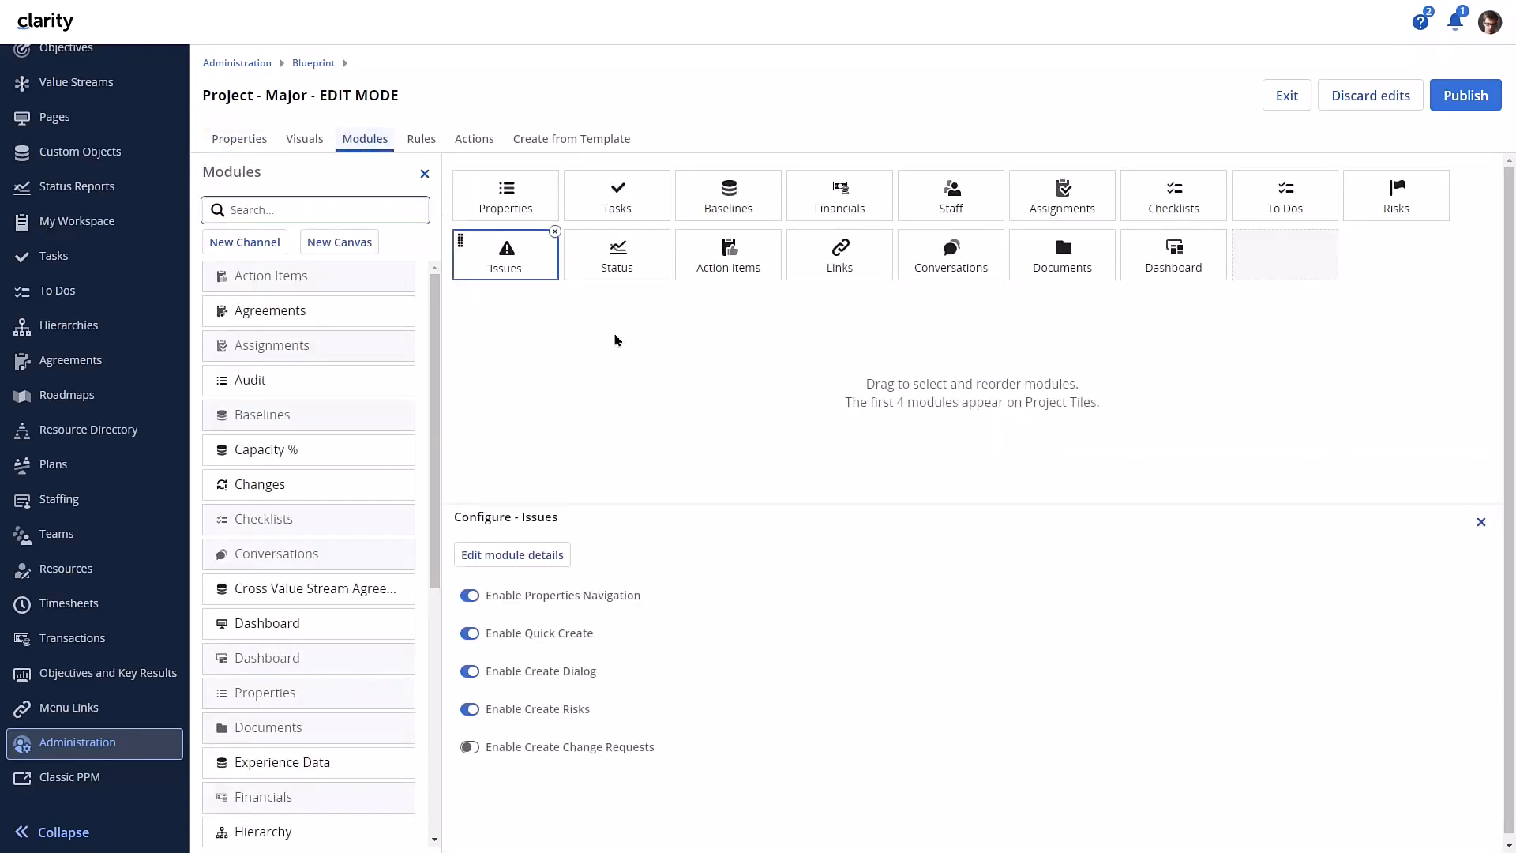
mouse_move(603, 712)
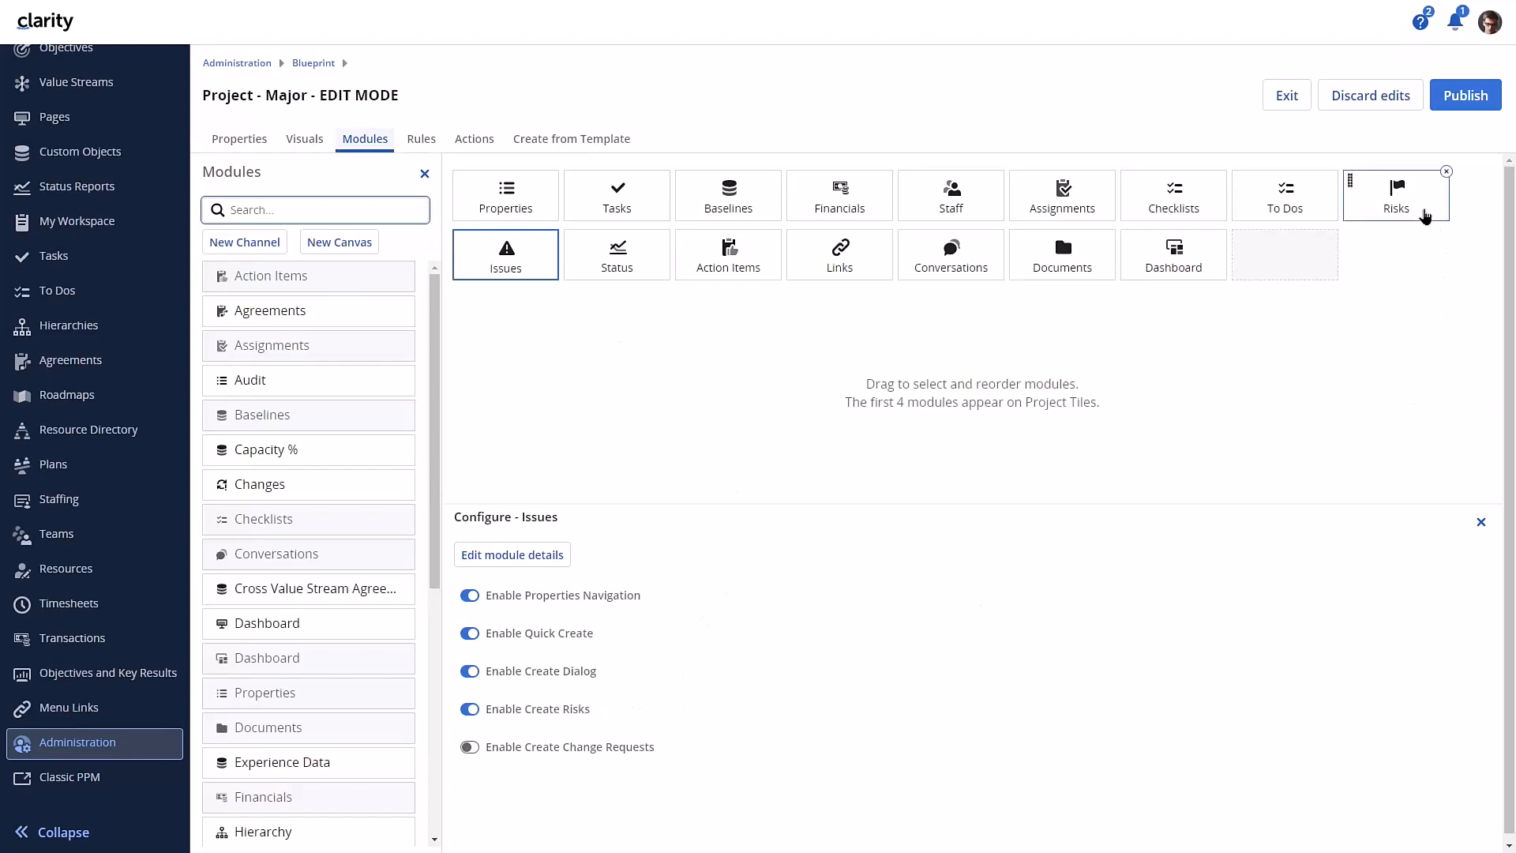
Edit the Risks module details and show its New Risk create-dialog layout
left_click(1394, 196)
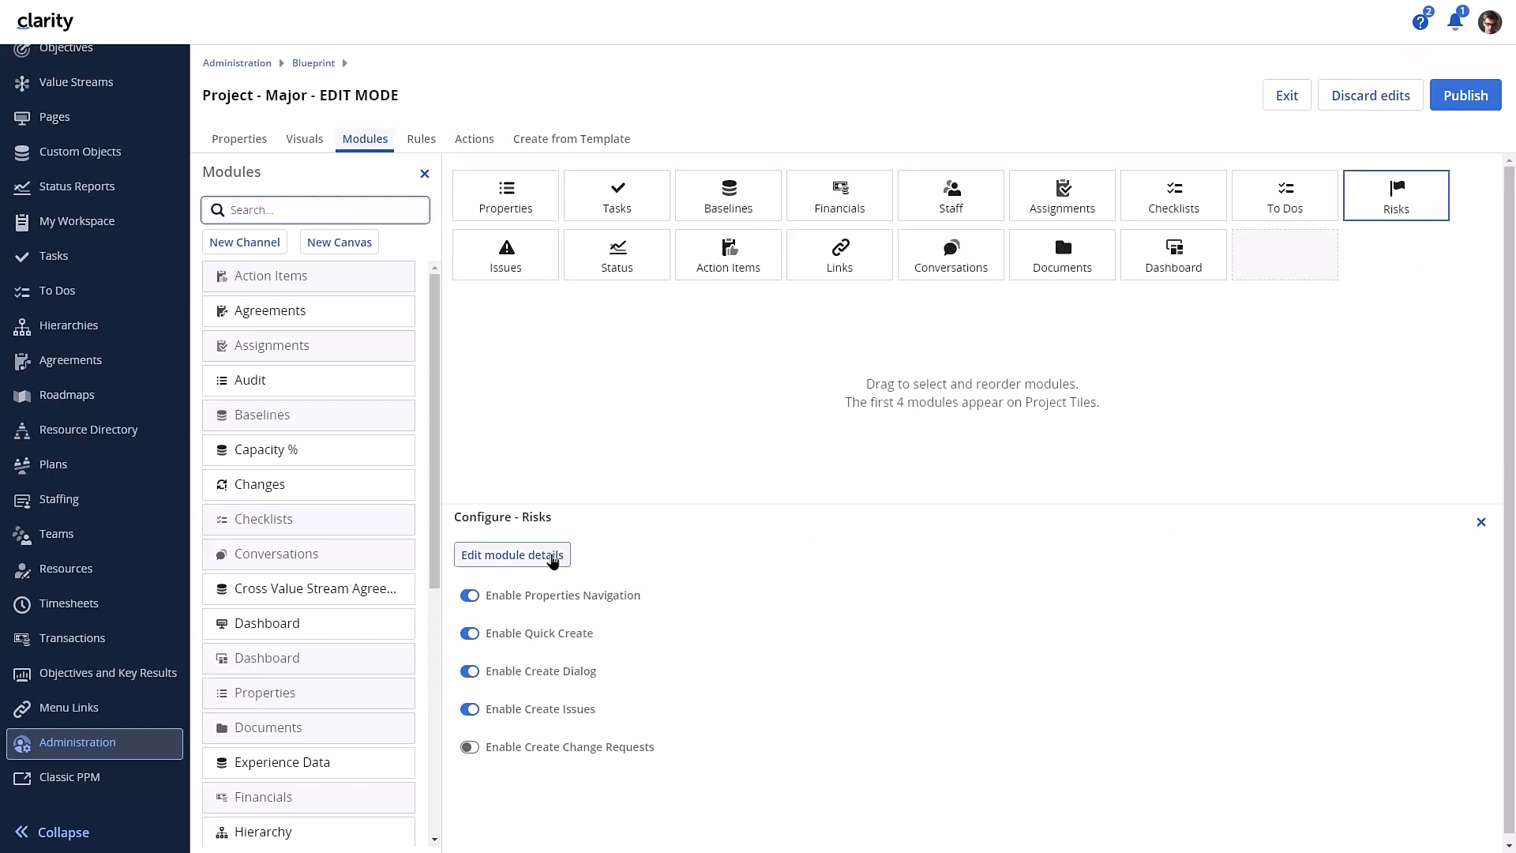
left_click(510, 555)
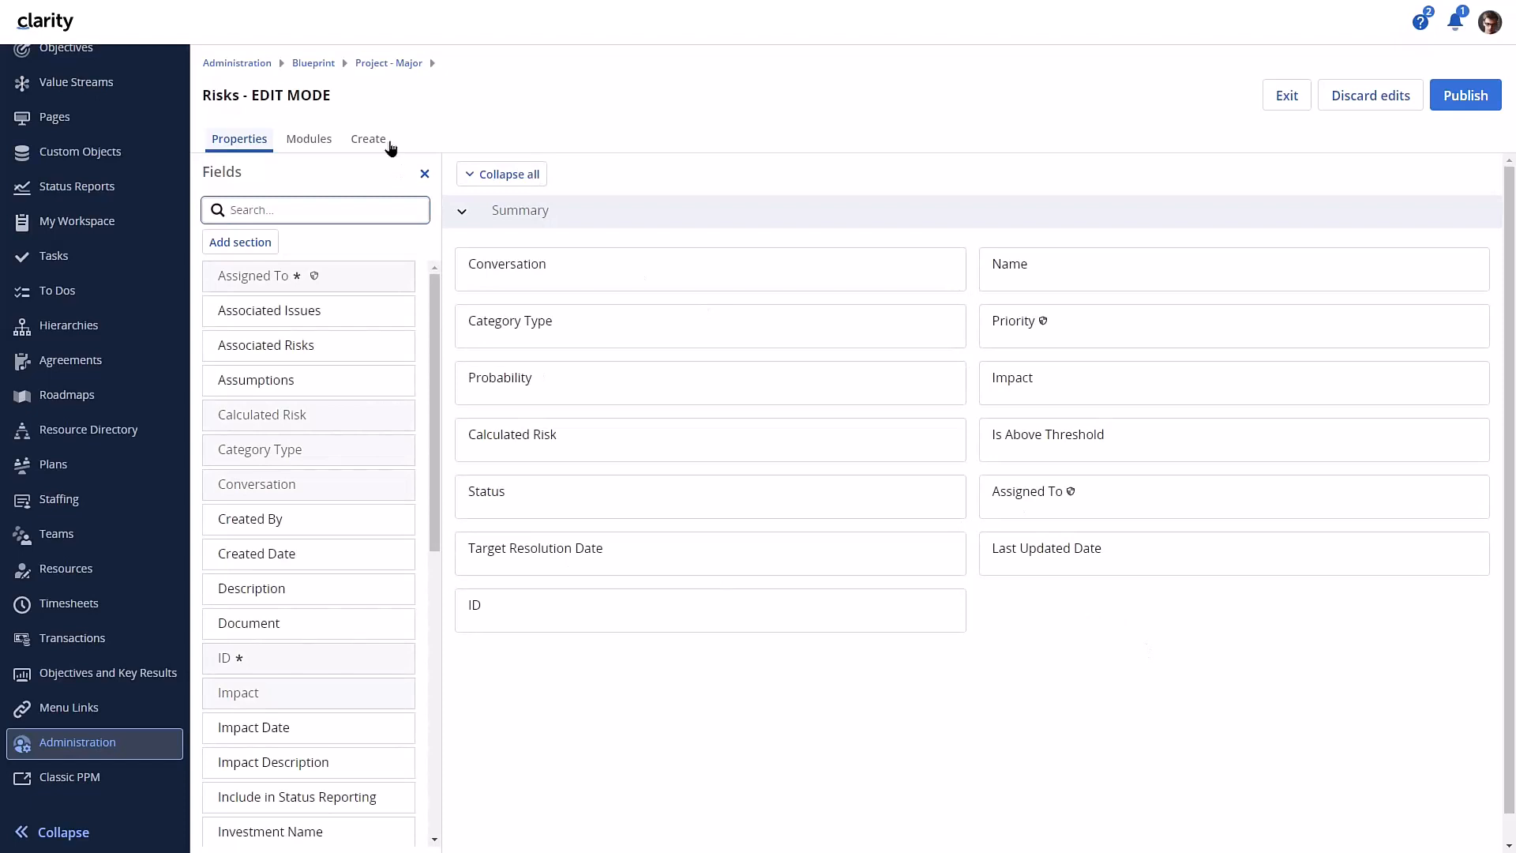
left_click(368, 139)
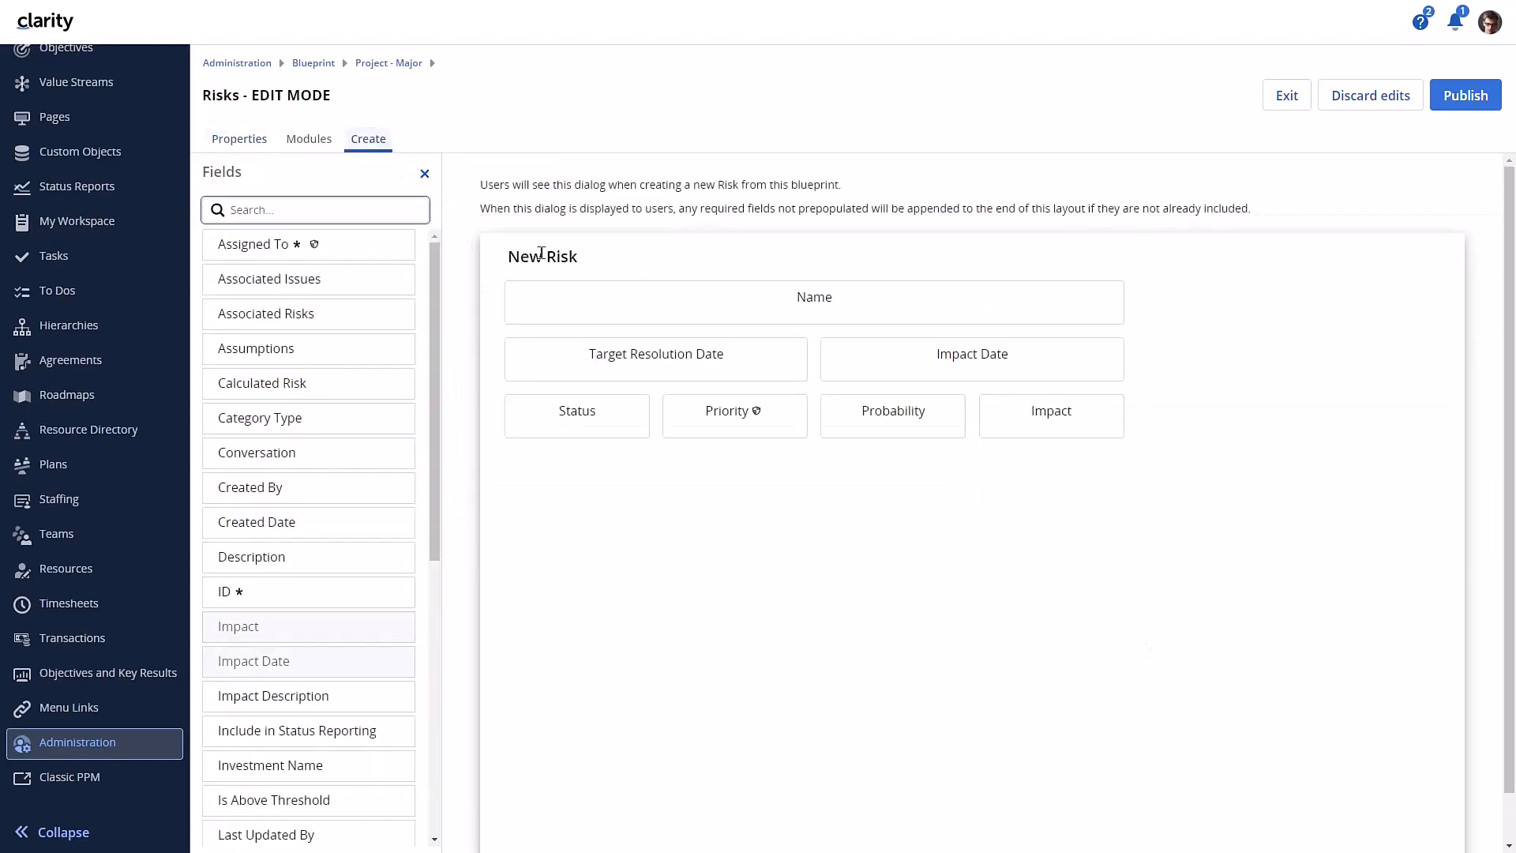
left_click(656, 352)
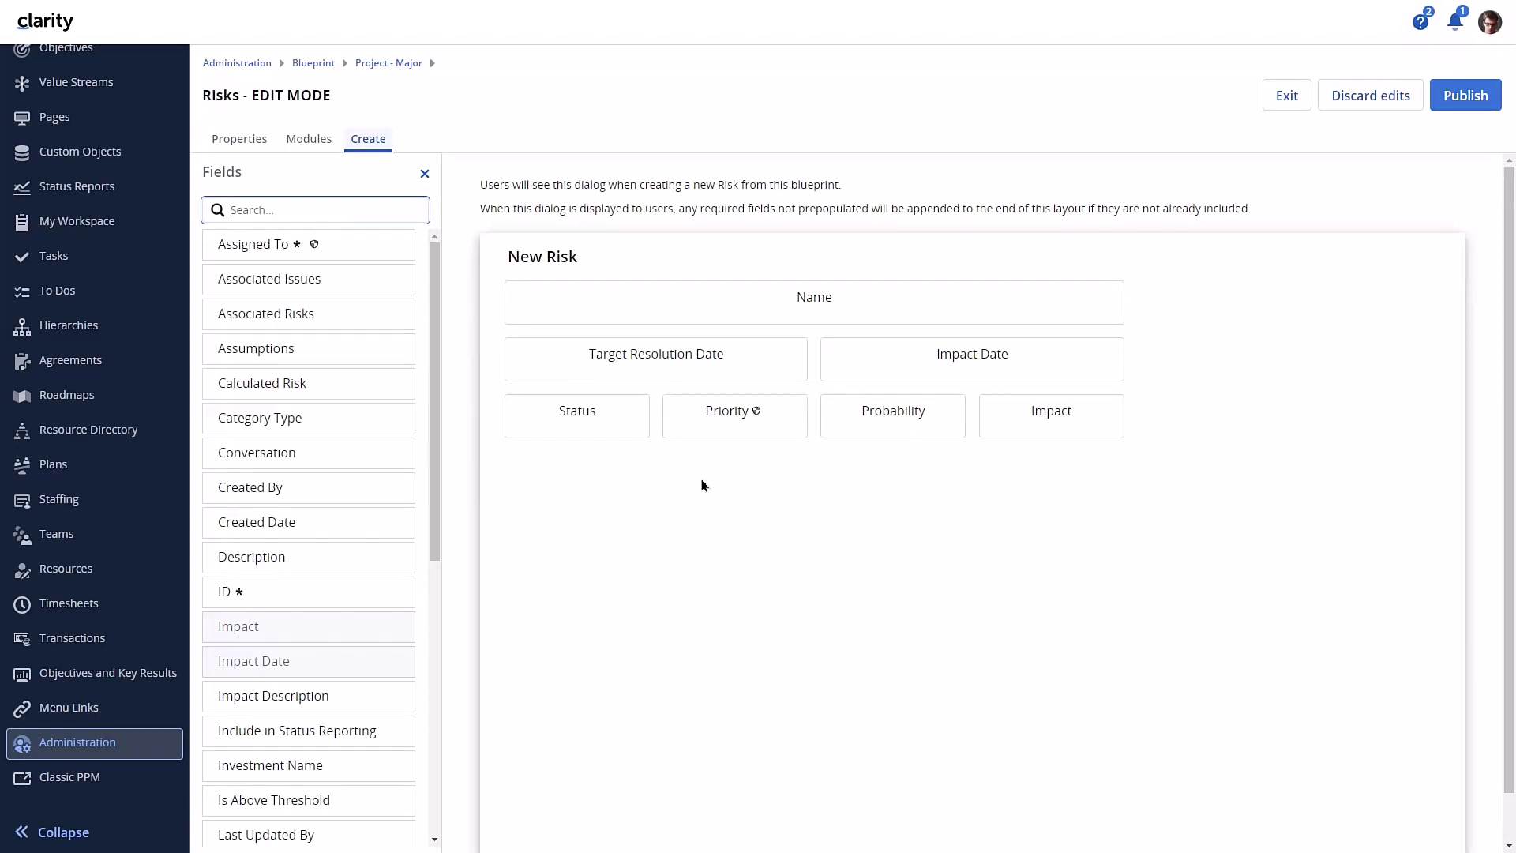
mouse_move(1312, 360)
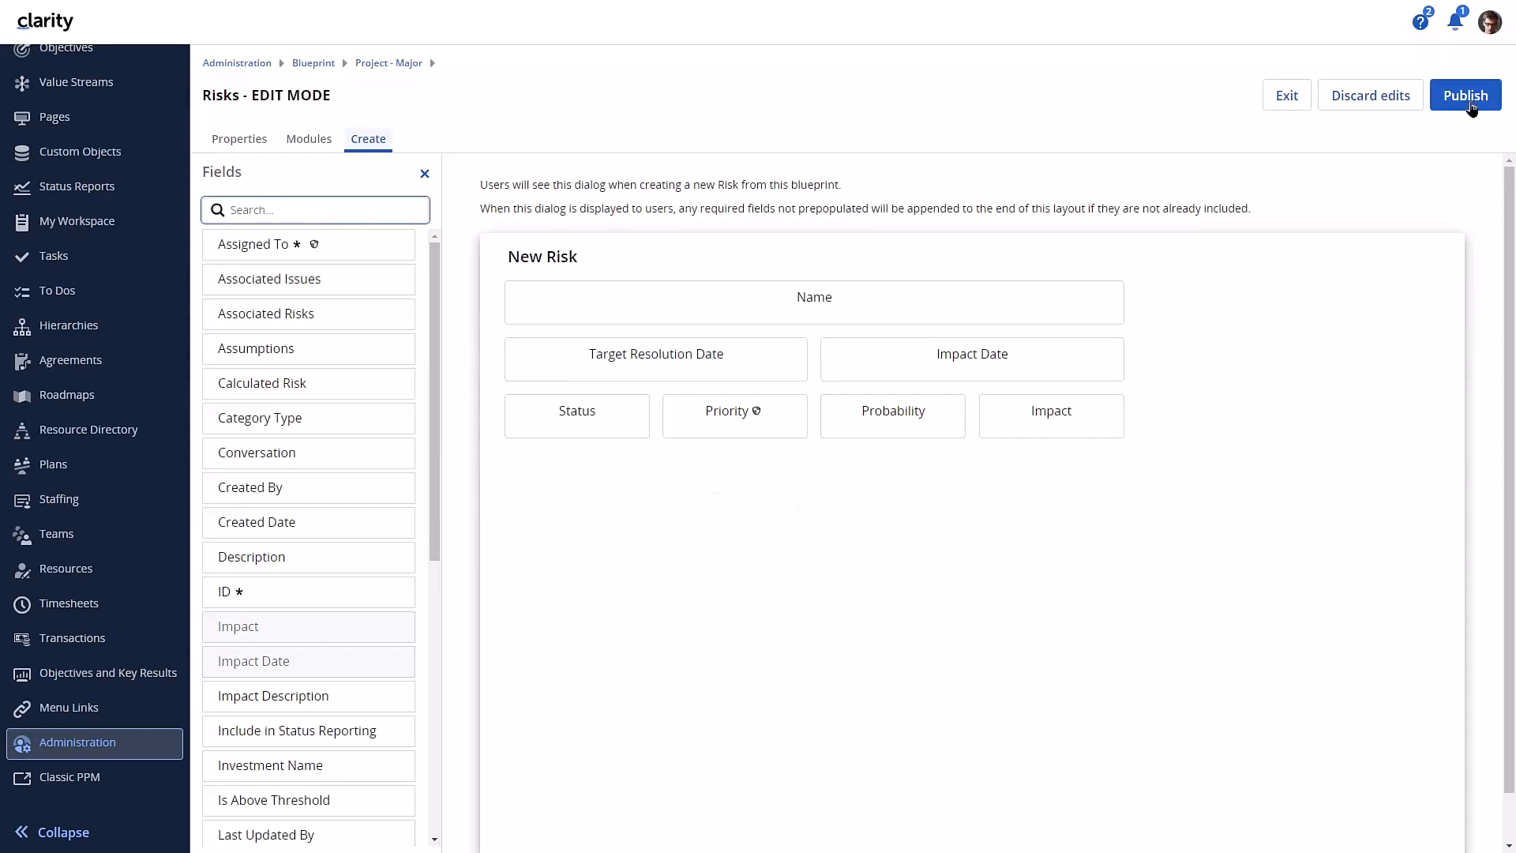
Publish the Project - Major blueprint and go to the Projects list
left_click(1465, 94)
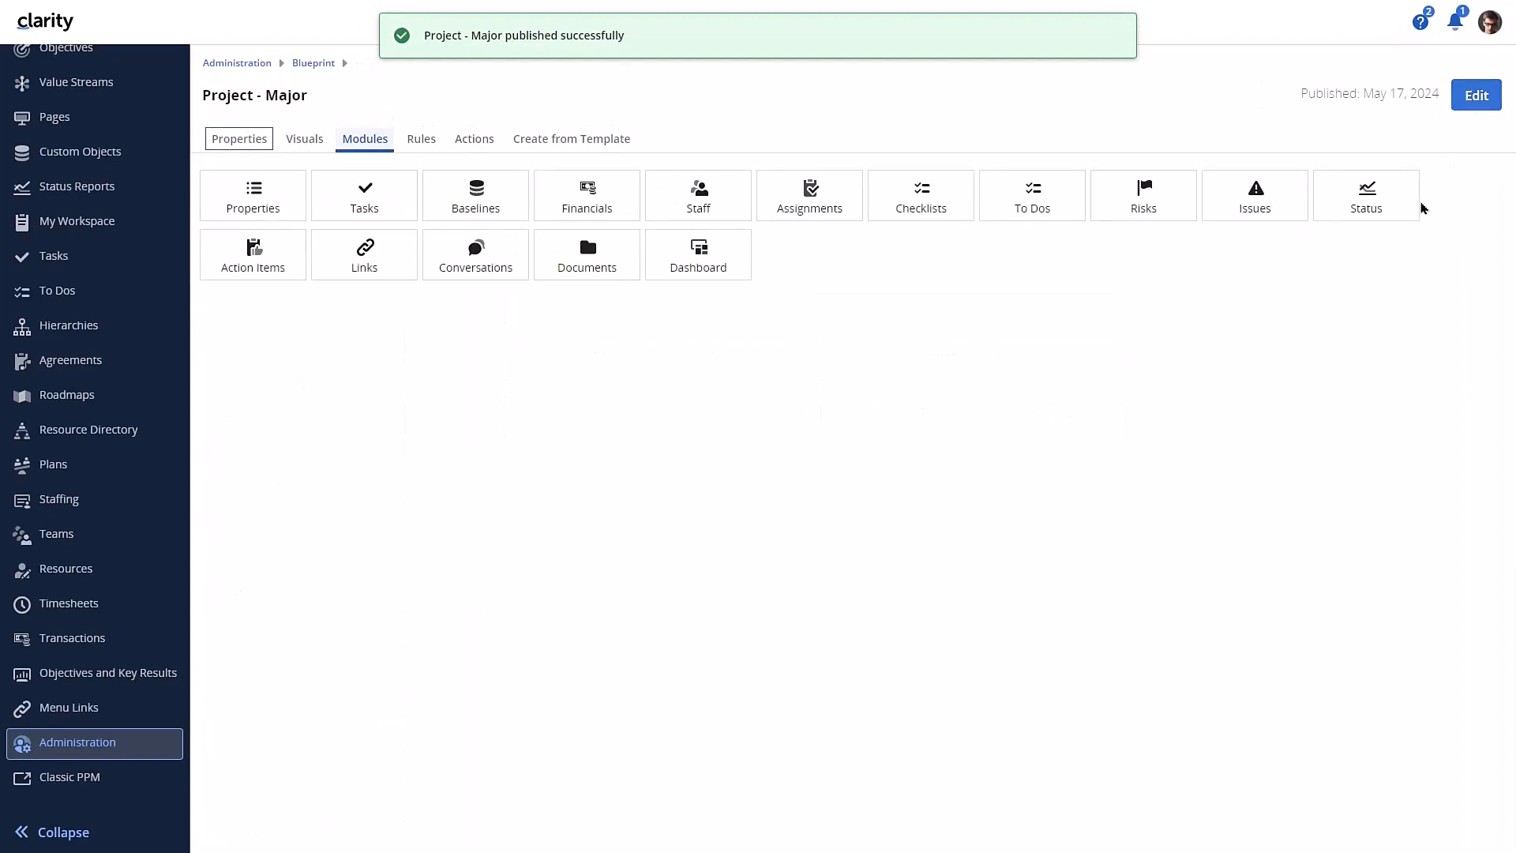
mouse_move(1315, 359)
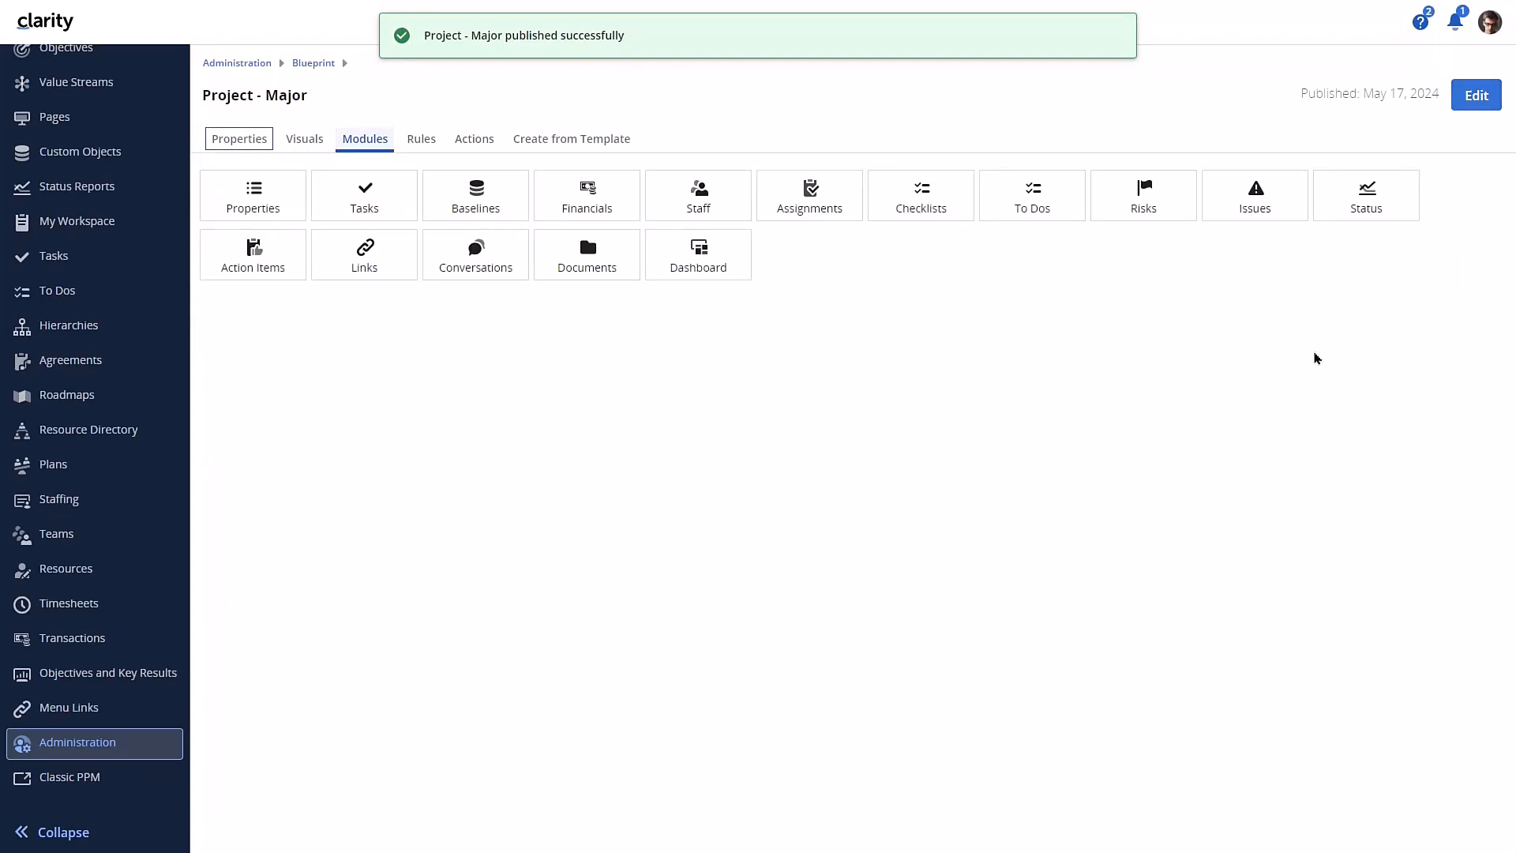
mouse_move(80, 151)
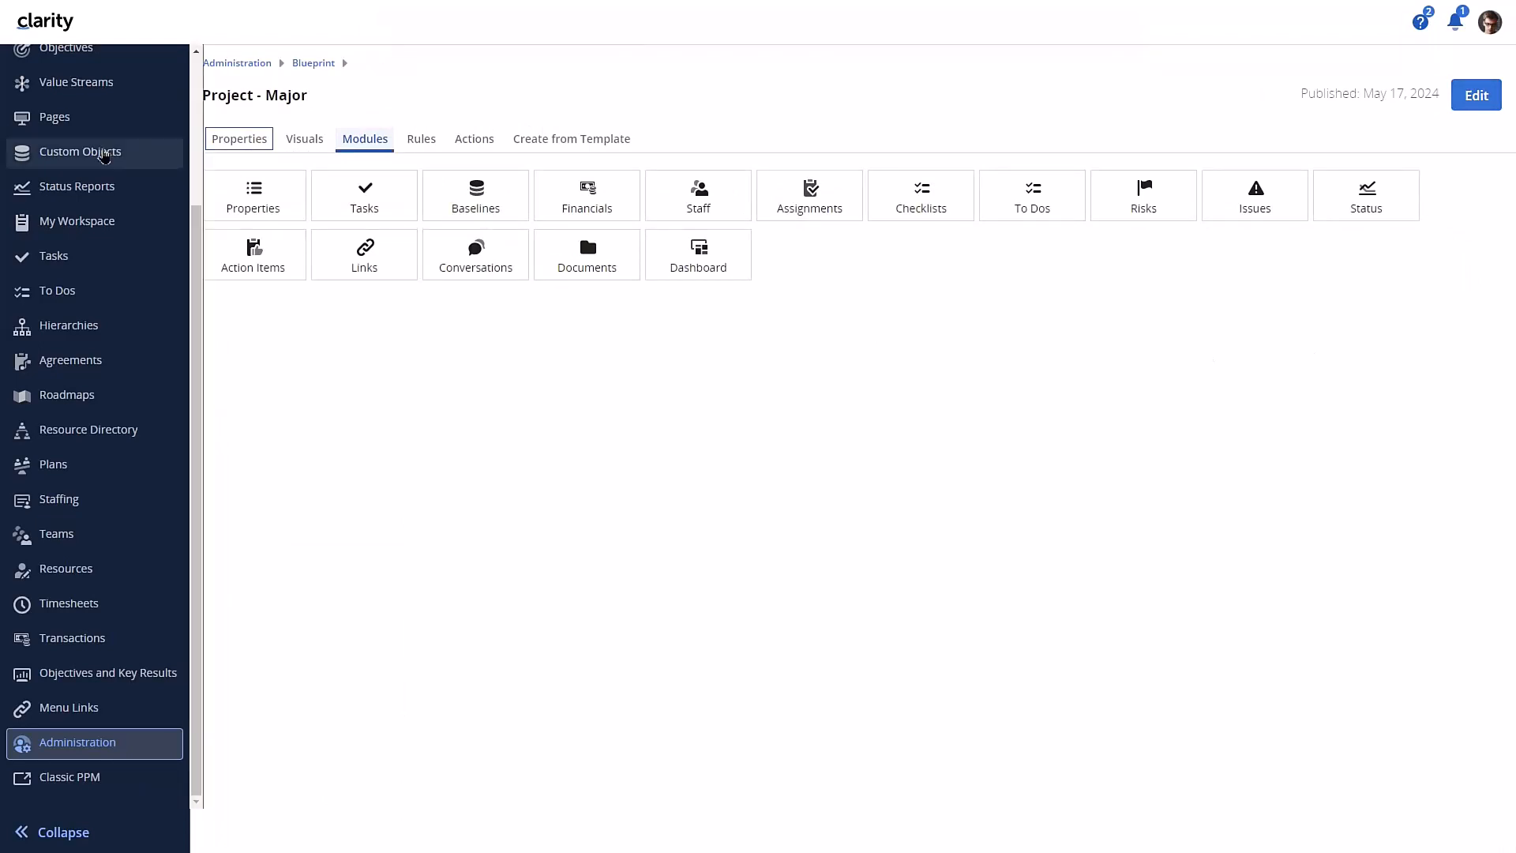
scroll("up", 3)
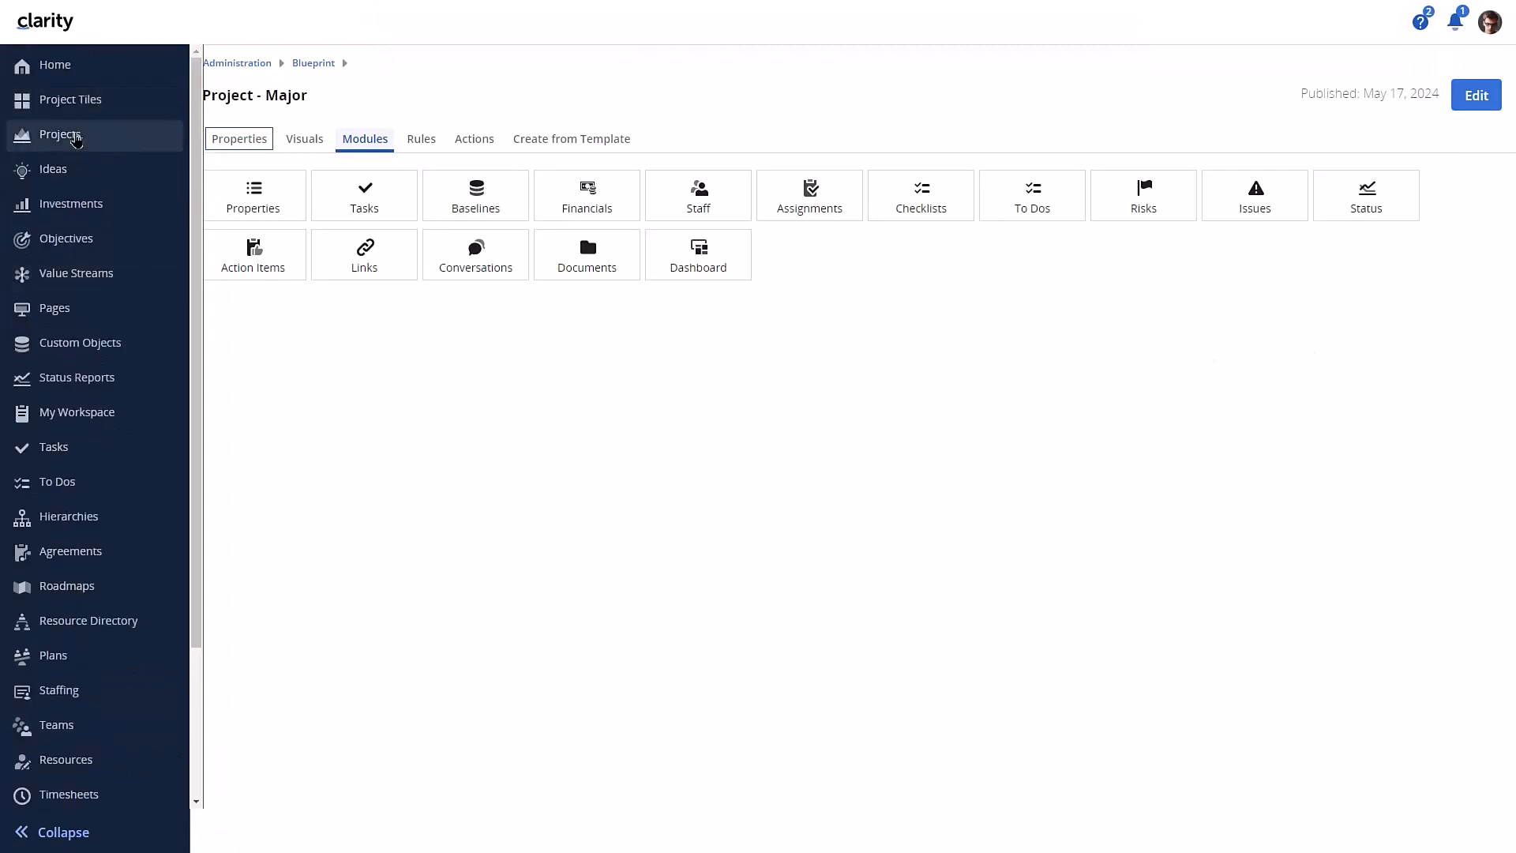
left_click(62, 135)
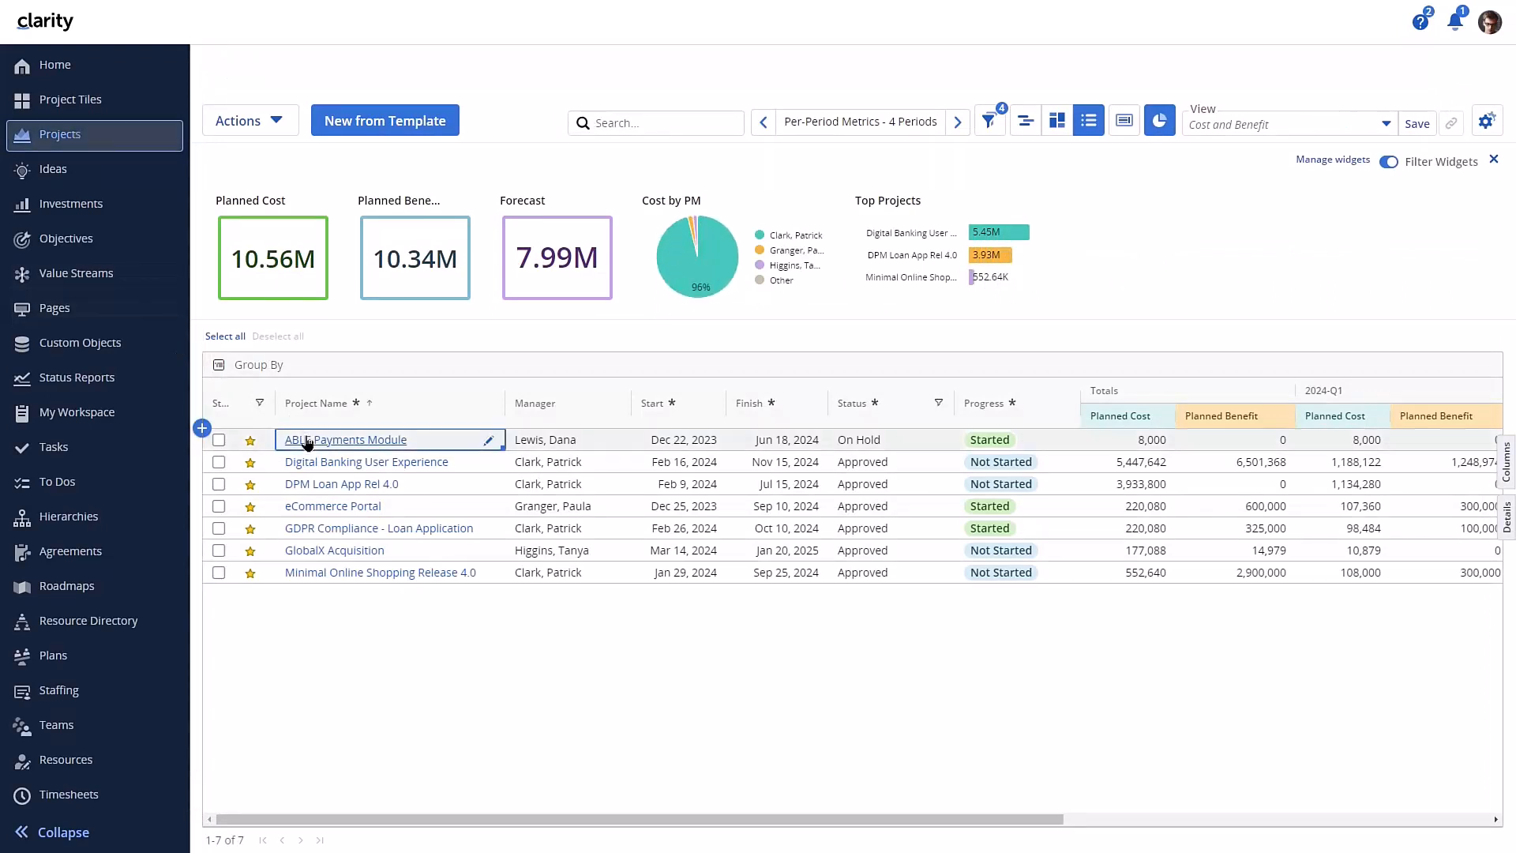
Open the ABLE Payments Module project and show its Issues list
left_click(343, 439)
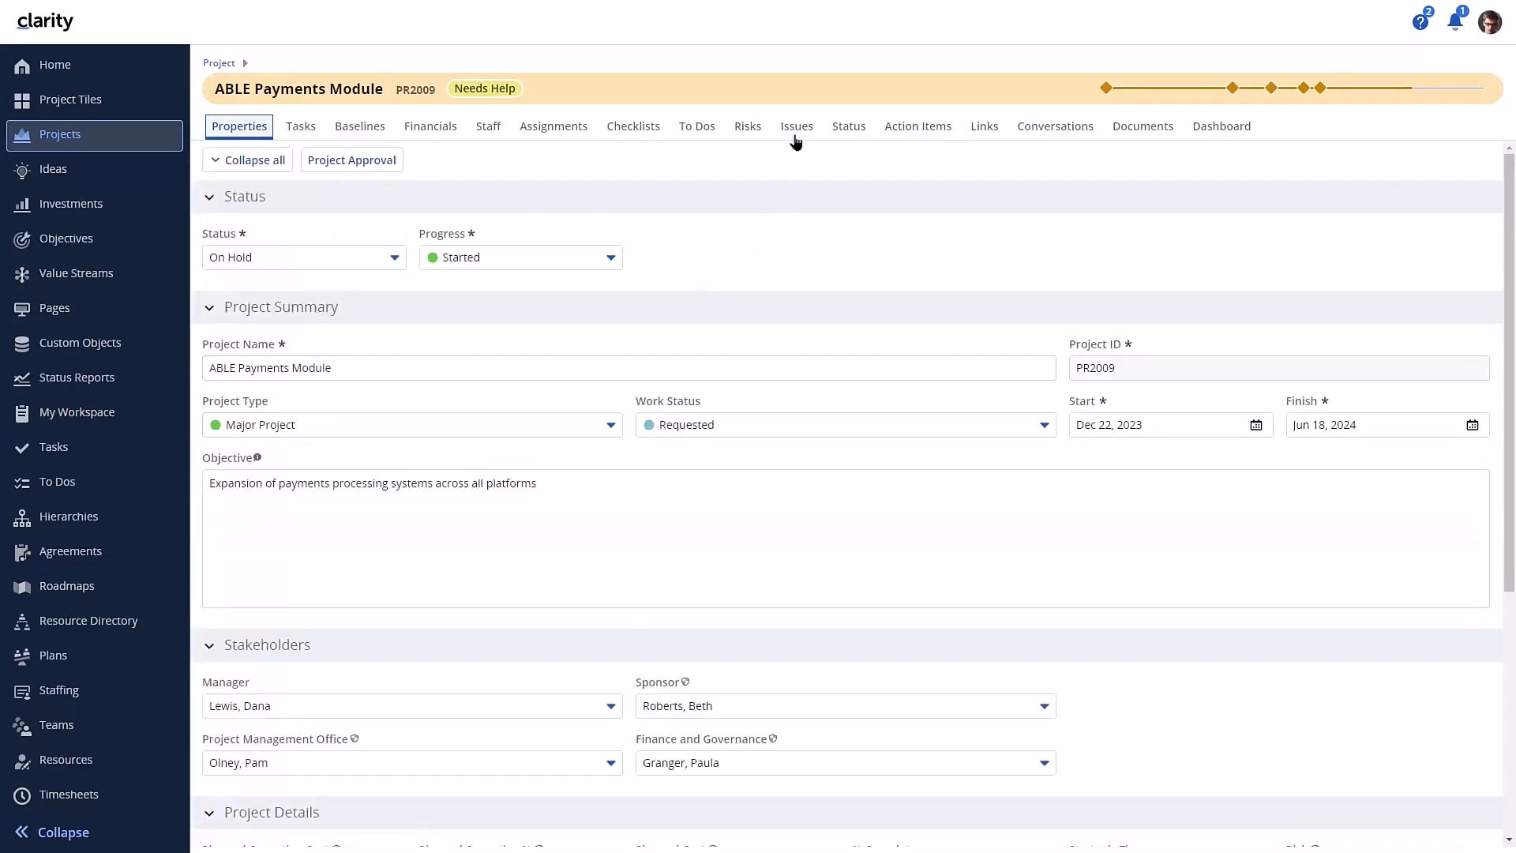
left_click(796, 126)
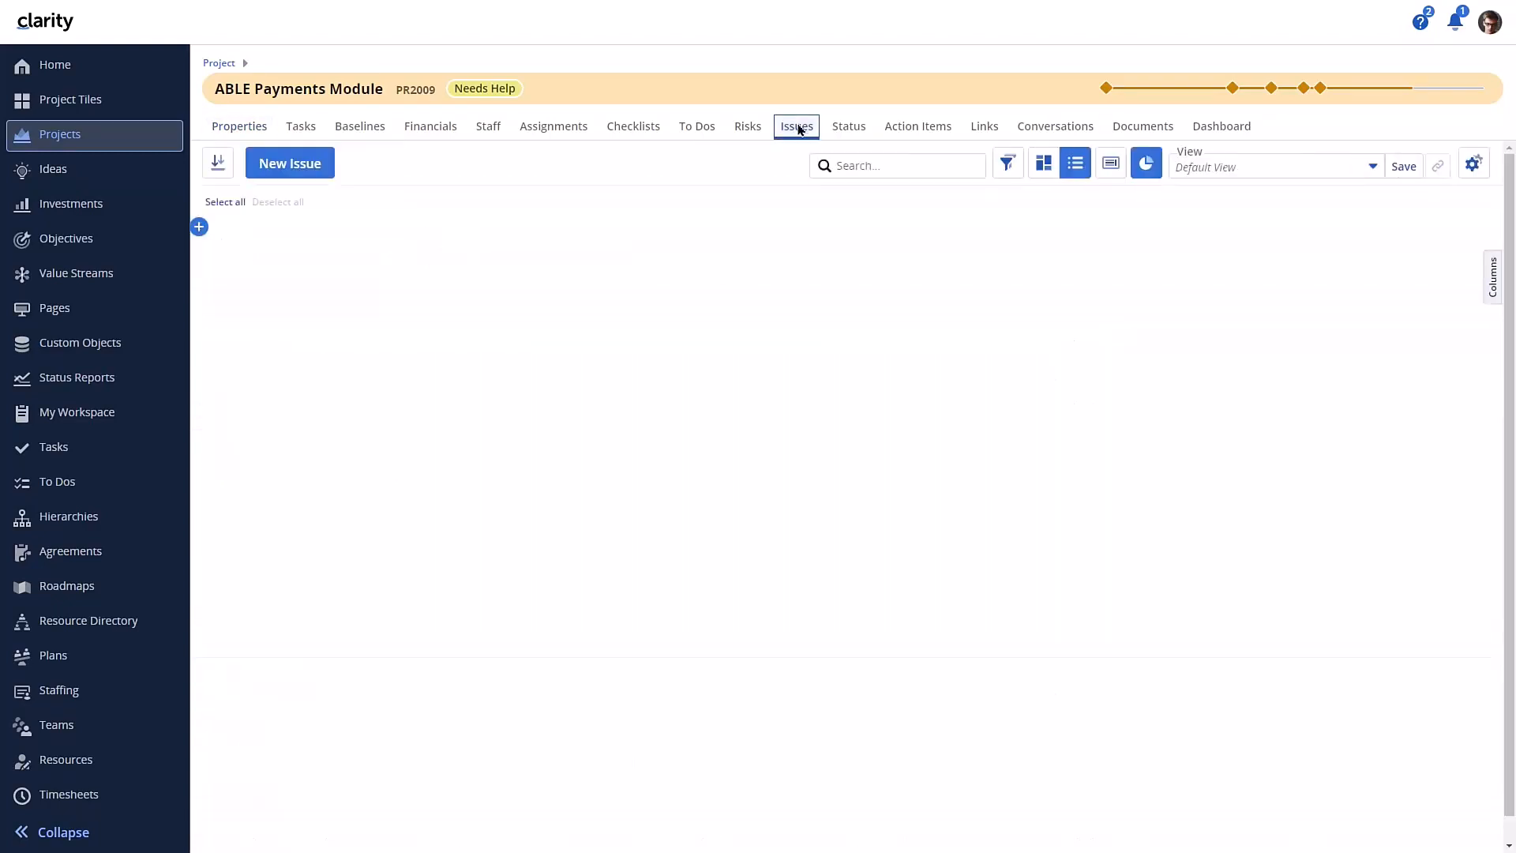
left_click(1159, 162)
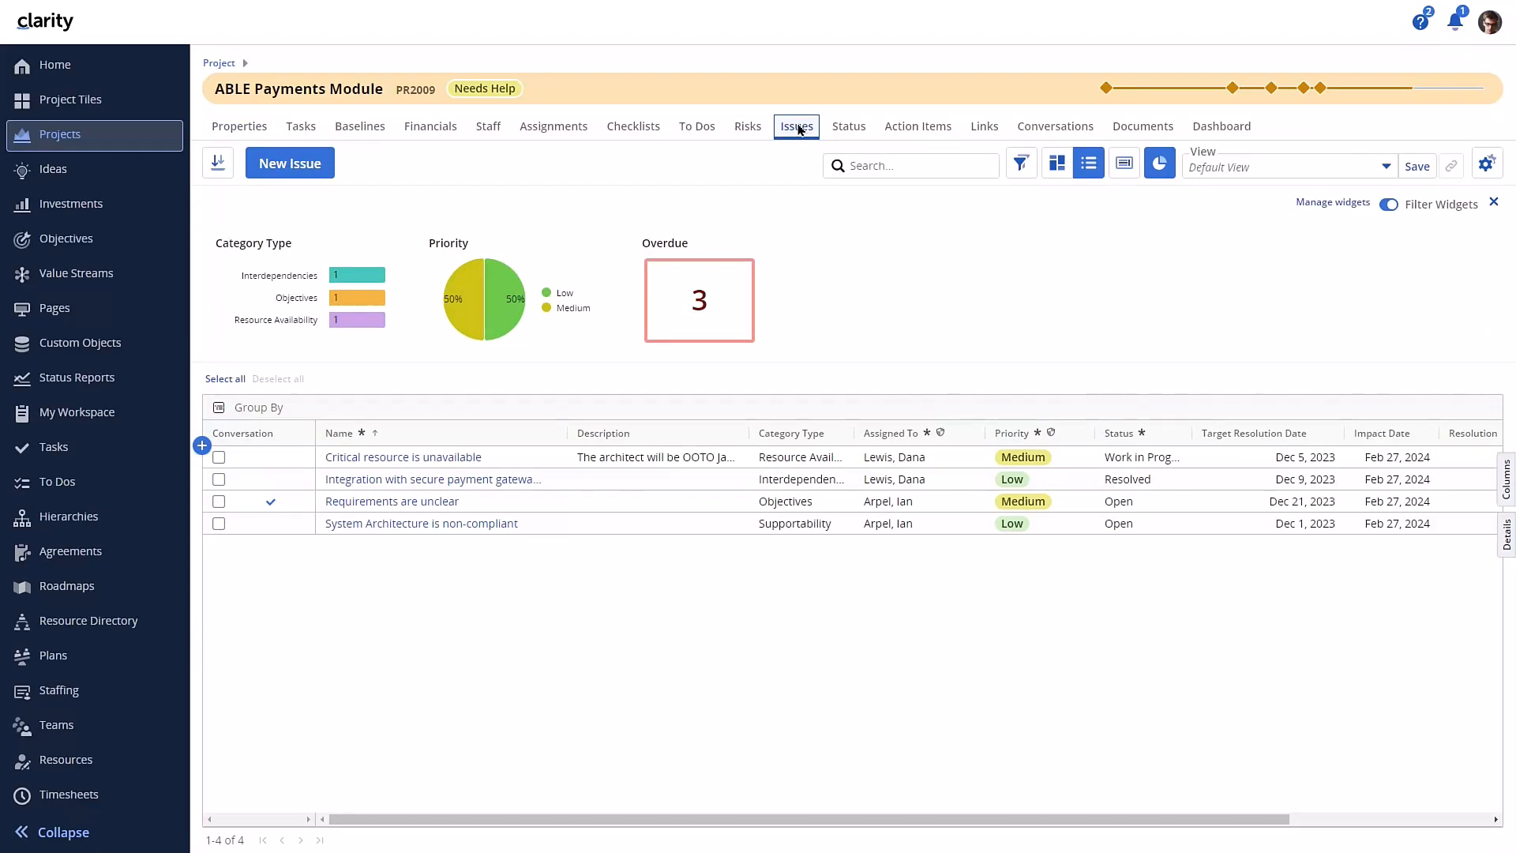
mouse_move(554, 450)
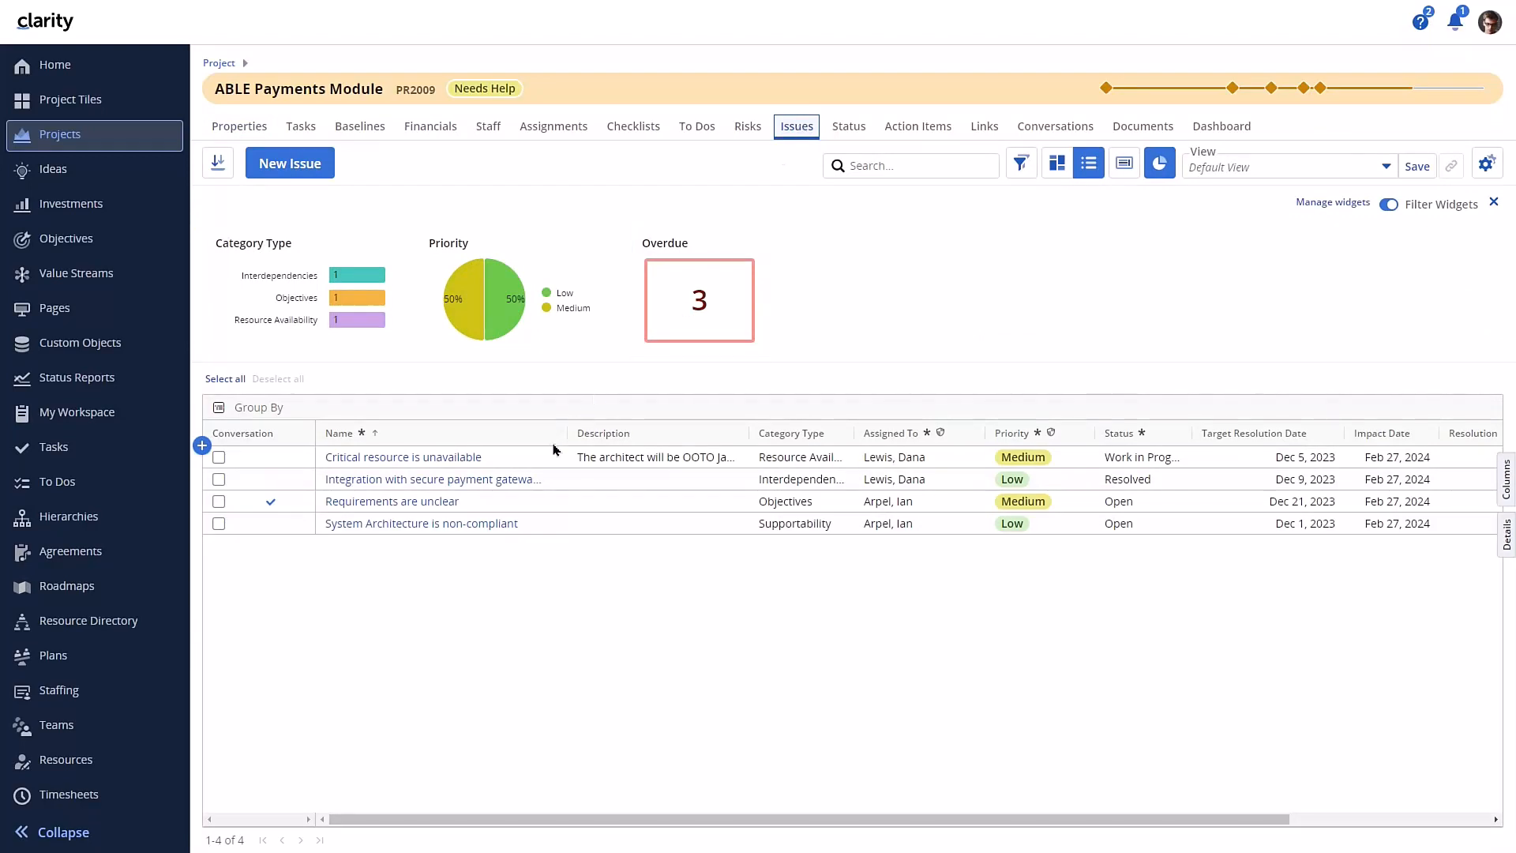
Create a risk from the 'Critical resource is unavailable' issue using its prefilled details
right_click(655, 456)
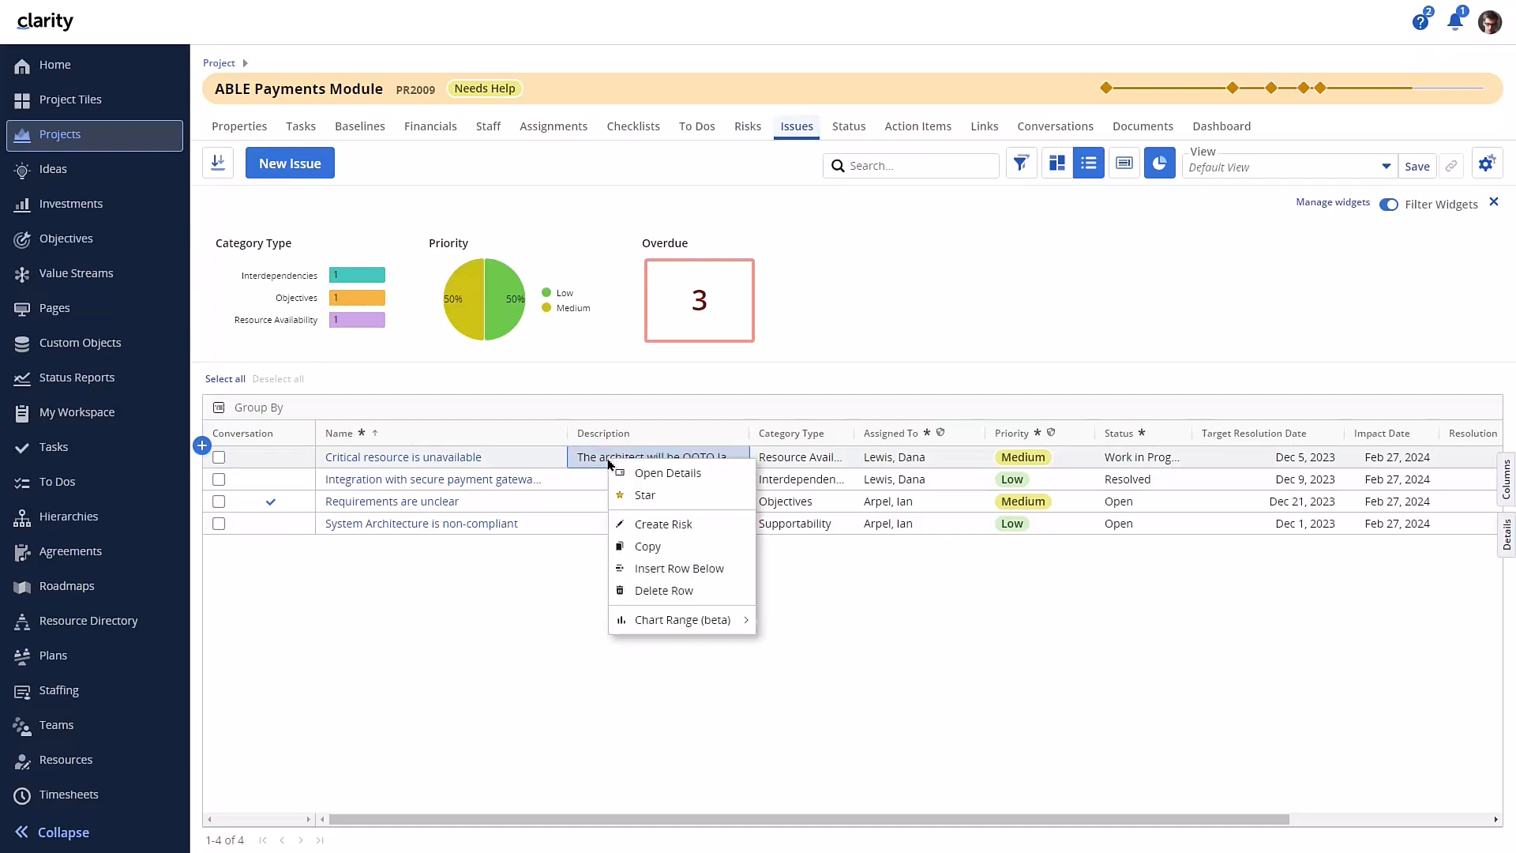
mouse_move(662, 523)
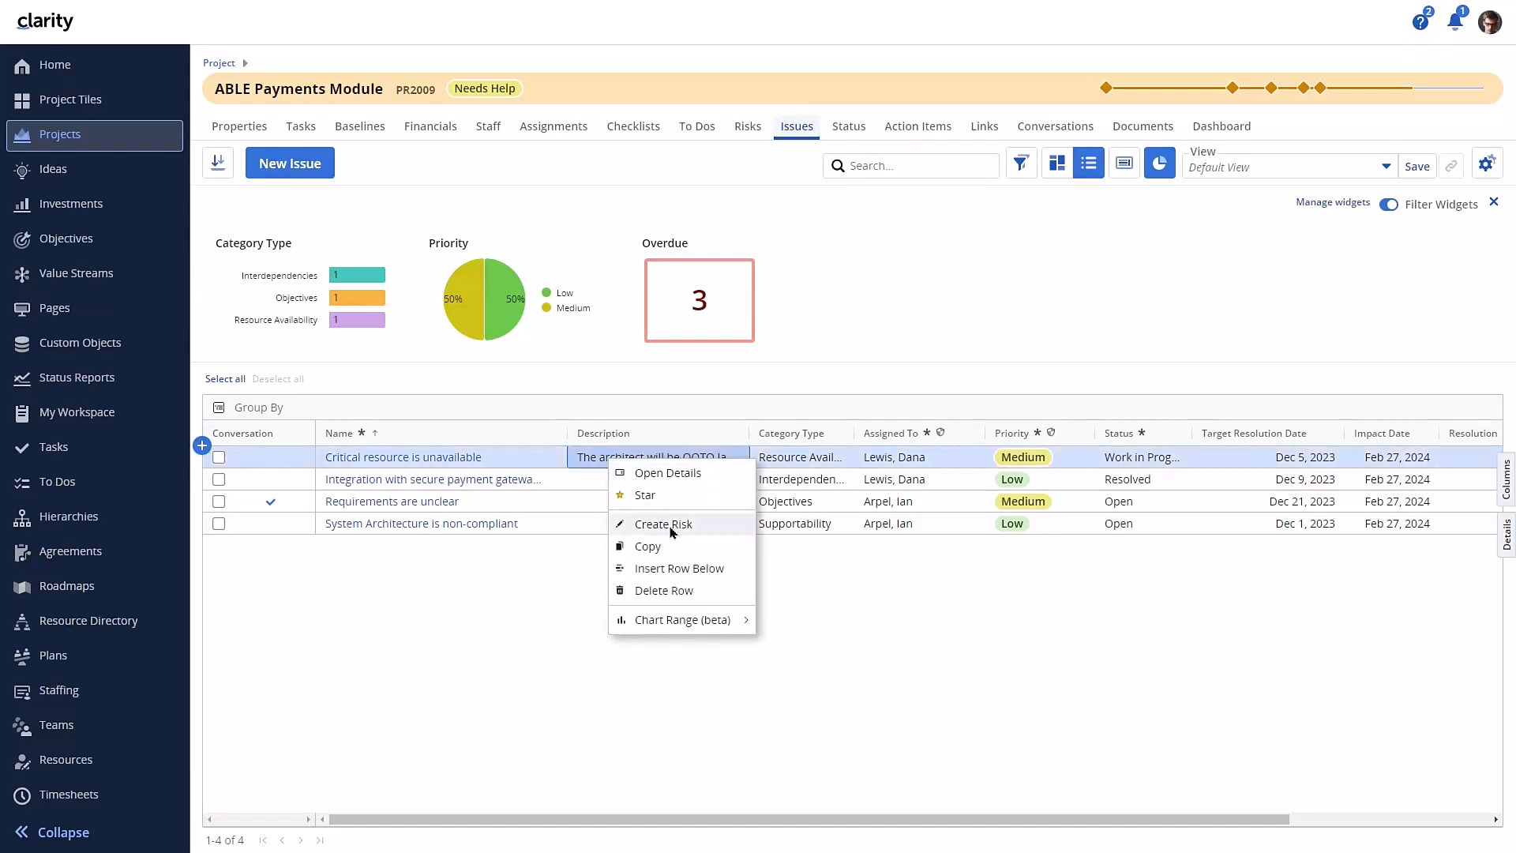
left_click(662, 523)
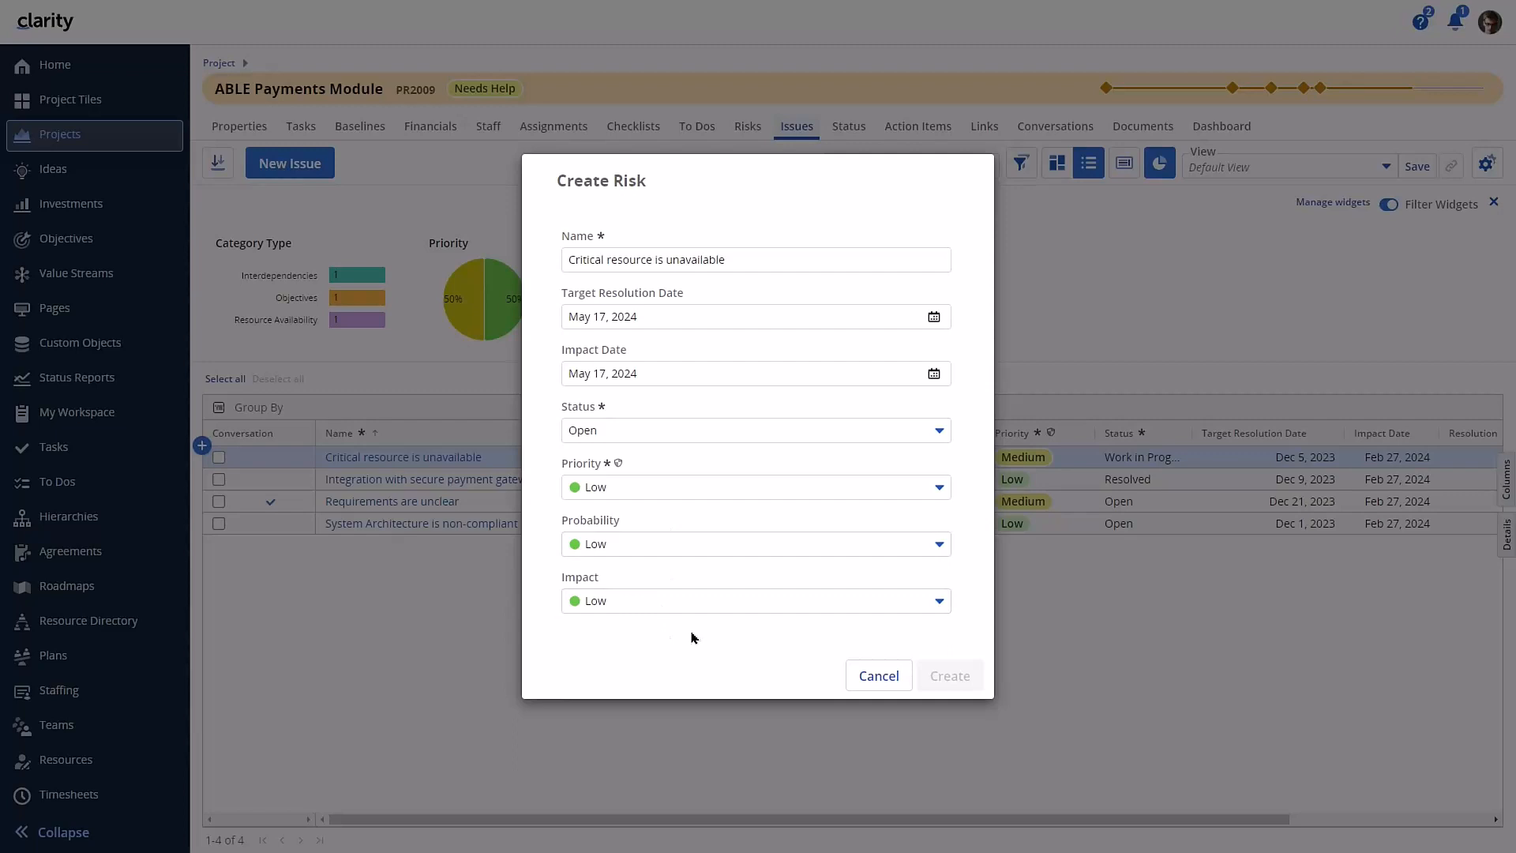
mouse_move(862, 401)
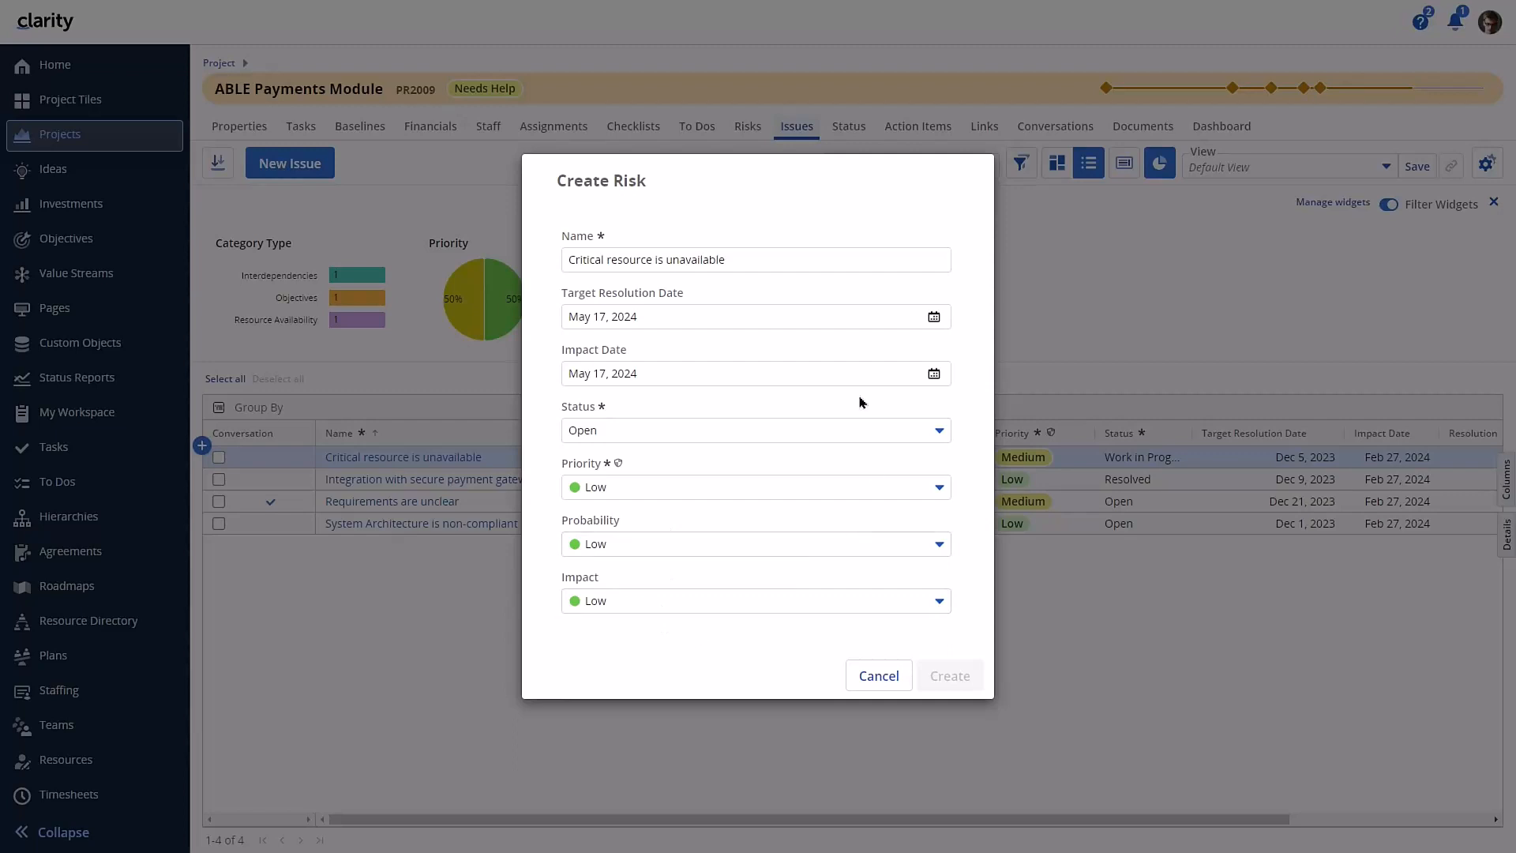
left_click(755, 259)
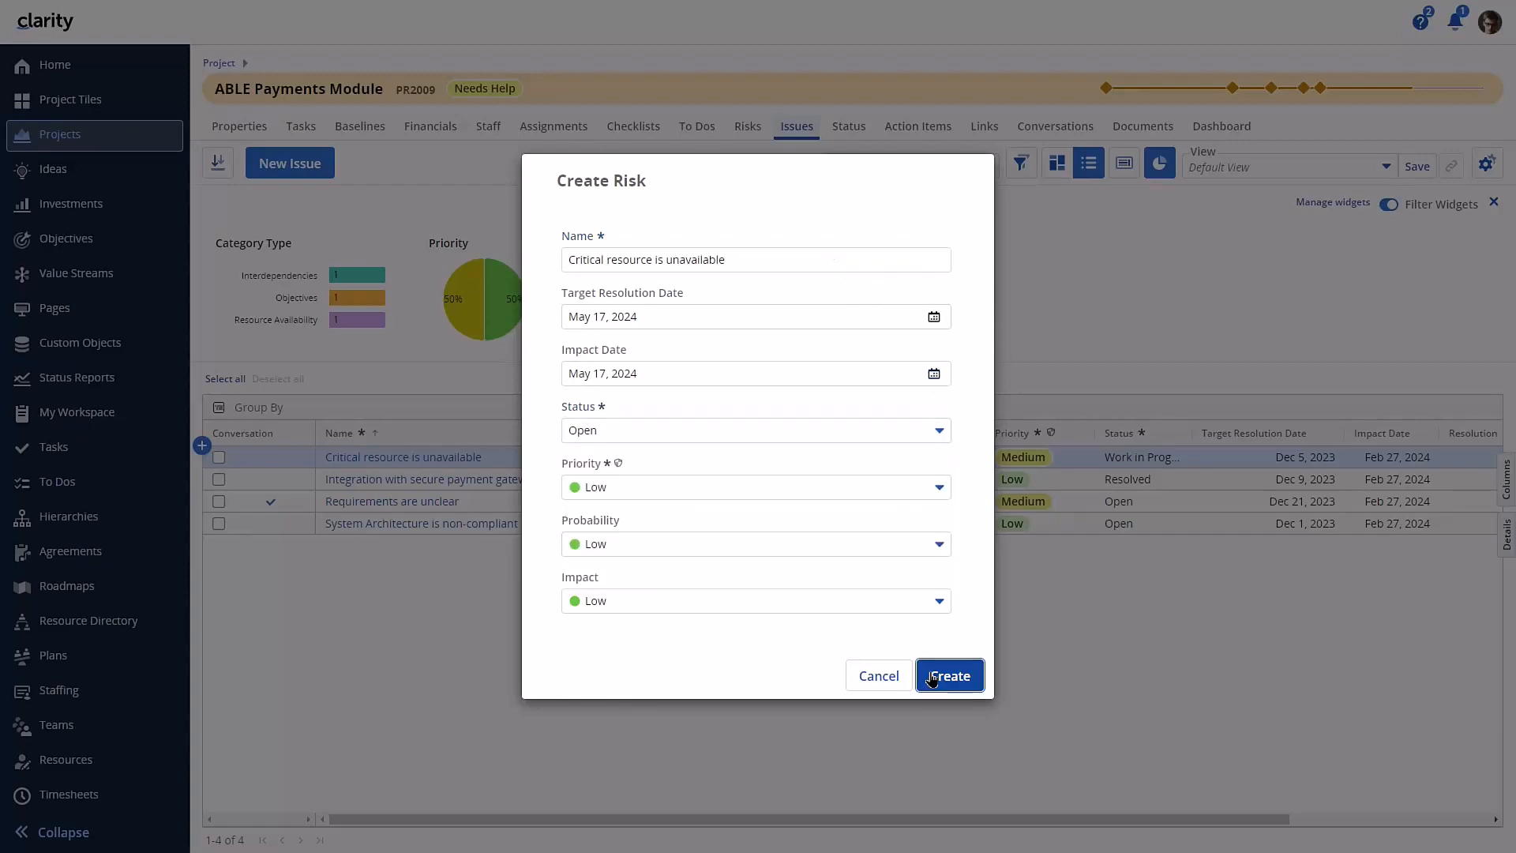
left_click(949, 674)
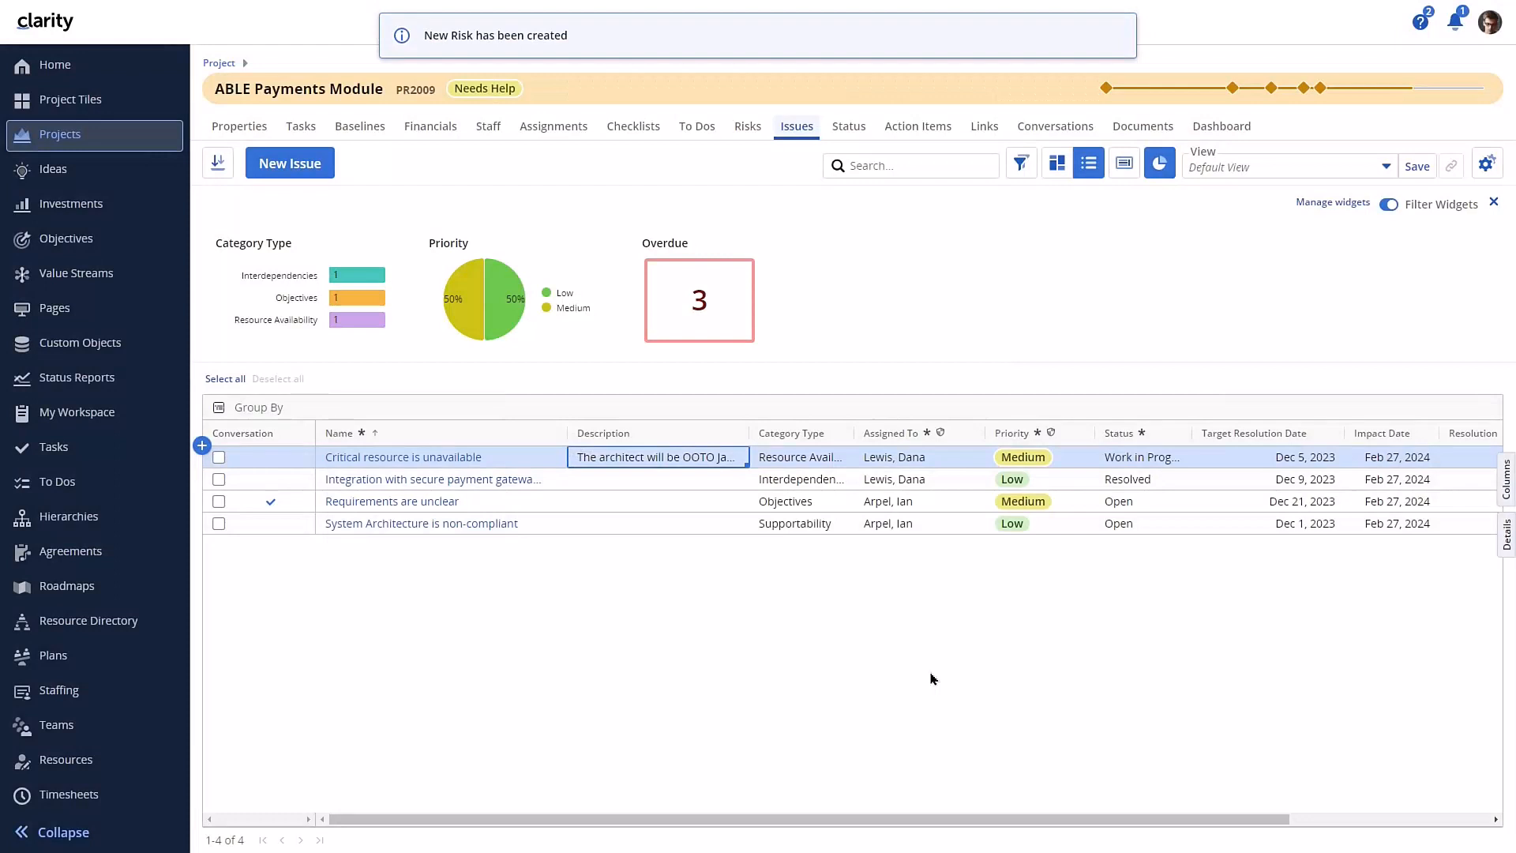
mouse_move(755, 49)
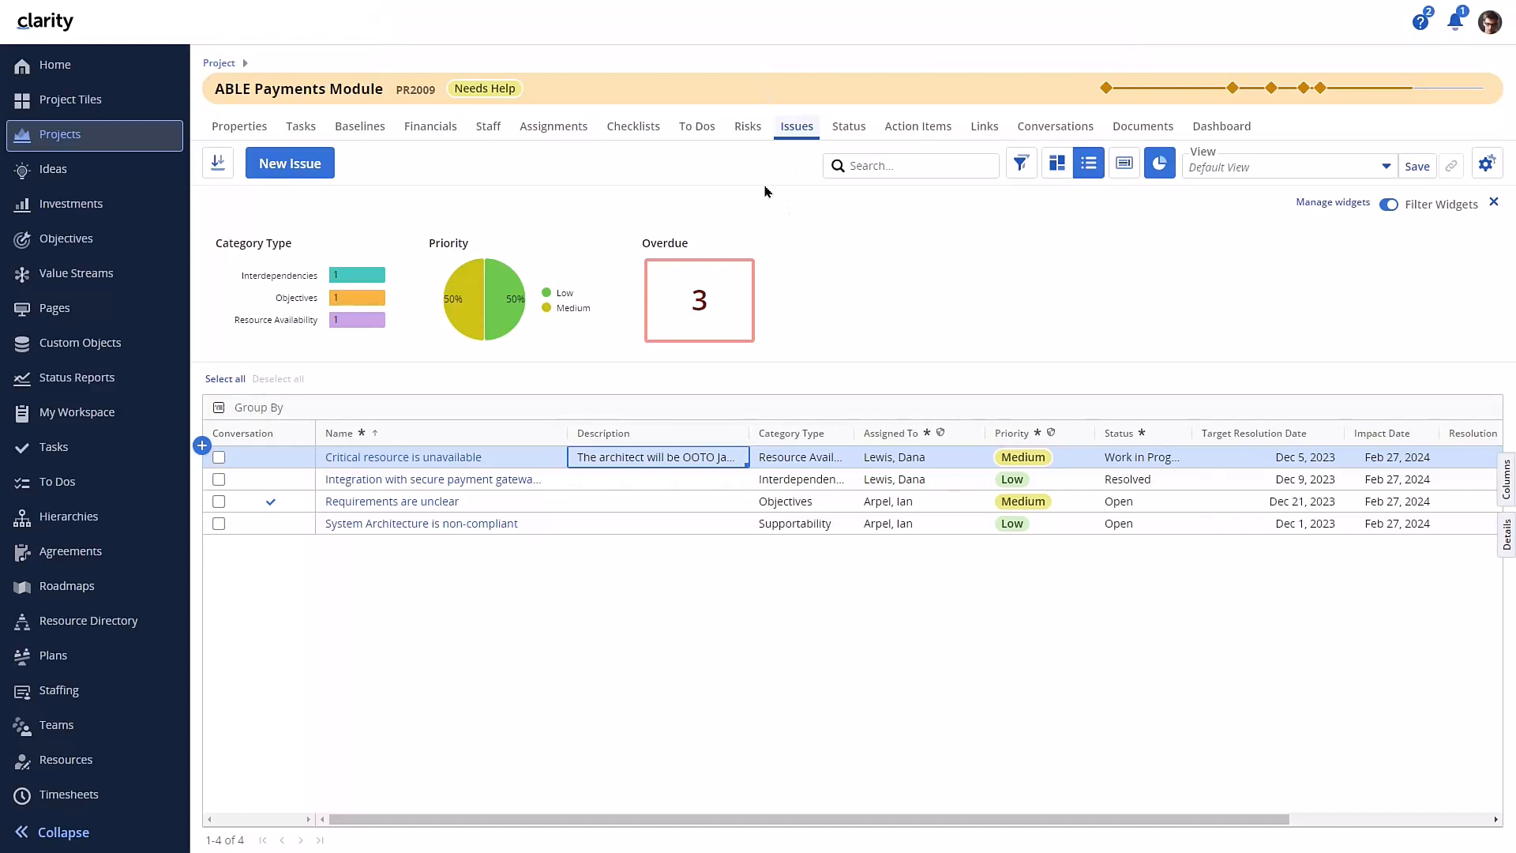
mouse_move(747, 138)
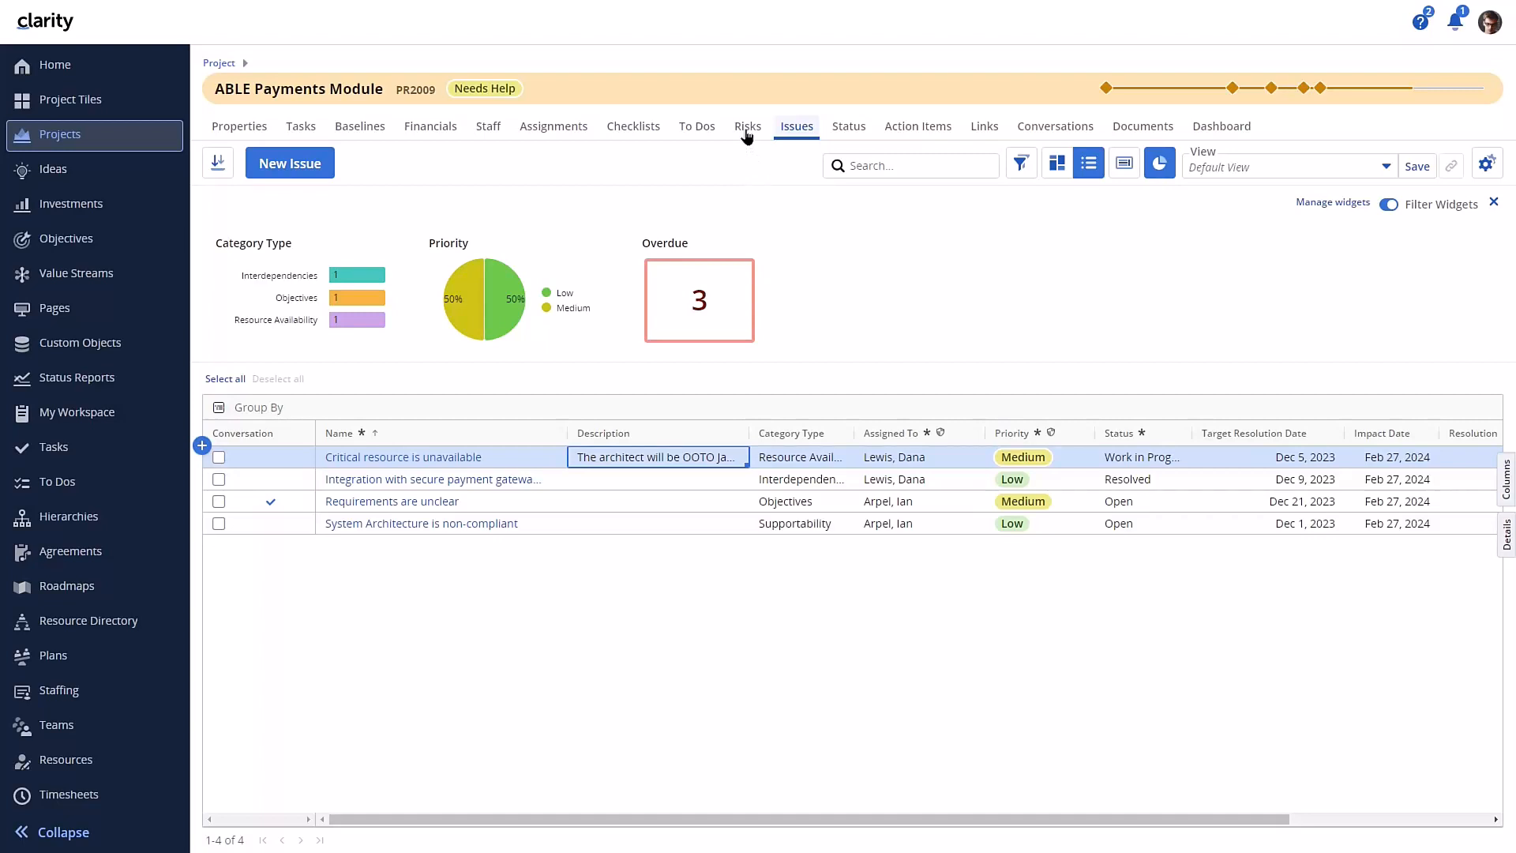
Show the project's five-risk Risks list and bring up actions for the Underfunded risk
left_click(747, 126)
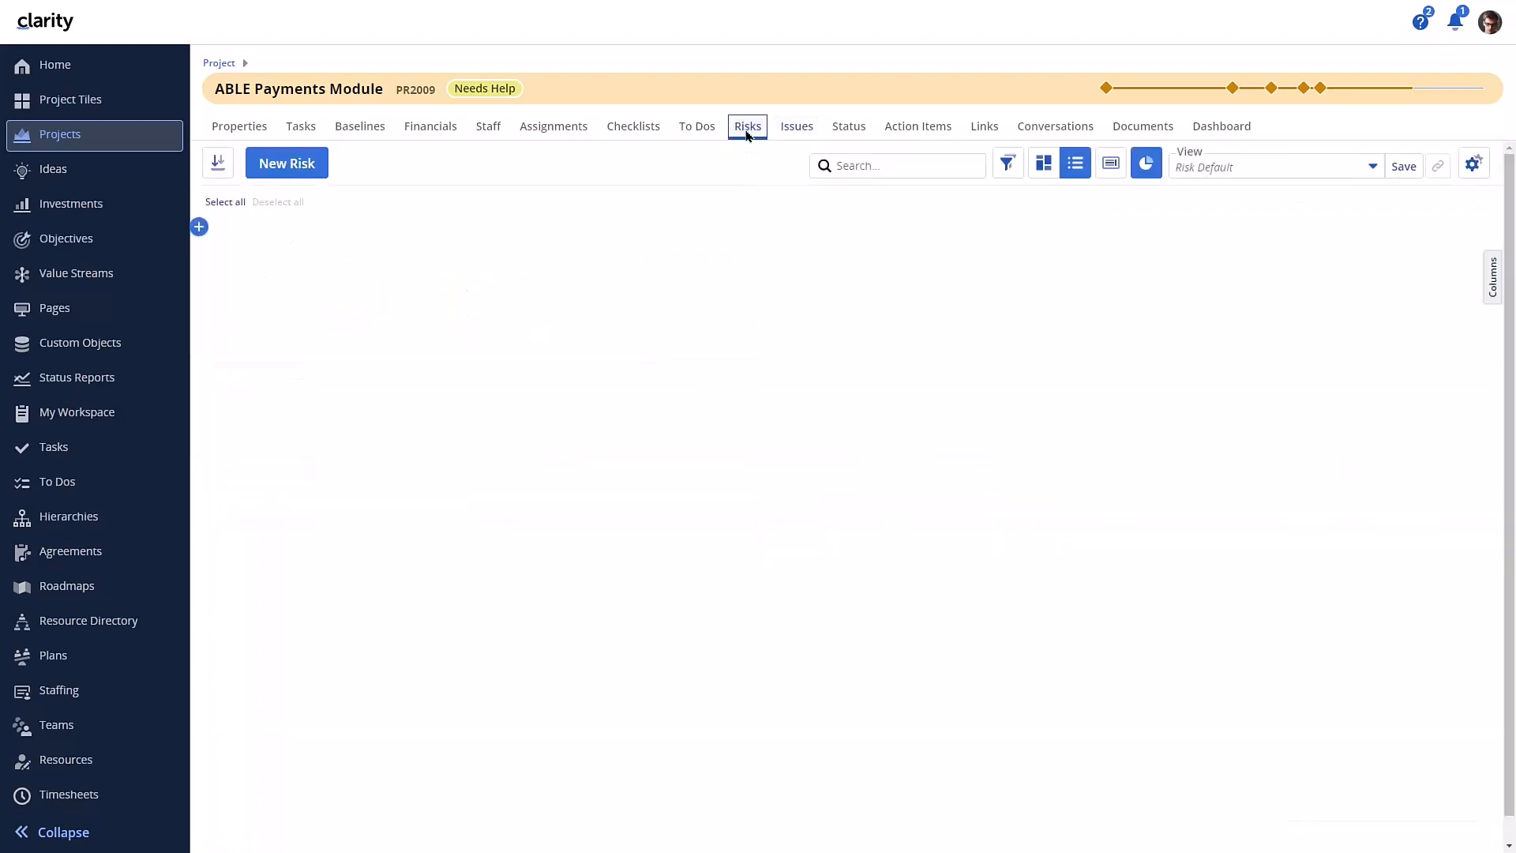
left_click(1147, 163)
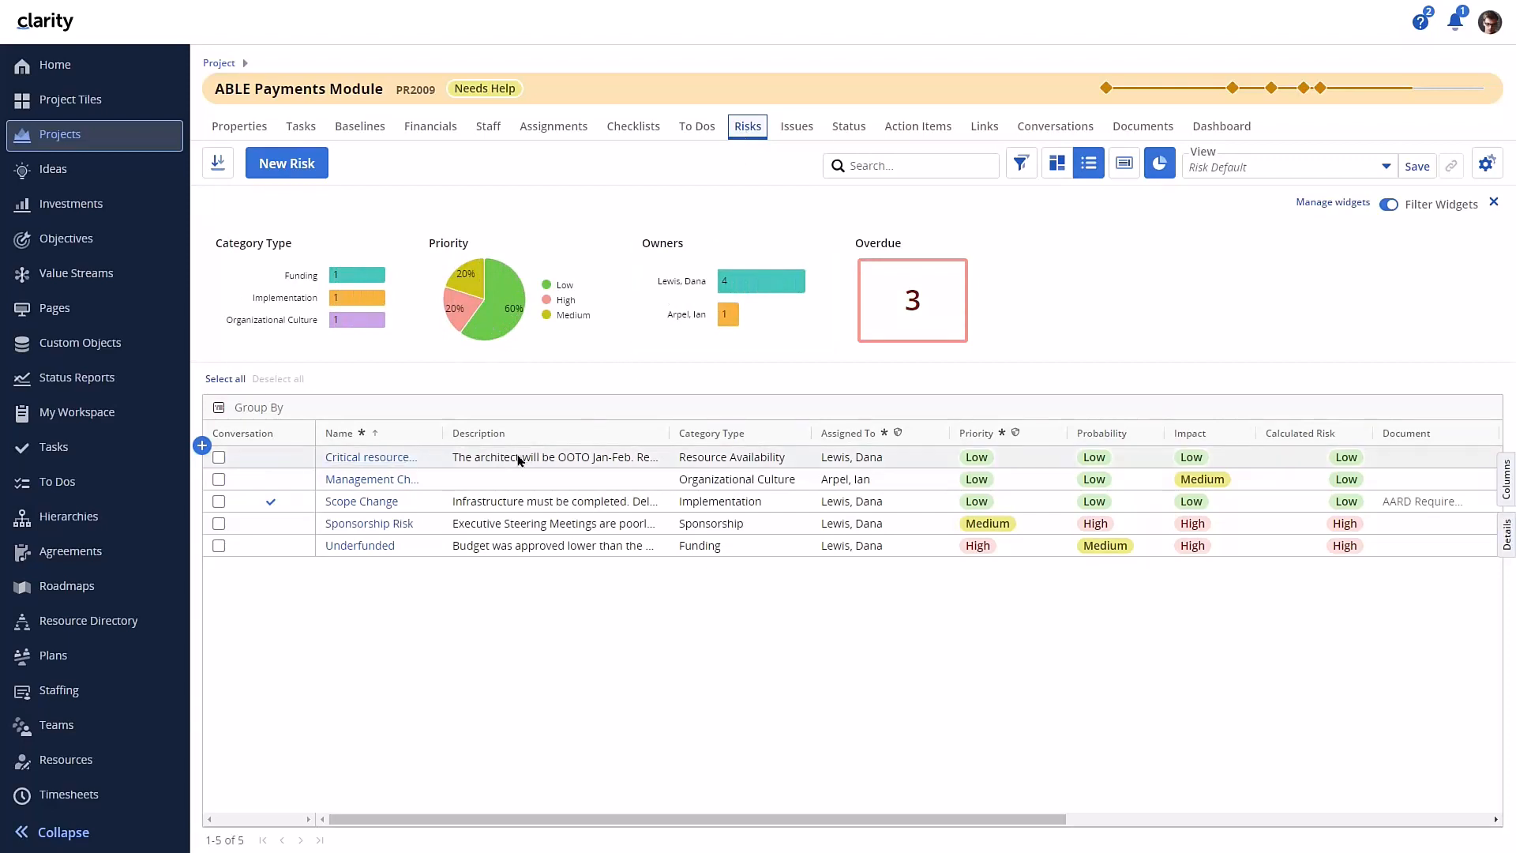
mouse_move(518, 456)
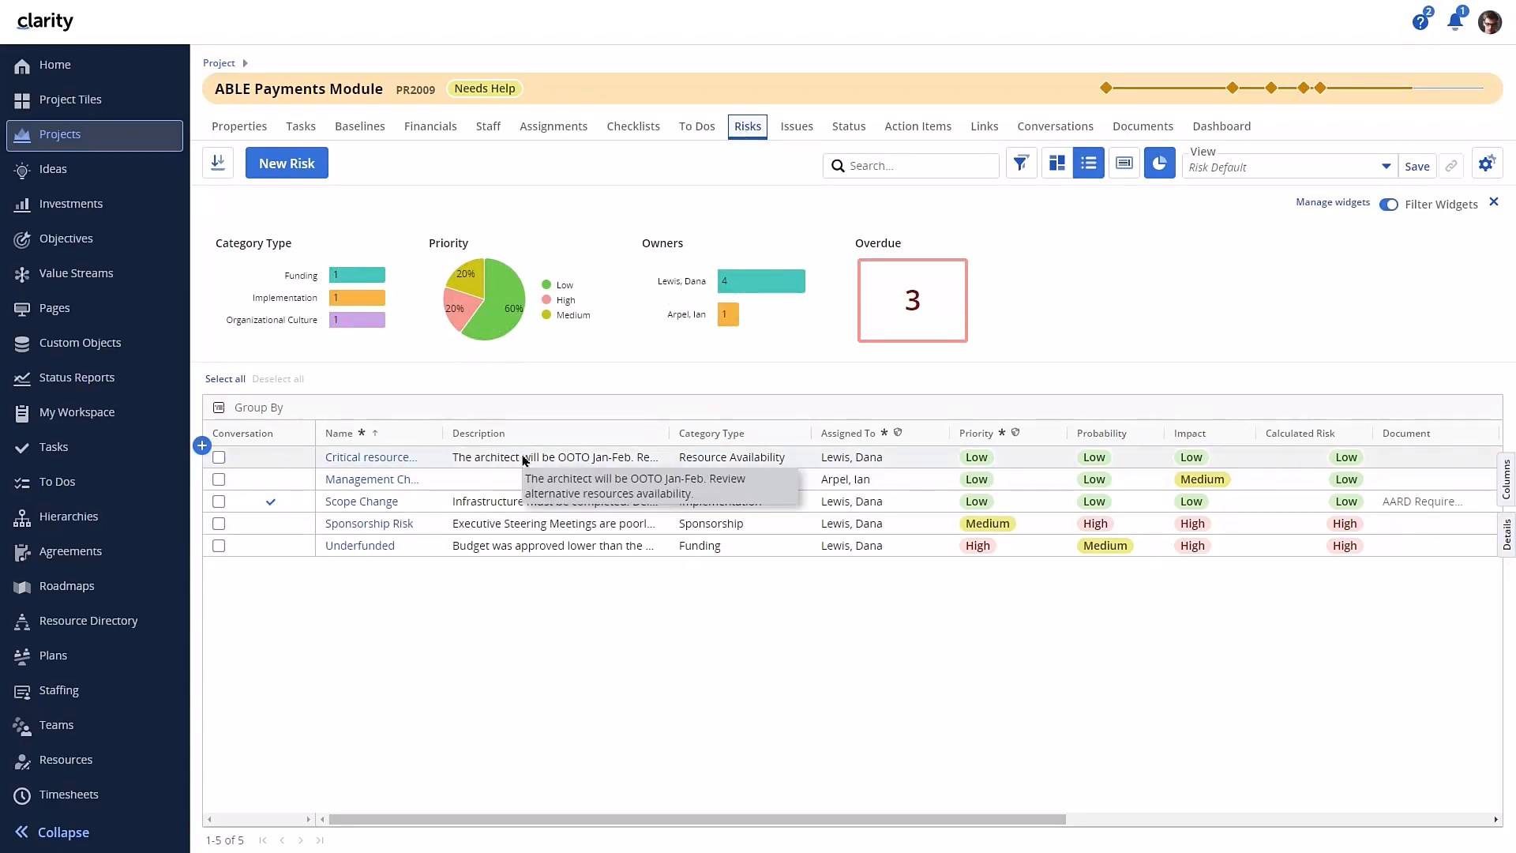
mouse_move(554, 625)
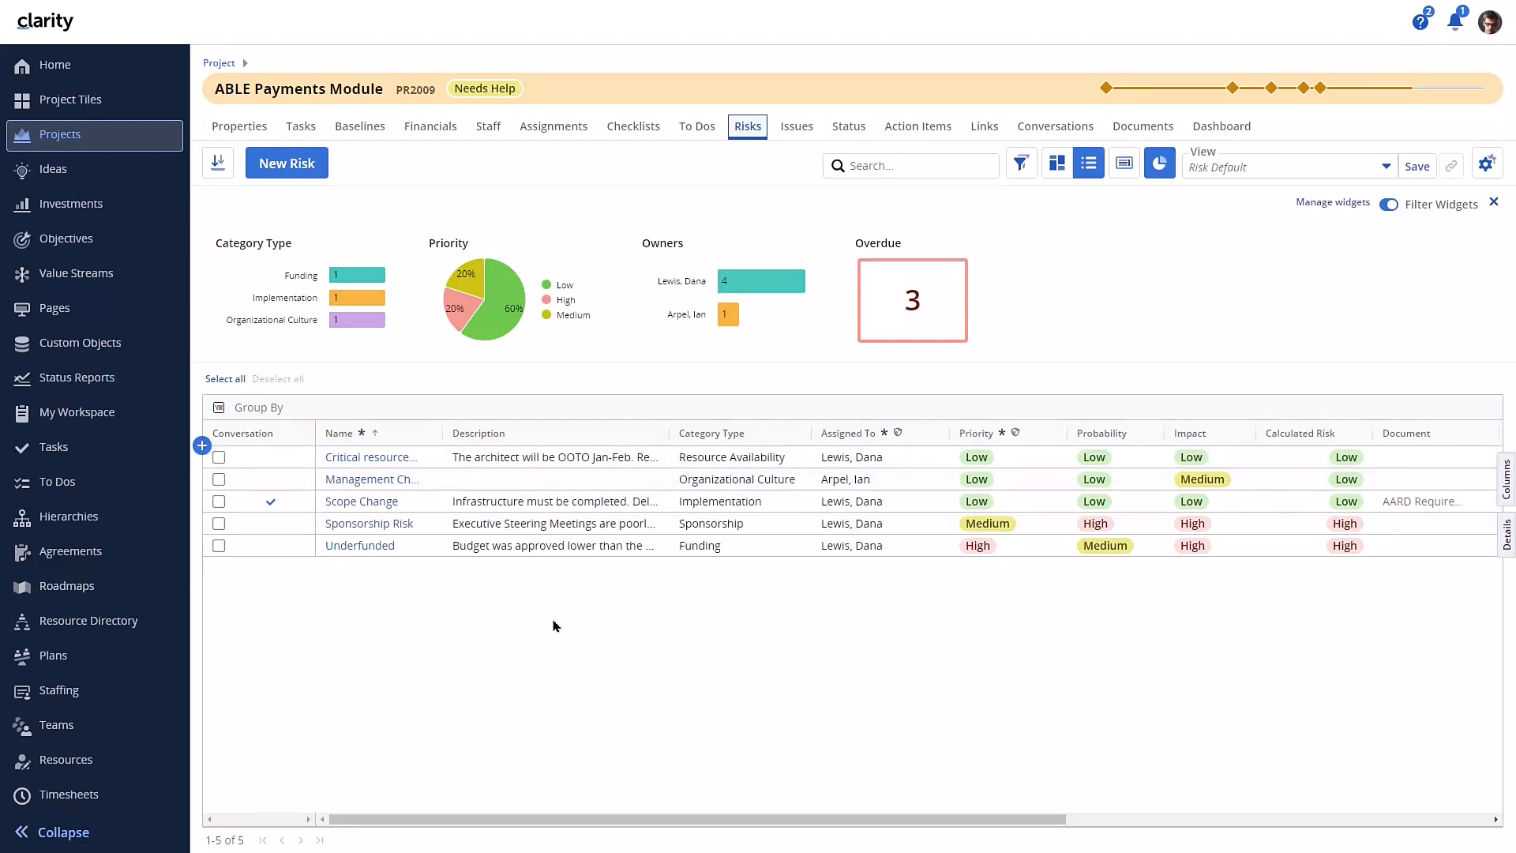
mouse_move(566, 550)
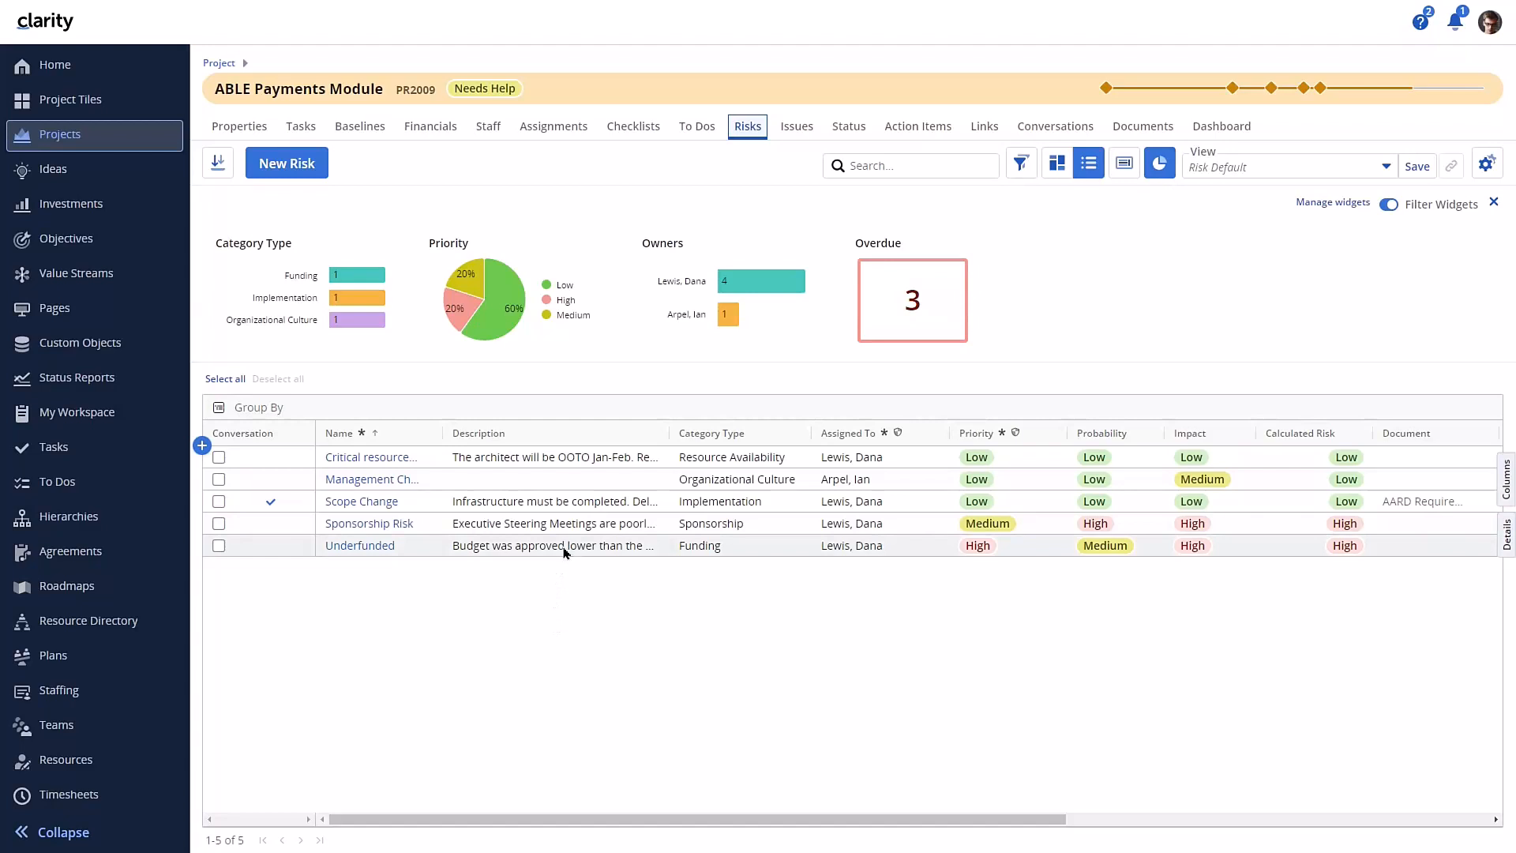
right_click(551, 545)
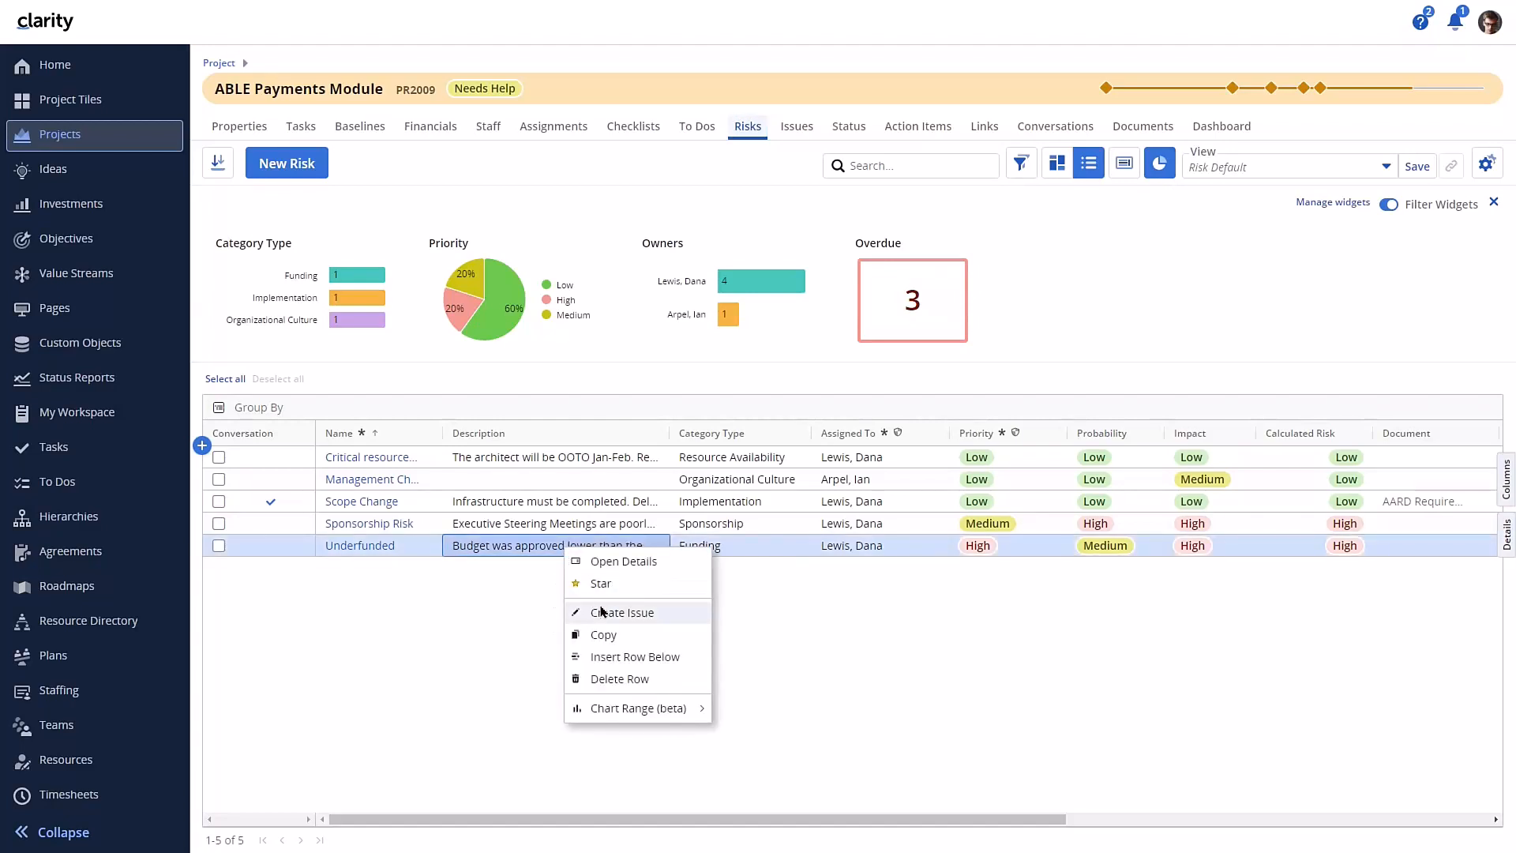
Create an issue from the Underfunded risk with a different Assigned To person
left_click(622, 613)
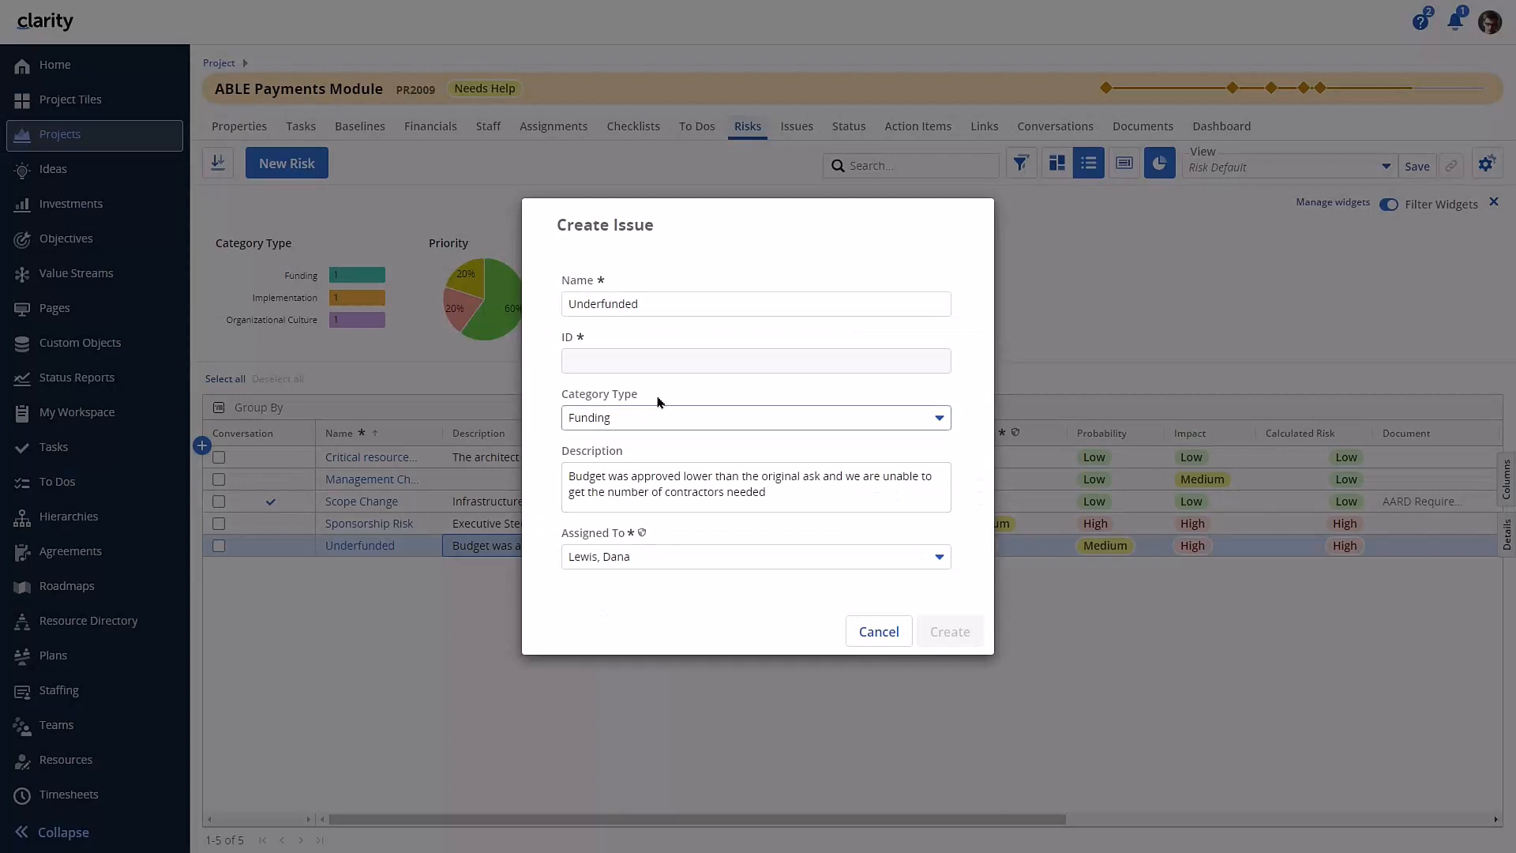
mouse_move(646, 232)
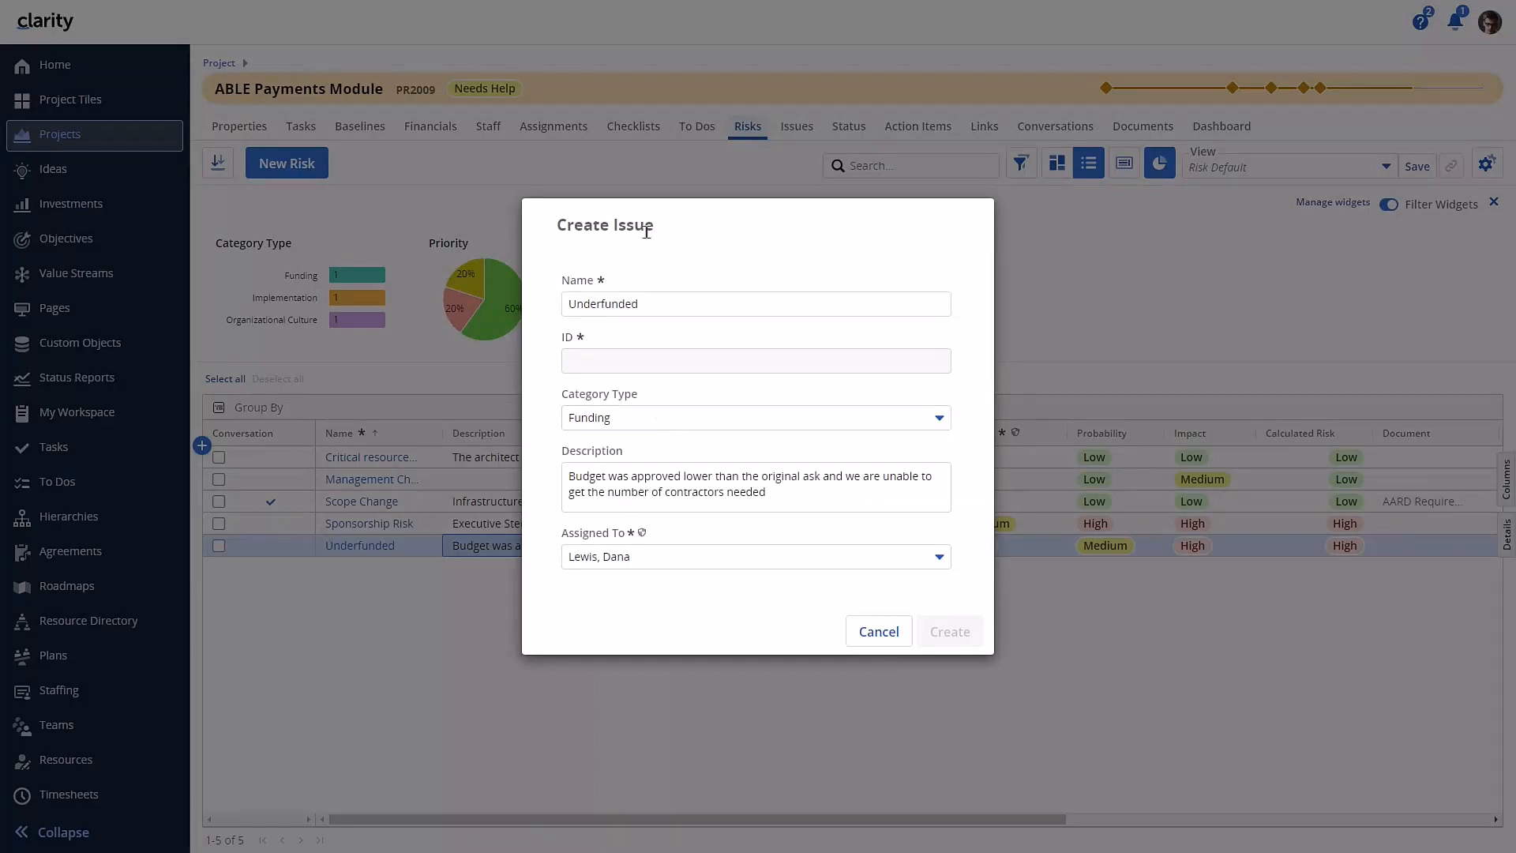
mouse_move(602, 248)
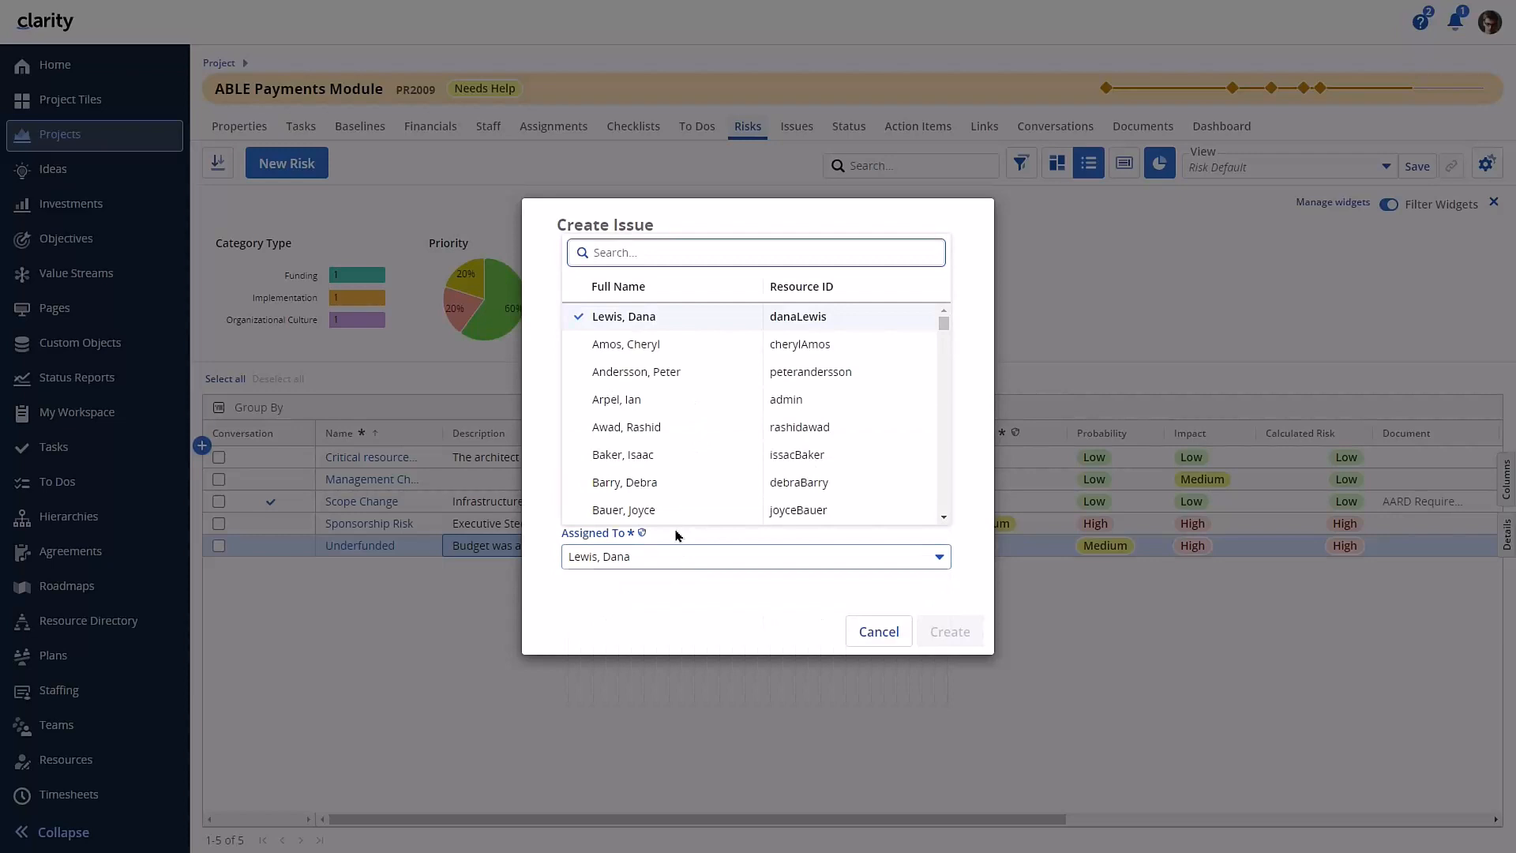
mouse_move(627, 344)
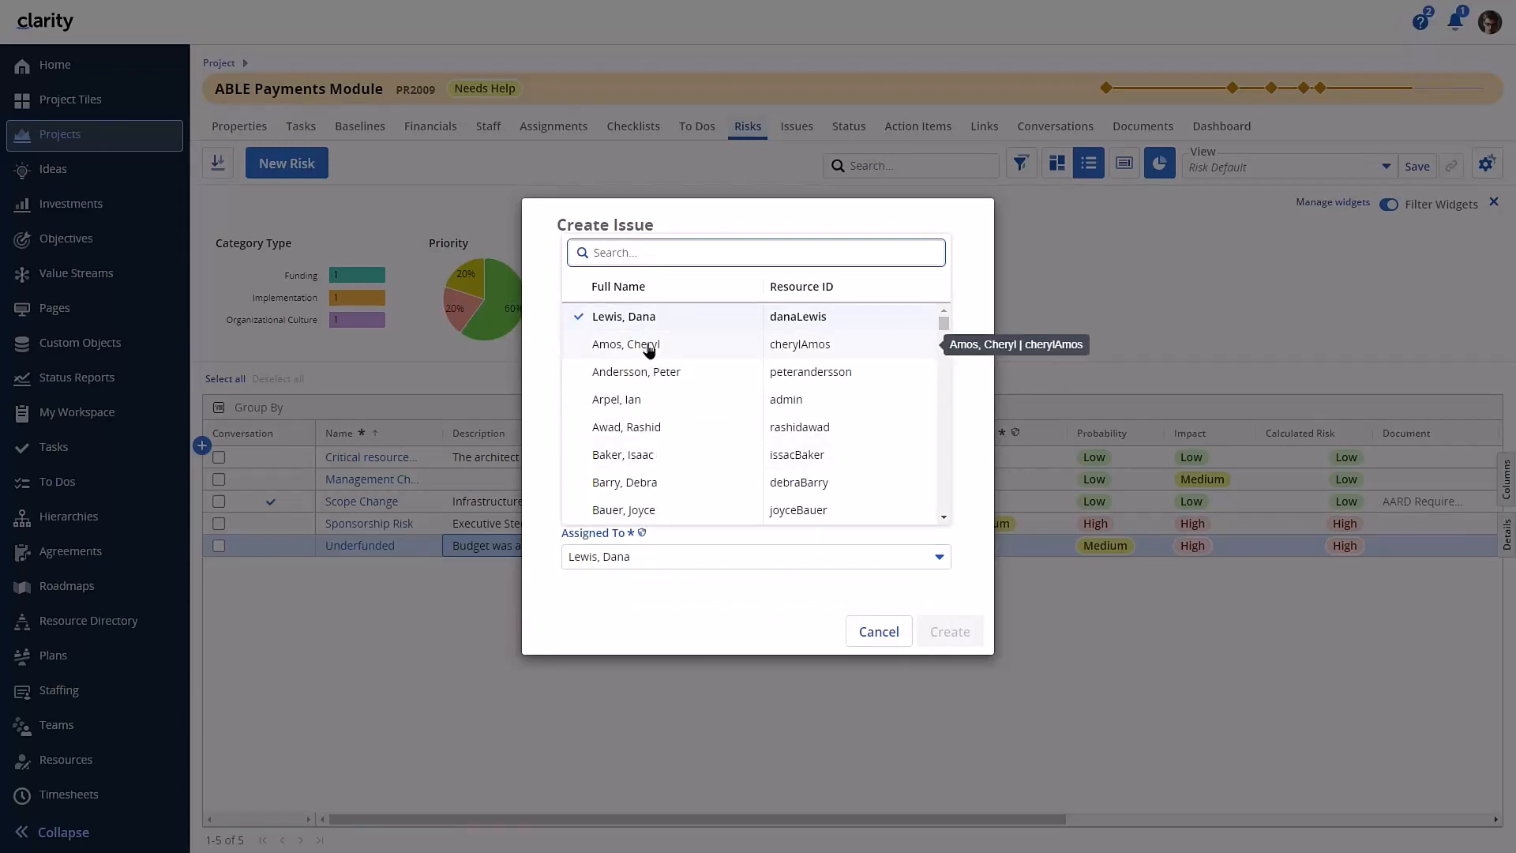
left_click(625, 343)
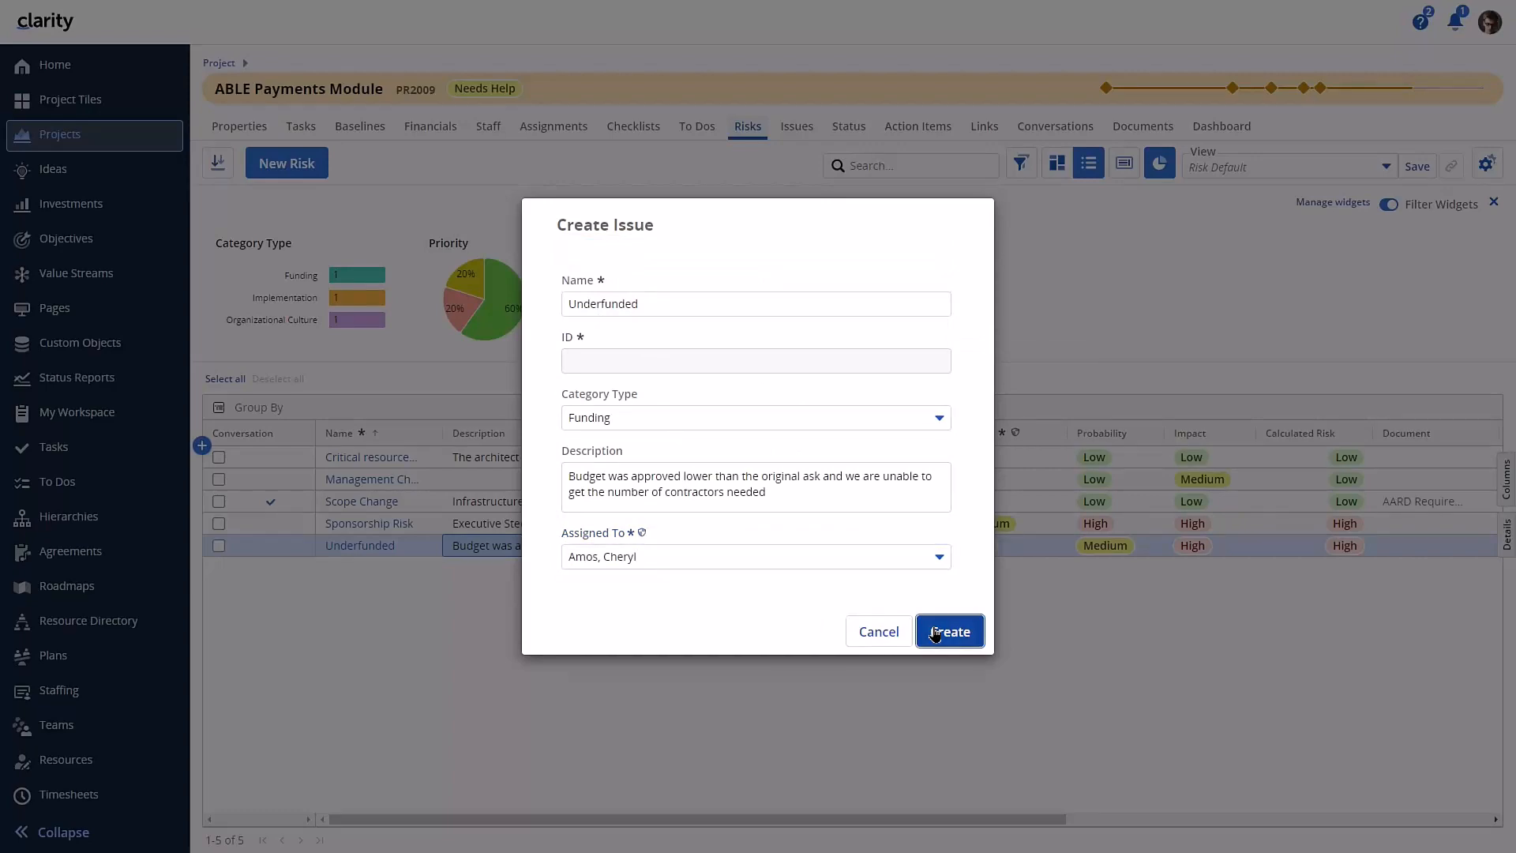
left_click(949, 631)
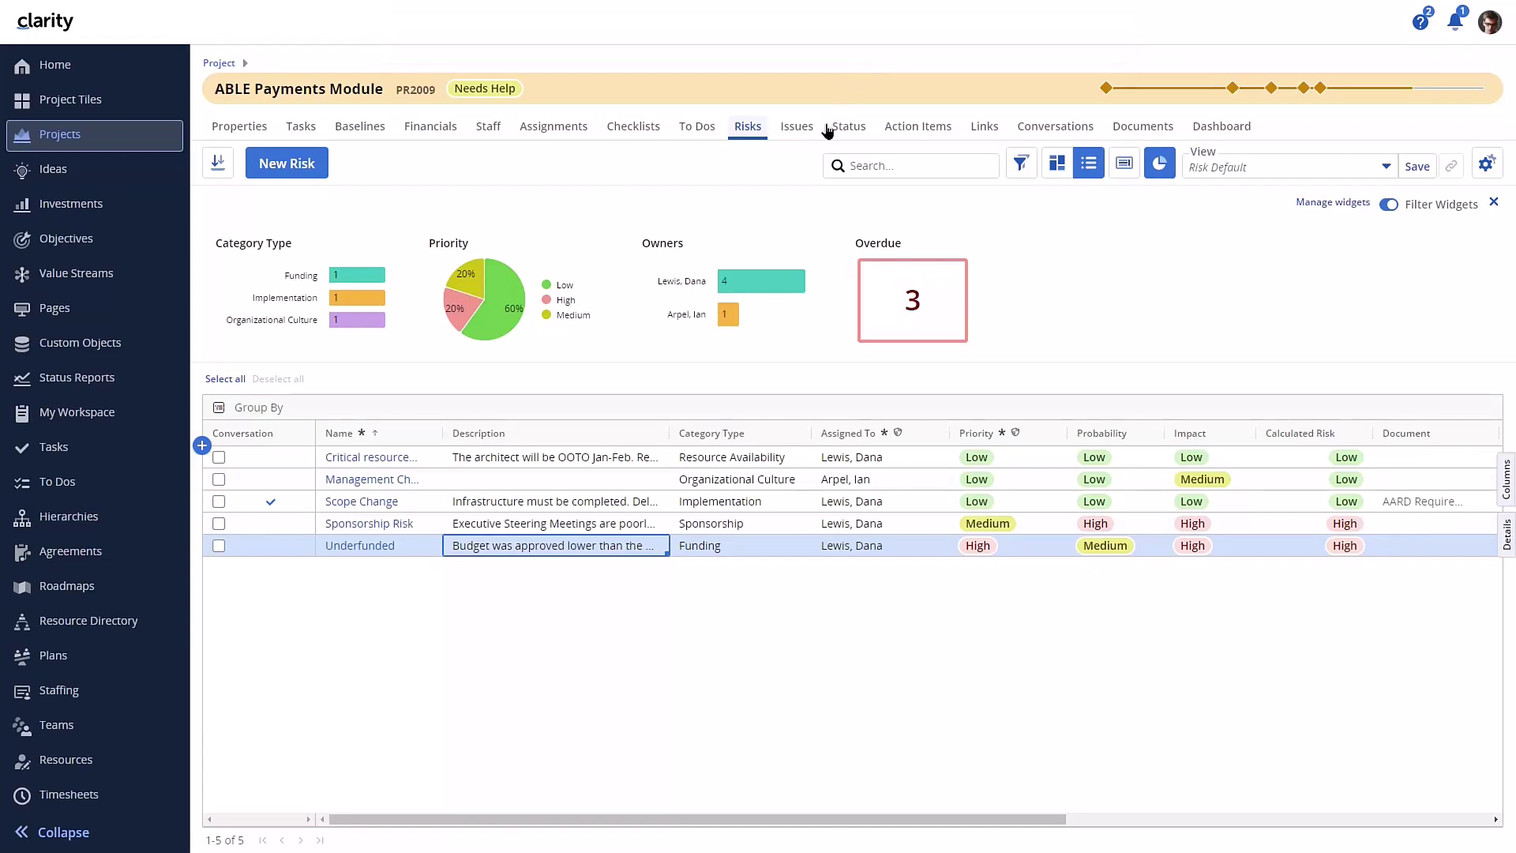
mouse_move(796, 127)
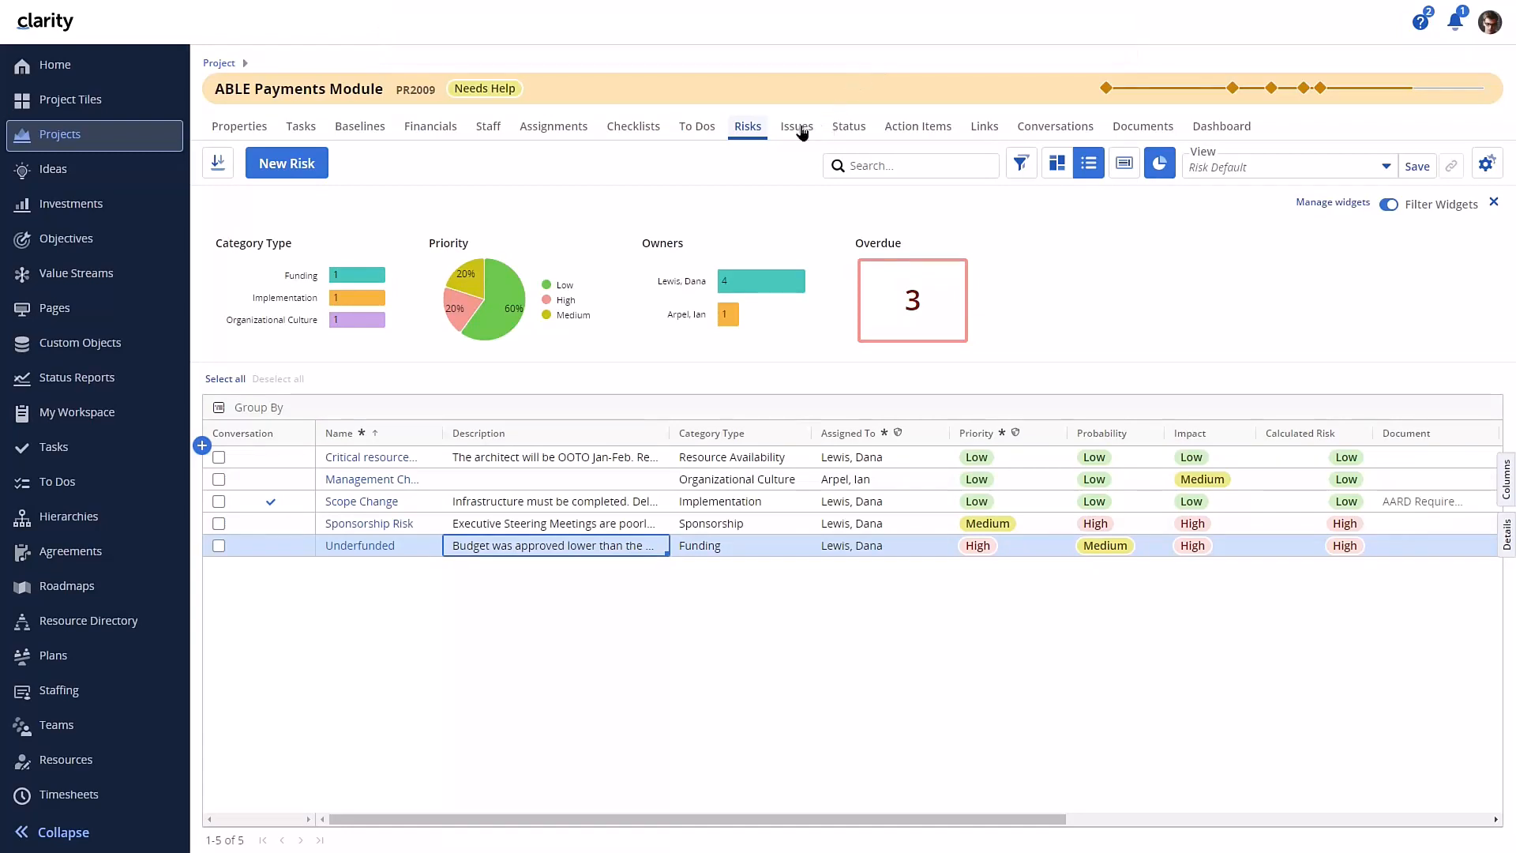
left_click(796, 127)
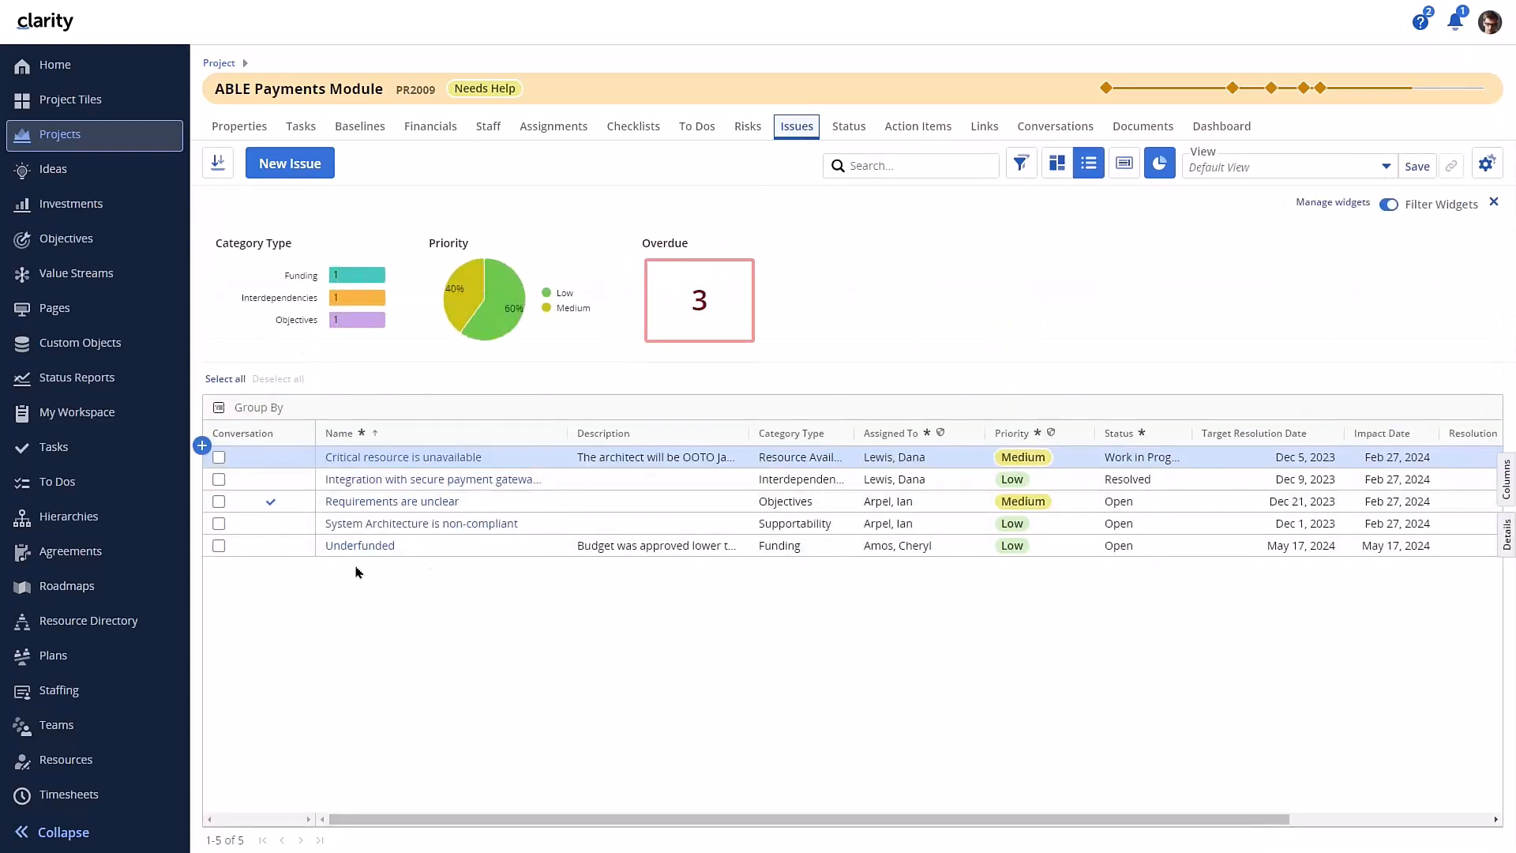
mouse_move(619, 558)
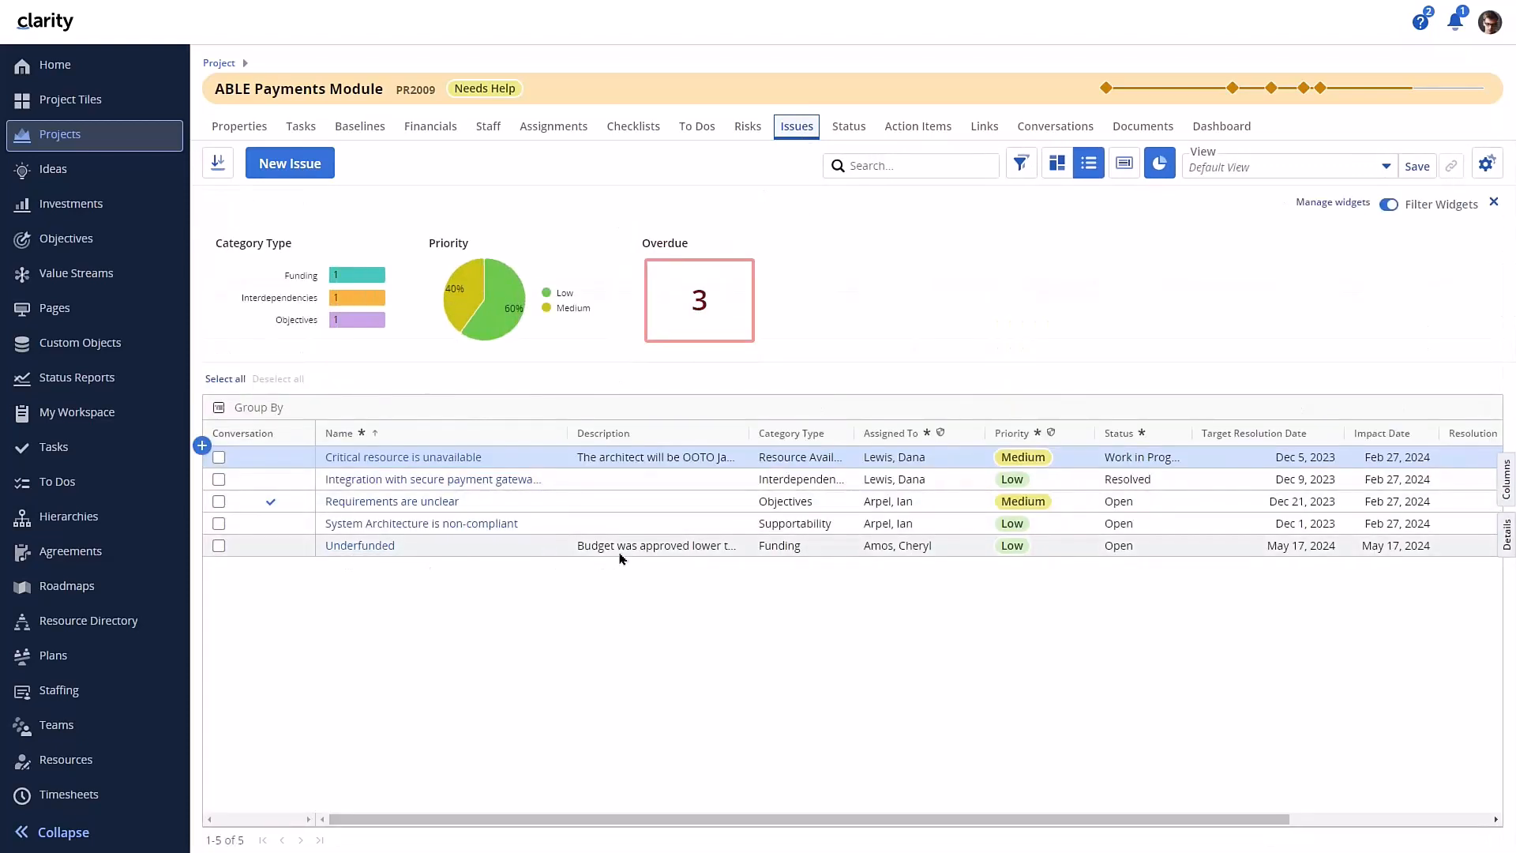
mouse_move(760, 567)
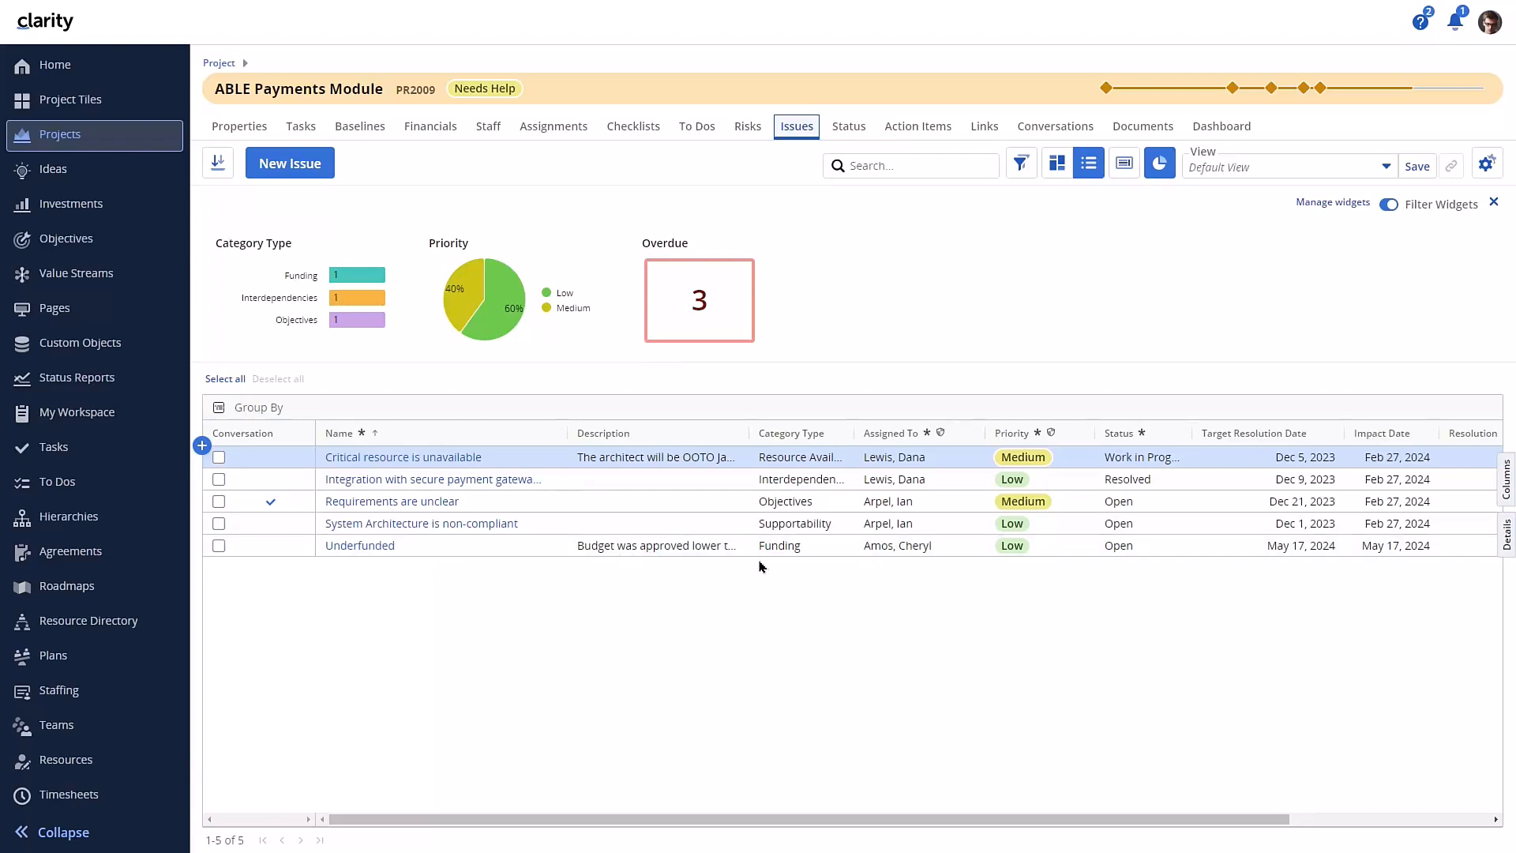
left_click(54, 447)
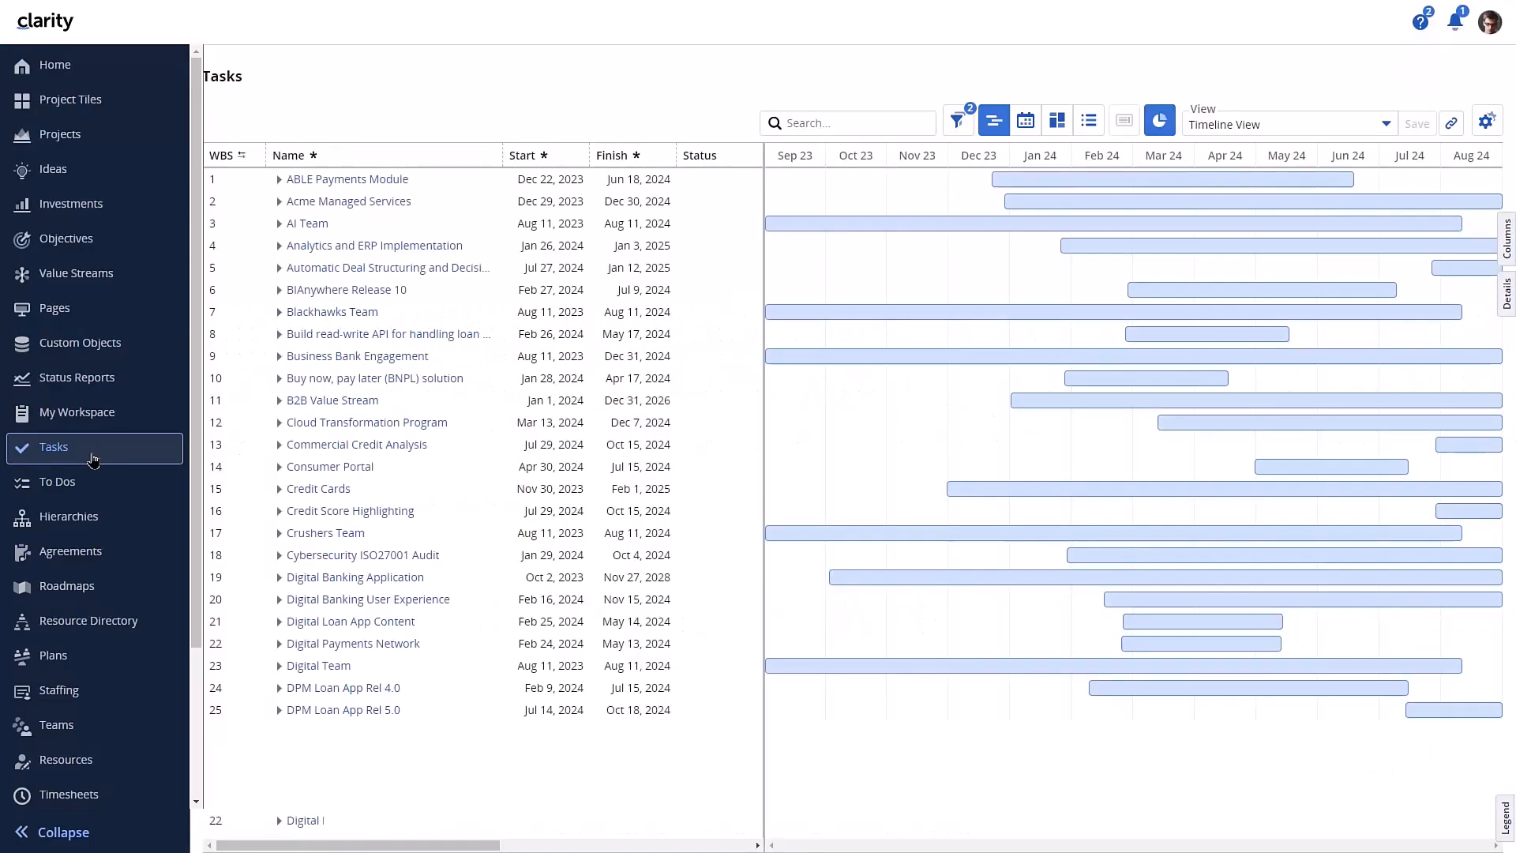
Show the task grid's column chooser and filters, and start a new filter on an Investment attribute
left_click(1158, 120)
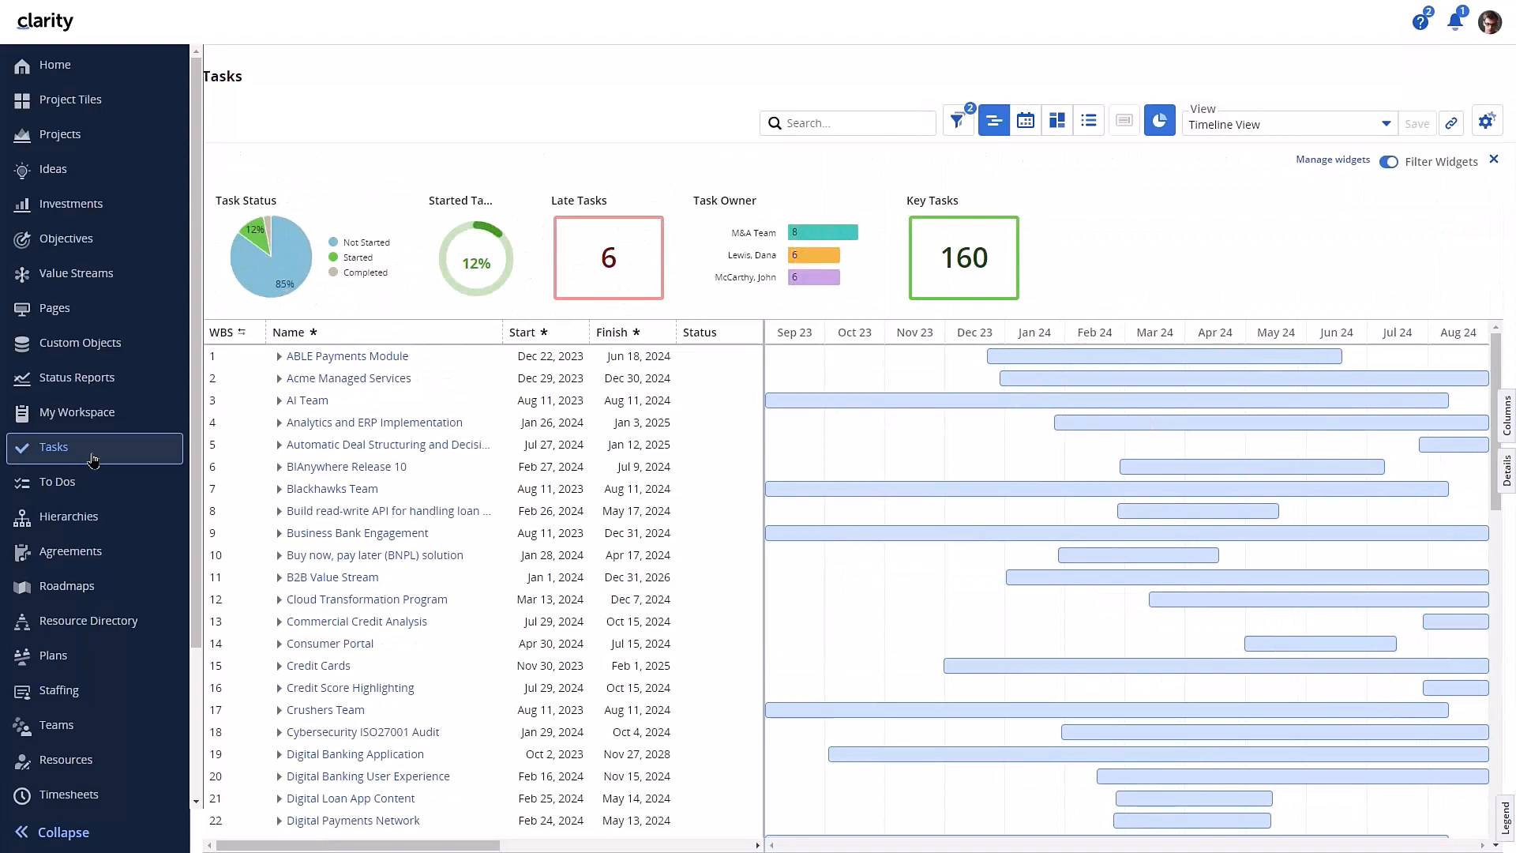
mouse_move(1505, 416)
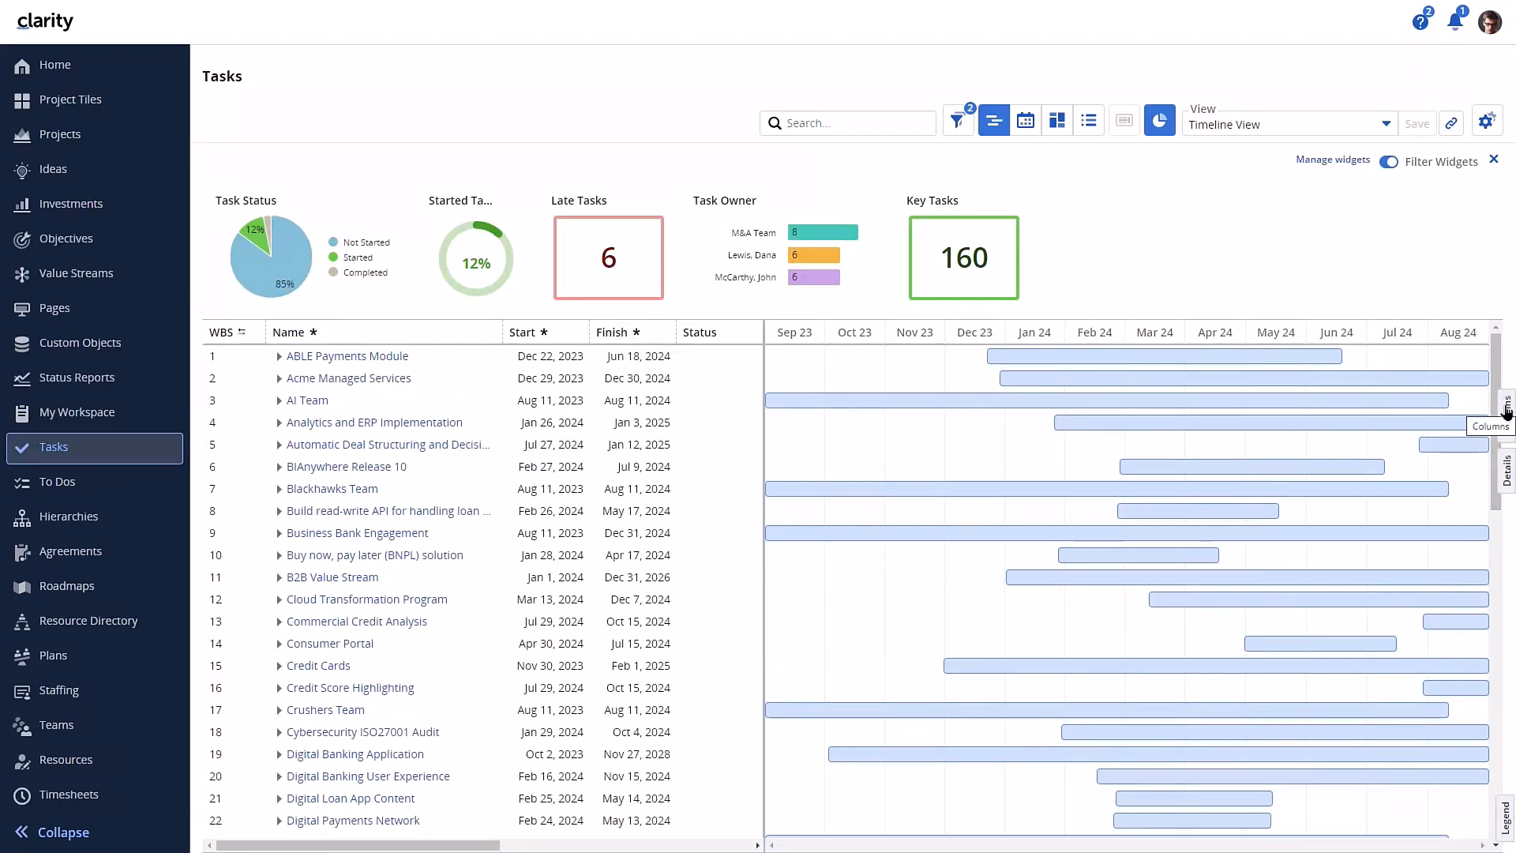
left_click(1506, 411)
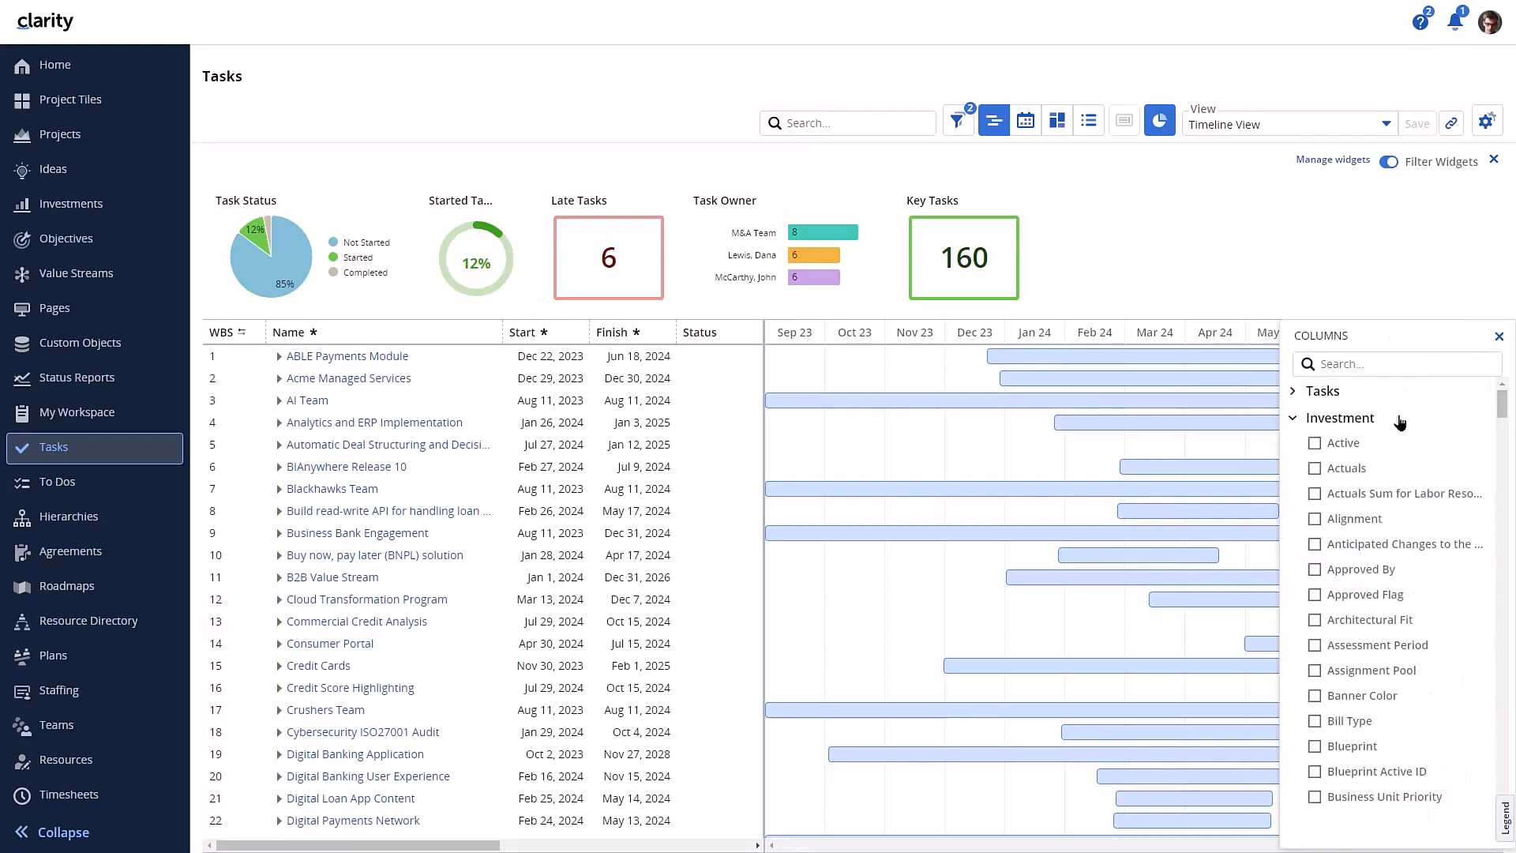
left_click(957, 120)
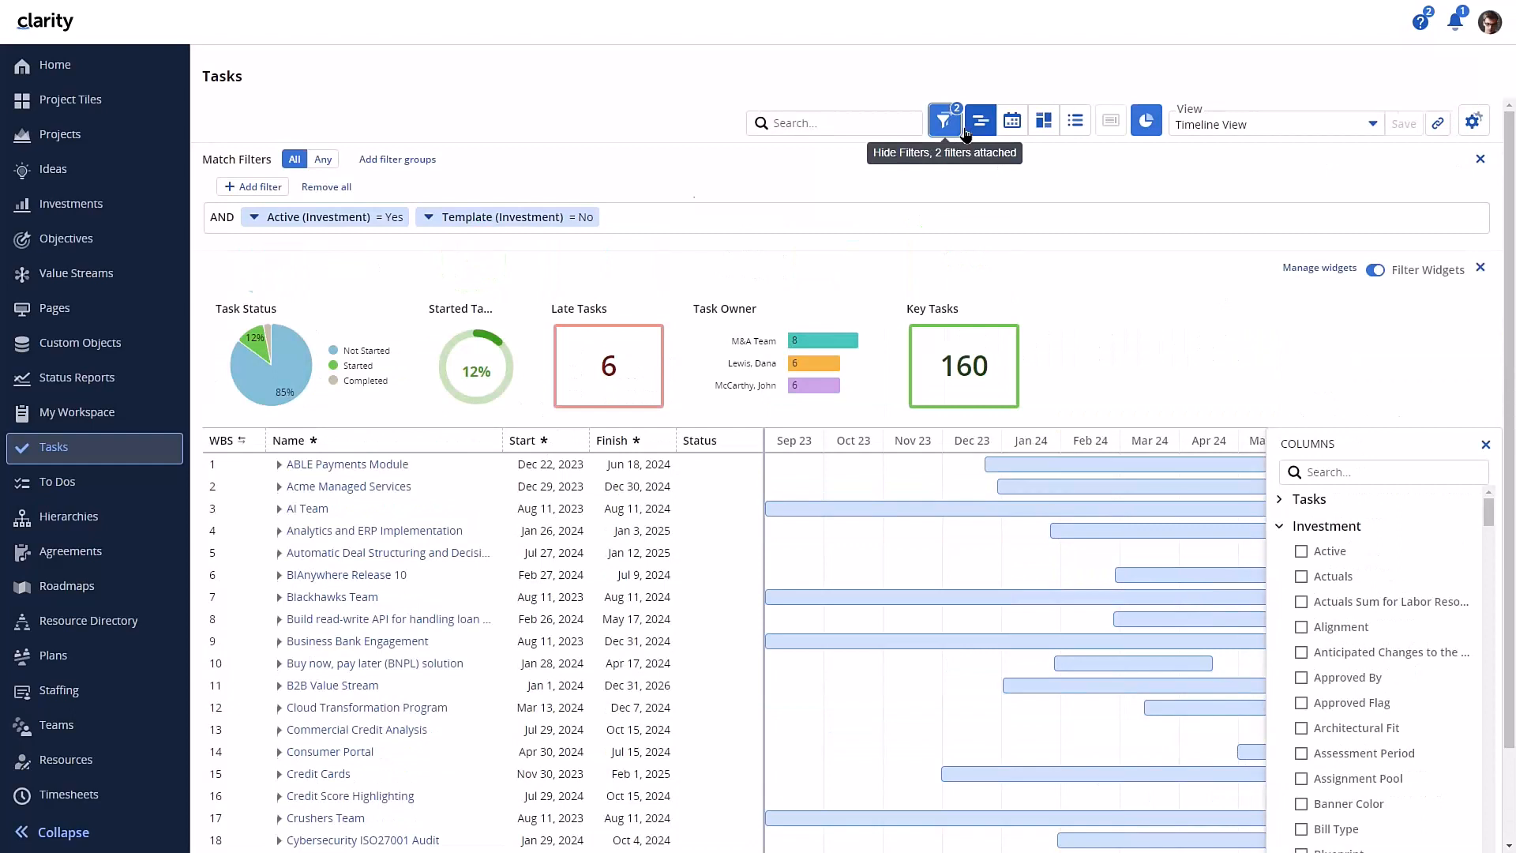
left_click(252, 186)
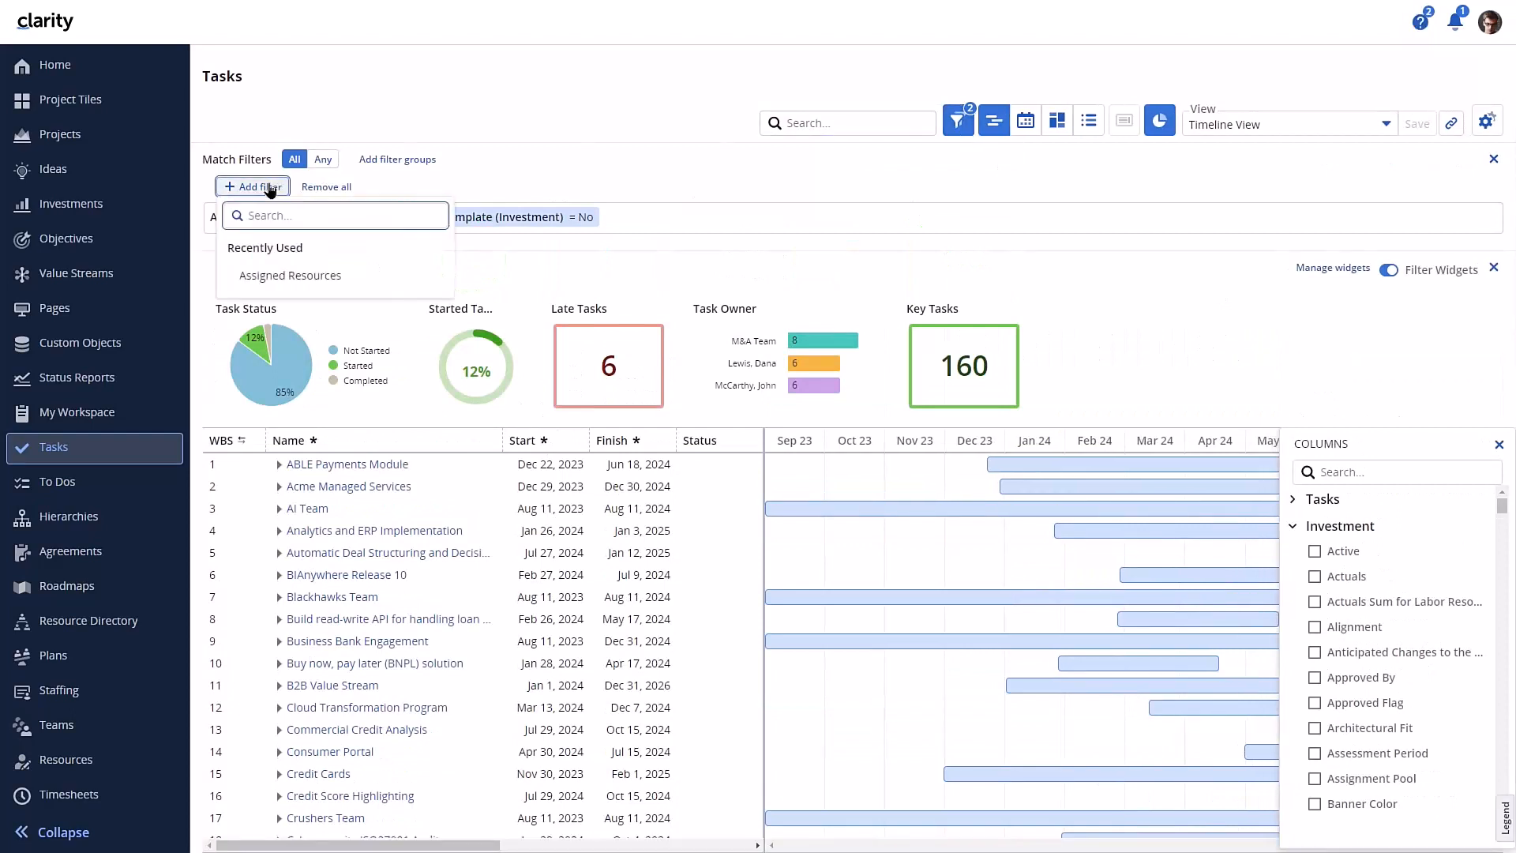
scroll("down", 3)
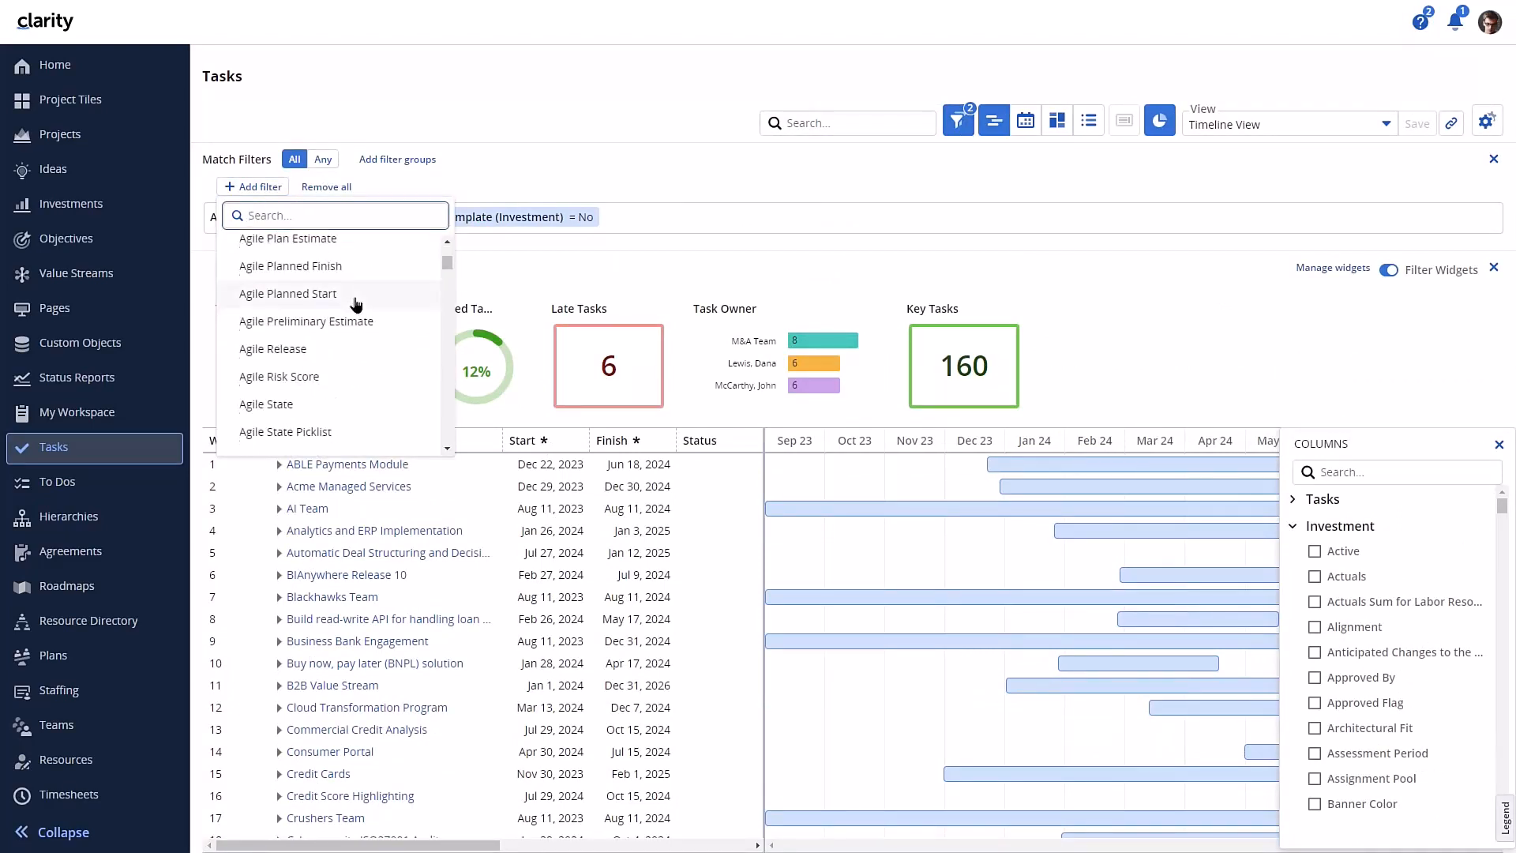
scroll("down", 3)
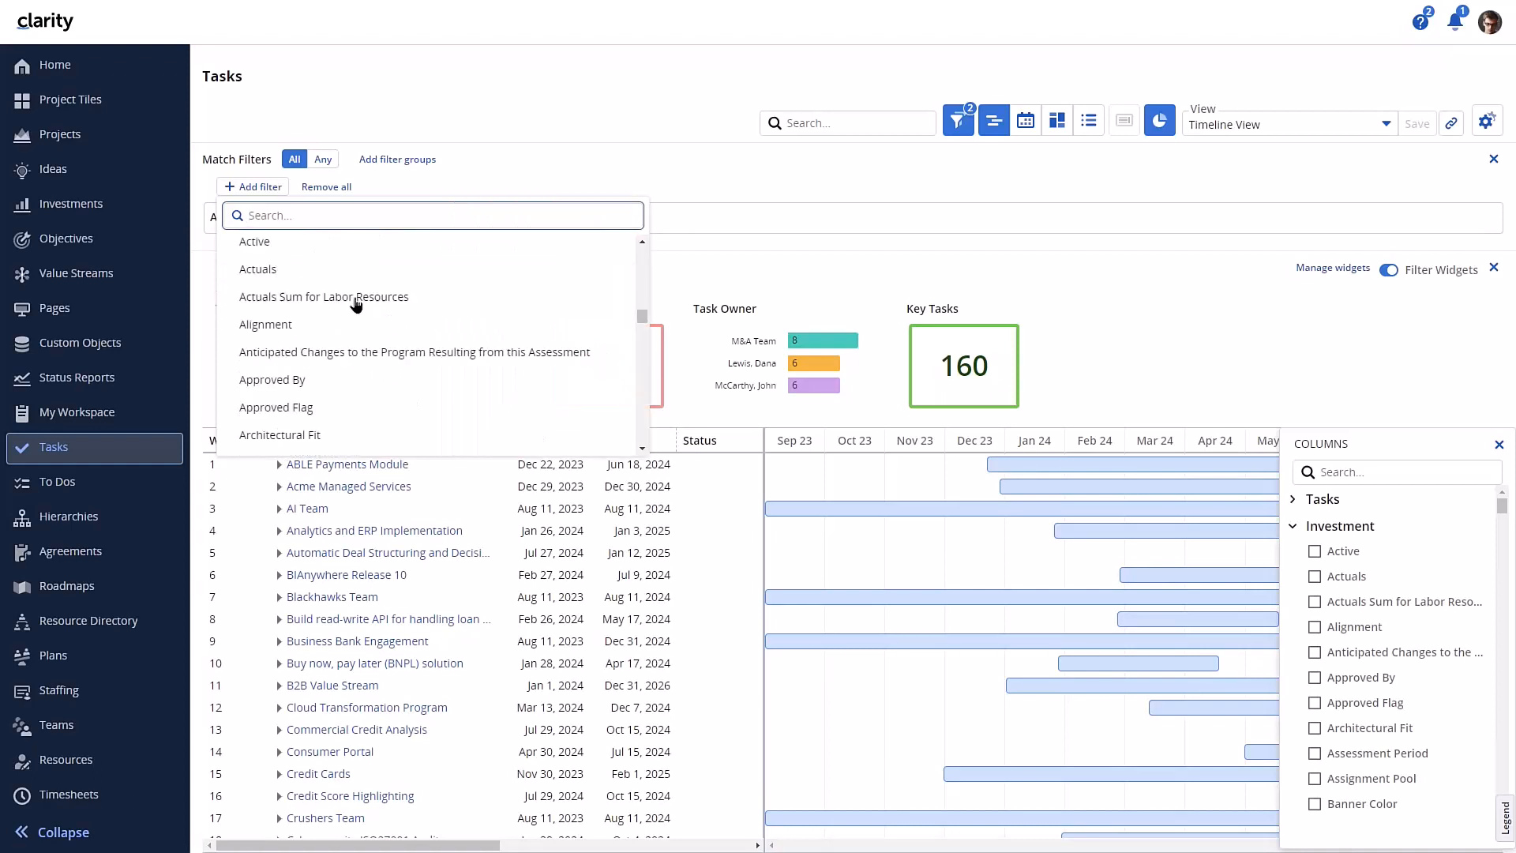
scroll("up", 3)
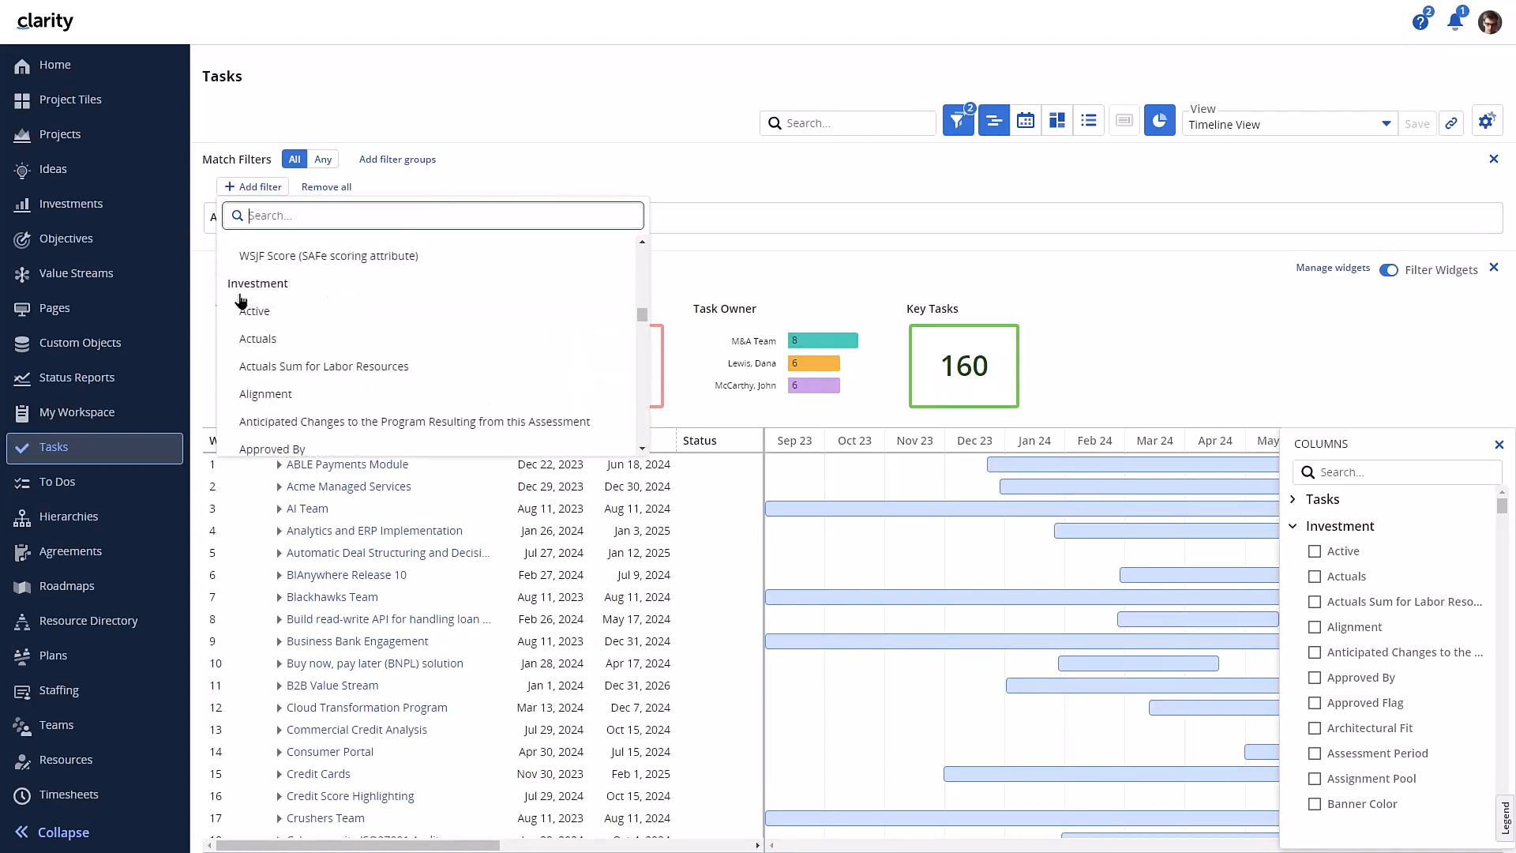
mouse_move(281, 302)
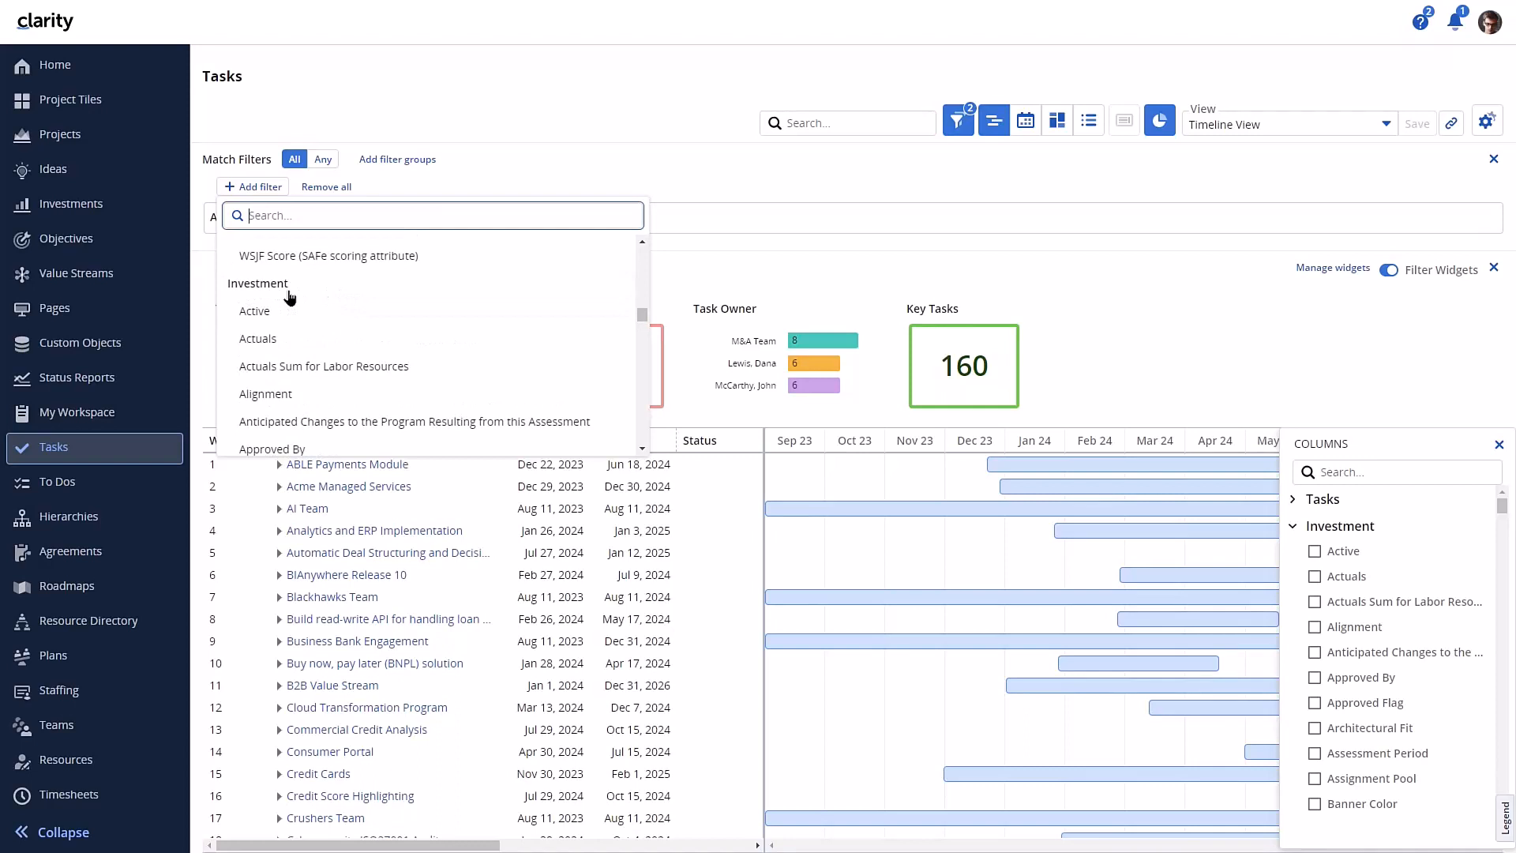
mouse_move(487, 274)
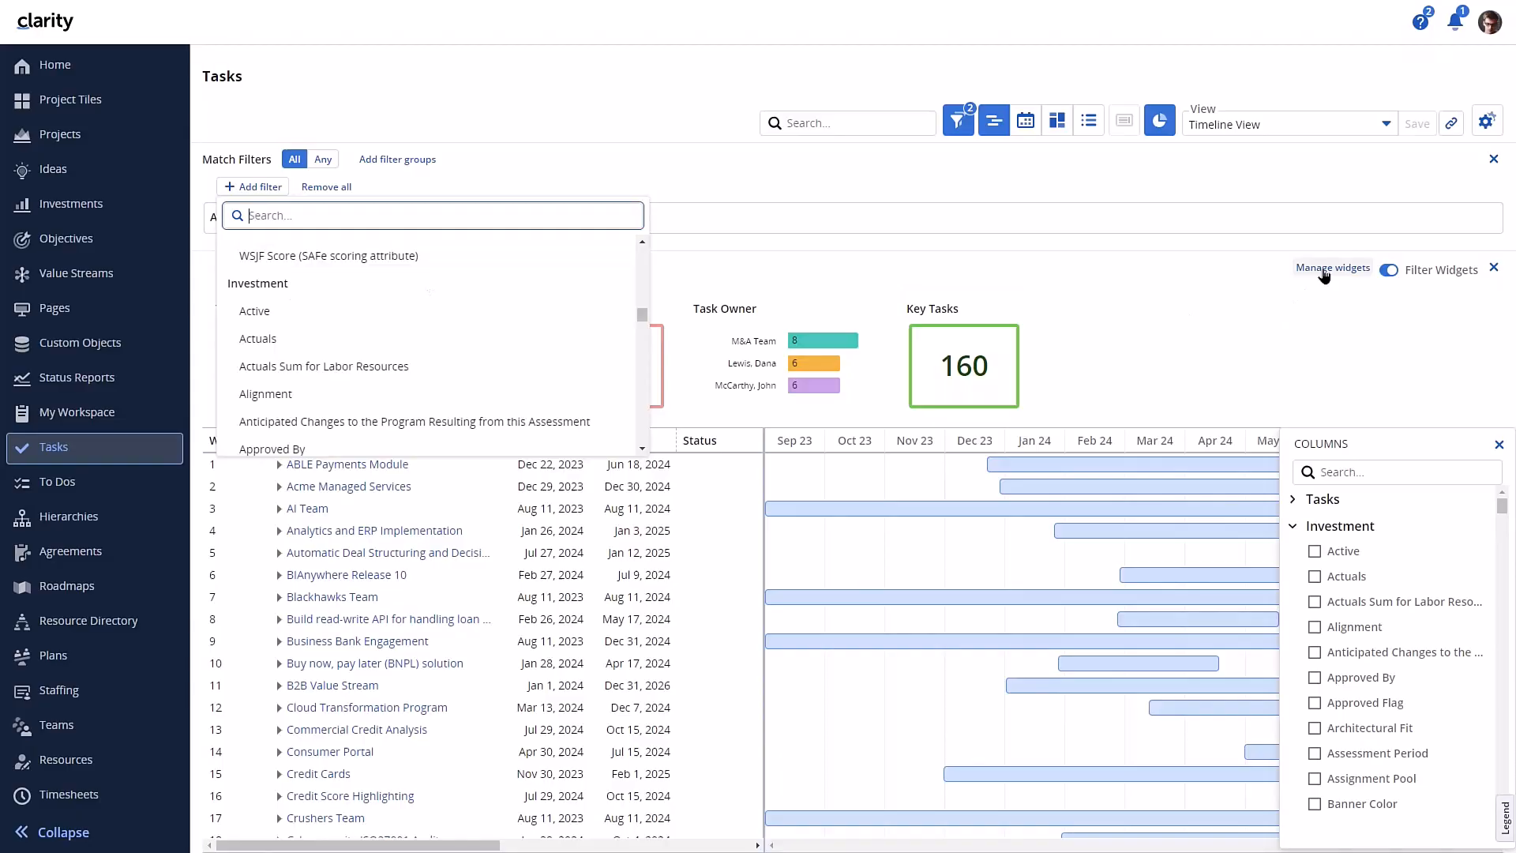
Start a new widget with Bar Chart as its type and continue to its settings
left_click(1332, 268)
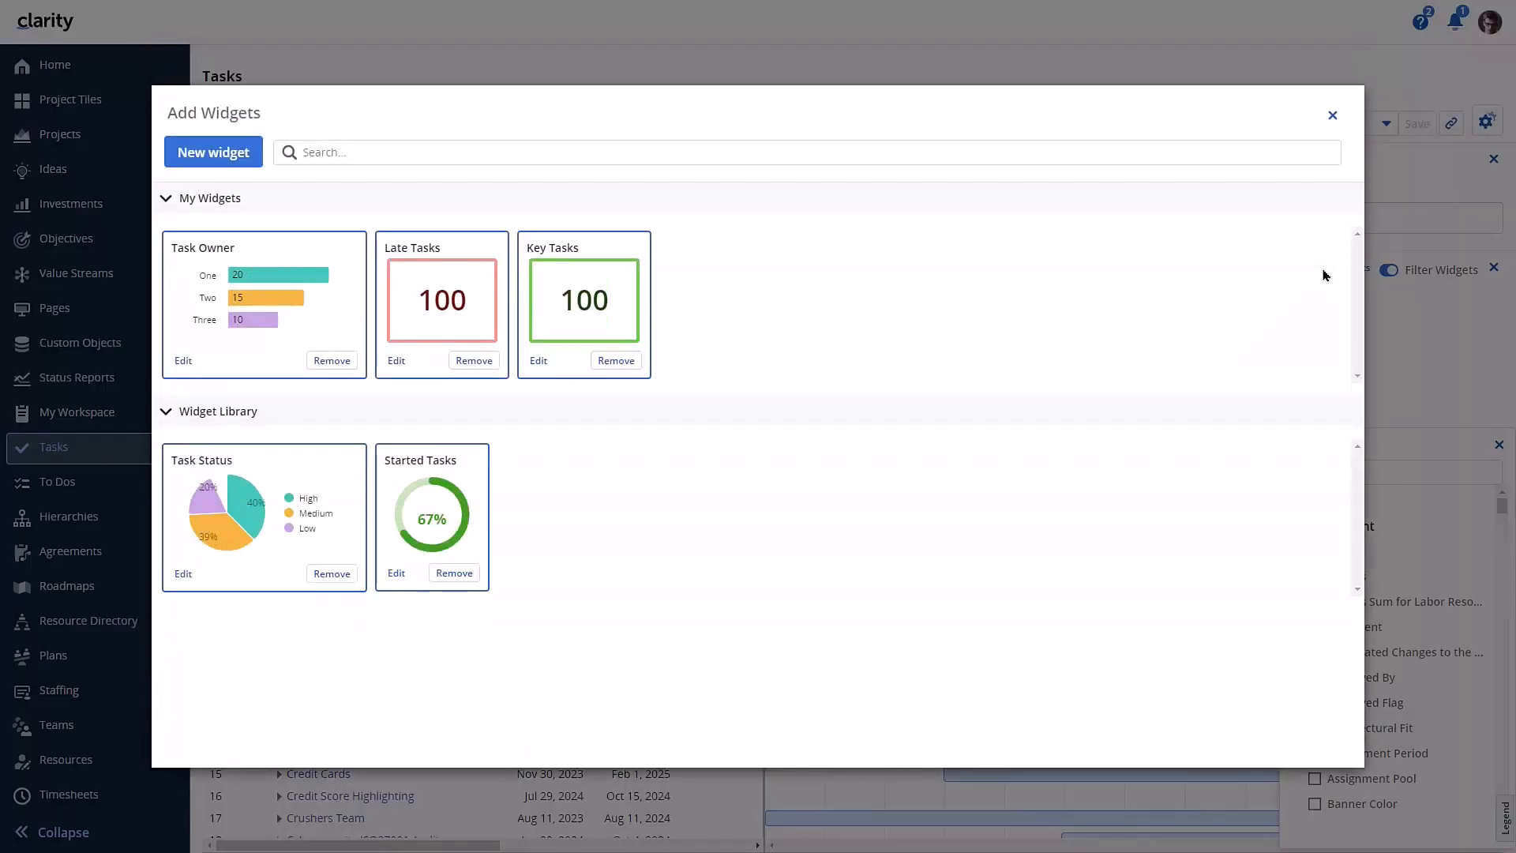
left_click(213, 152)
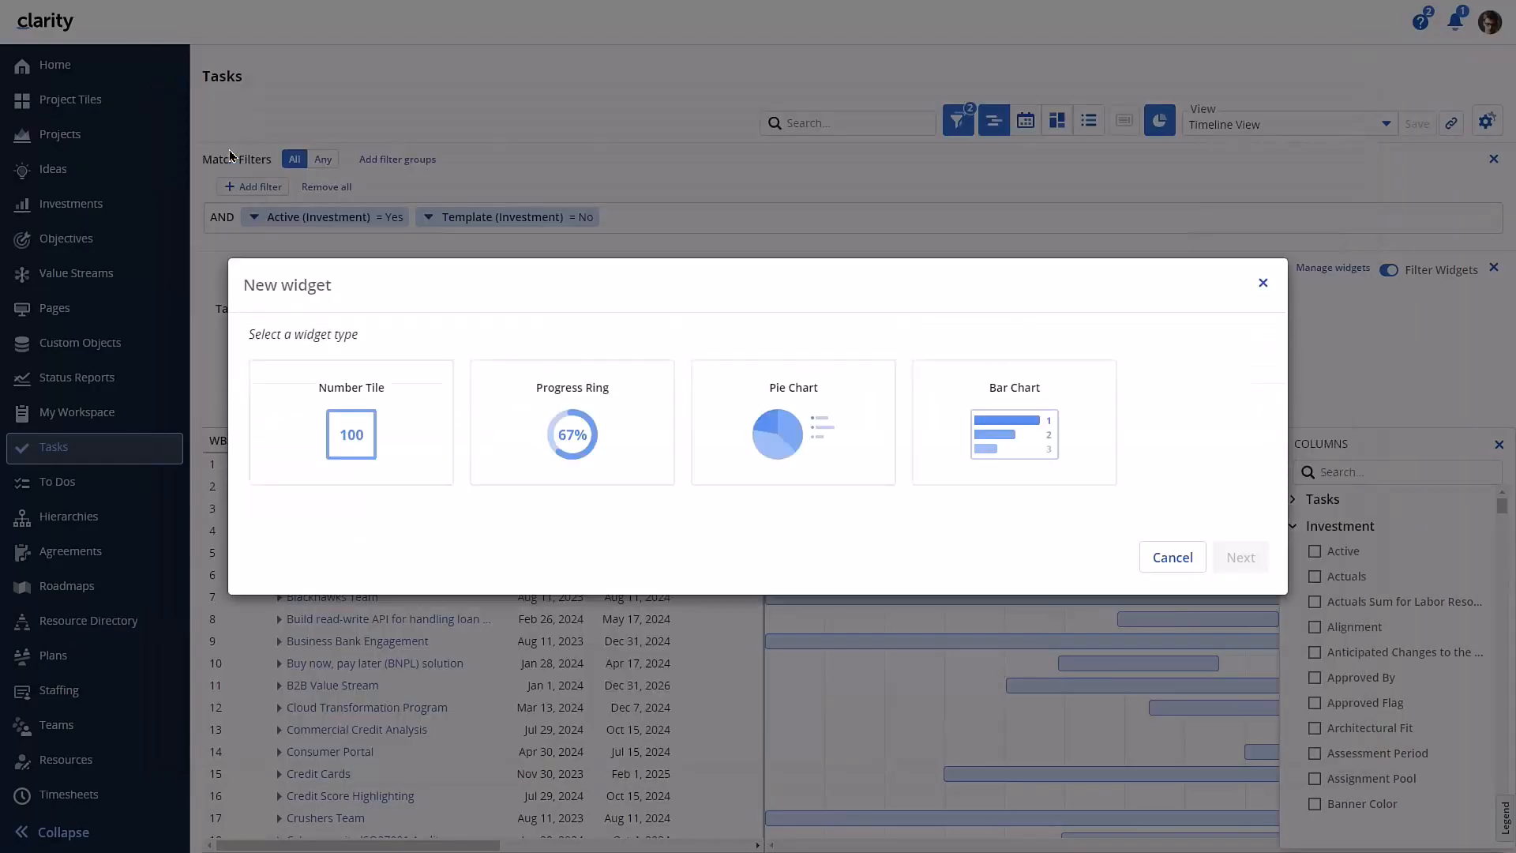
left_click(1014, 423)
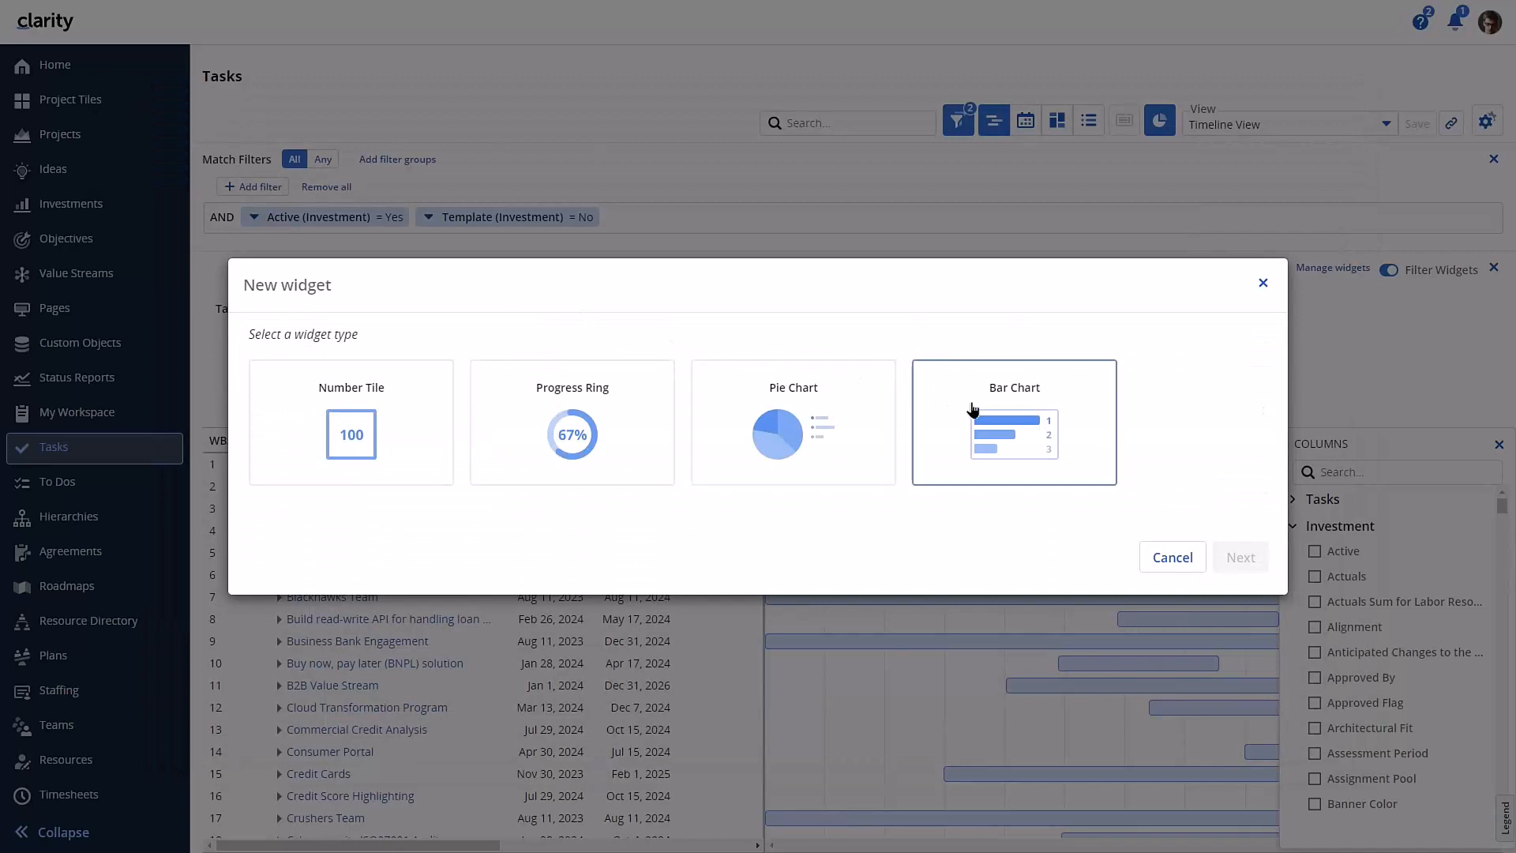
left_click(1014, 422)
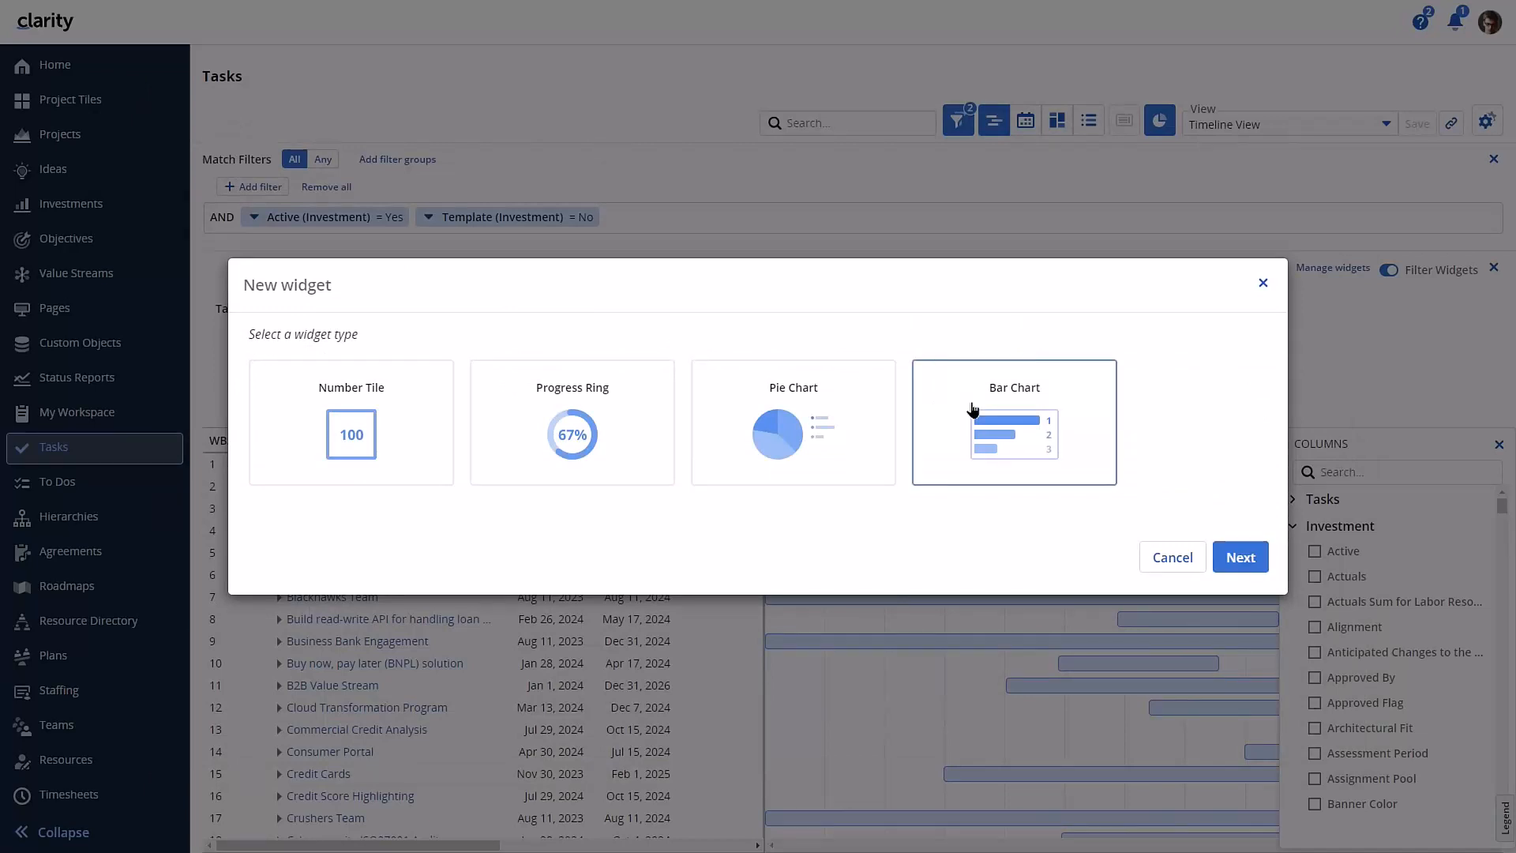
mouse_move(1213, 524)
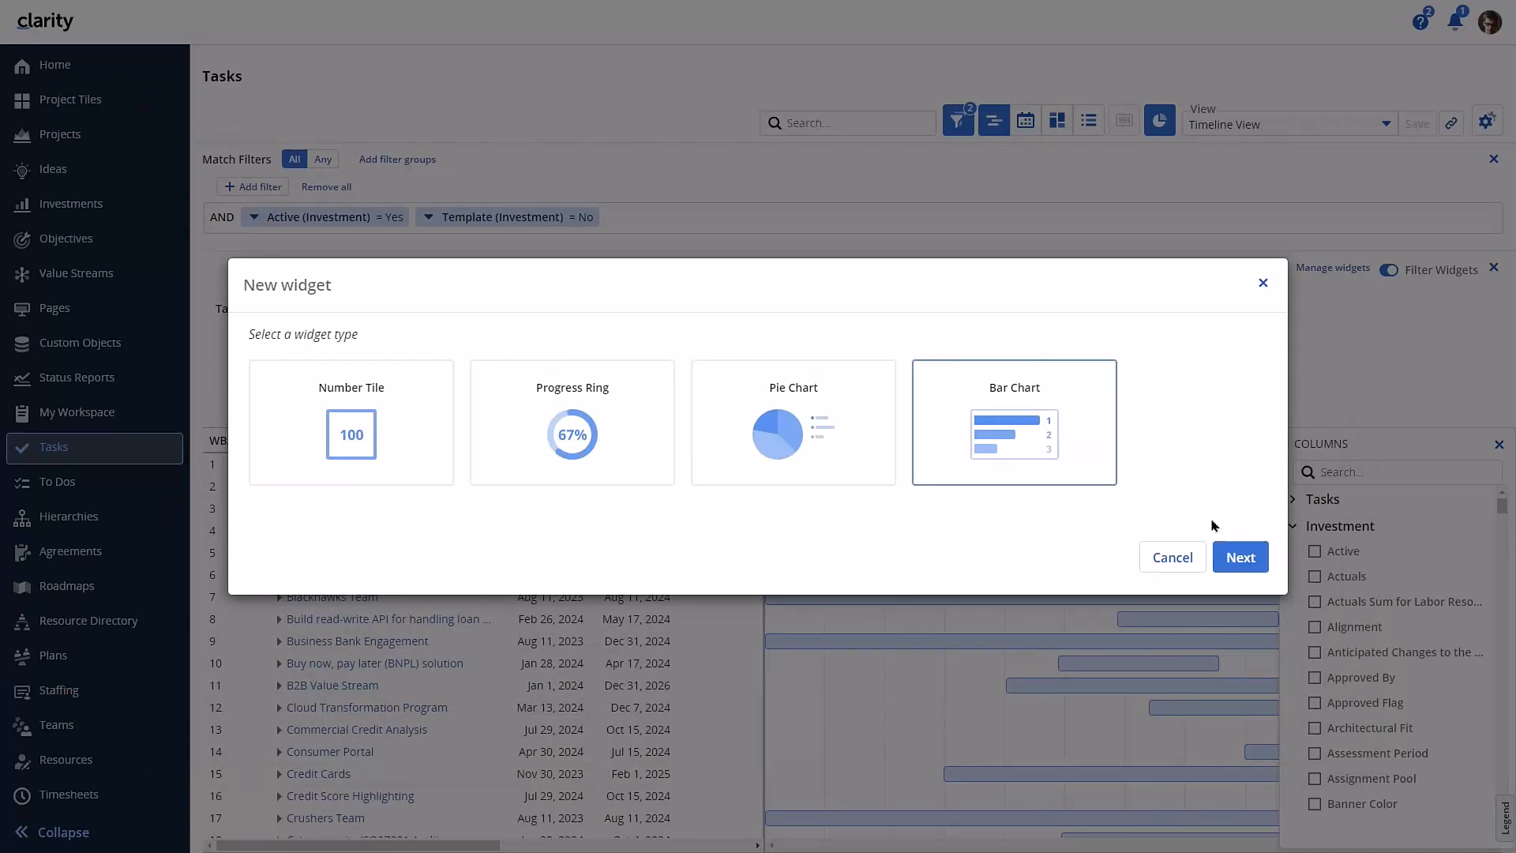
left_click(1240, 557)
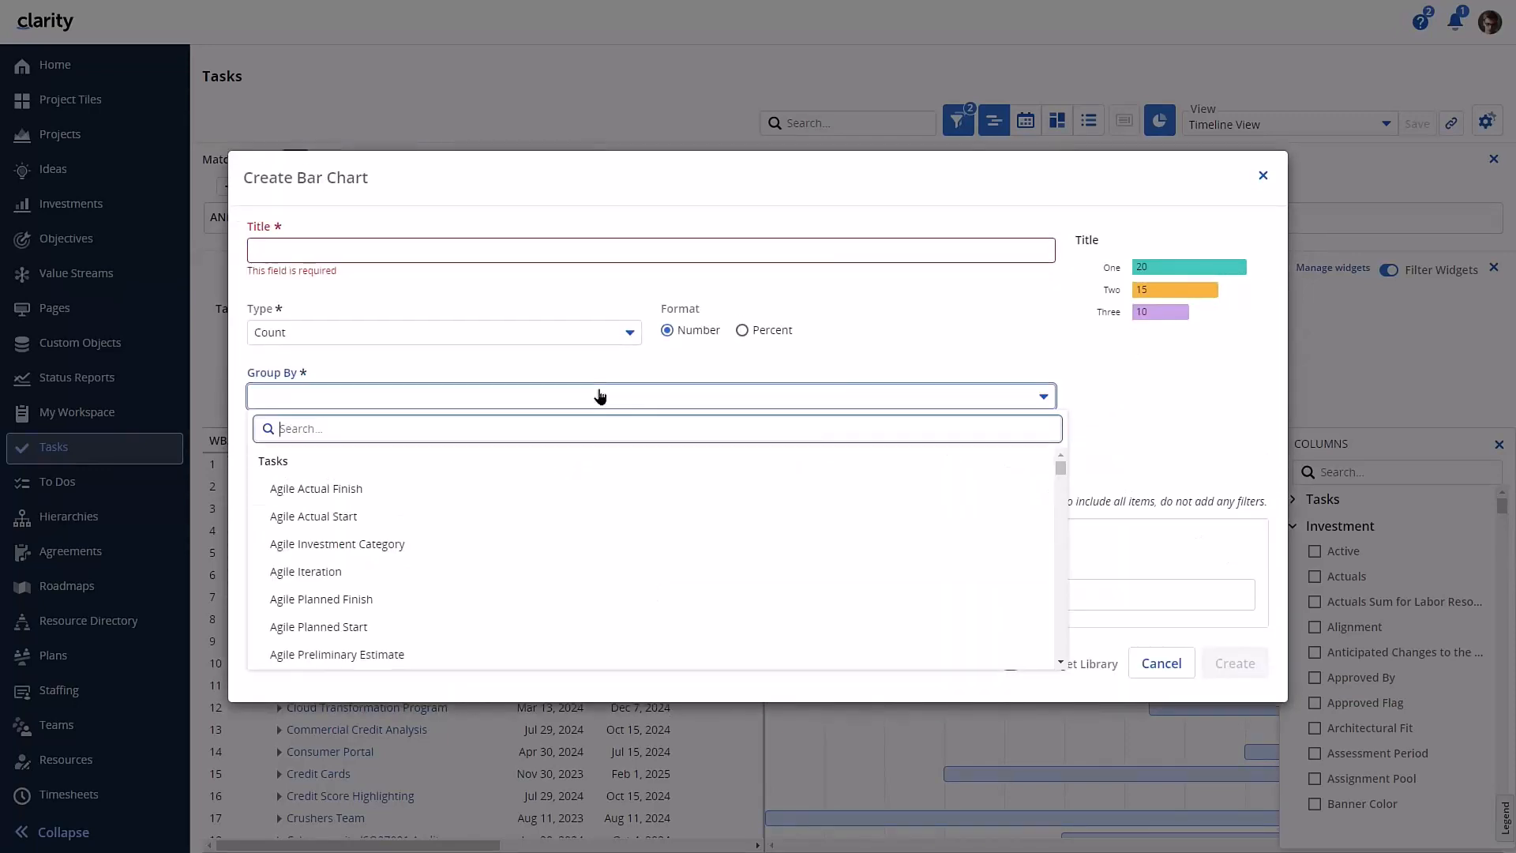
Browse the Group By choices, cancel the bar chart and close the Add Widgets dialog
scroll("down", 3)
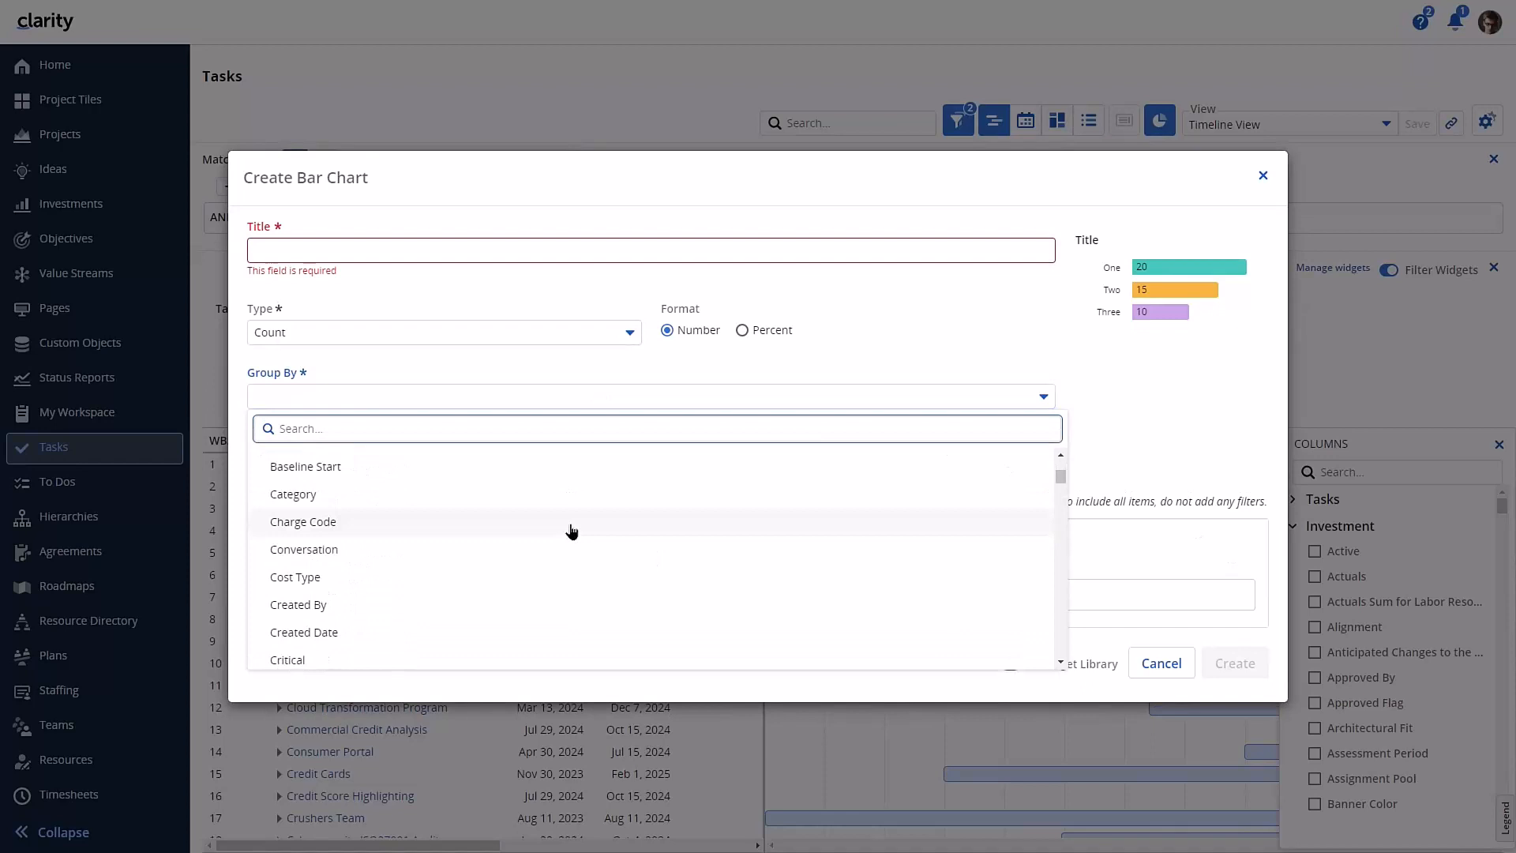
scroll("down", 3)
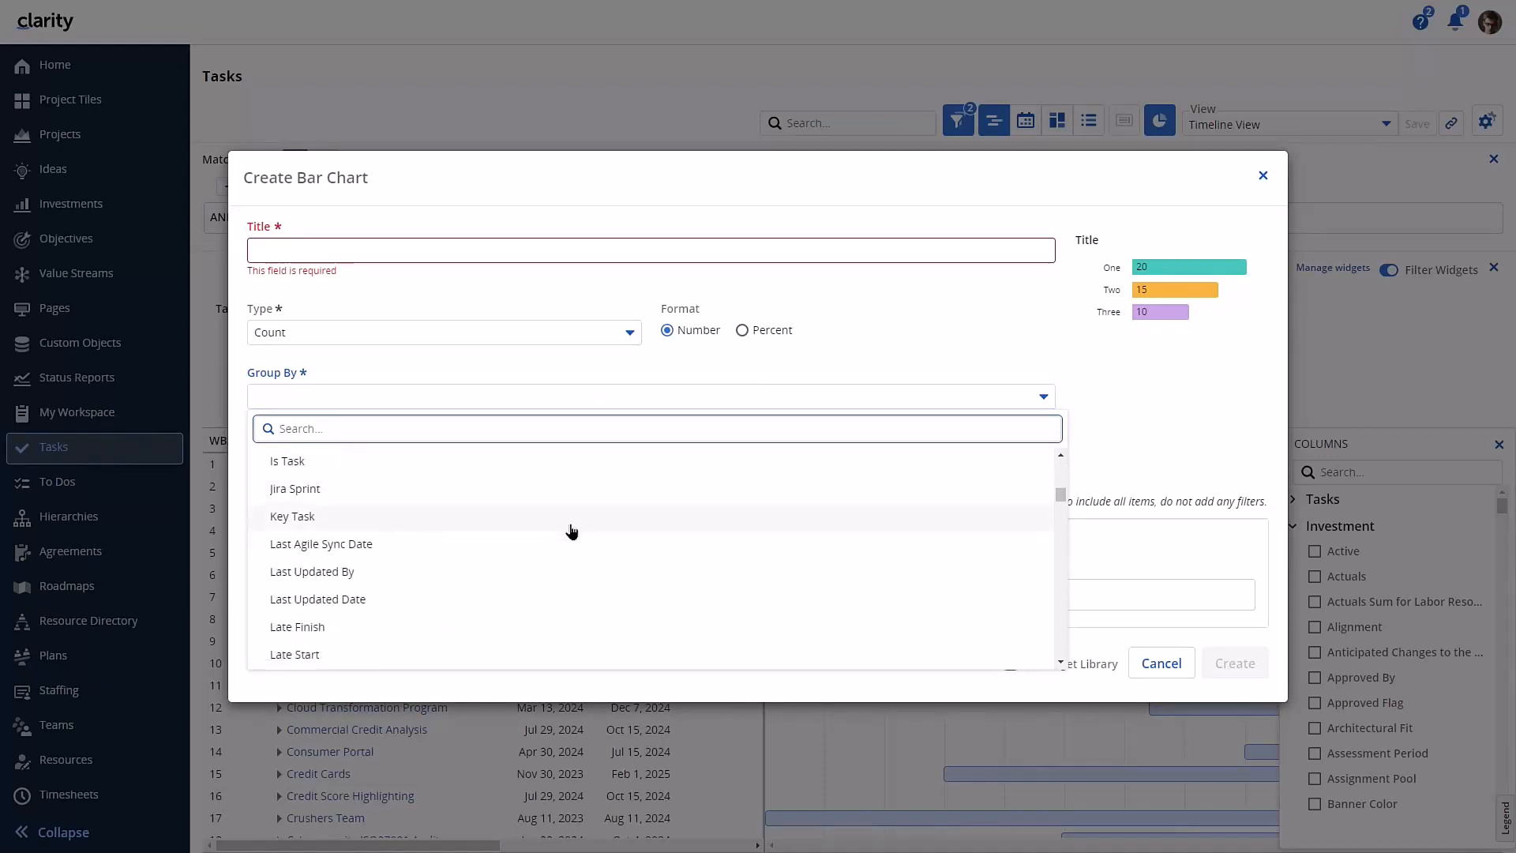
scroll("down", 3)
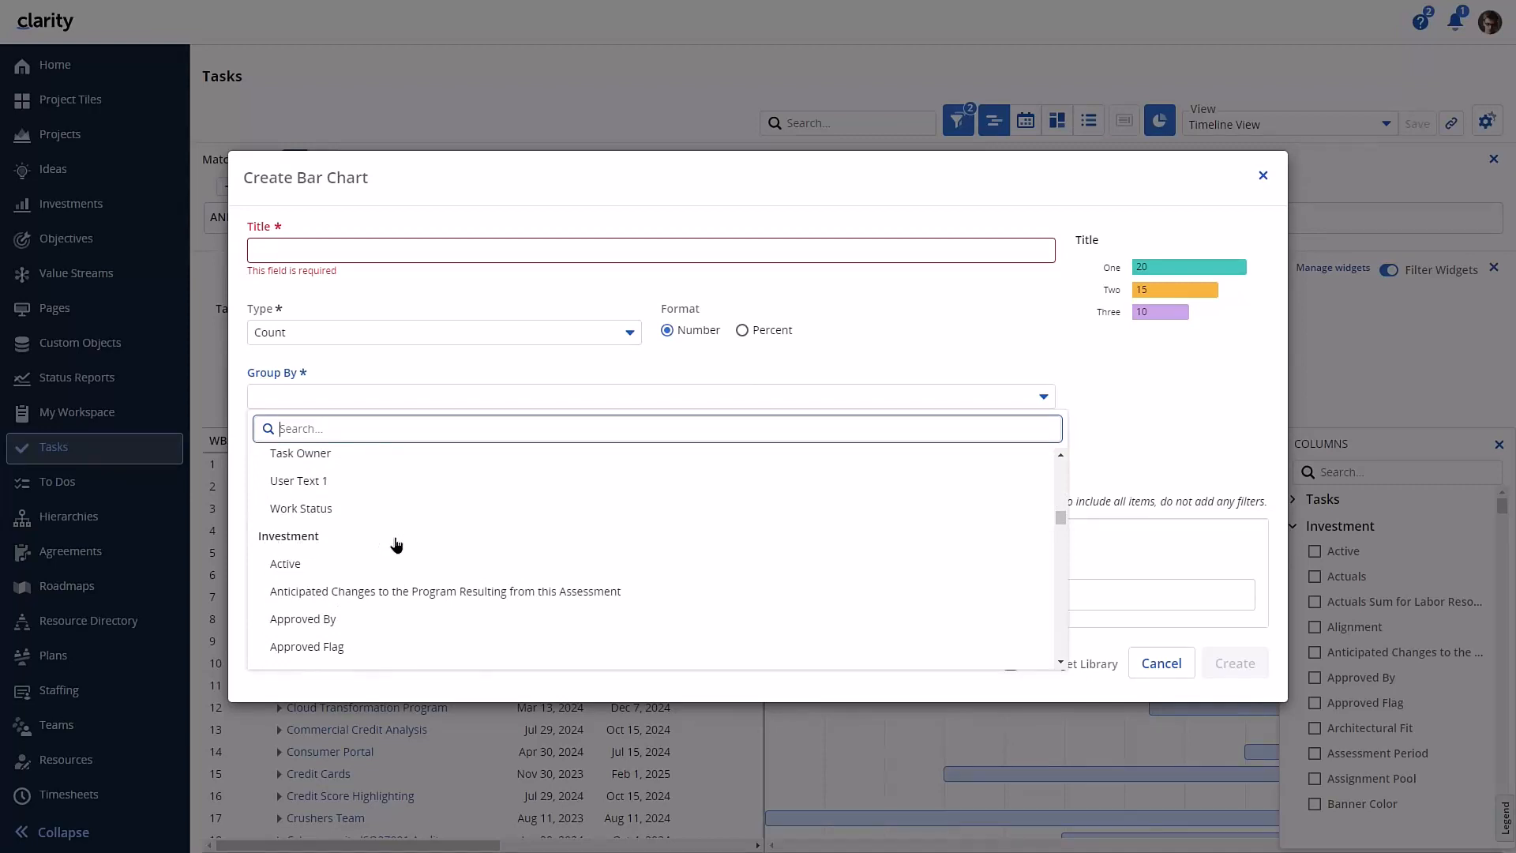
mouse_move(1125, 660)
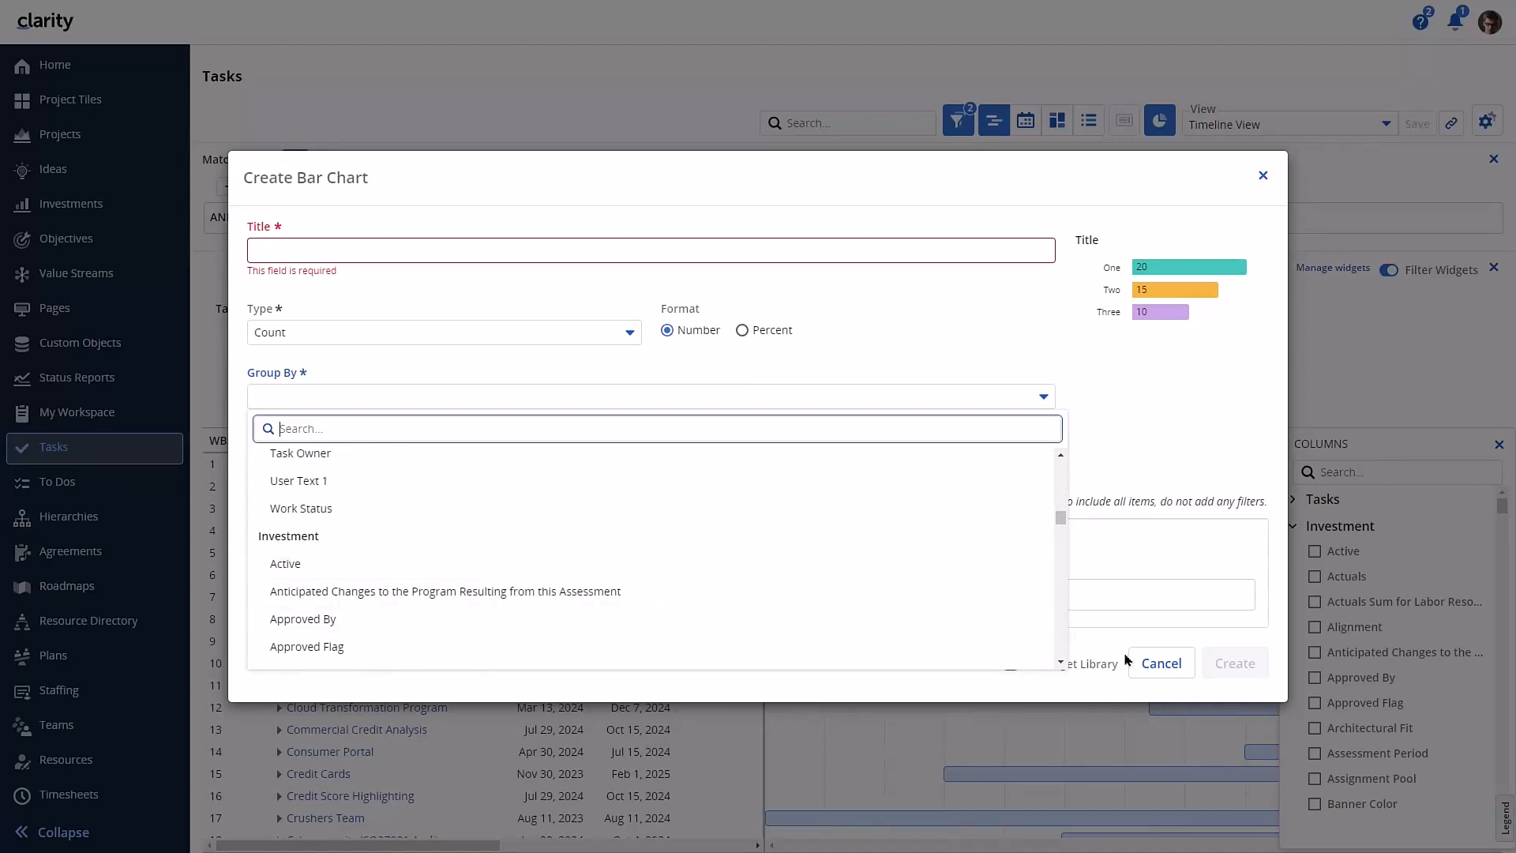
left_click(1161, 662)
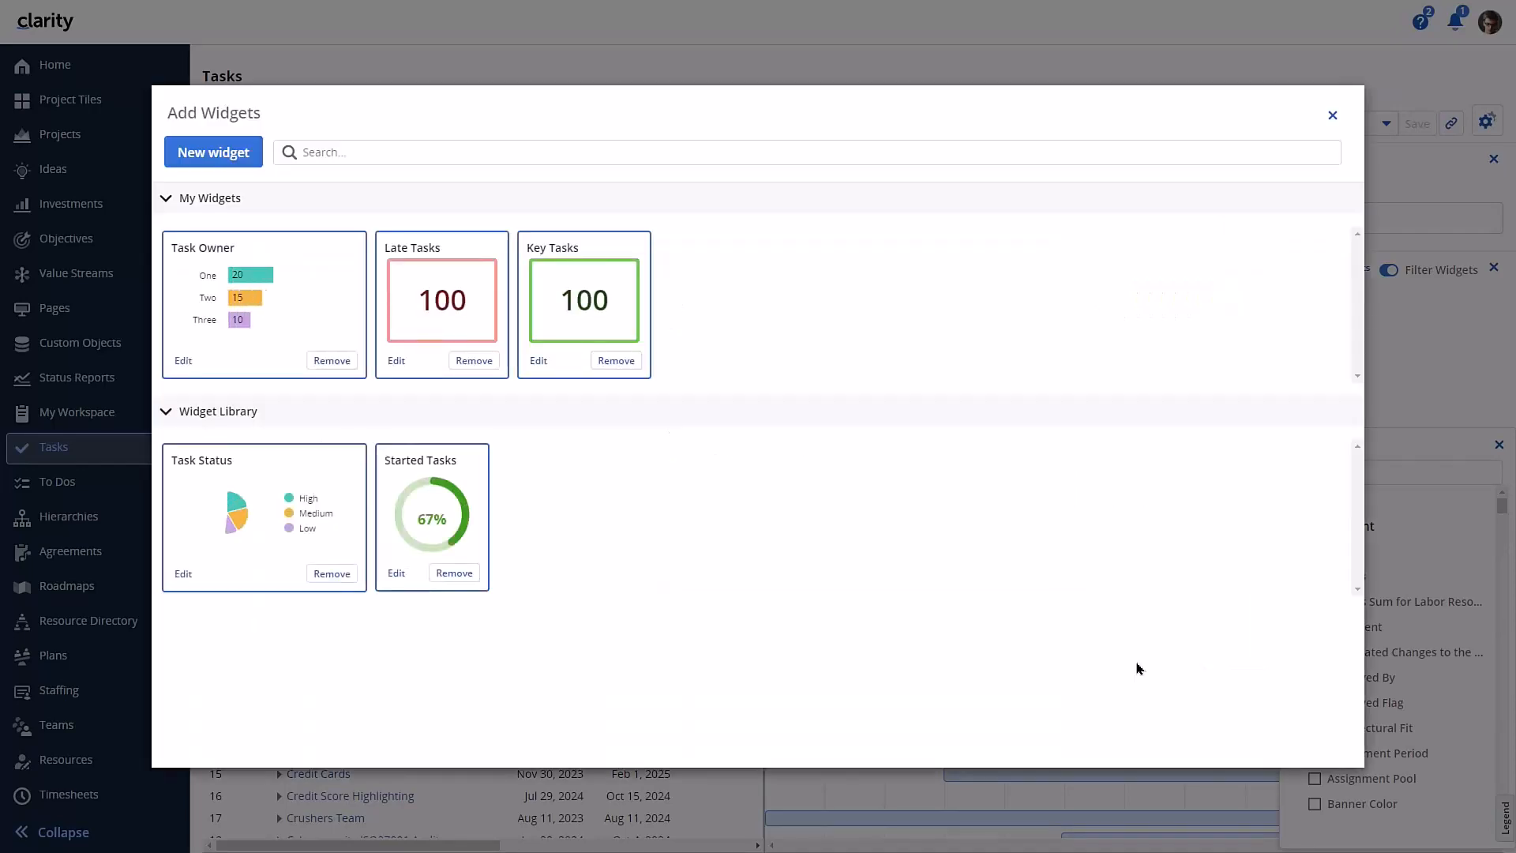
mouse_move(1333, 115)
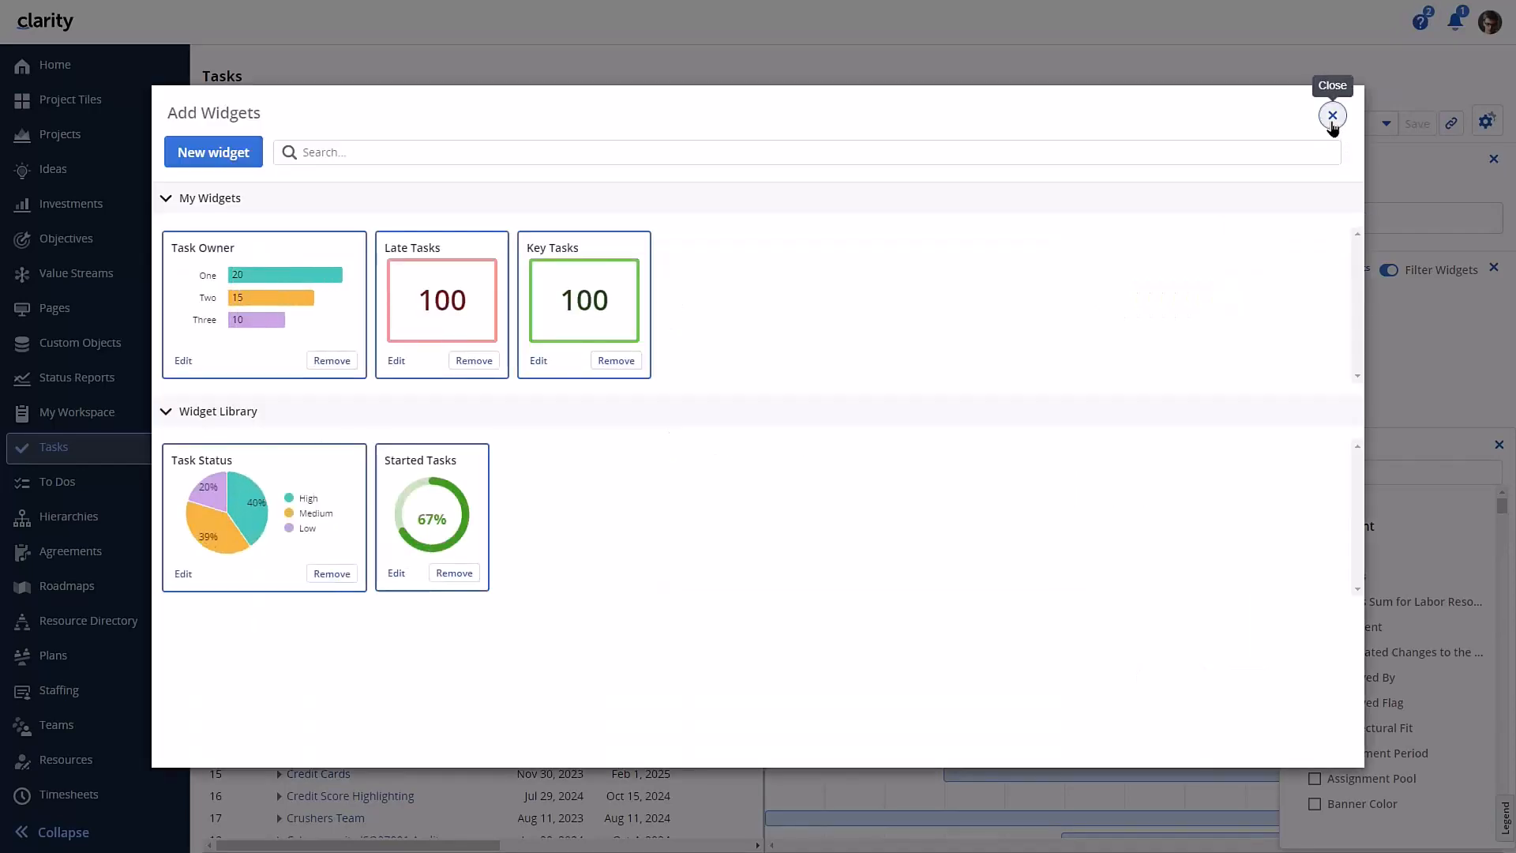
left_click(1333, 114)
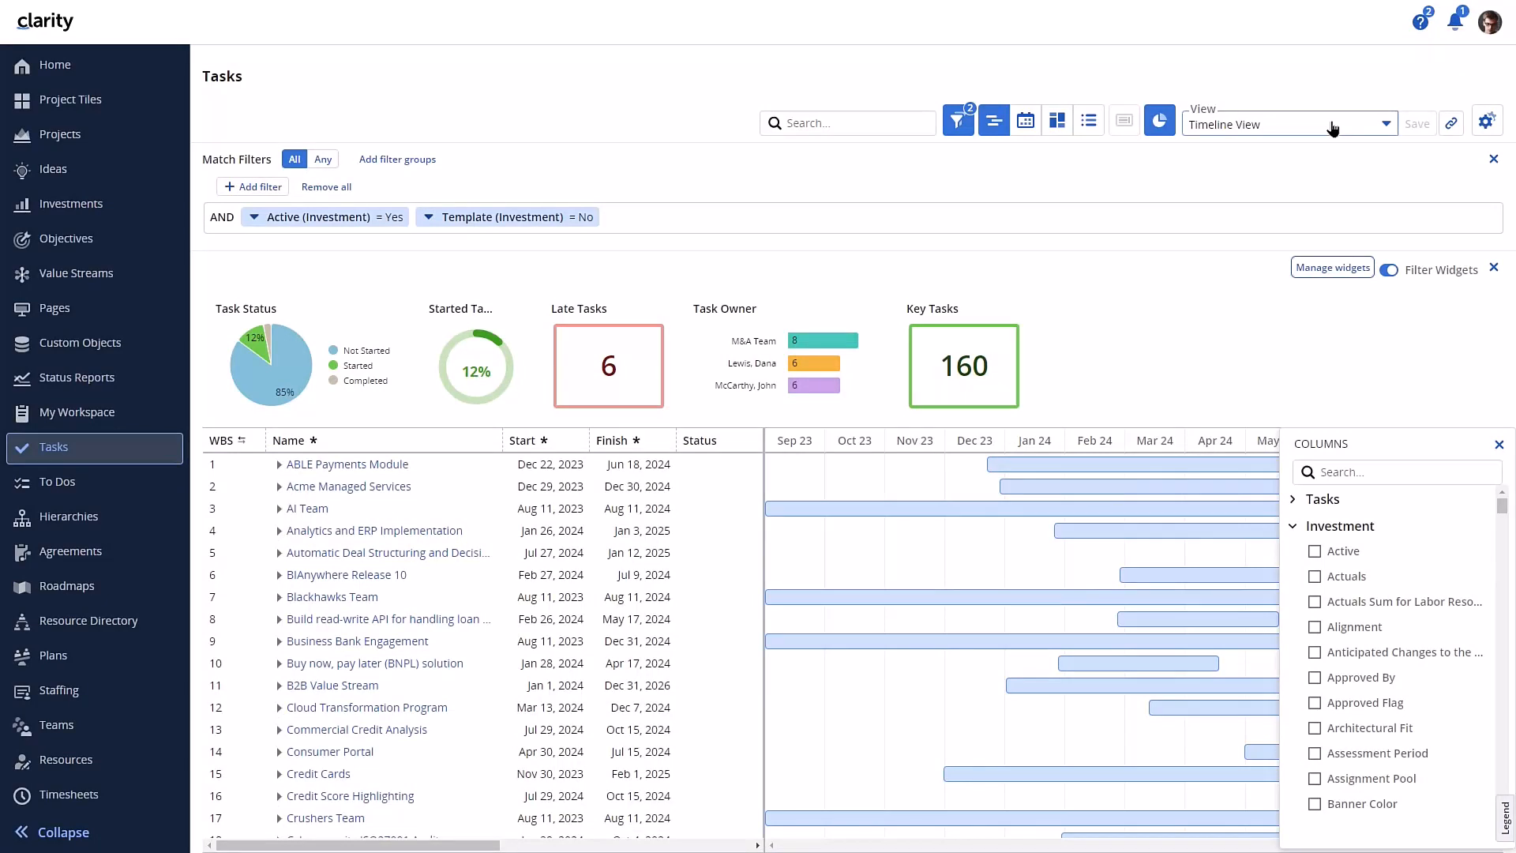
Go to the Projects list with the Cost and Benefit view for seven projects
left_click(59, 133)
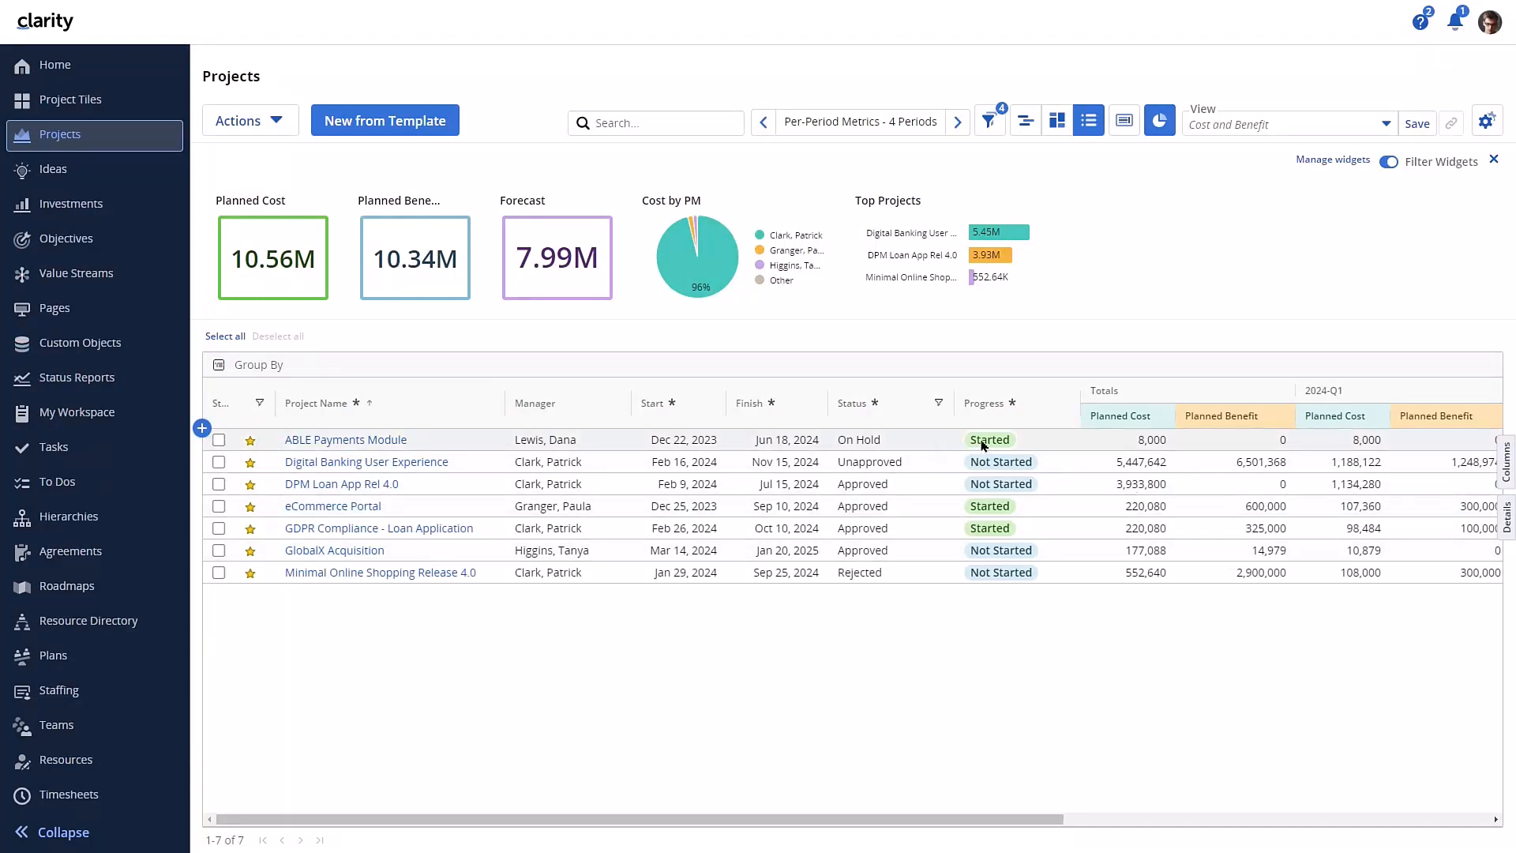
Open ABLE Payments Module's details and list its status choices from On Hold in grid and panel
right_click(989, 440)
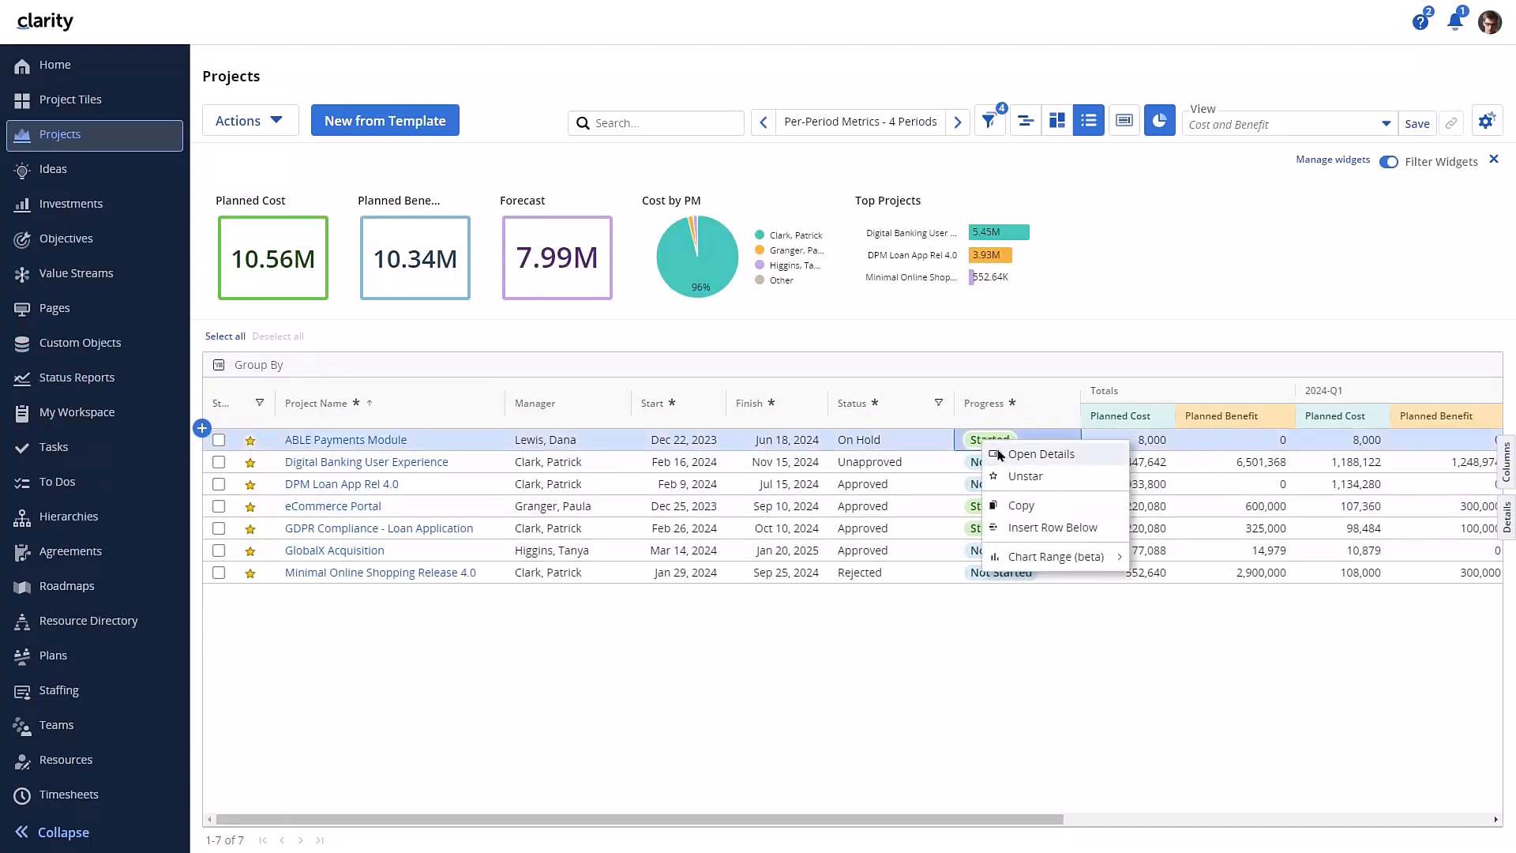
left_click(1039, 453)
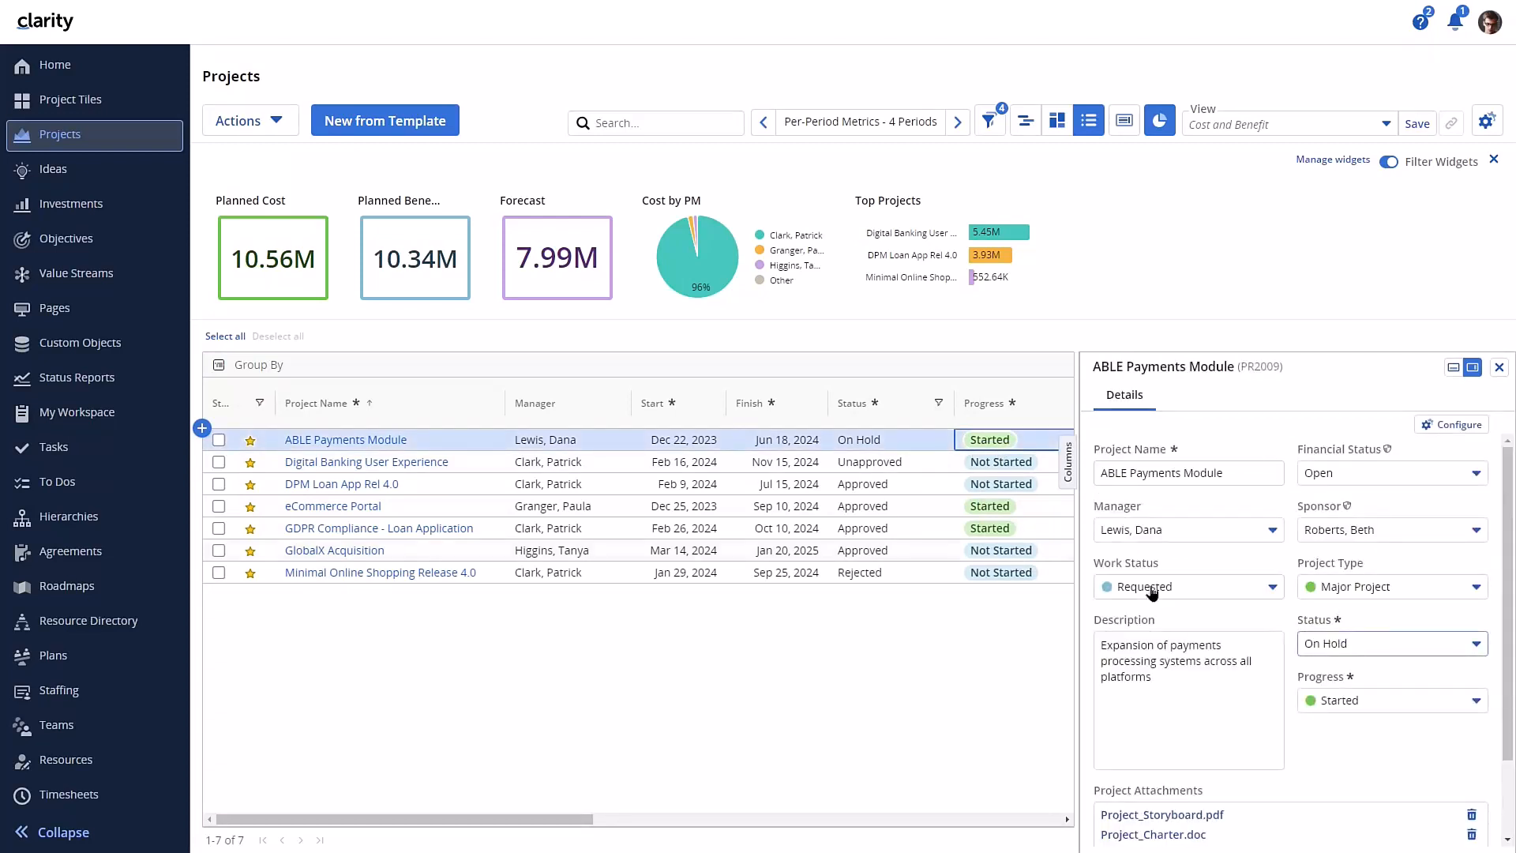
left_click(888, 441)
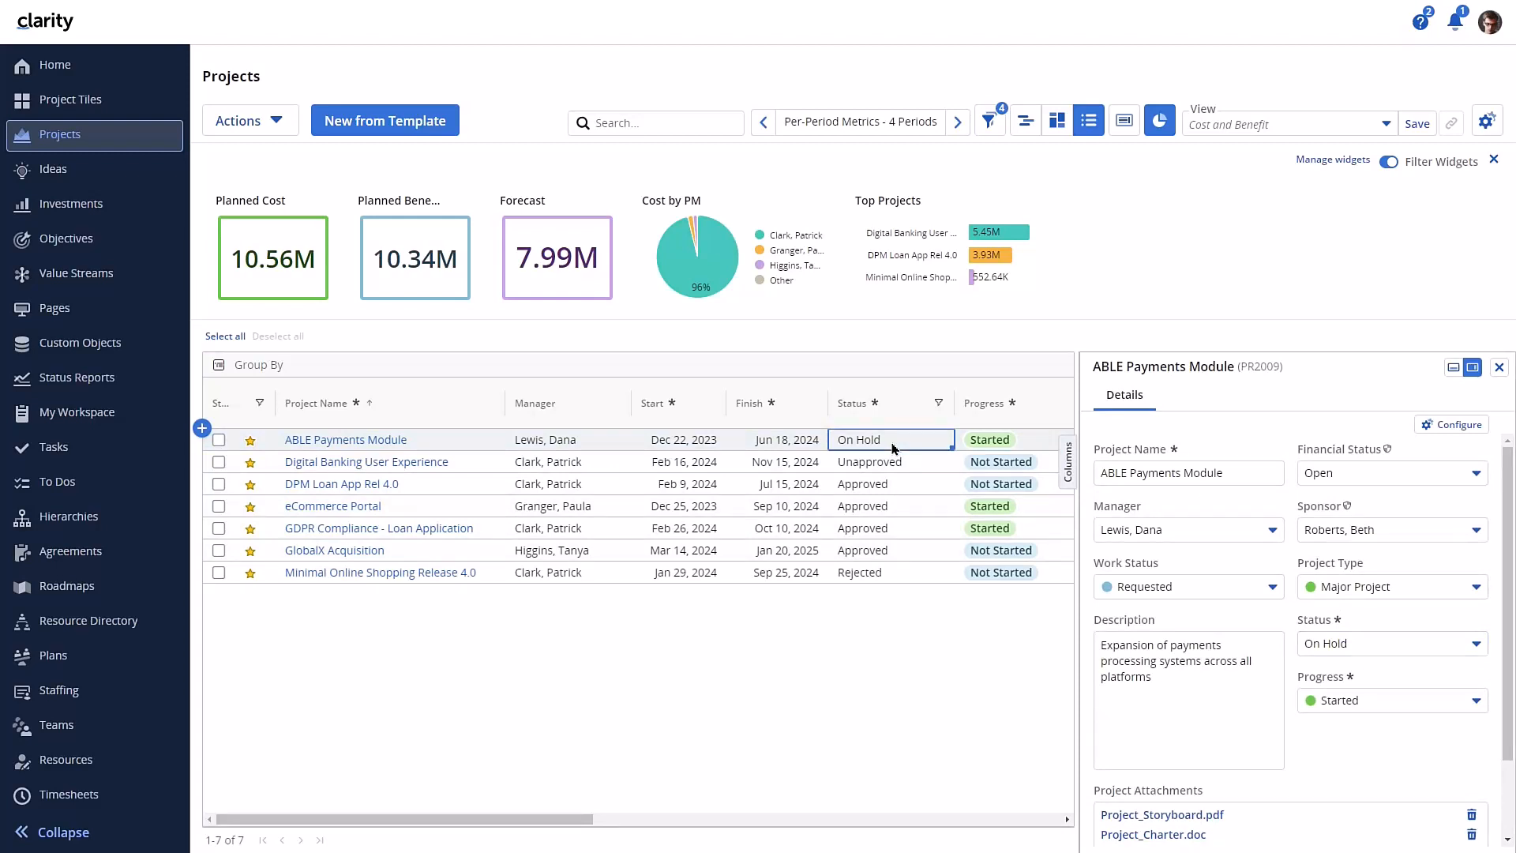
left_click(888, 439)
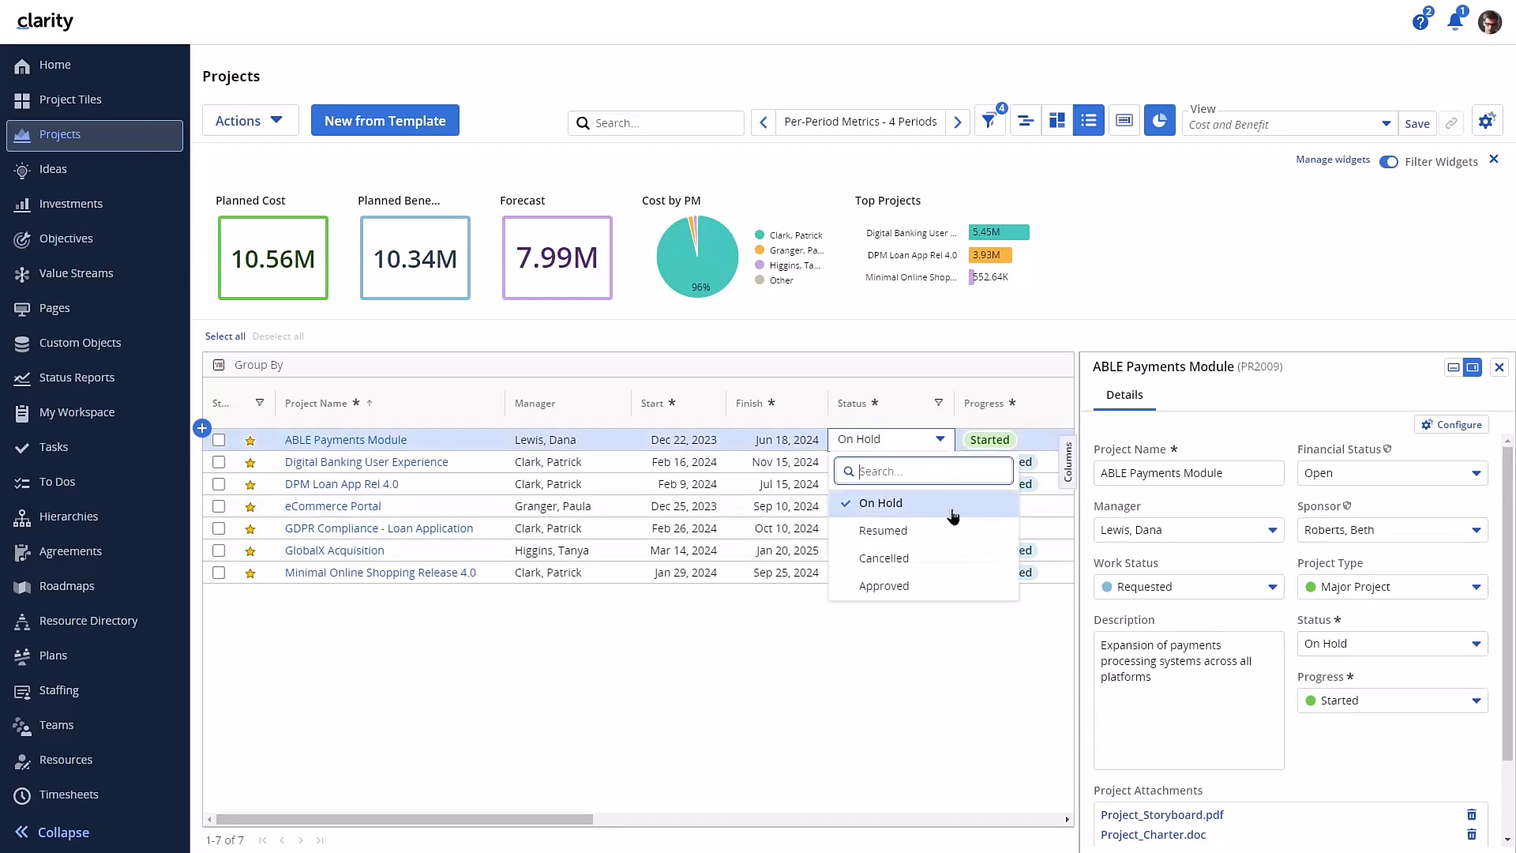
mouse_move(1361, 654)
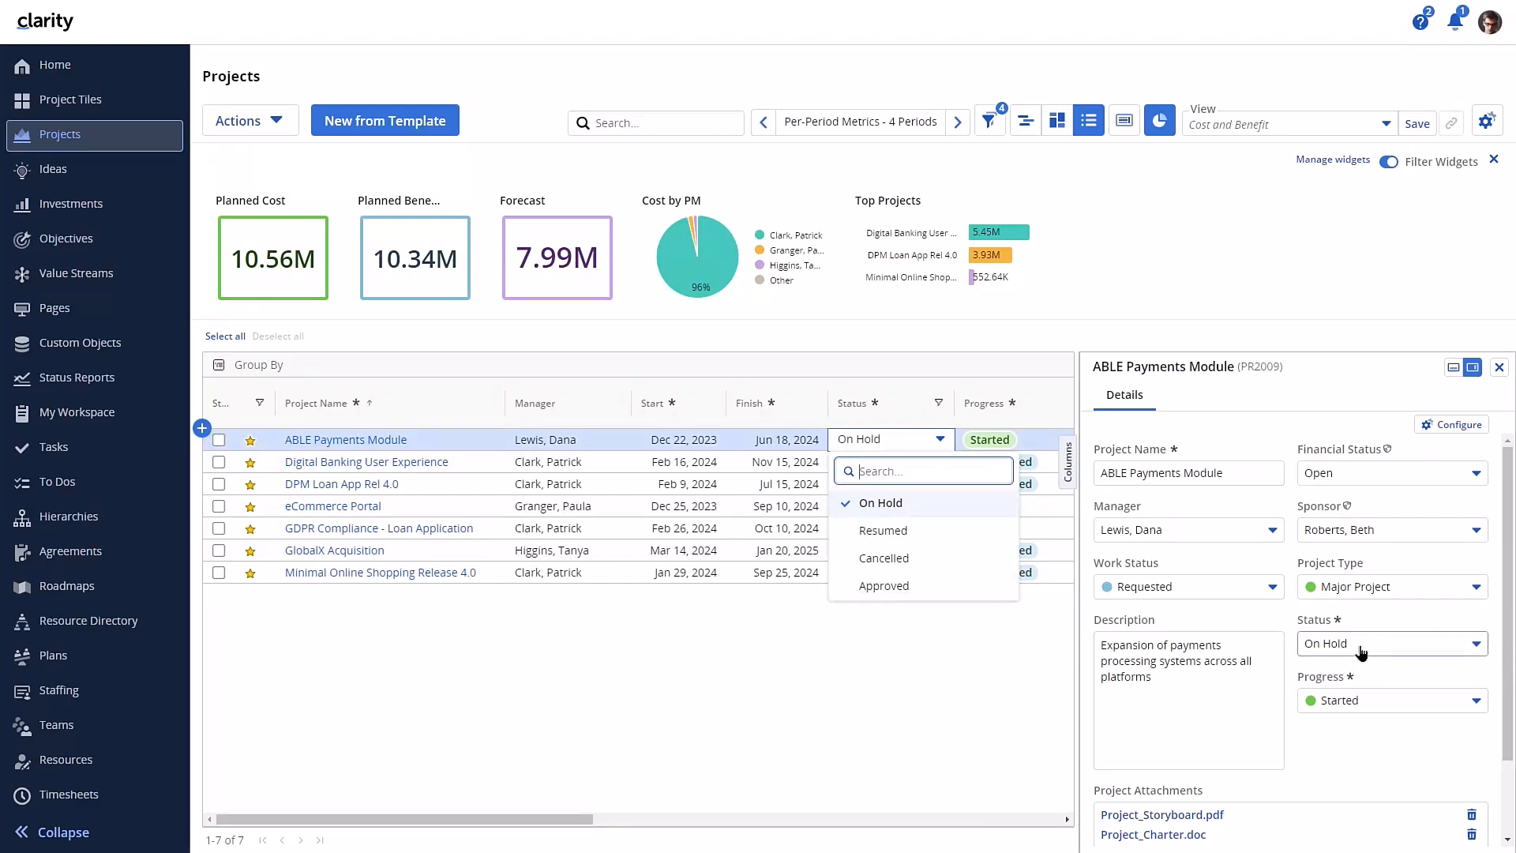
left_click(1390, 643)
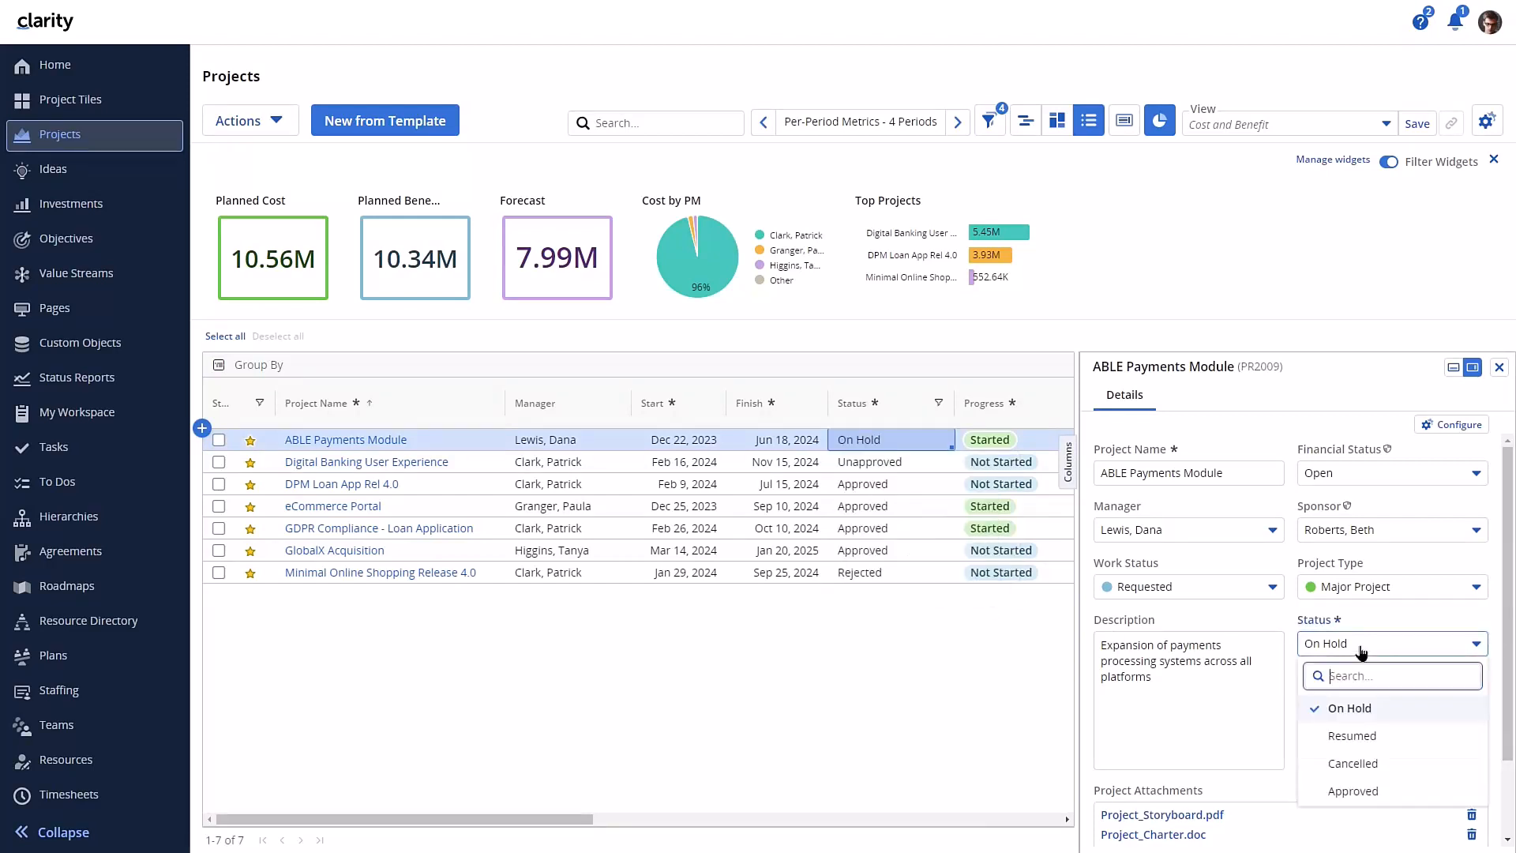
mouse_move(1353, 792)
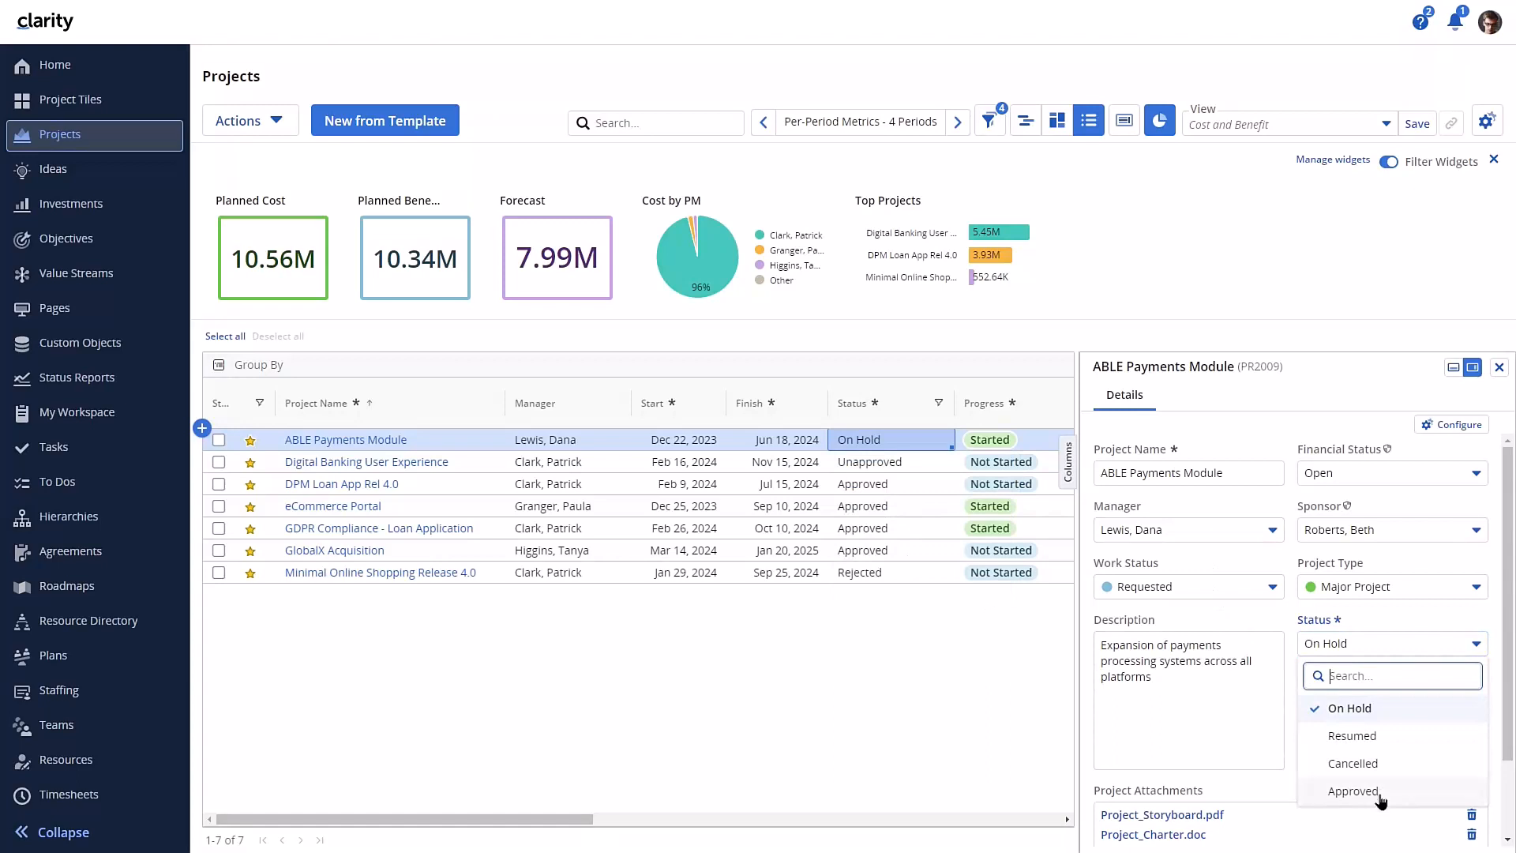
mouse_move(951, 673)
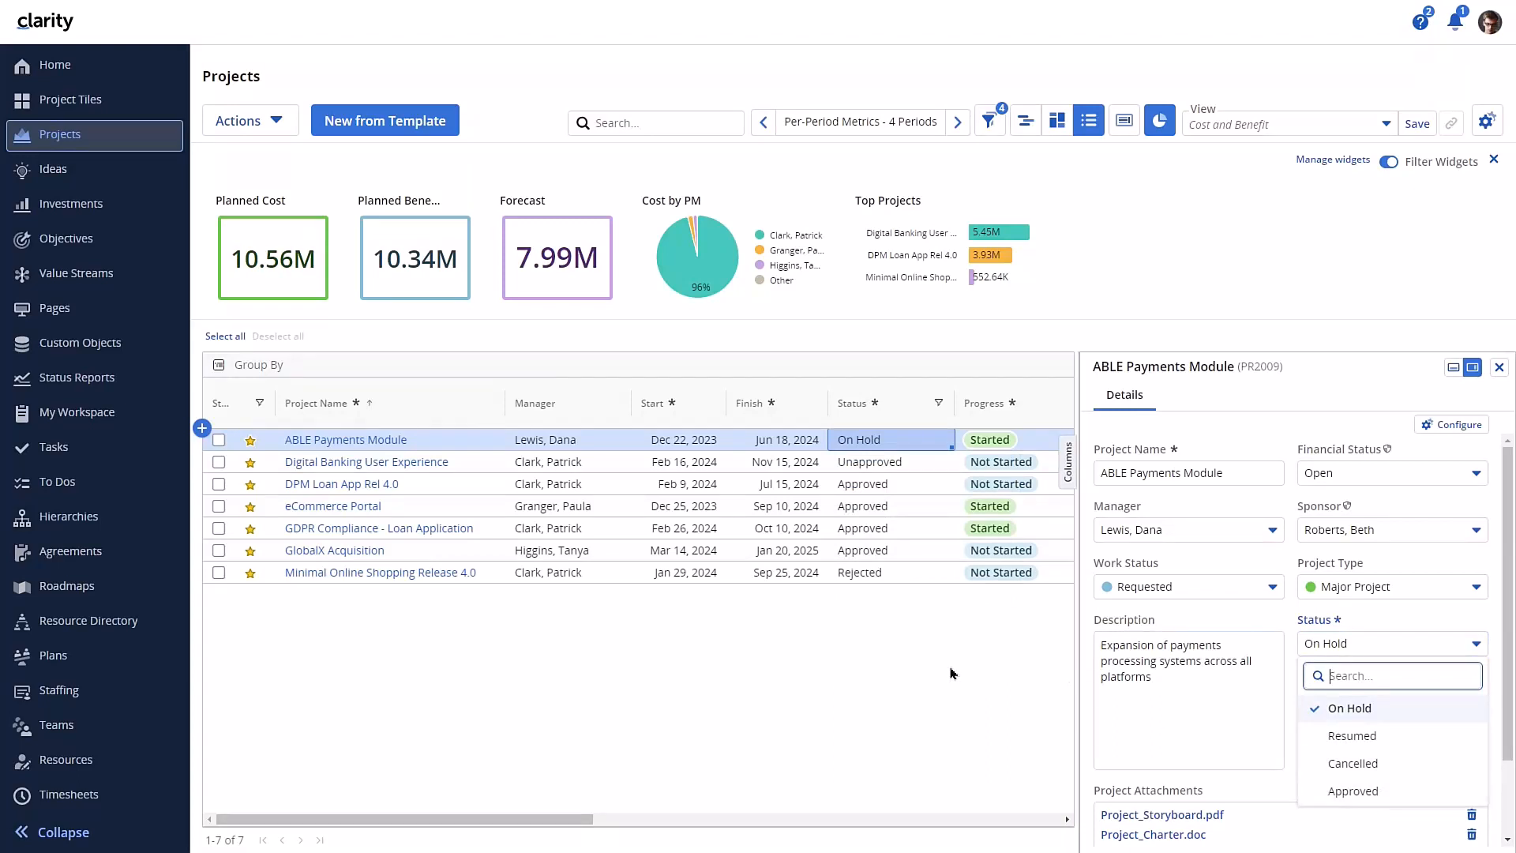
mouse_move(1352, 743)
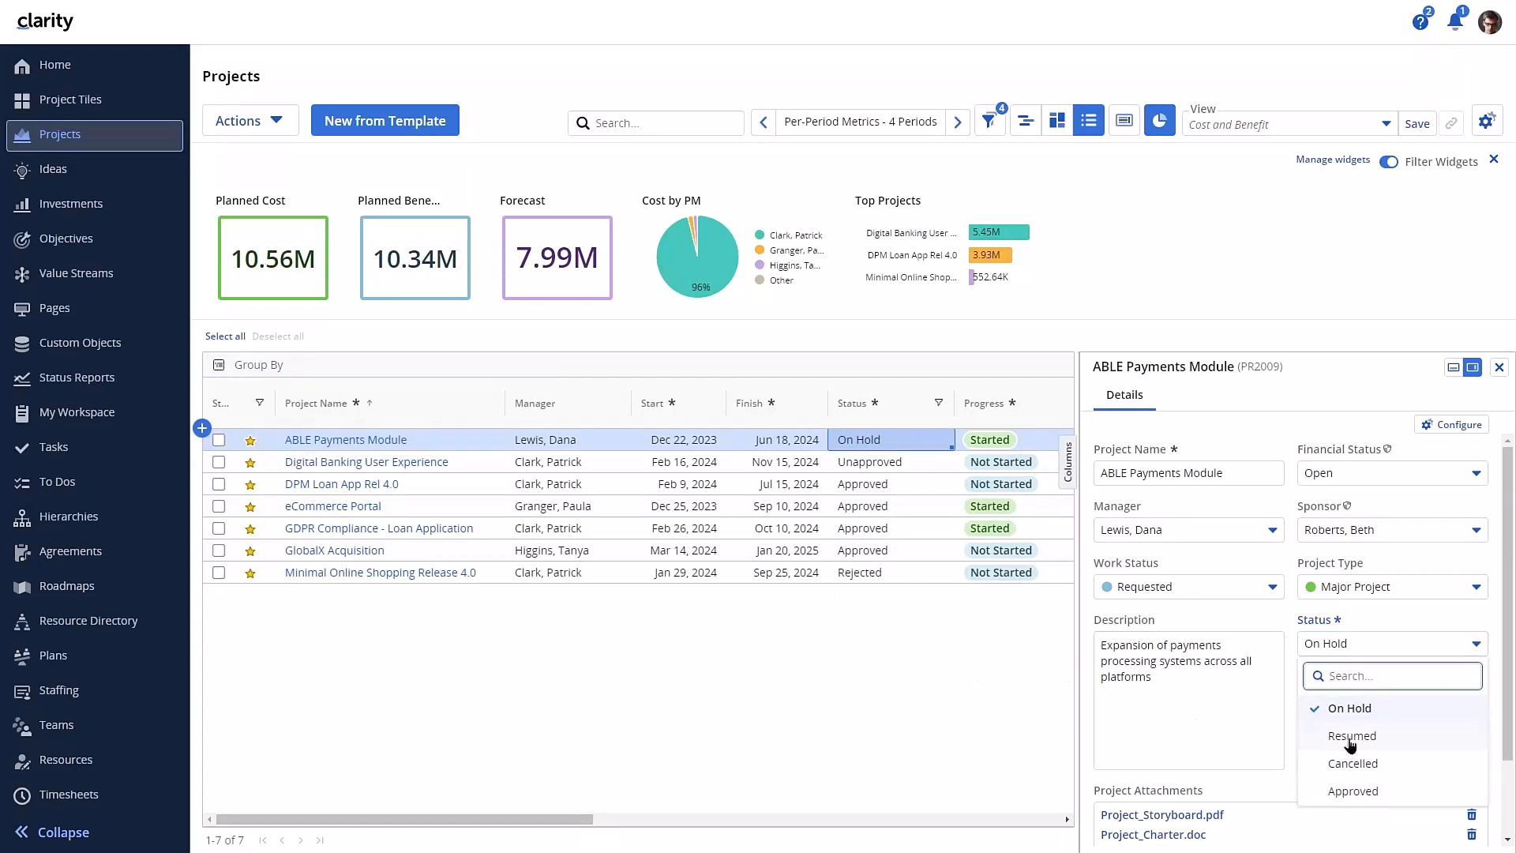
mouse_move(1251, 725)
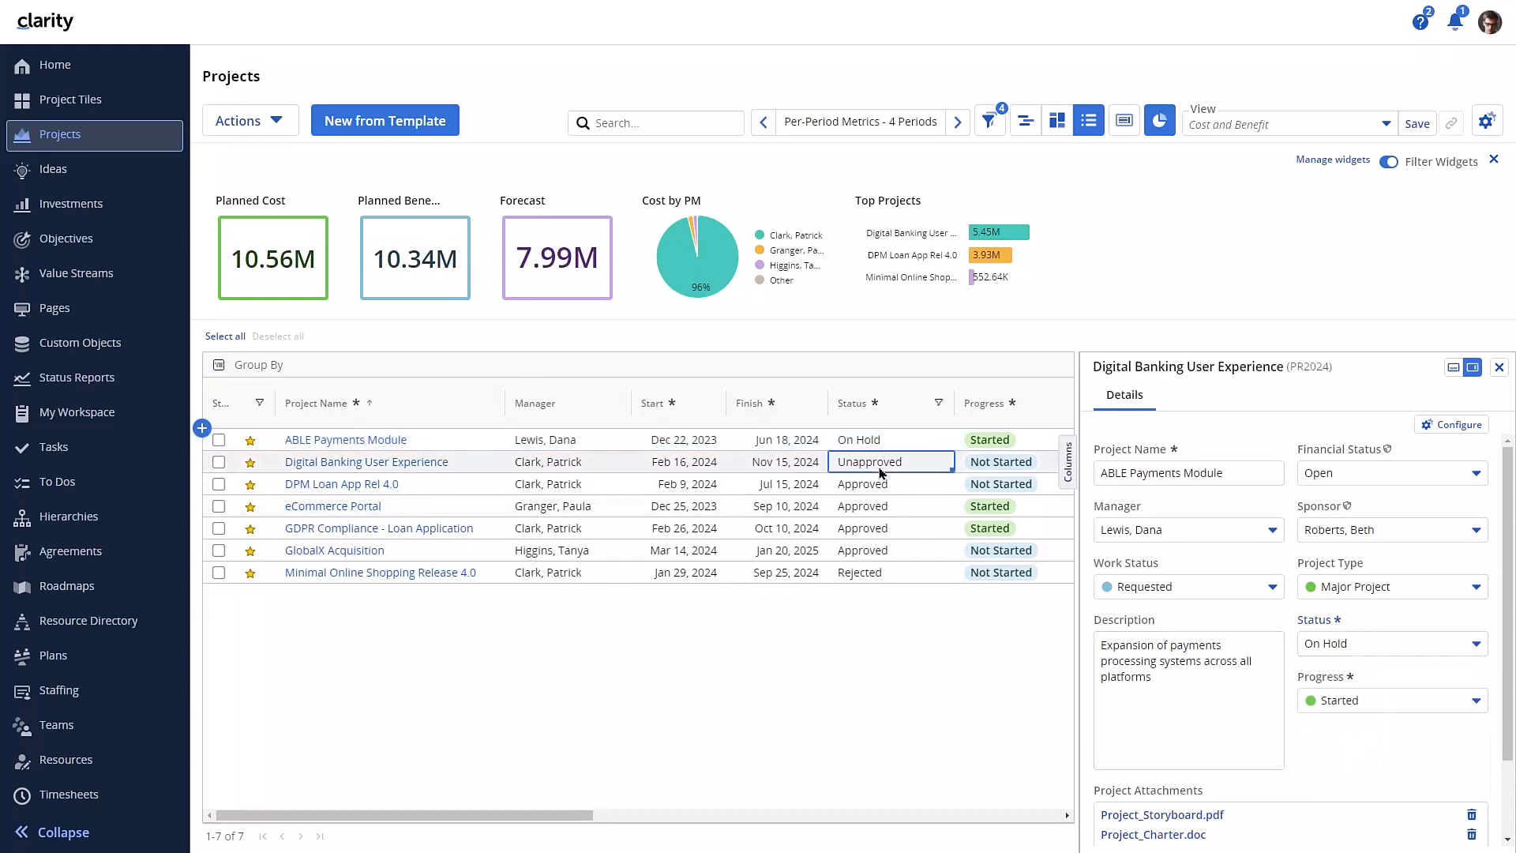
Set Digital Banking User Experience to Approved status with Started progress
left_click(365, 461)
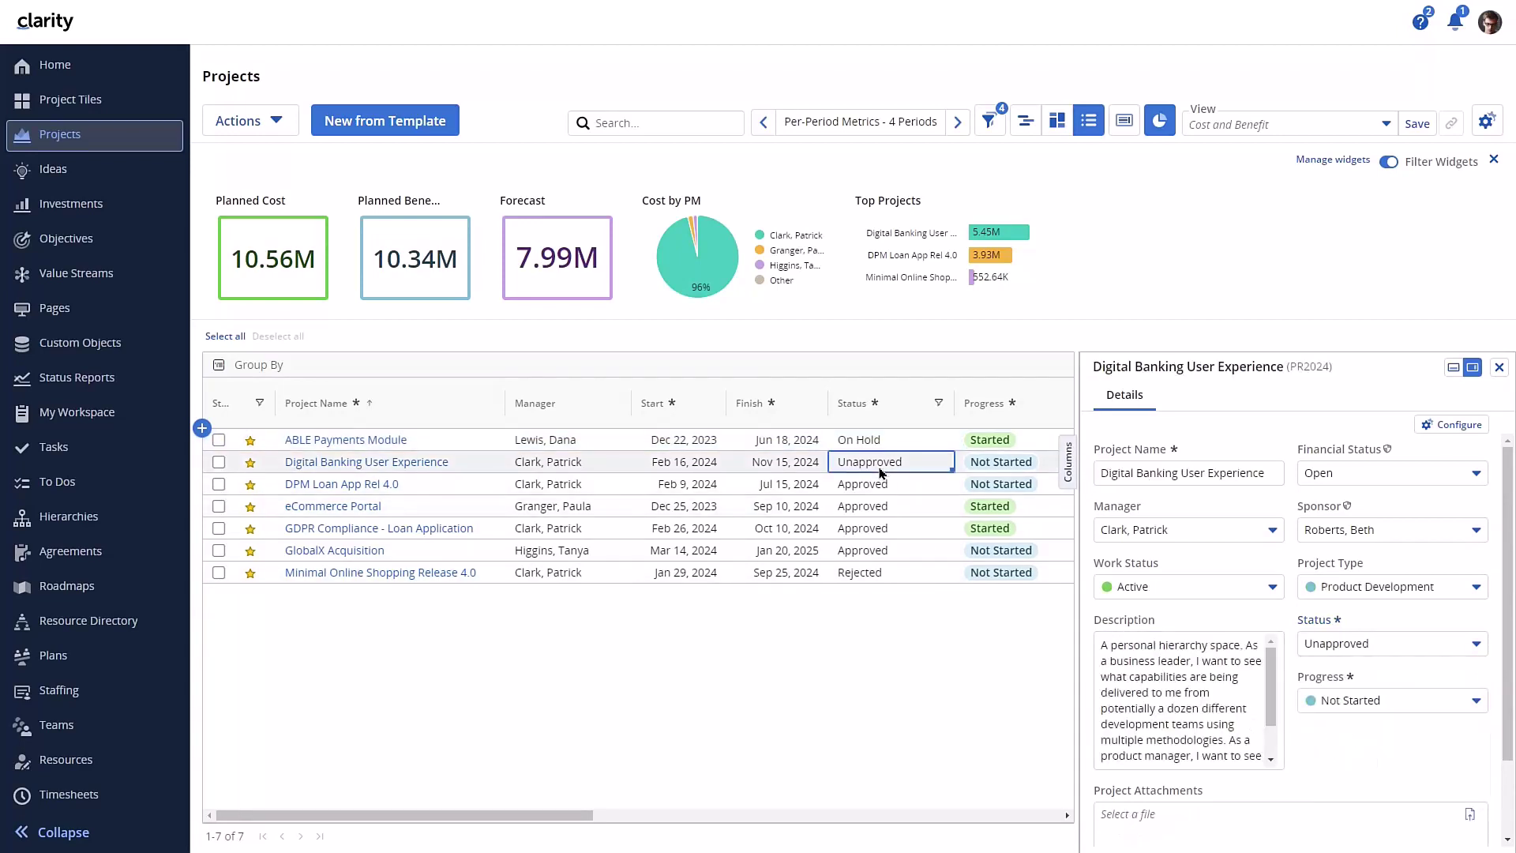
left_click(887, 461)
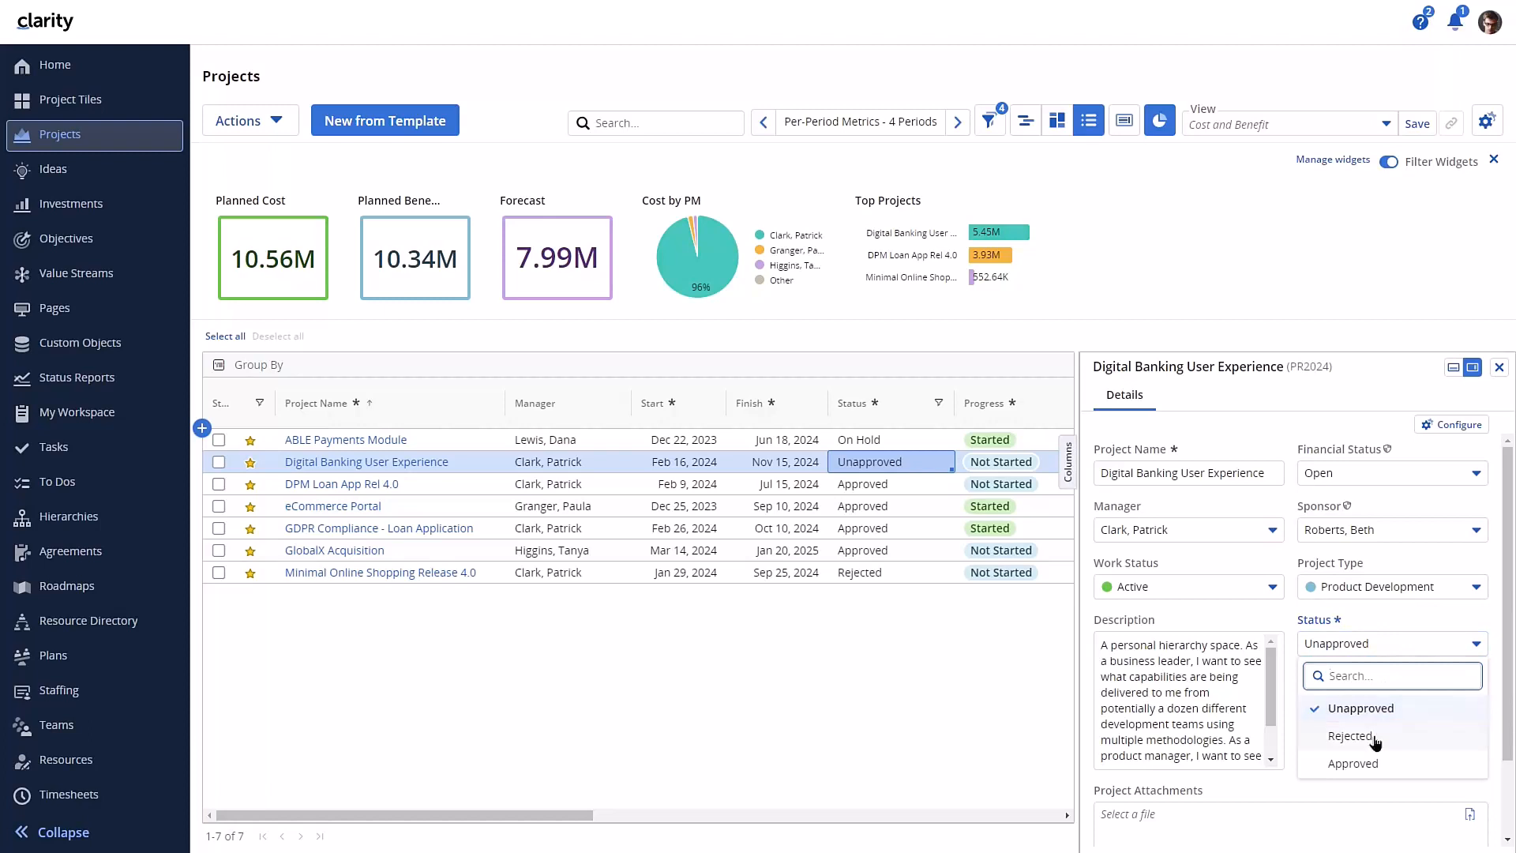
mouse_move(1366, 763)
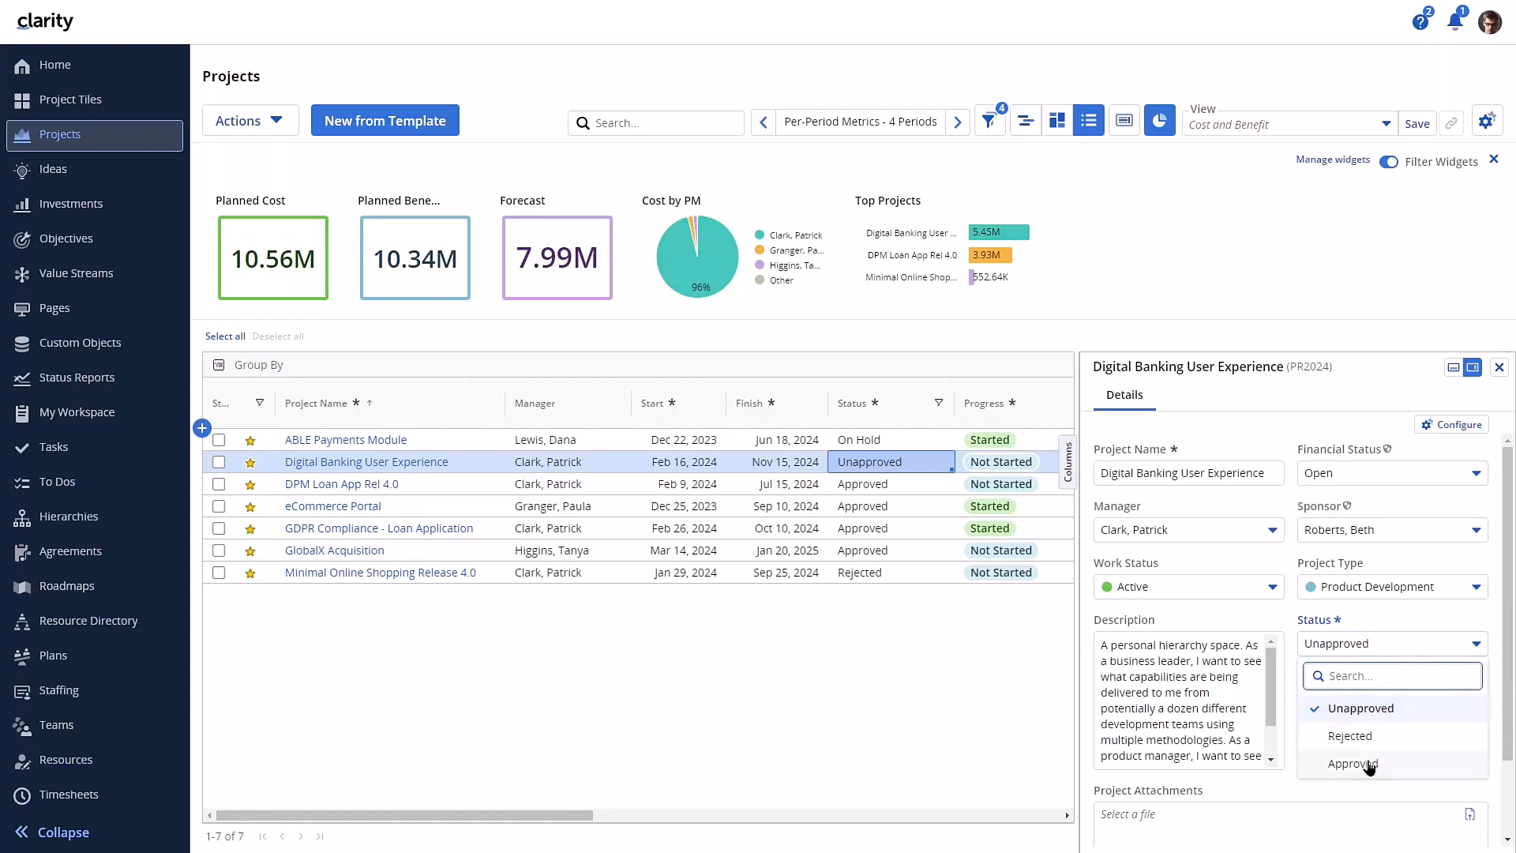
left_click(1352, 765)
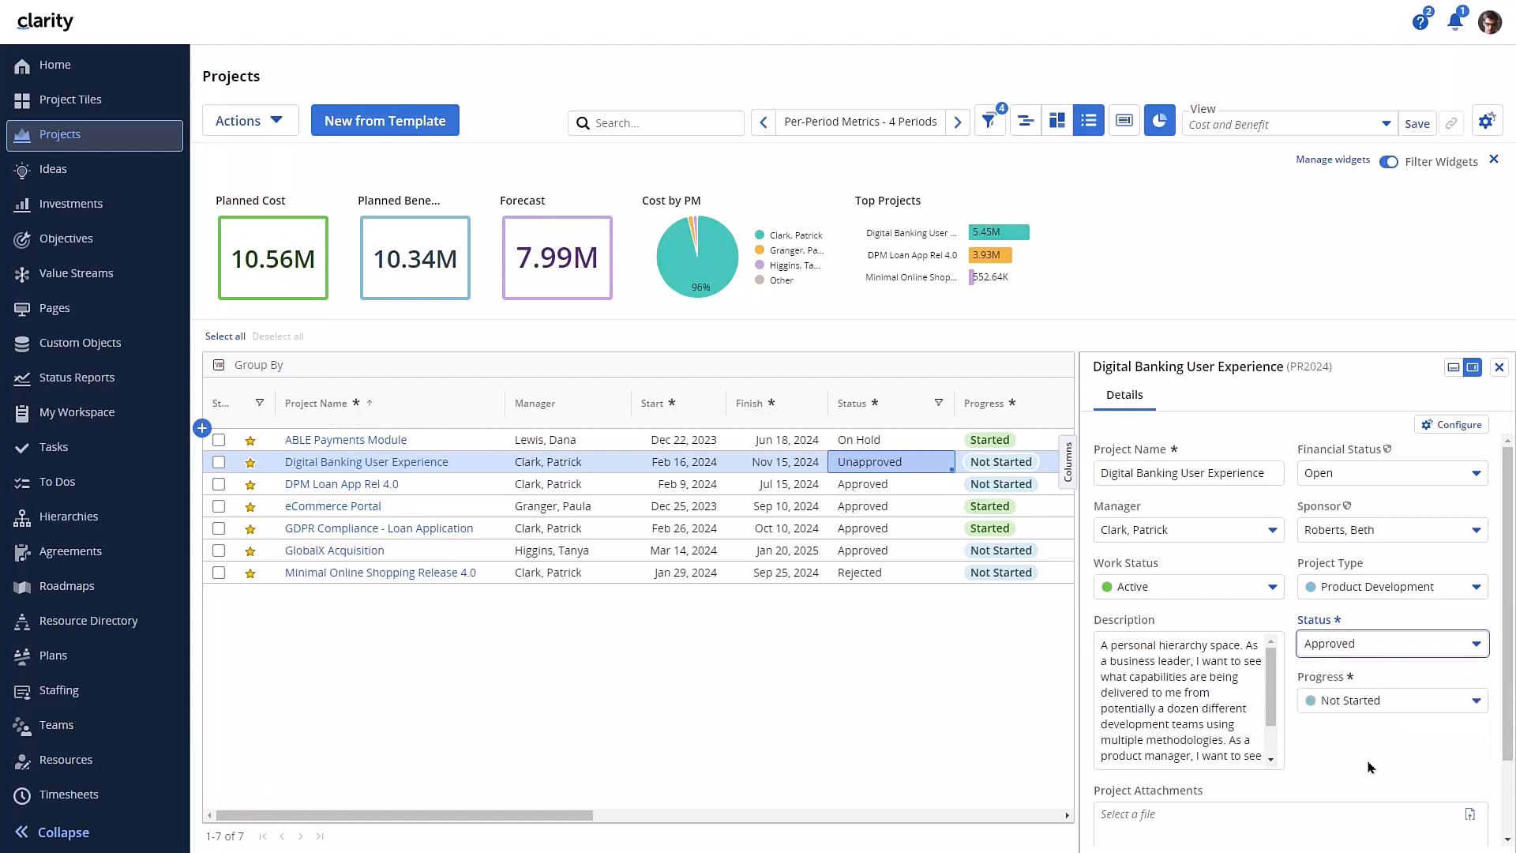
left_click(1390, 643)
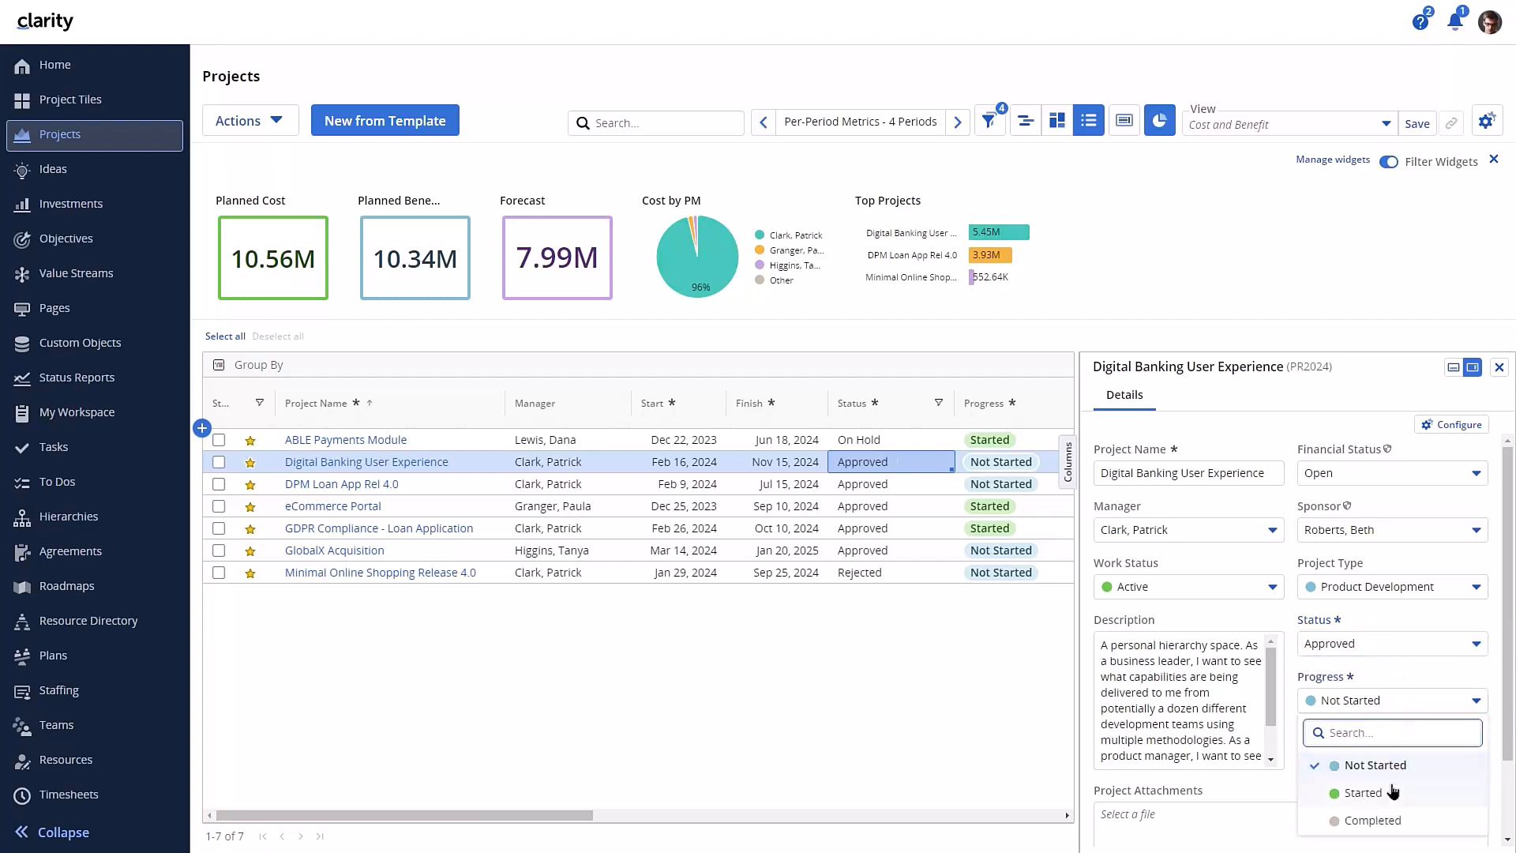
left_click(1363, 793)
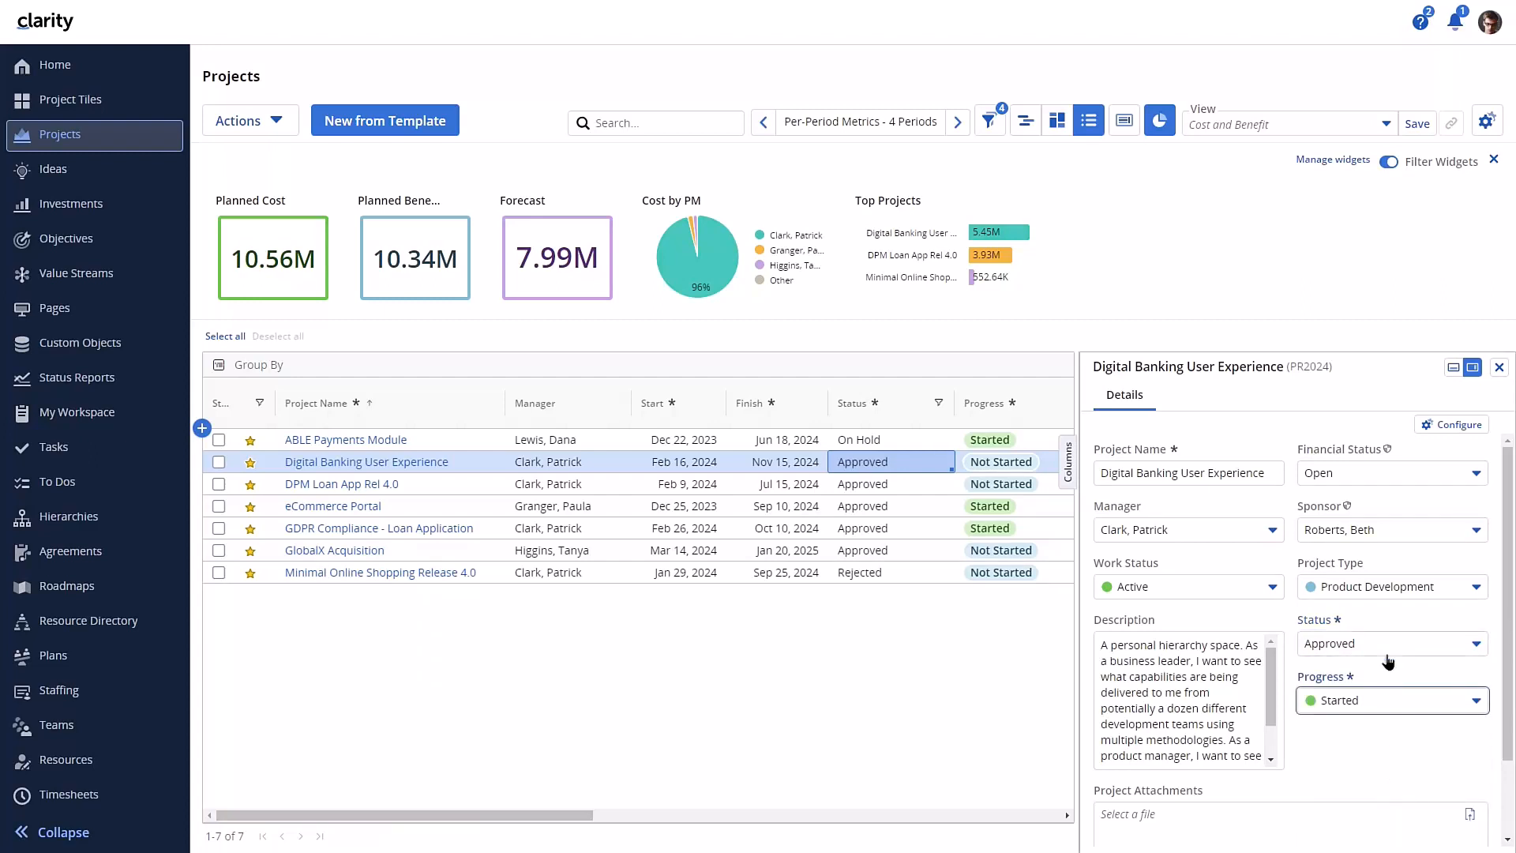
Review statuses allowed after approval, then switch to eCommerce Portal's details
left_click(1388, 643)
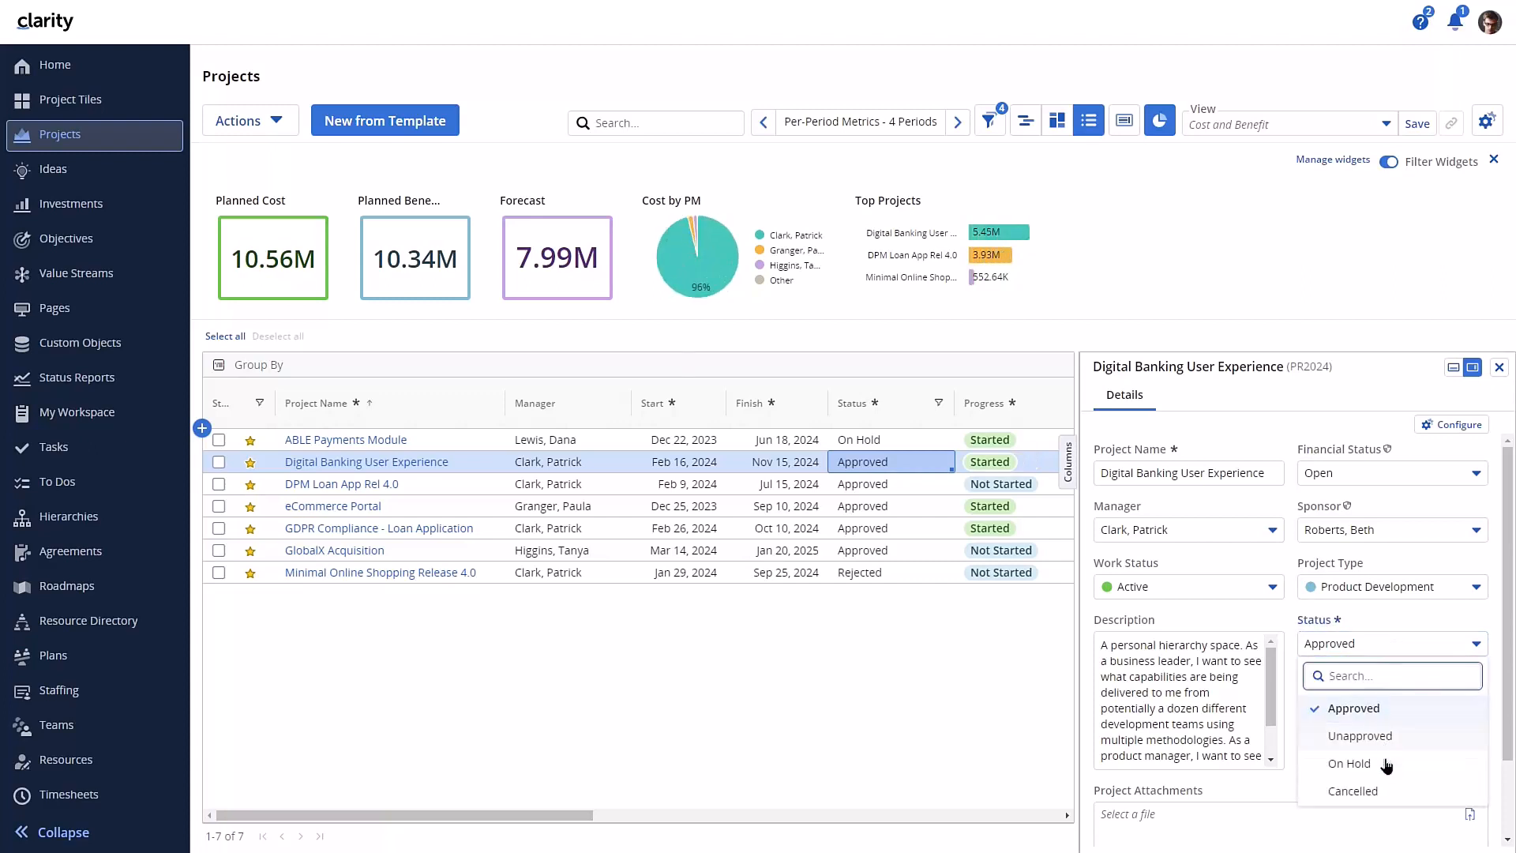
mouse_move(1392, 740)
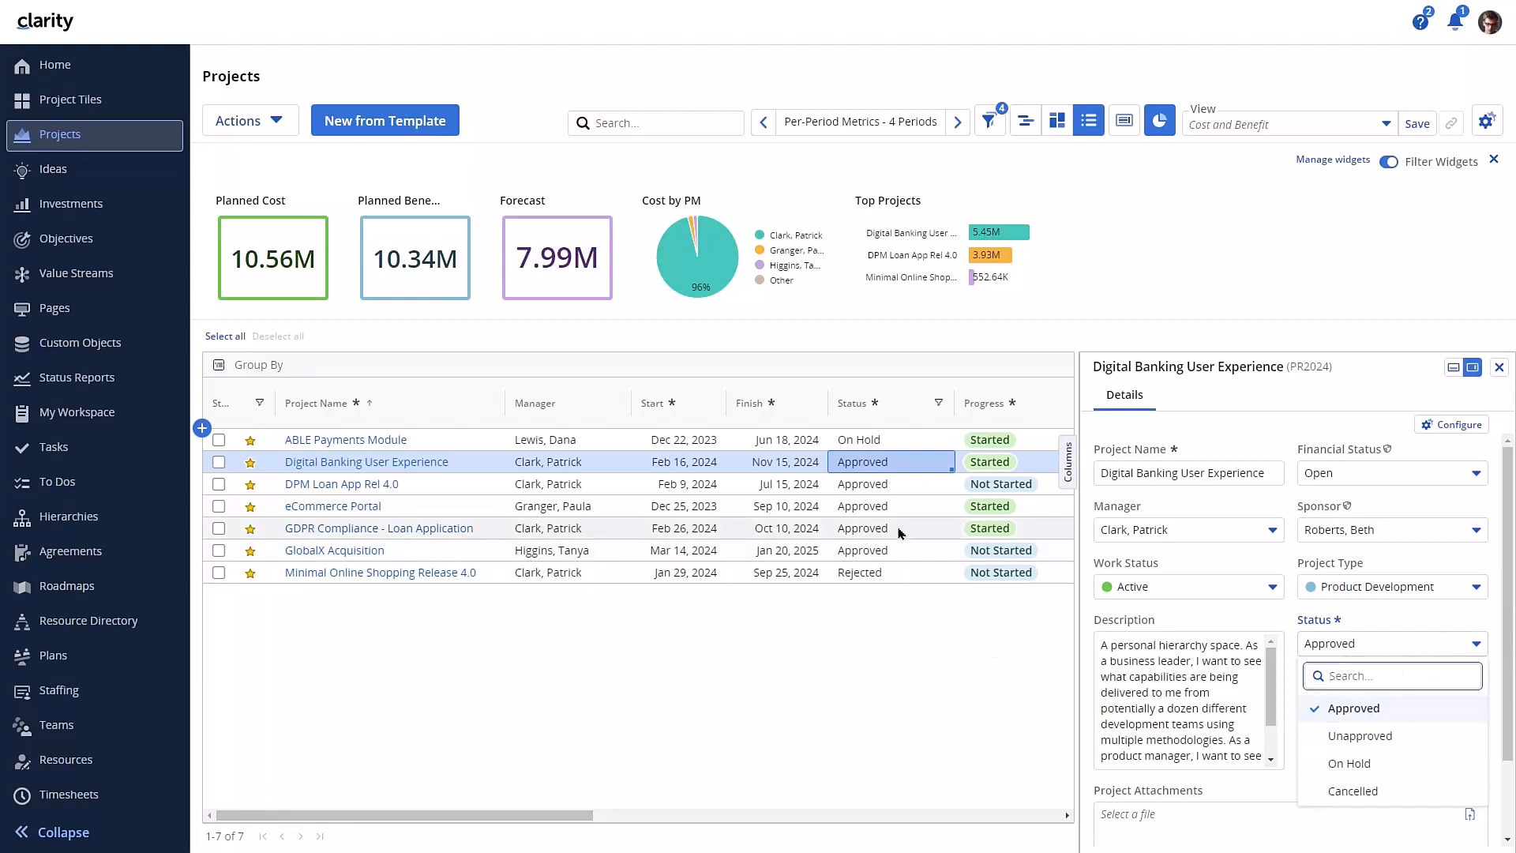
left_click(332, 506)
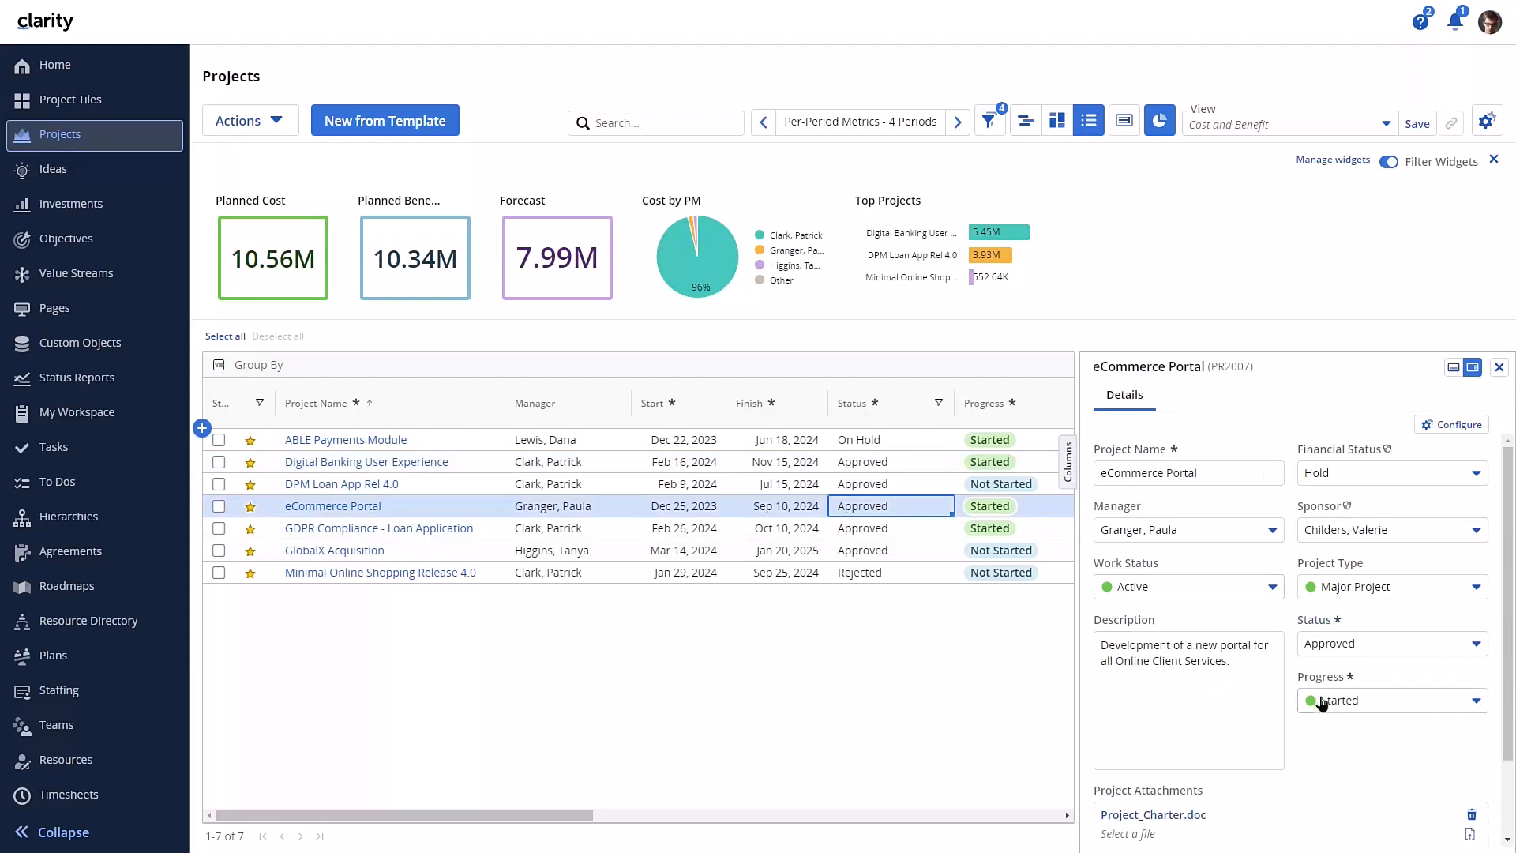
Set eCommerce Portal's status to On Hold in the details panel
left_click(1390, 643)
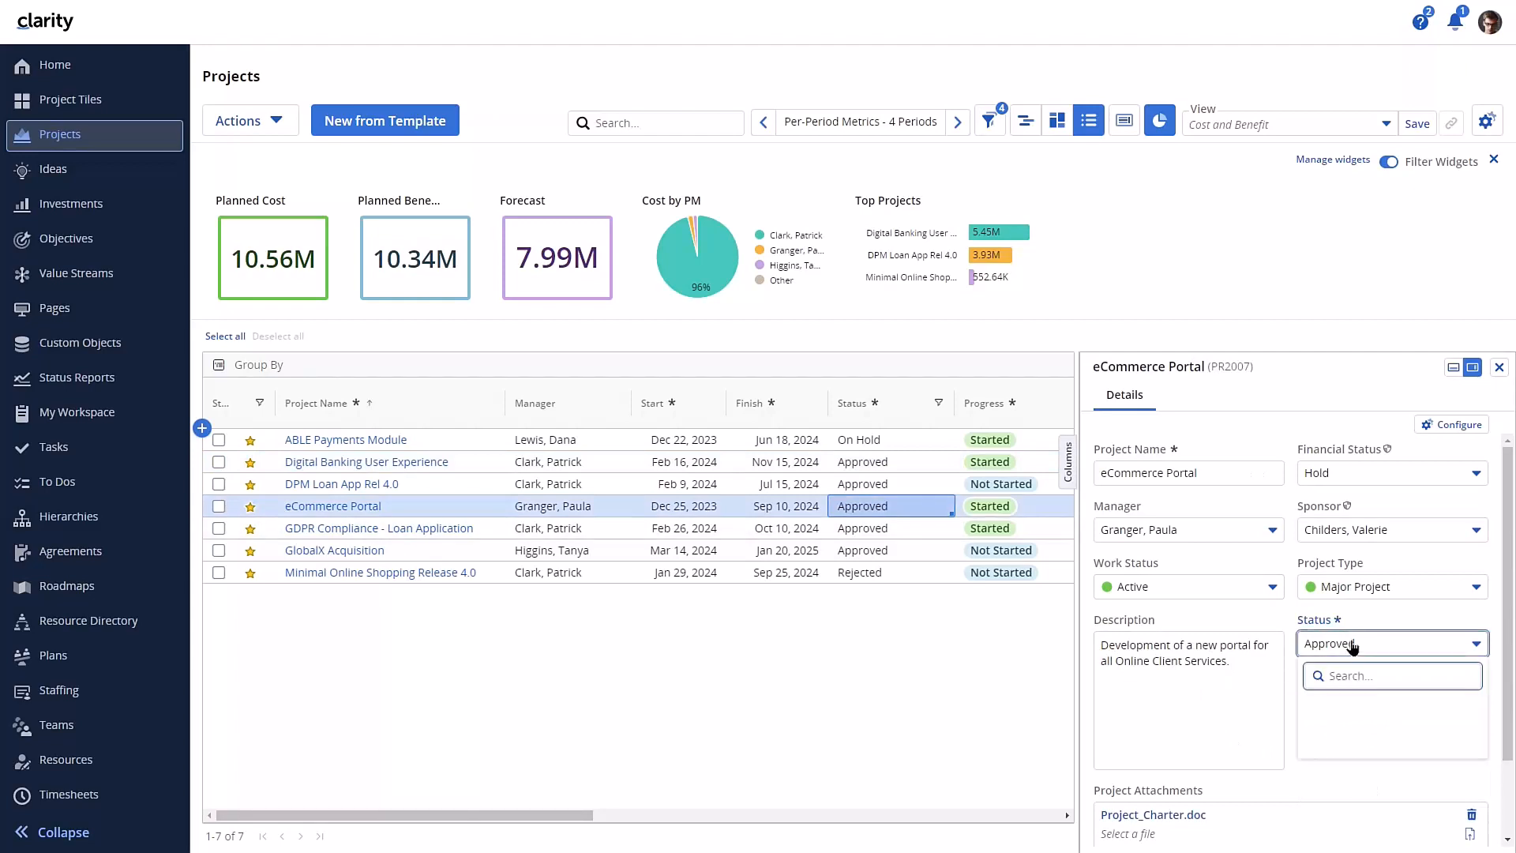
left_click(1390, 643)
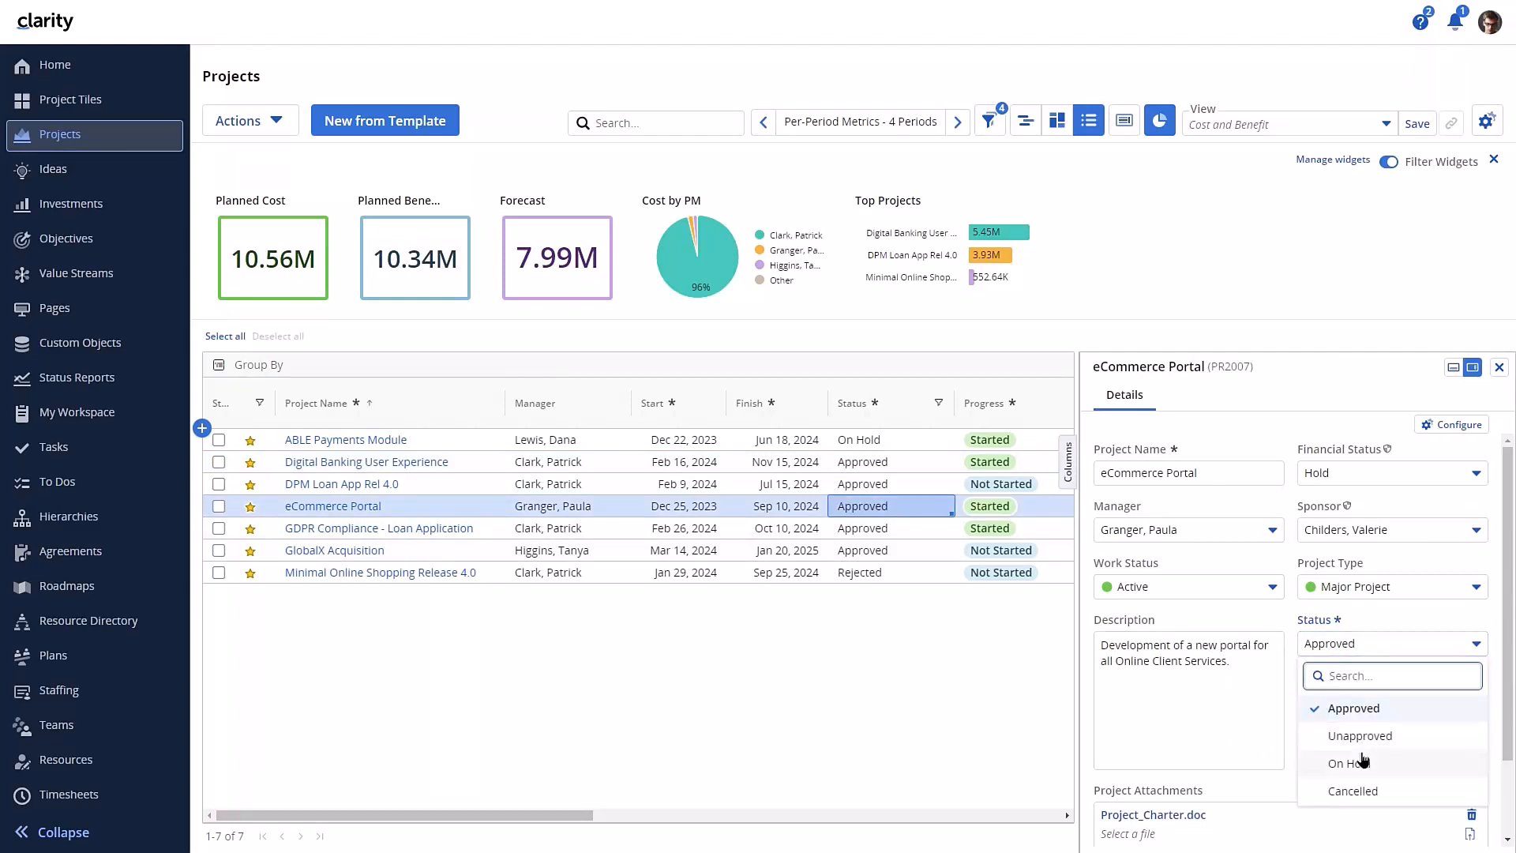
left_click(1344, 763)
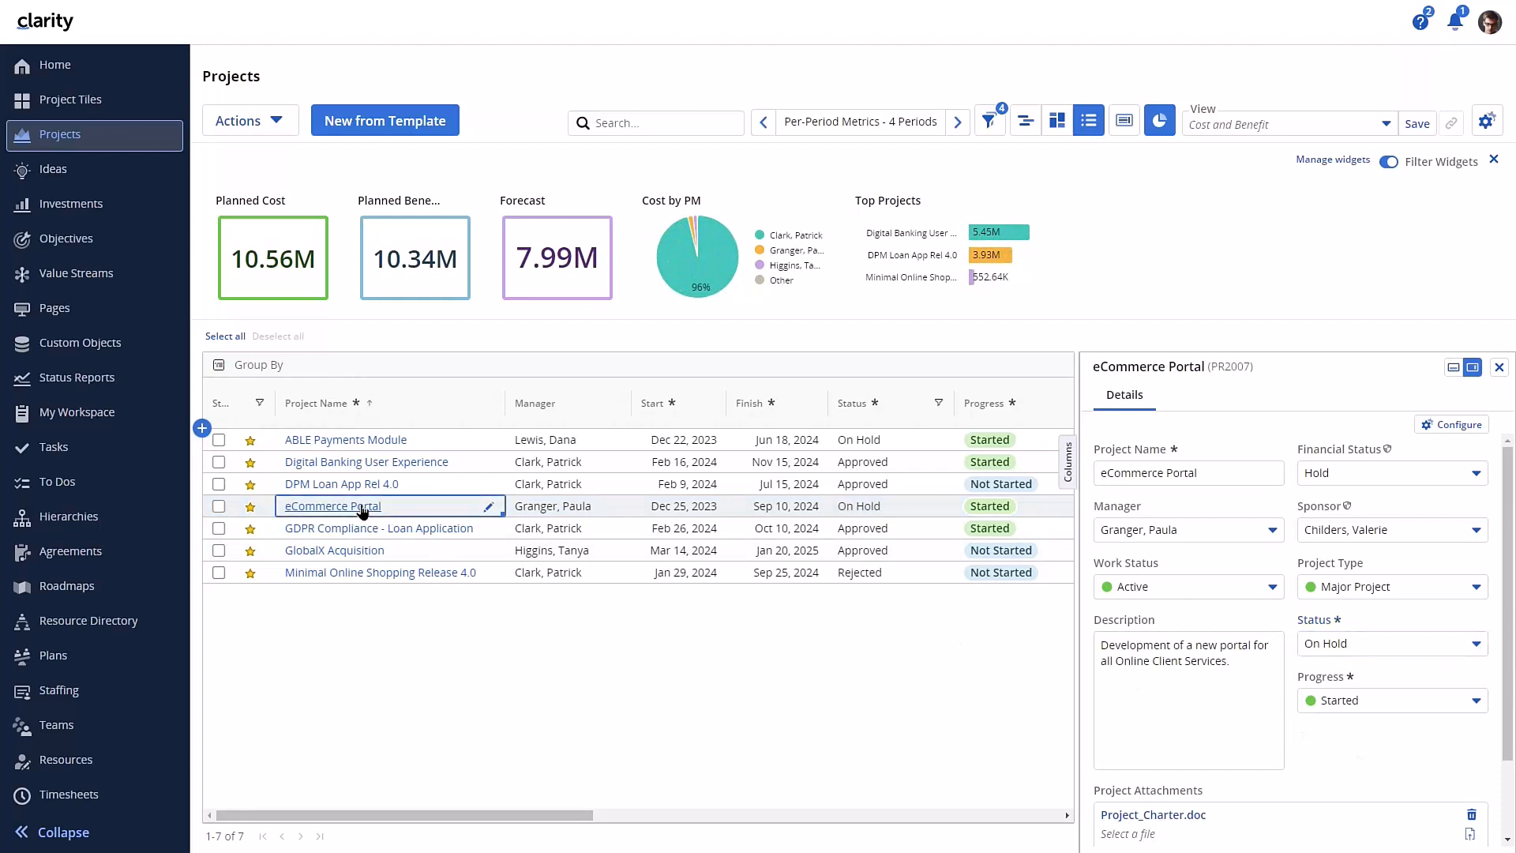
From eCommerce Portal's properties, change its status from On Hold to Resumed
left_click(330, 505)
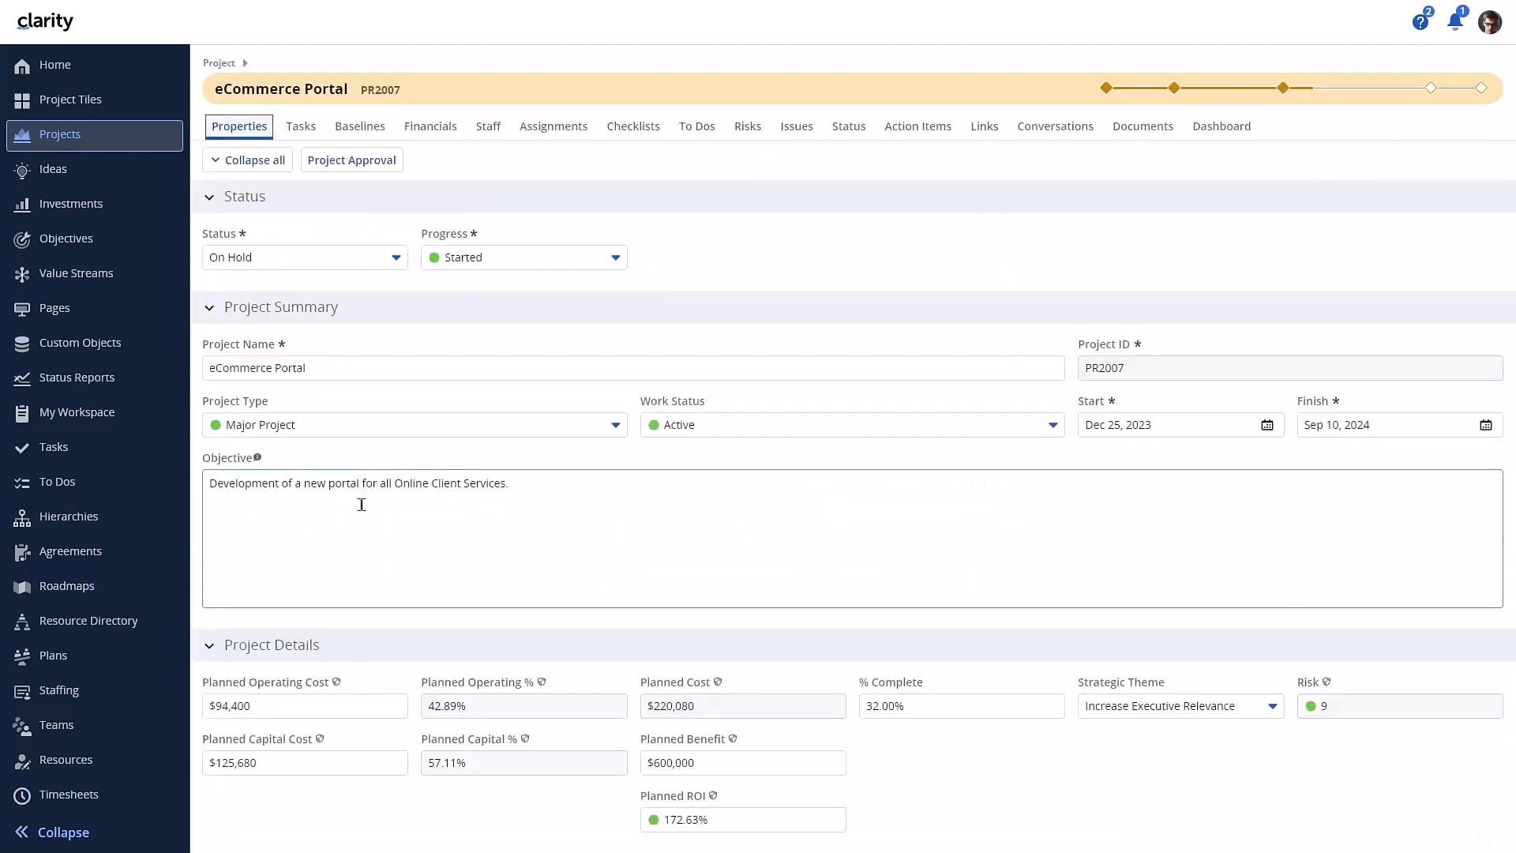
left_click(395, 258)
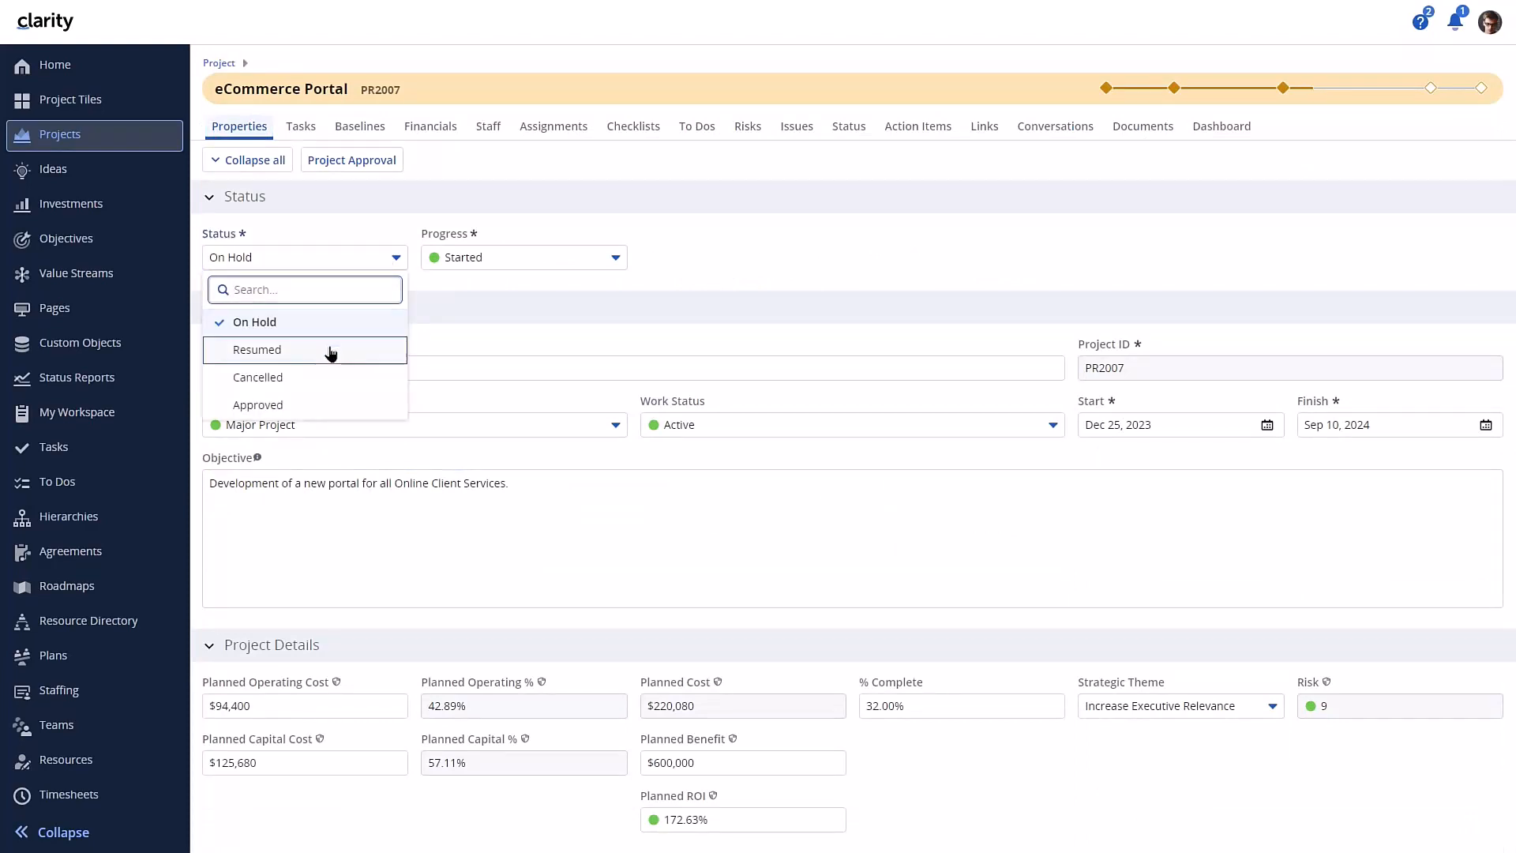
left_click(257, 349)
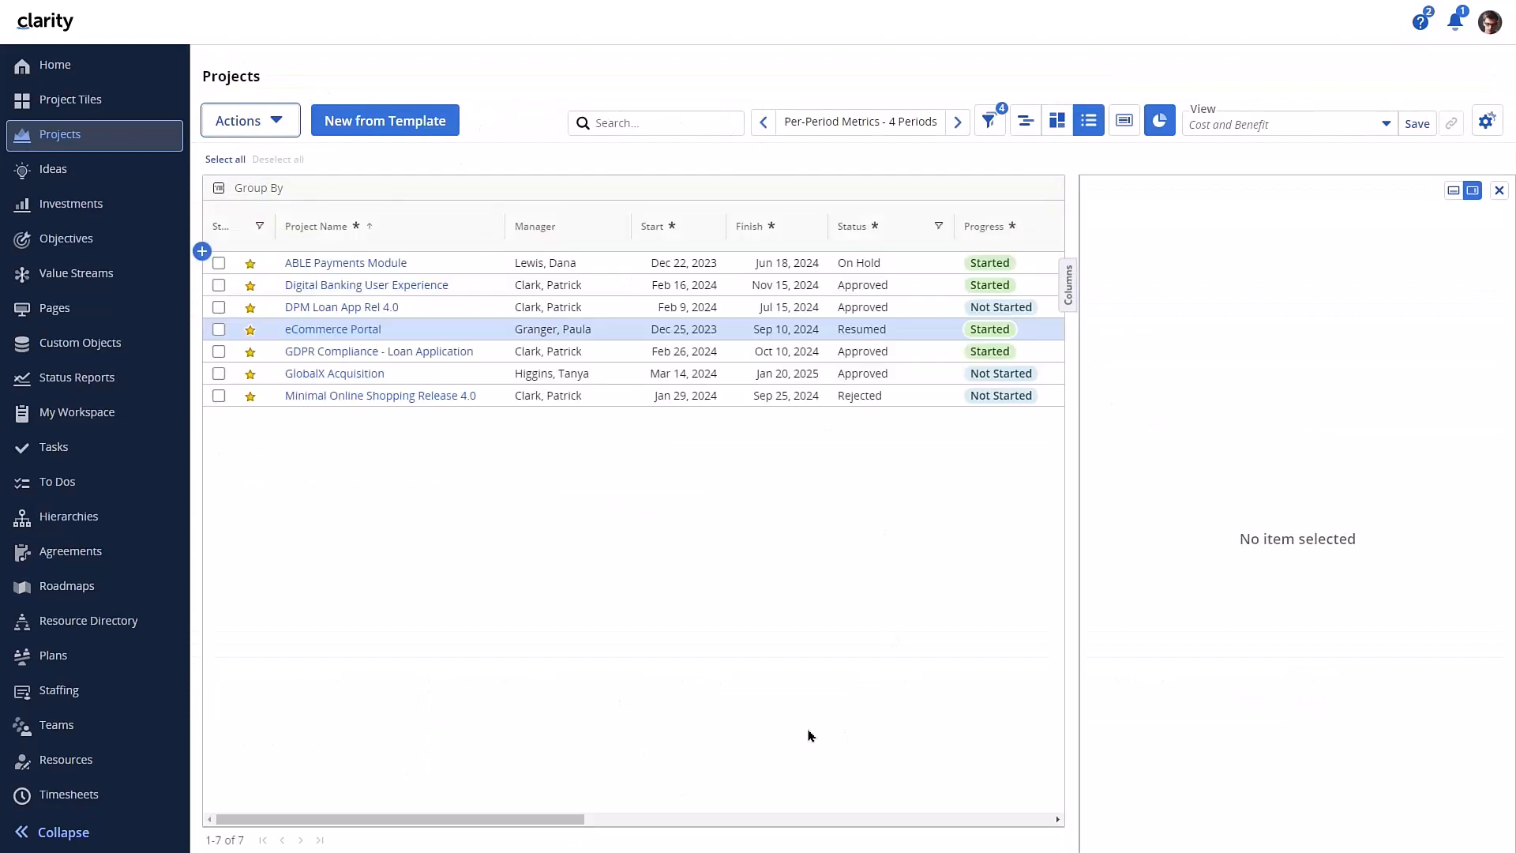
Check which statuses can follow Resumed for eCommerce Portal, then go to Investments
left_click(334, 329)
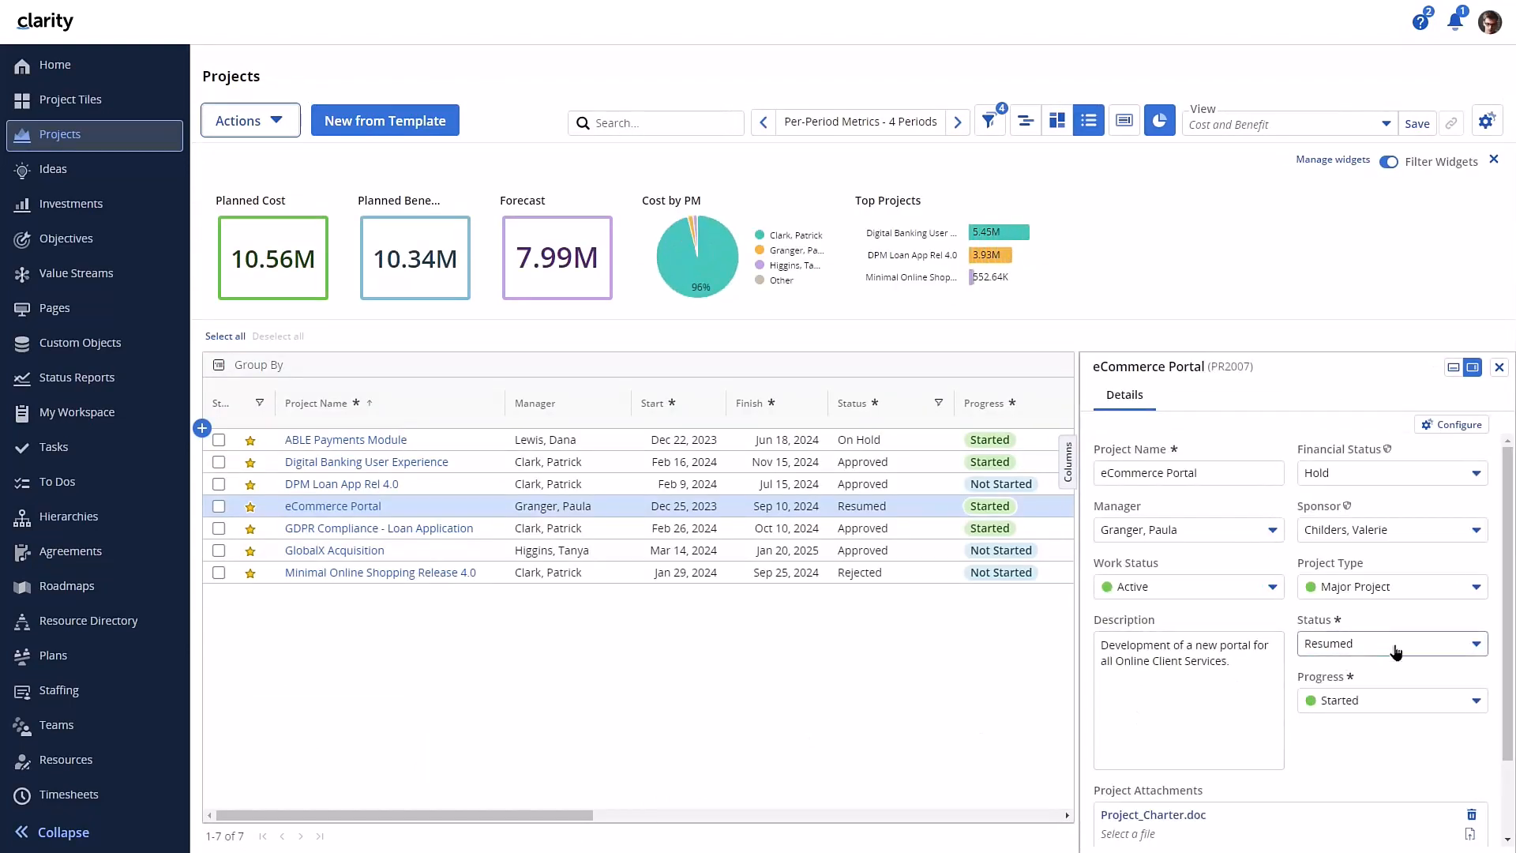
left_click(1390, 643)
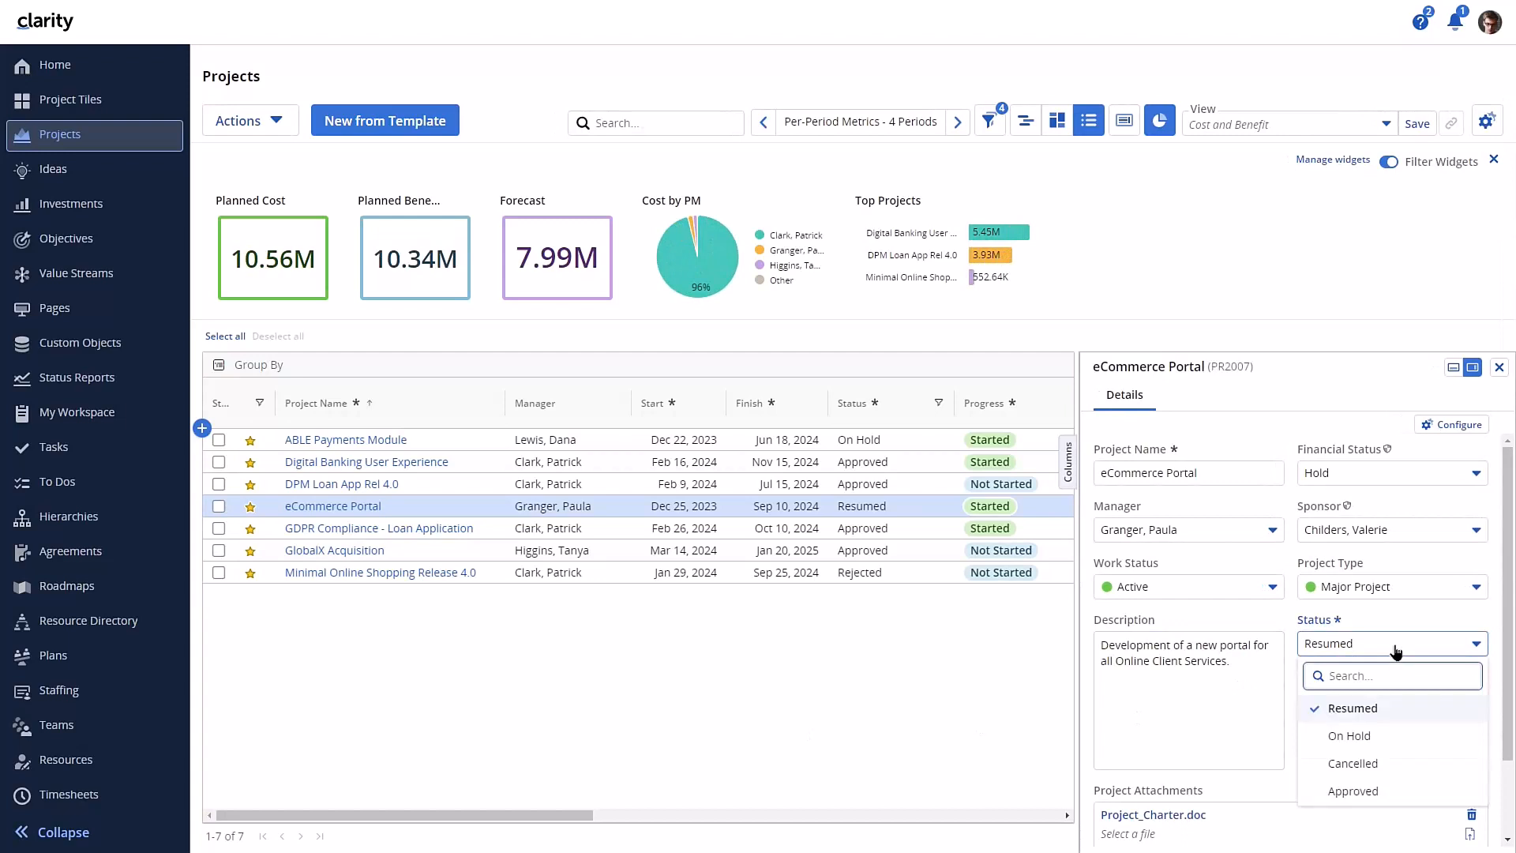
left_click(1350, 708)
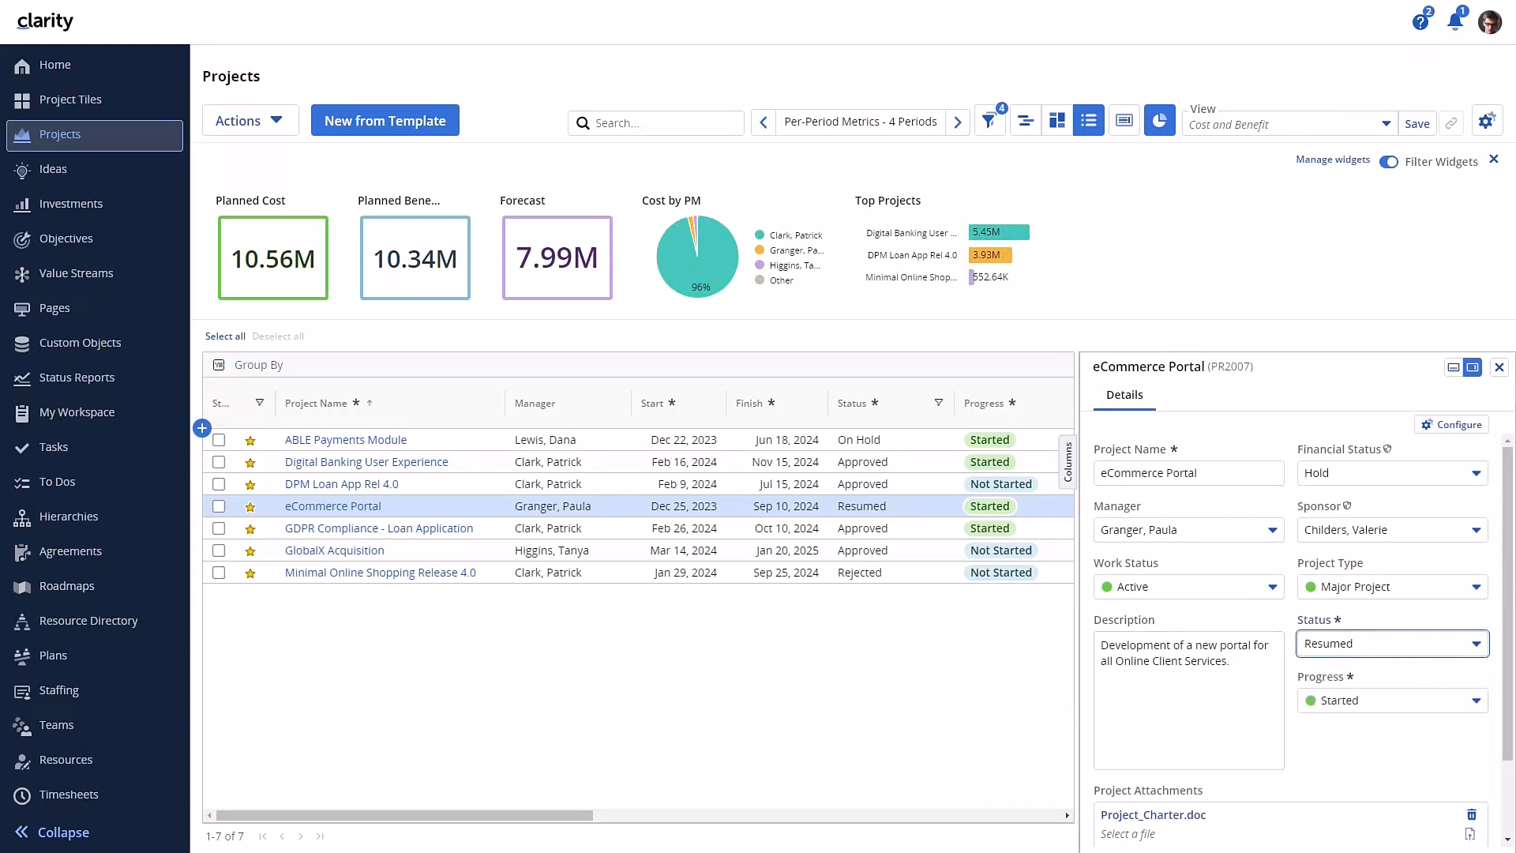
left_click(71, 203)
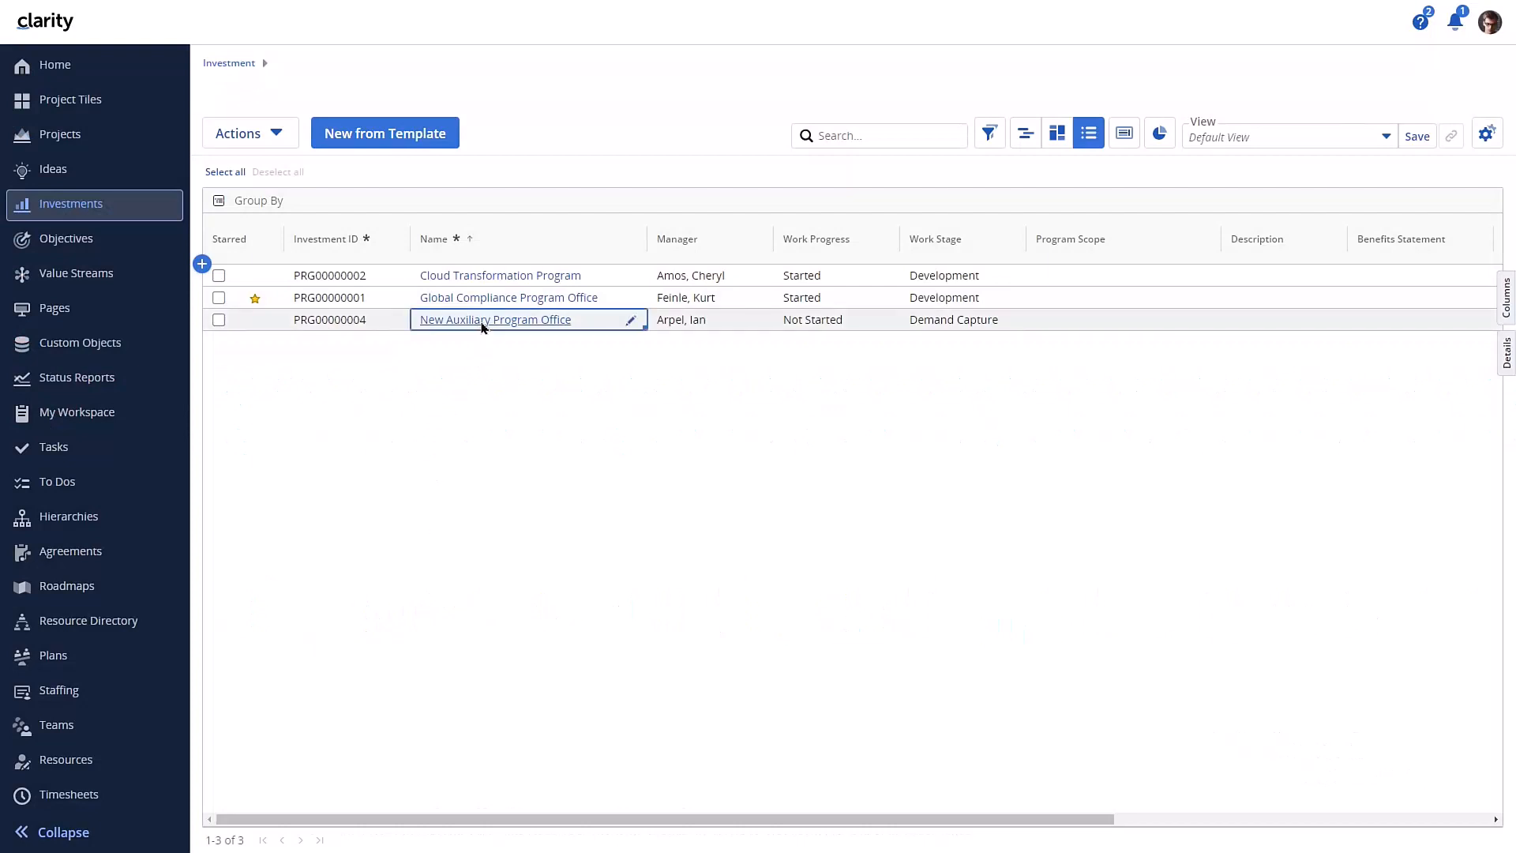
Open New Auxiliary Program Office and show its Tasks timeline
left_click(494, 319)
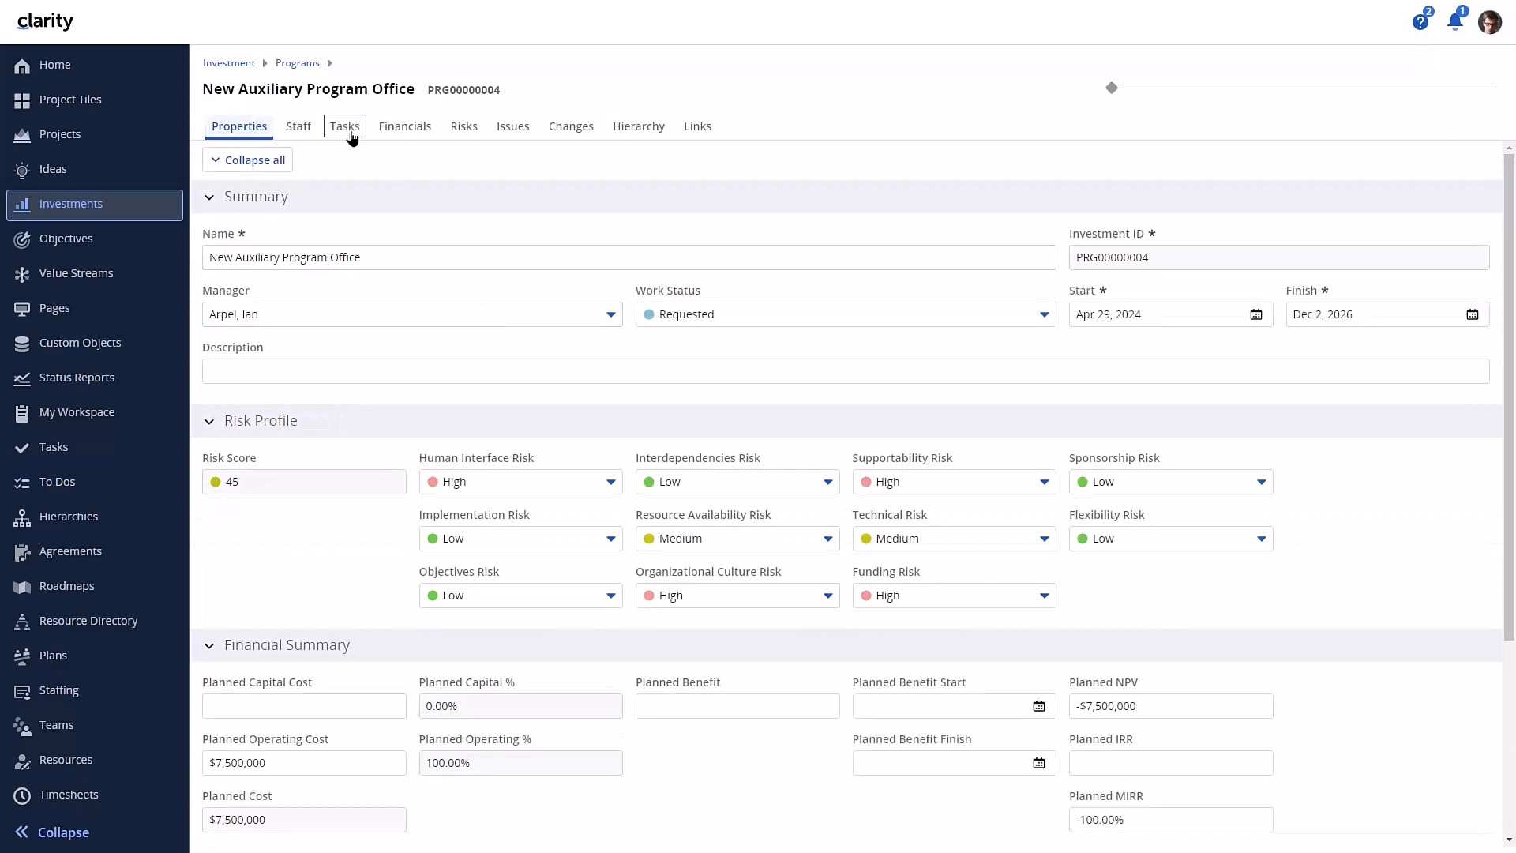
left_click(343, 126)
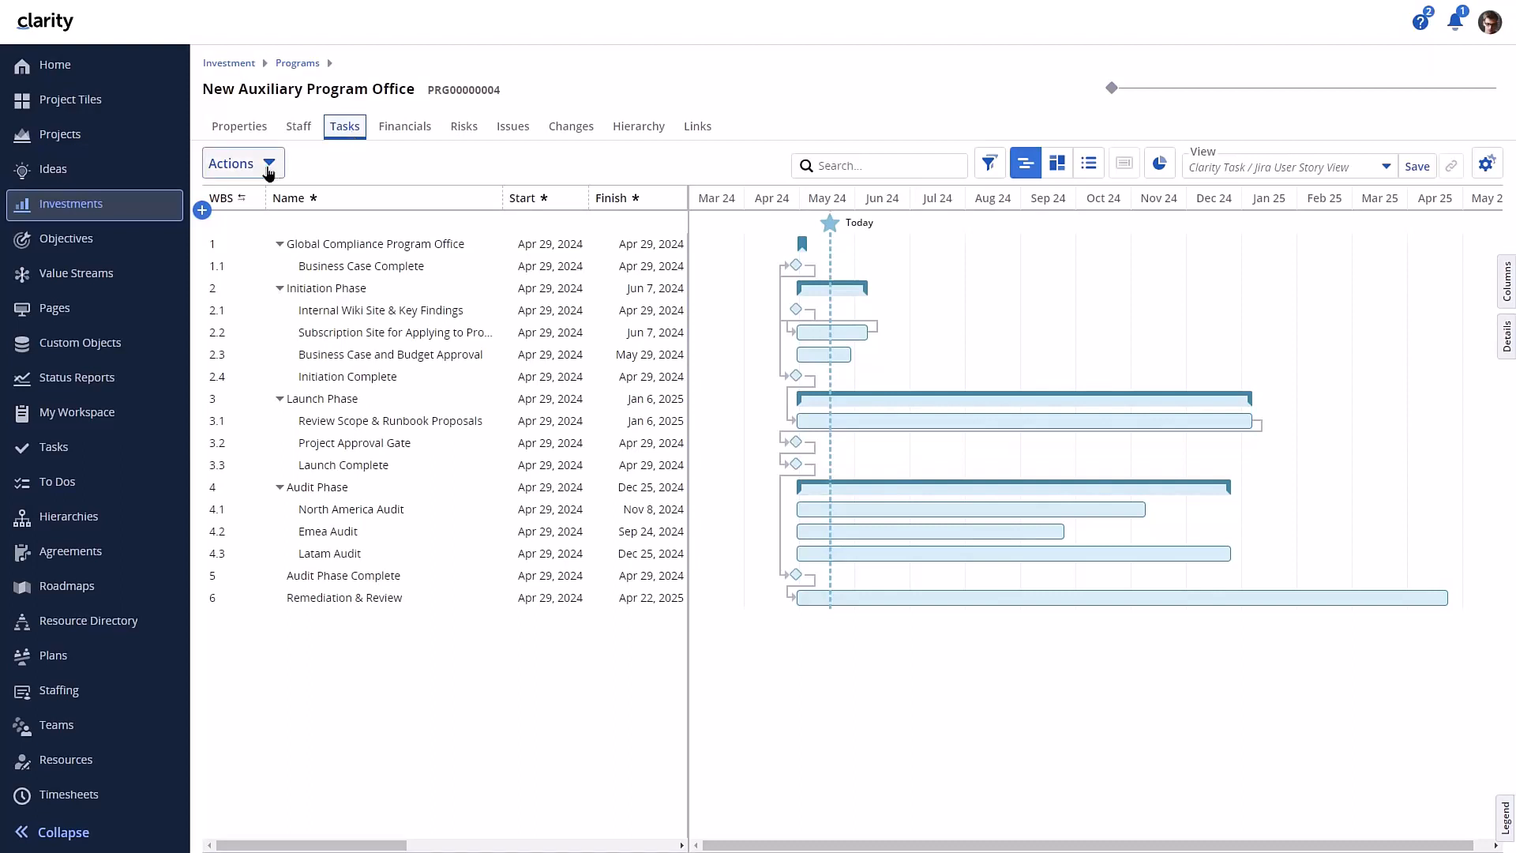
Choose Autoschedule from the Tasks Actions menu to get the Tentative Schedule dialog
left_click(235, 162)
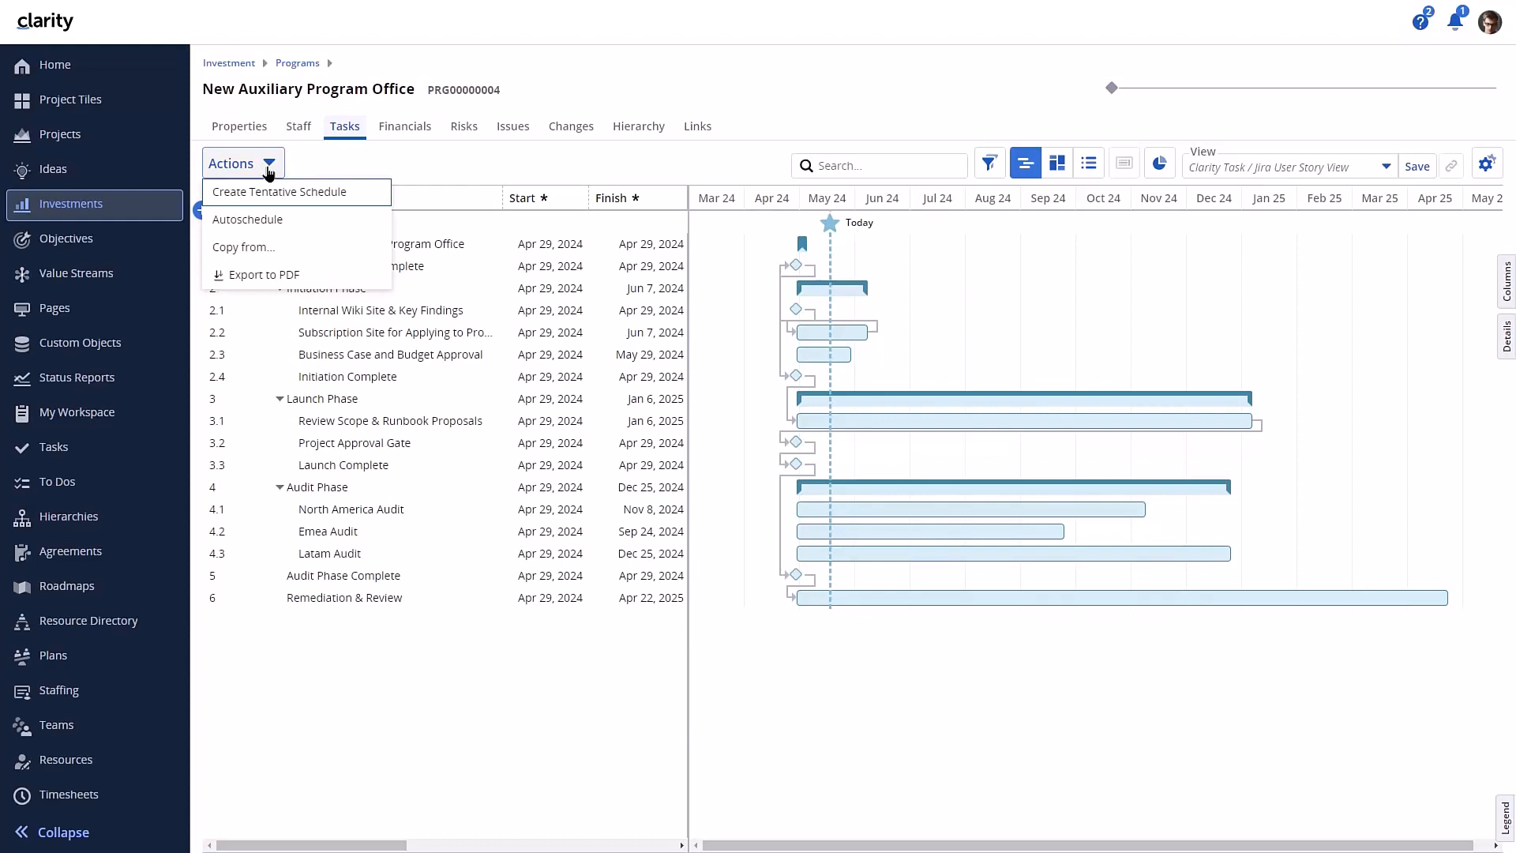
mouse_move(260, 218)
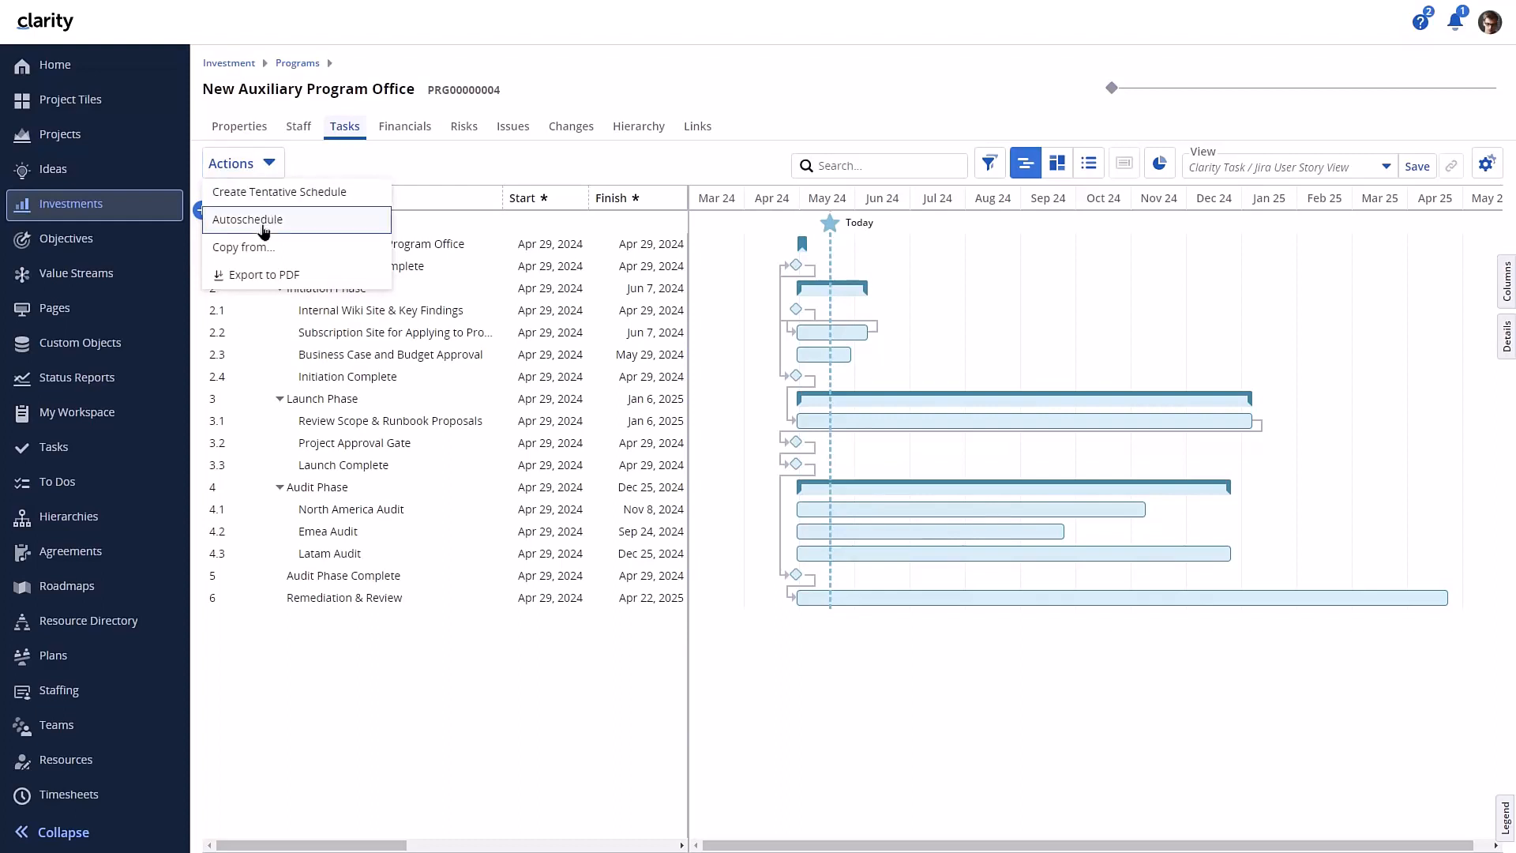
left_click(248, 218)
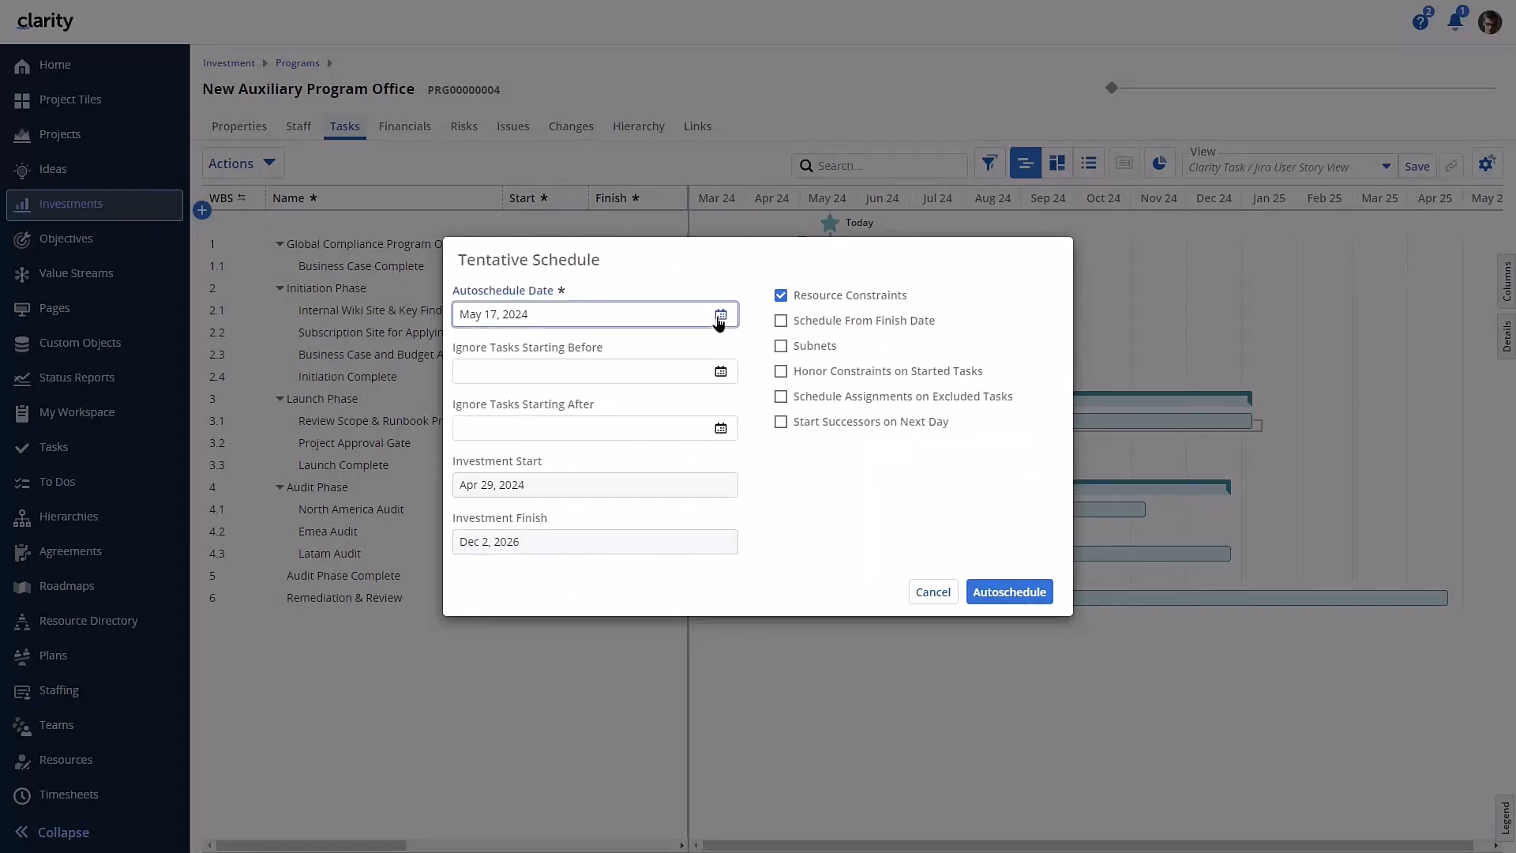
Set the autoschedule date to June 17, 2024 and run Autoschedule into a tentative schedule
left_click(721, 313)
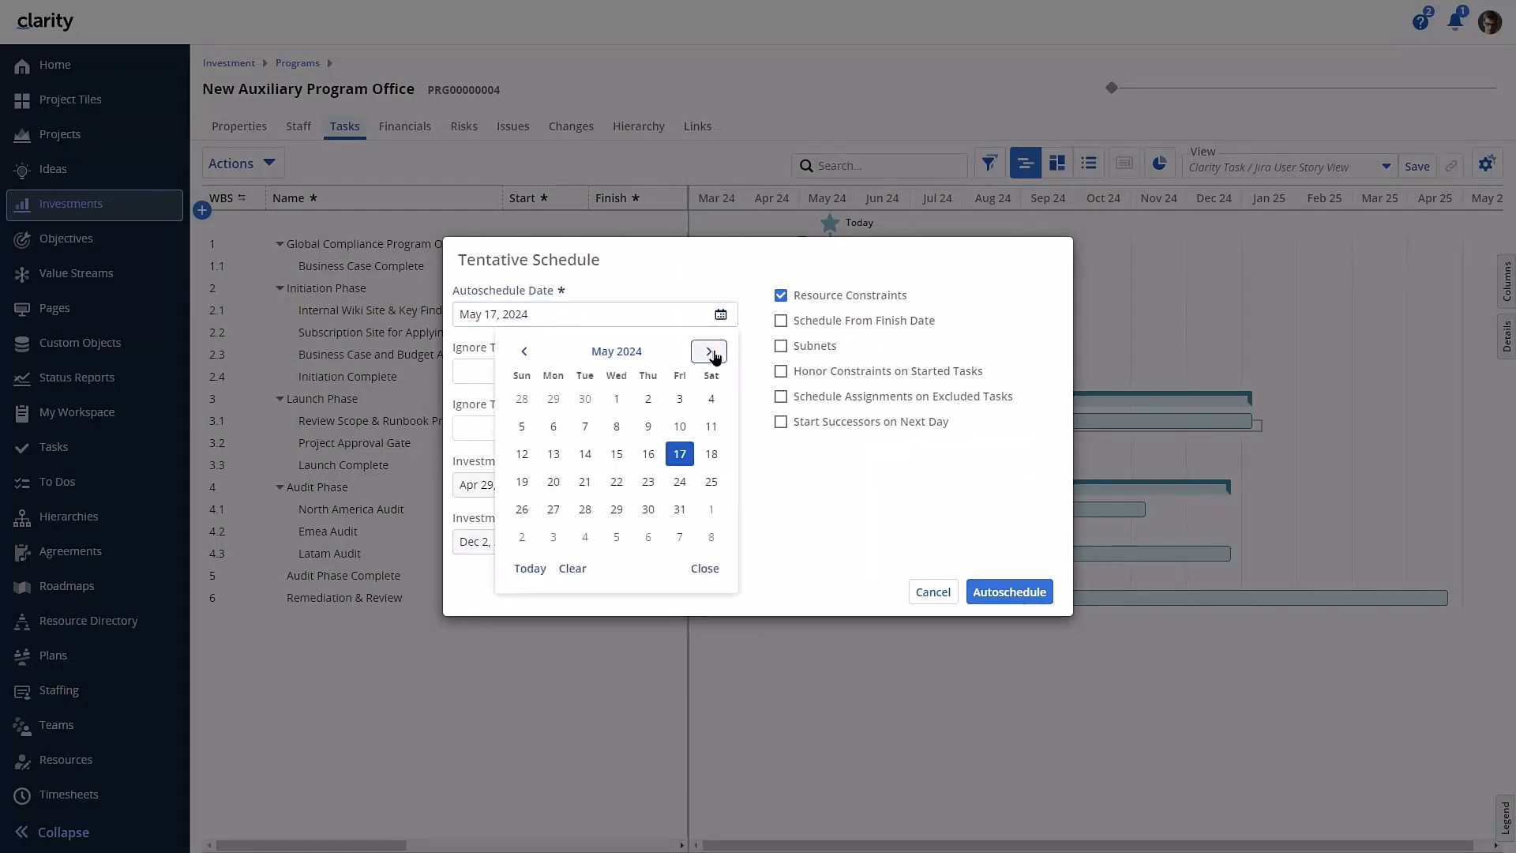
left_click(708, 351)
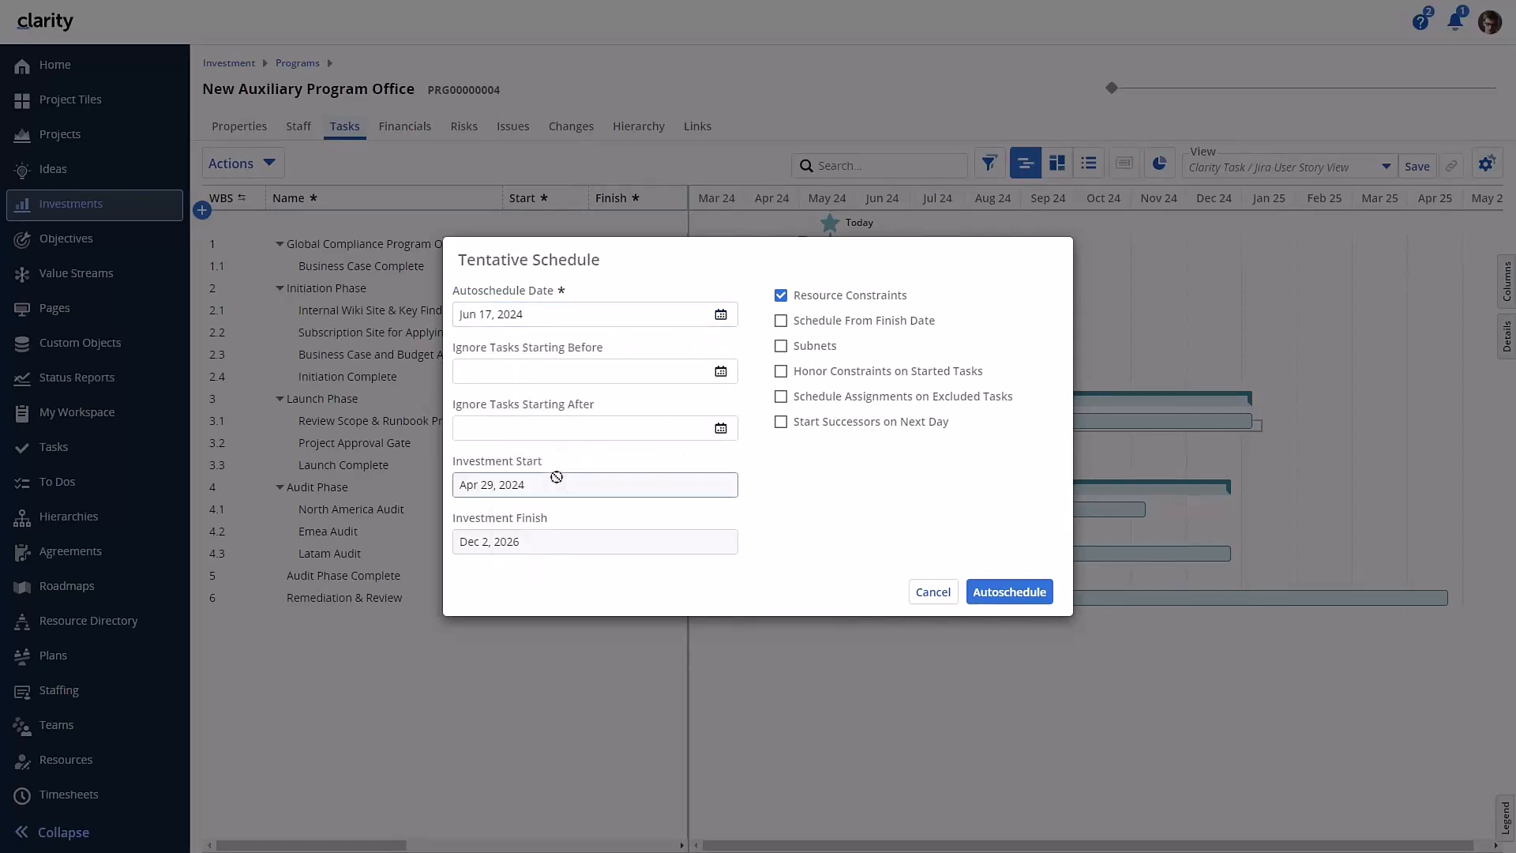
mouse_move(881, 522)
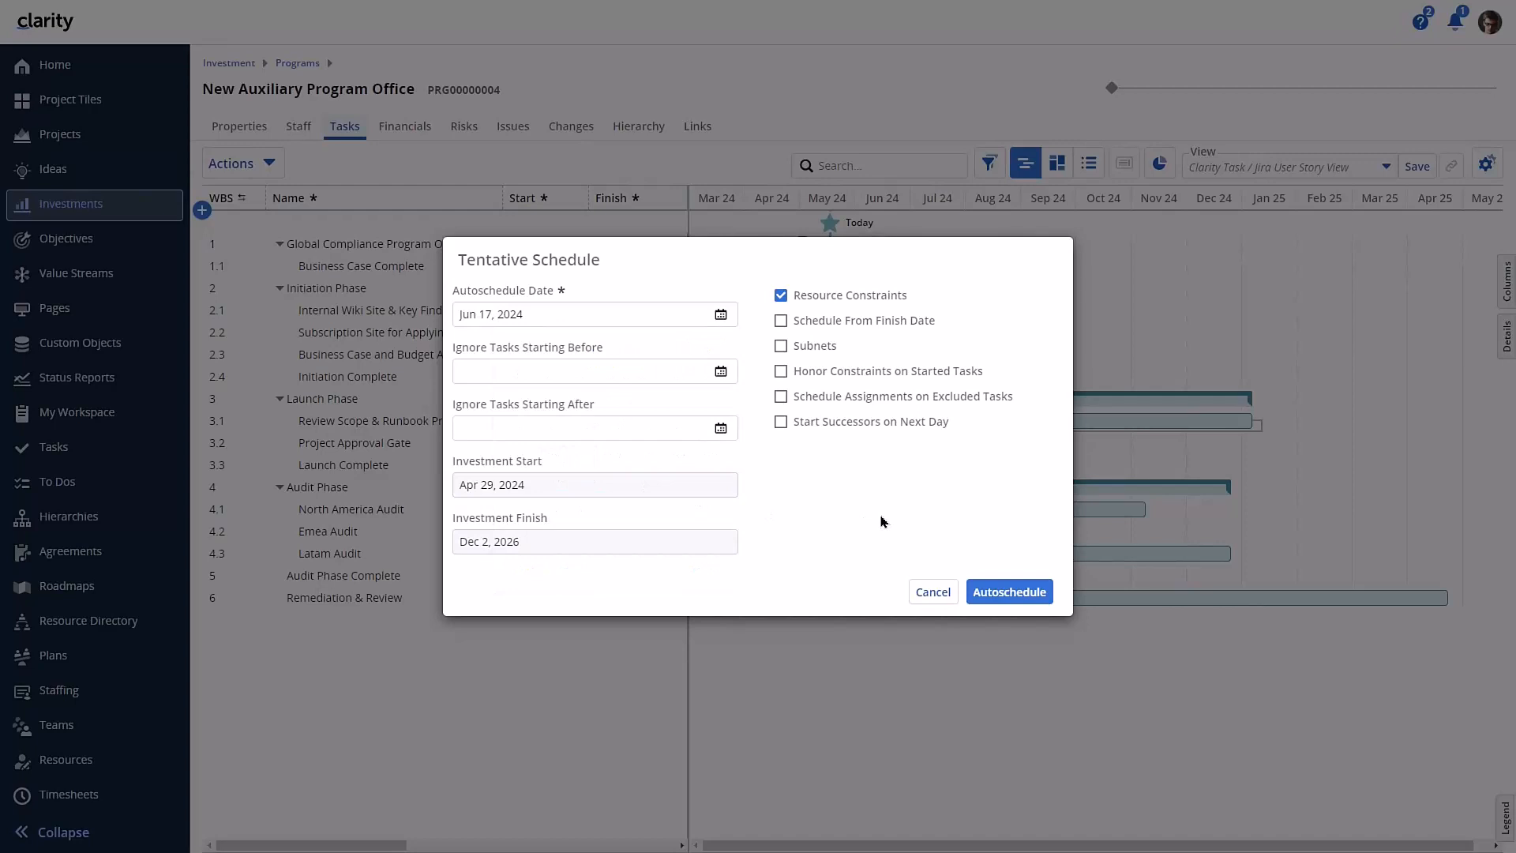
left_click(1009, 590)
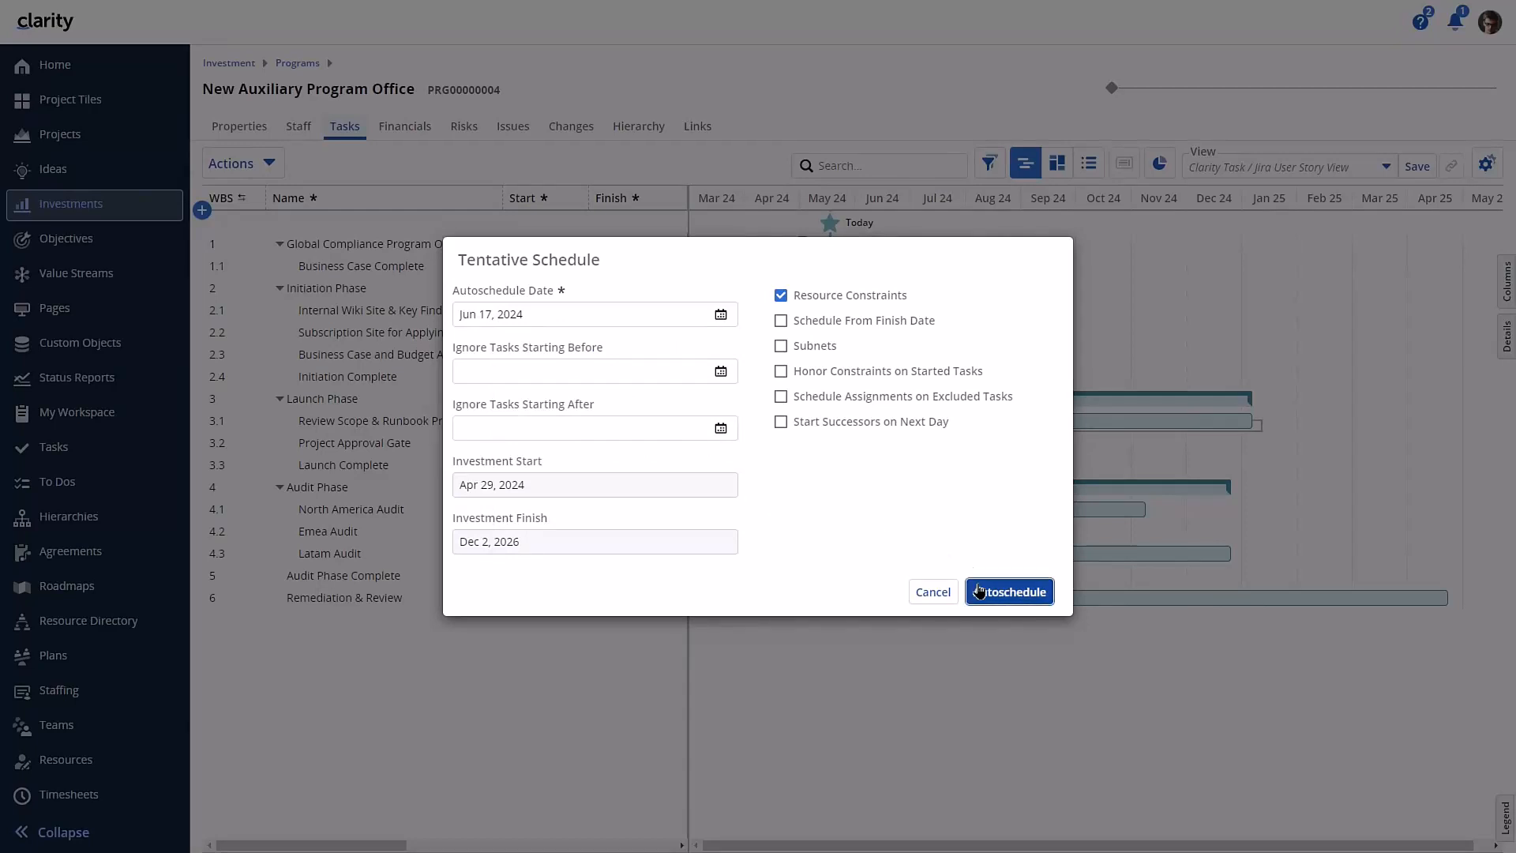
left_click(1009, 591)
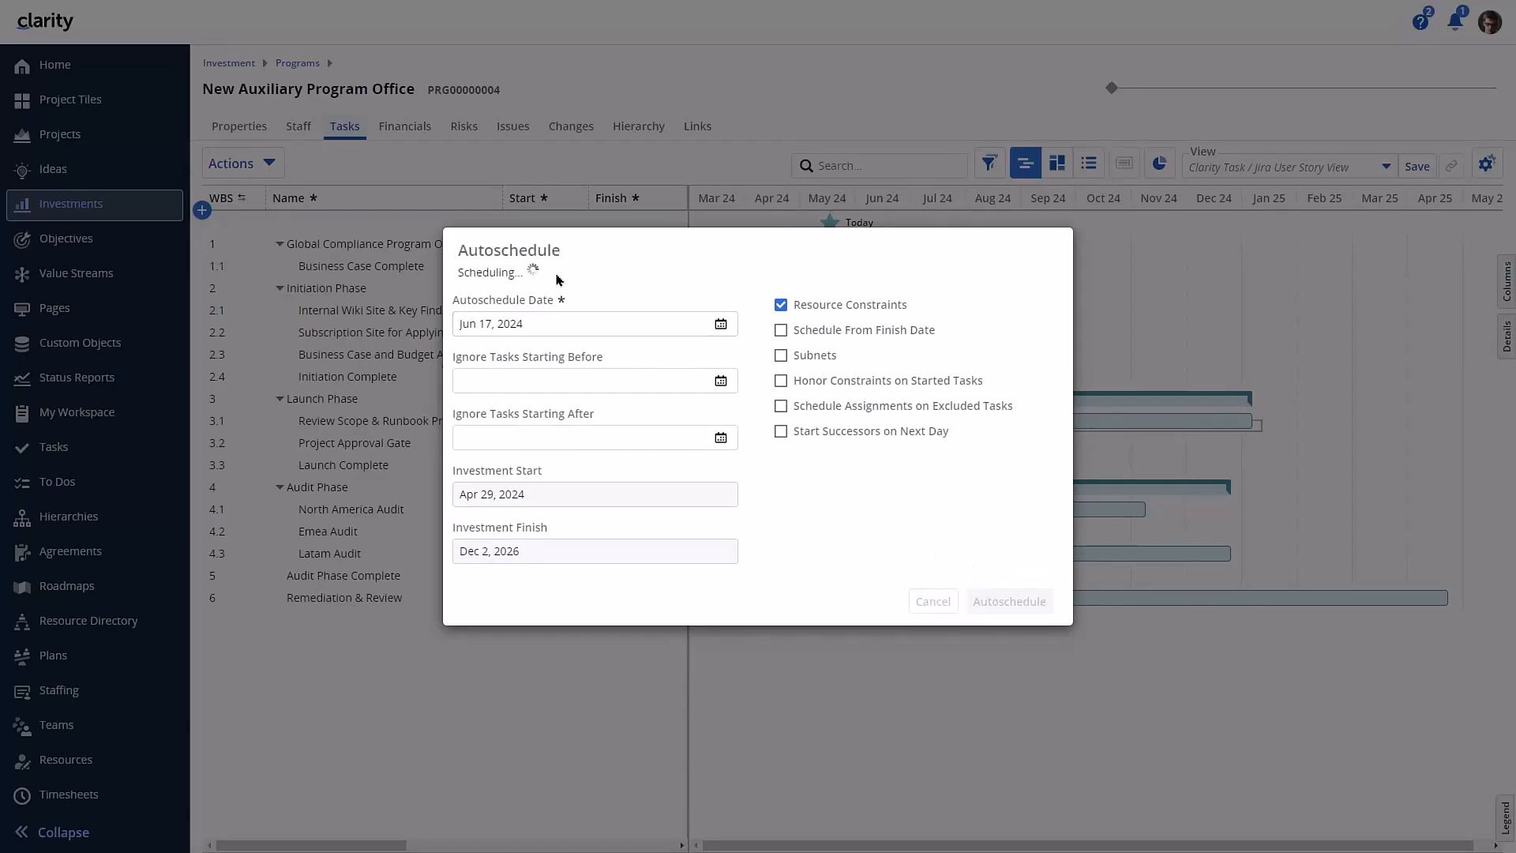
left_click(1009, 600)
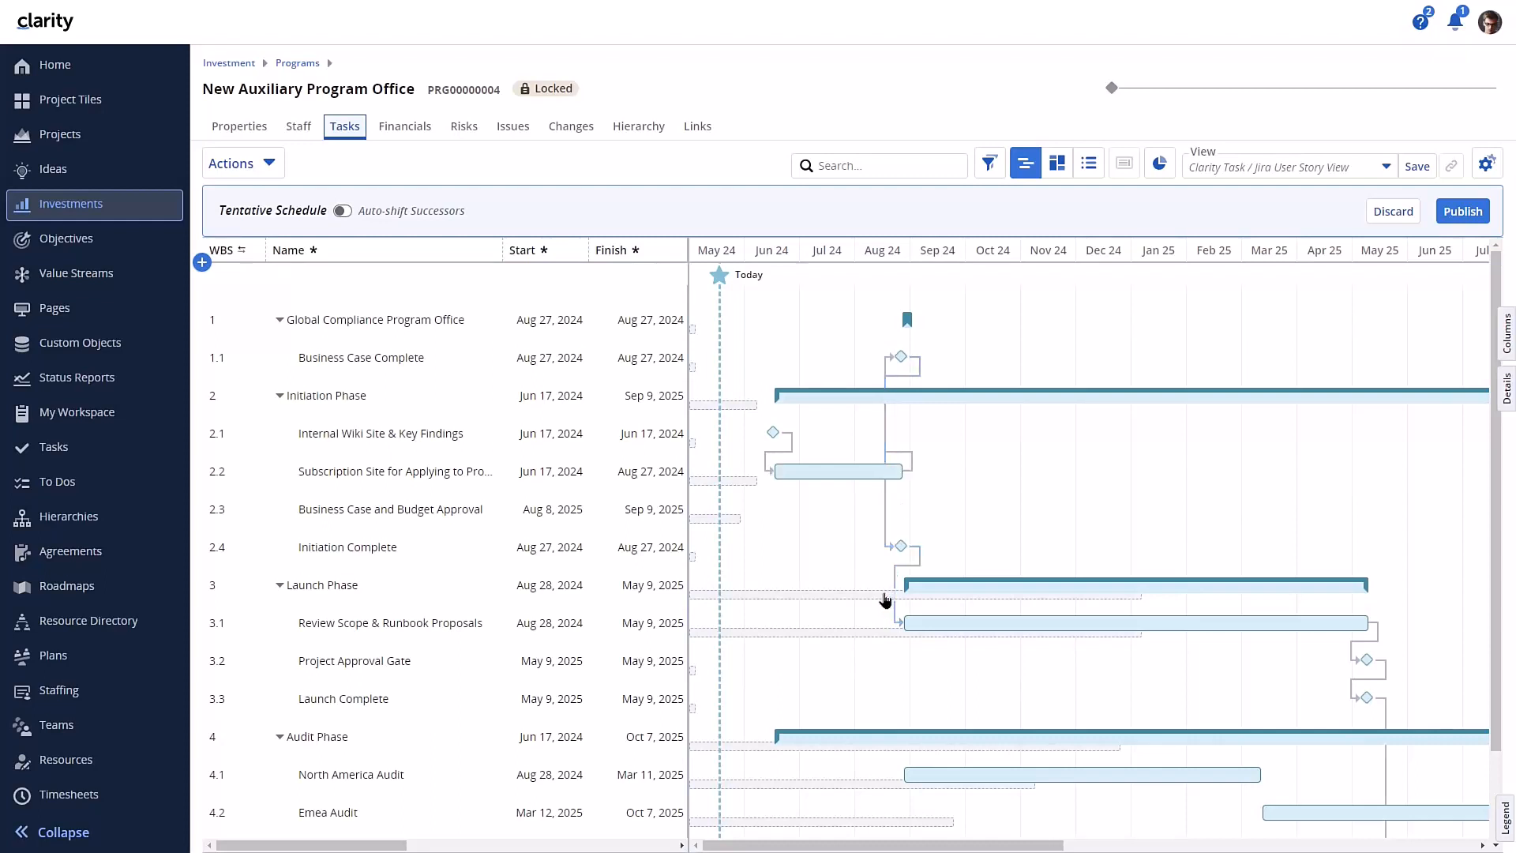
Enable Auto-shift Successors and review the shifted Gantt dates
left_click(341, 210)
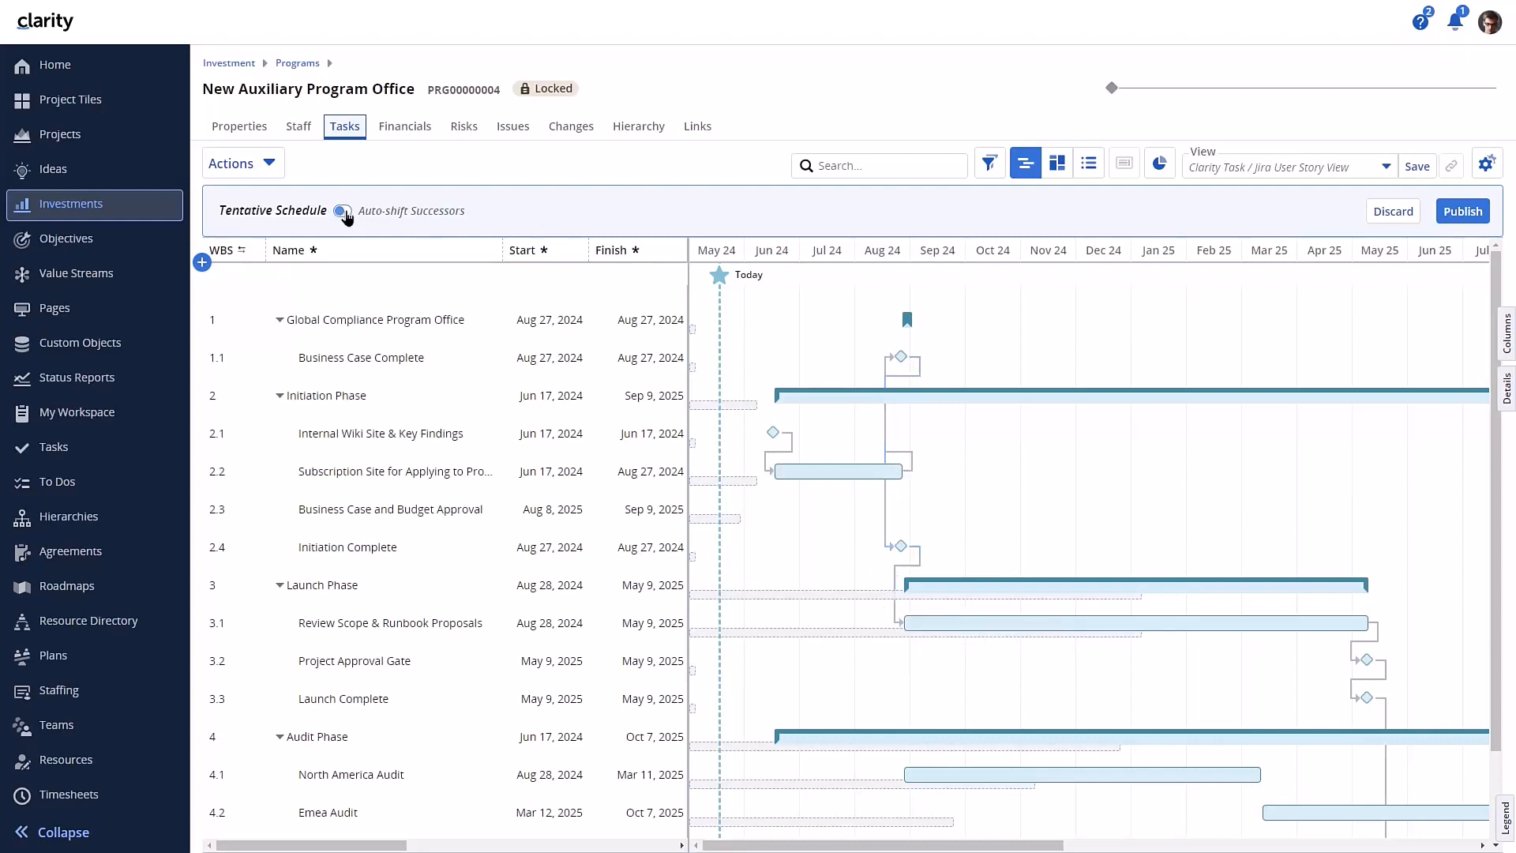
left_click(343, 210)
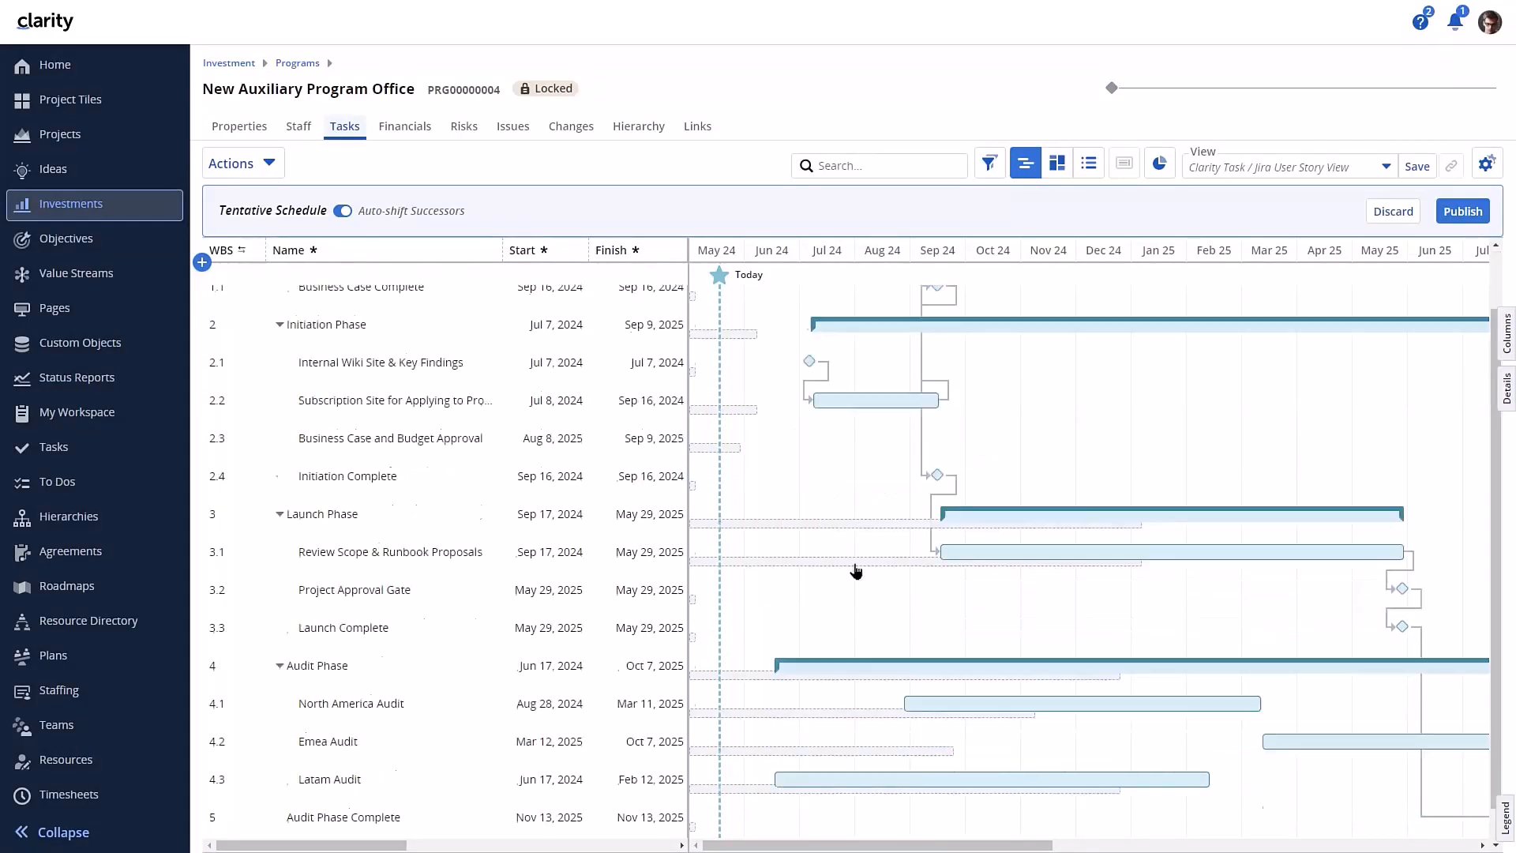
scroll("down", 3)
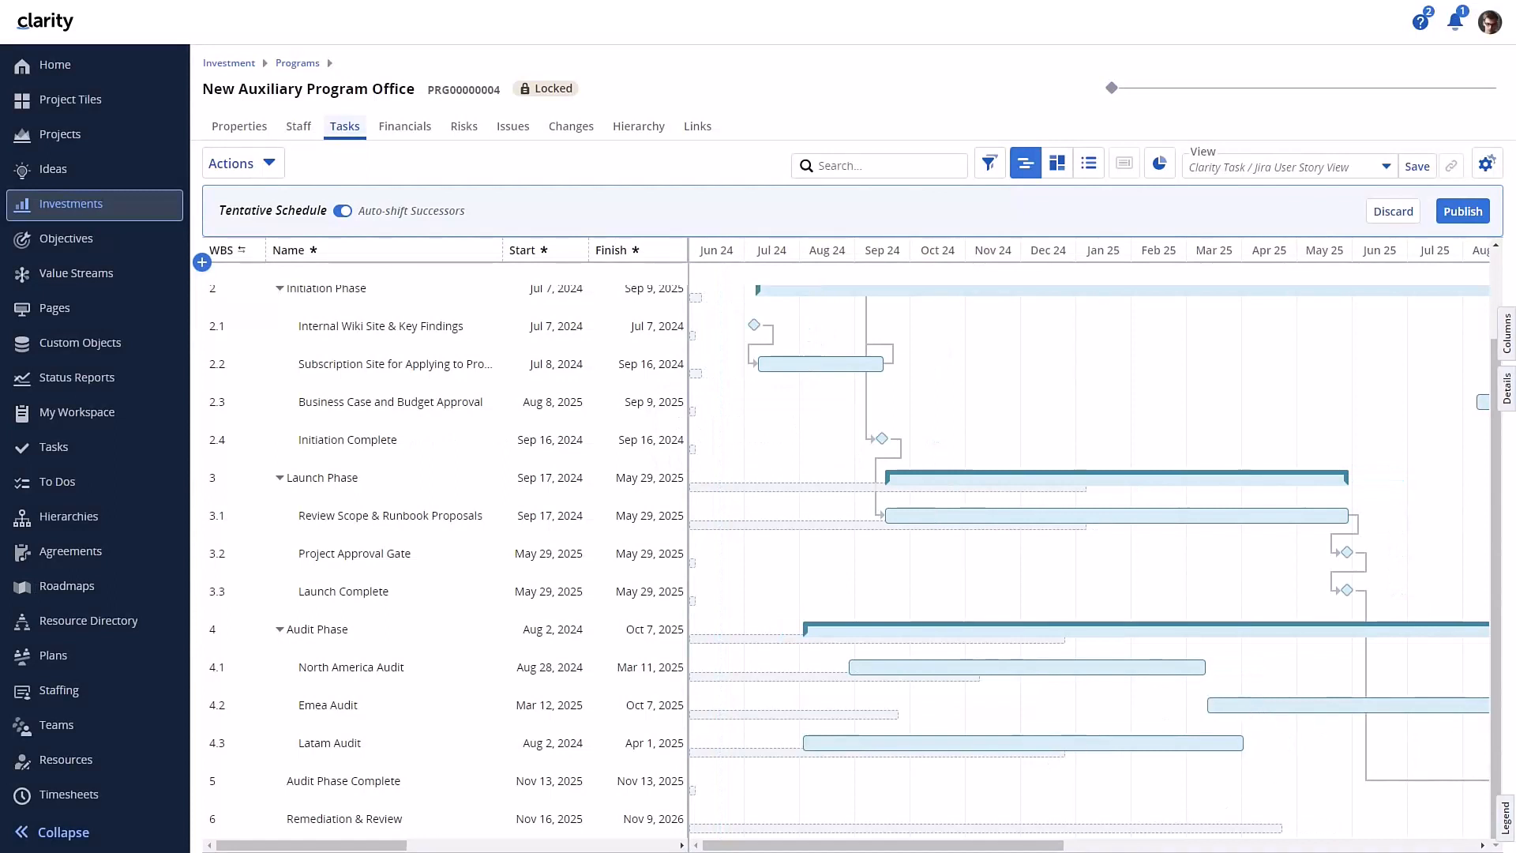
scroll("right", 3)
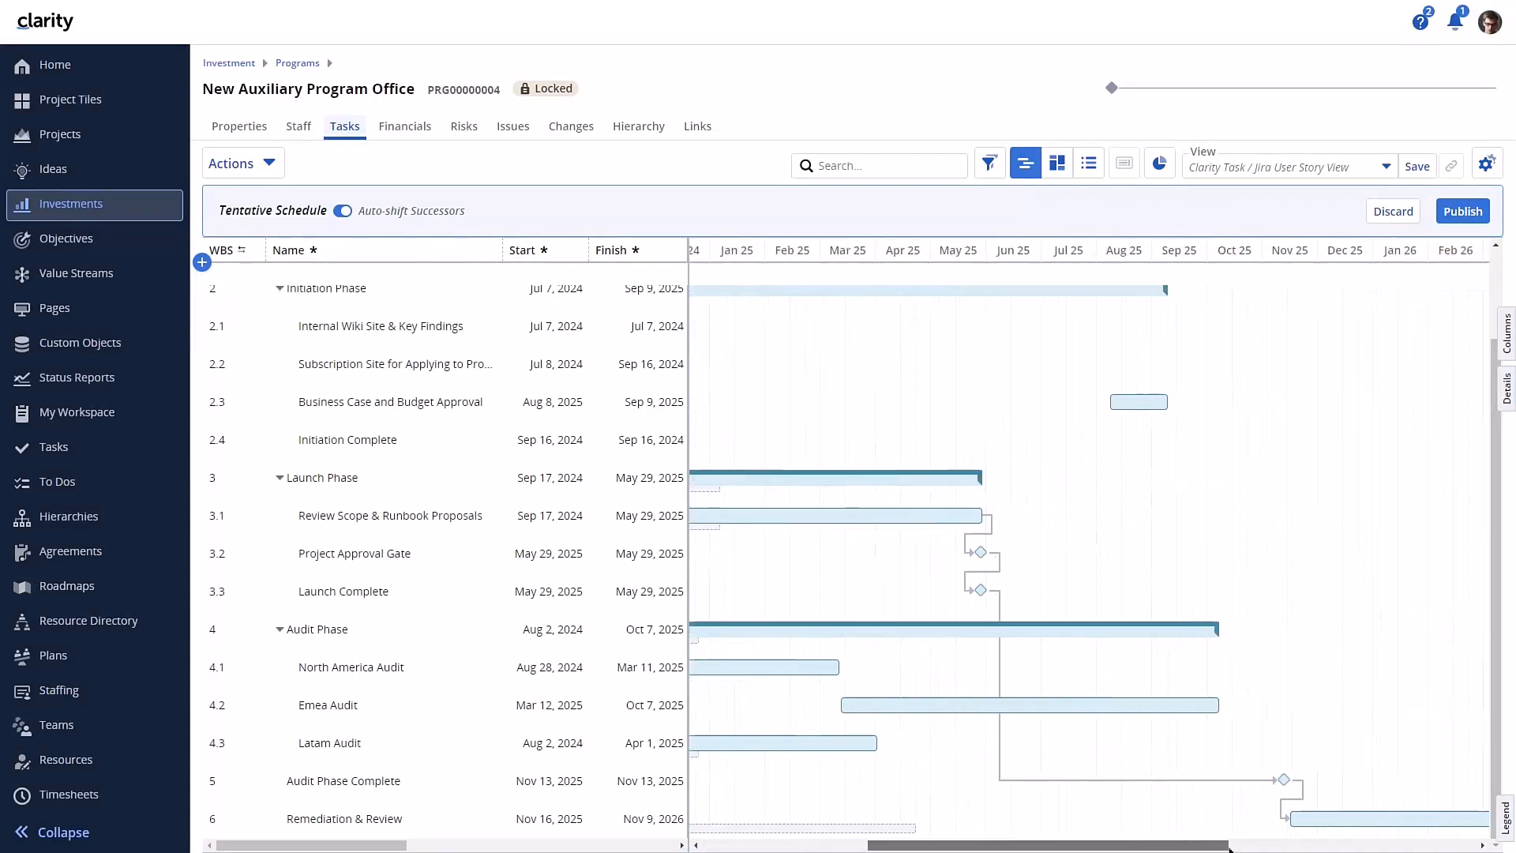
scroll("left", 3)
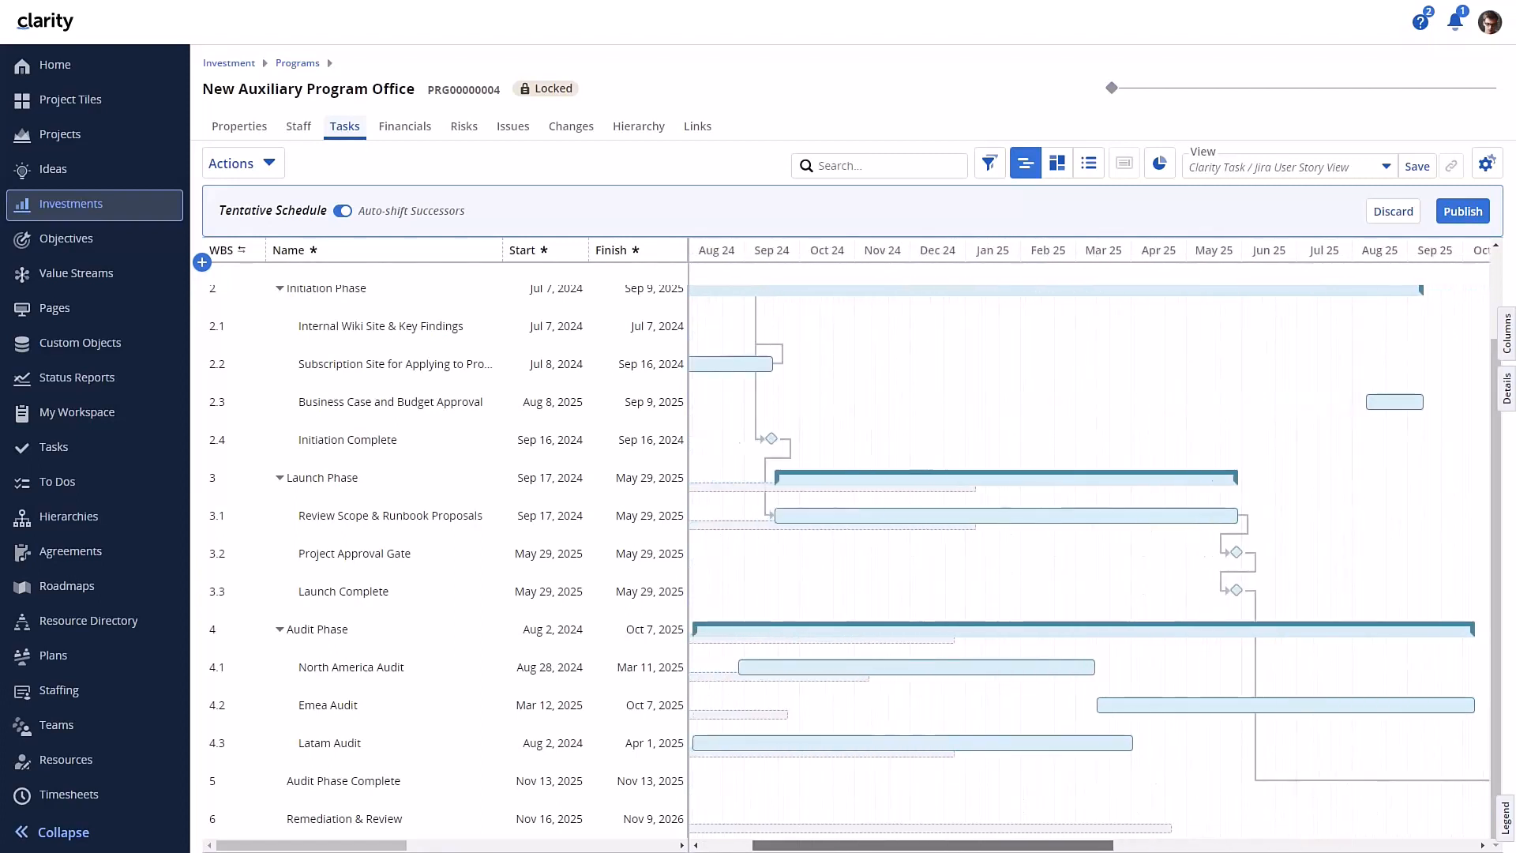
scroll("left", 3)
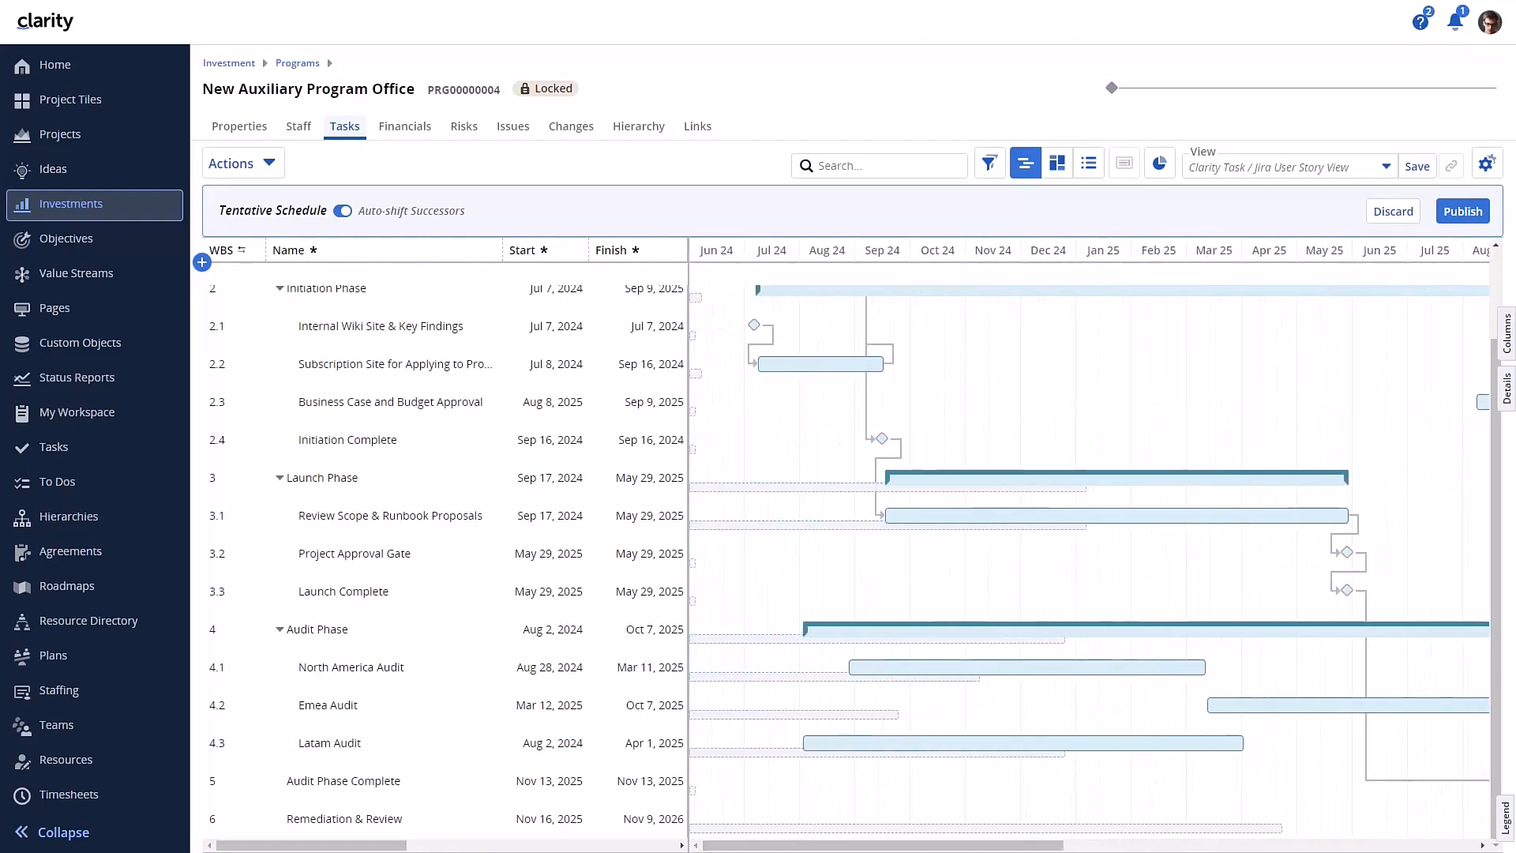
mouse_move(1431, 194)
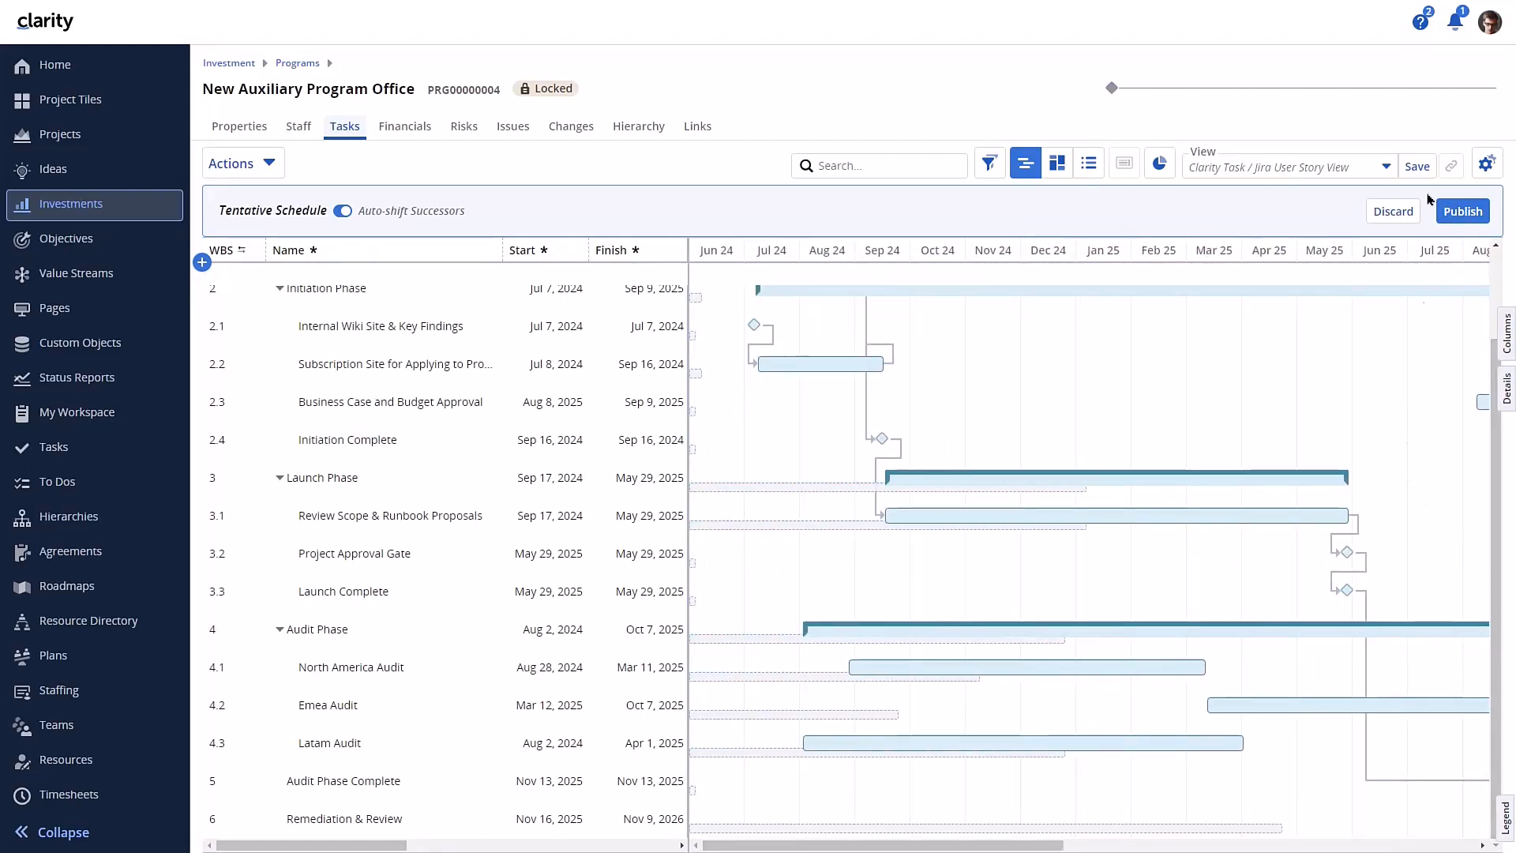
Publish the tentative schedule as New Auxiliary Program Office's task plan
left_click(1460, 210)
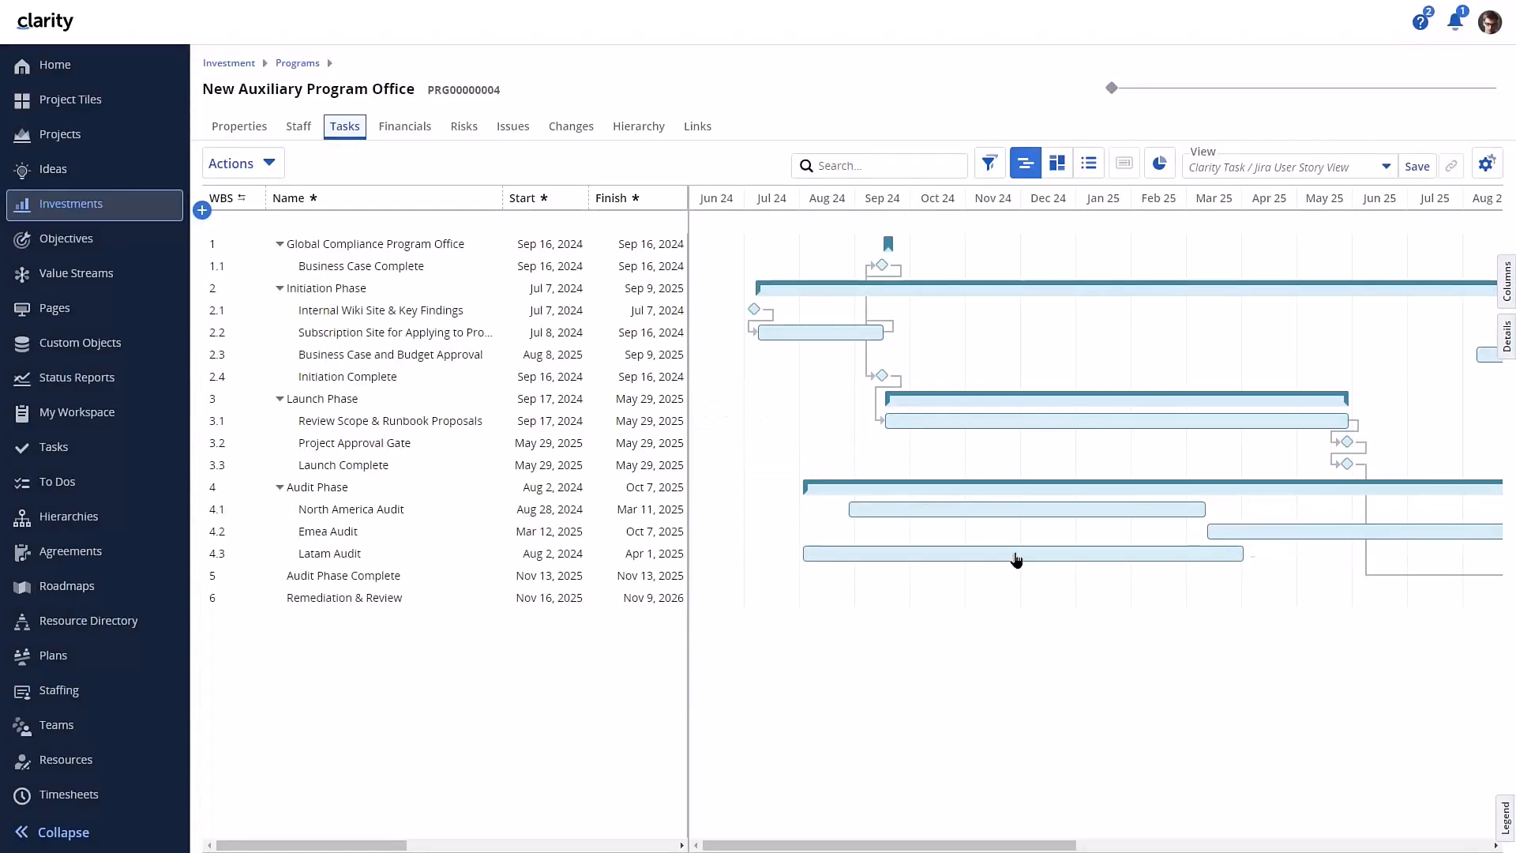